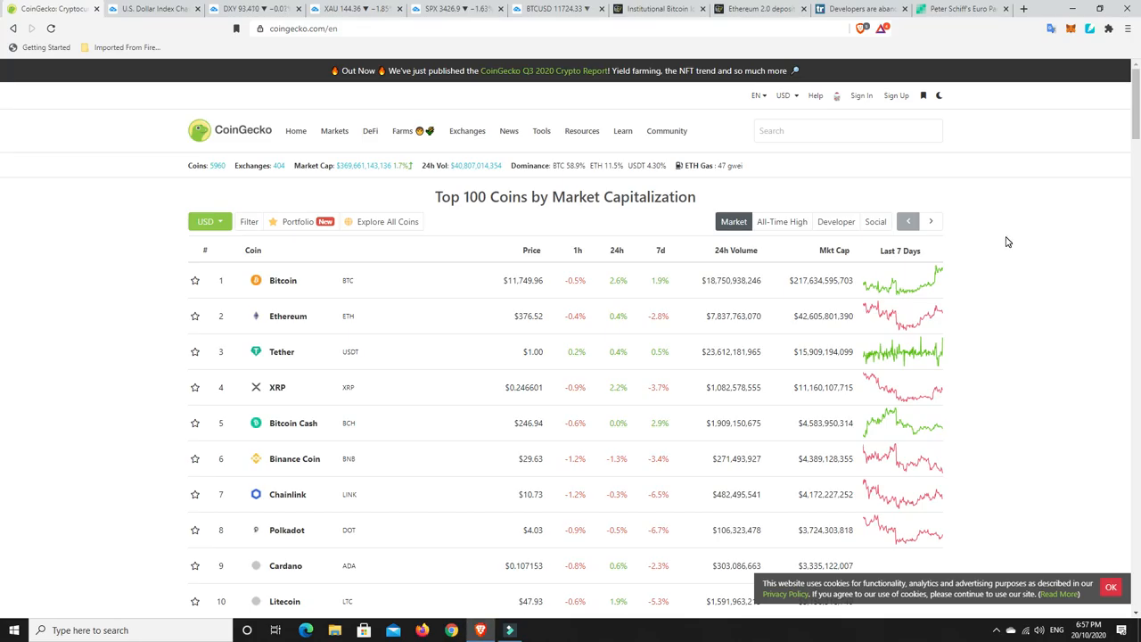
{"action": "mouse_move", "coordinate": [1013, 284]}
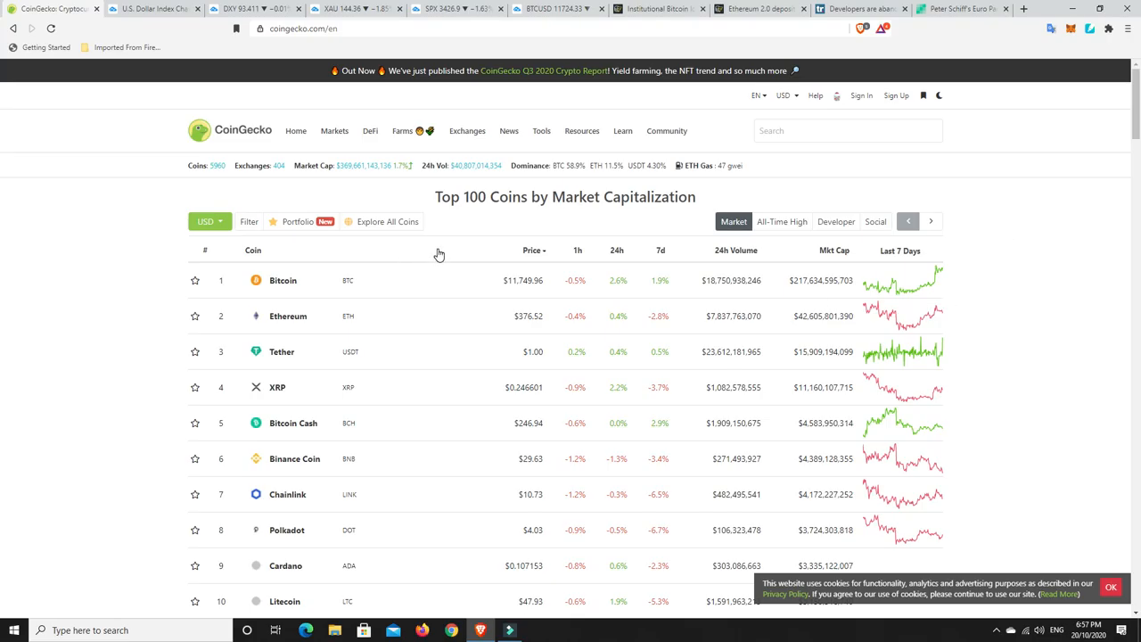
{"action": "mouse_move", "coordinate": [446, 254]}
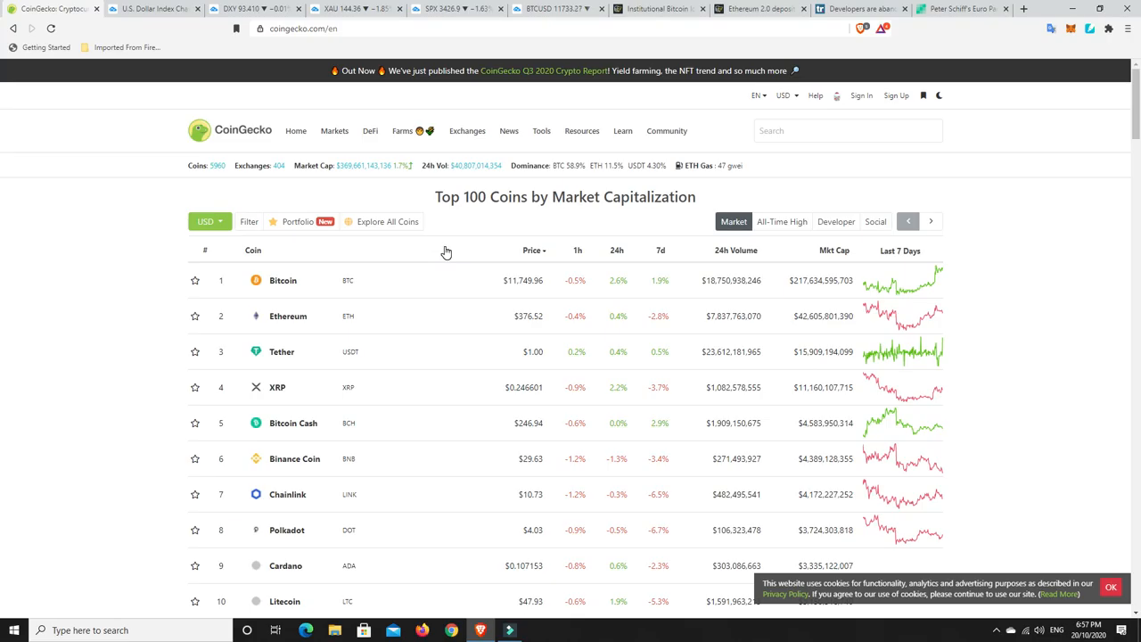
{"action": "mouse_move", "coordinate": [356, 170]}
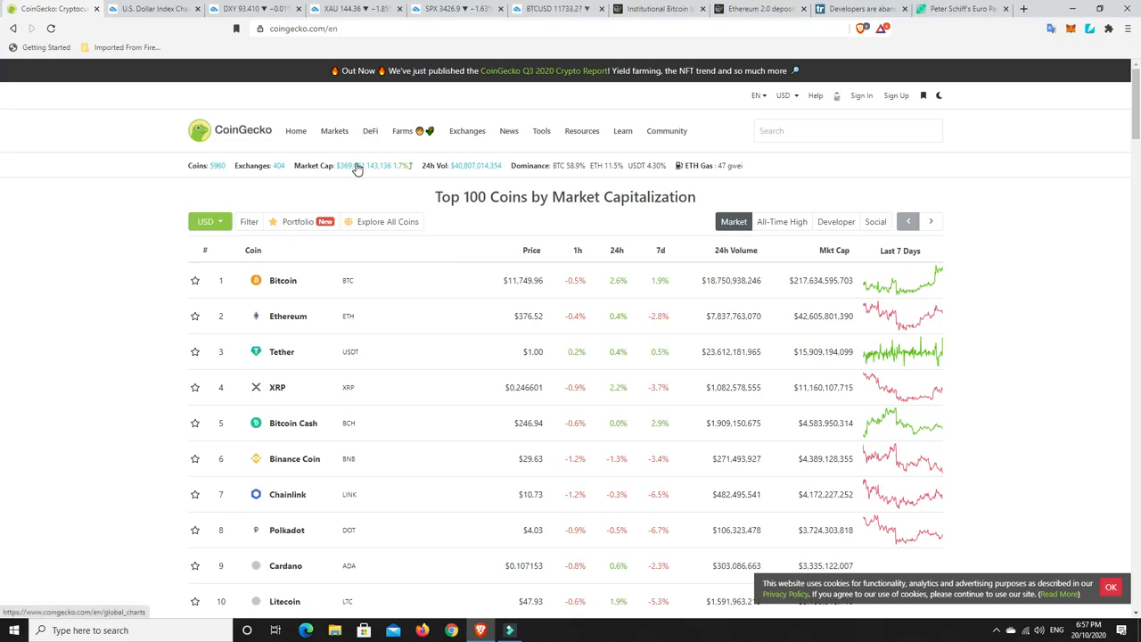
{"action": "mouse_move", "coordinate": [349, 176]}
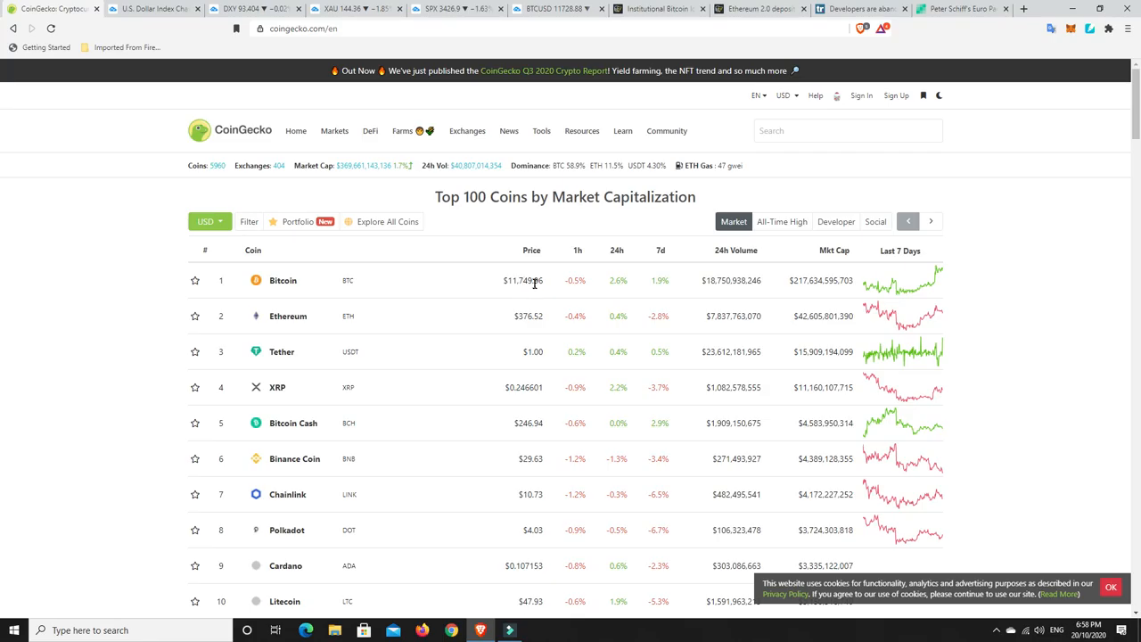
Sort the coin table by 24-hour change so the biggest losers, led by Aave, appear first.
{"action": "scroll", "scroll_direction": "down", "scroll_amount": 3}
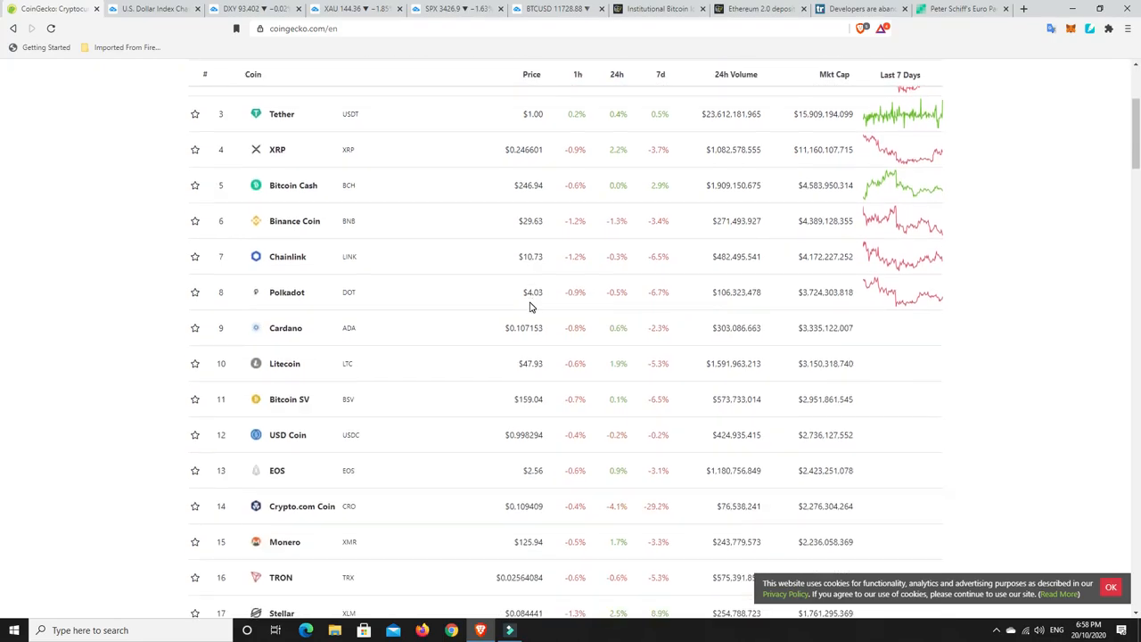
{"action": "scroll", "scroll_direction": "up", "scroll_amount": 3}
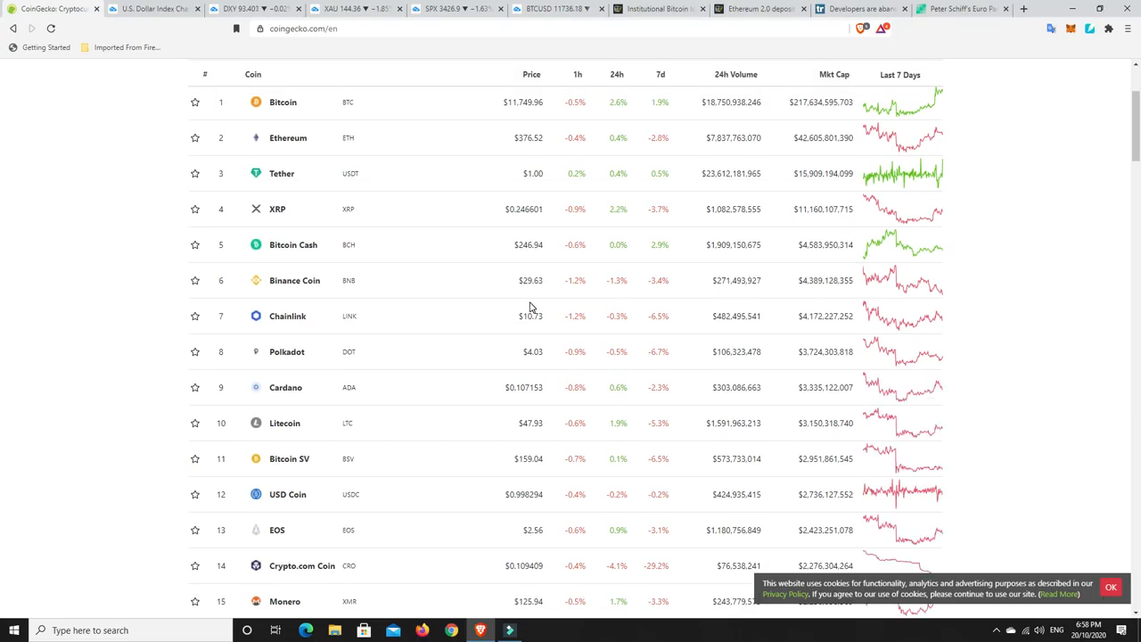
{"action": "scroll", "scroll_direction": "up", "scroll_amount": 3}
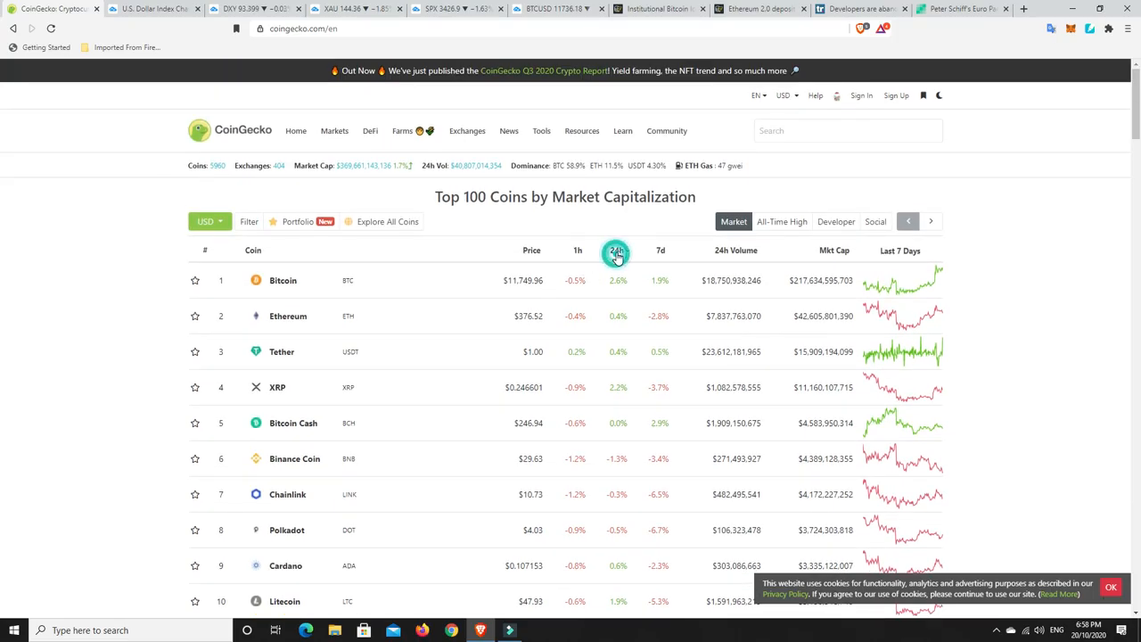
{"action": "left_click", "coordinate": [617, 250]}
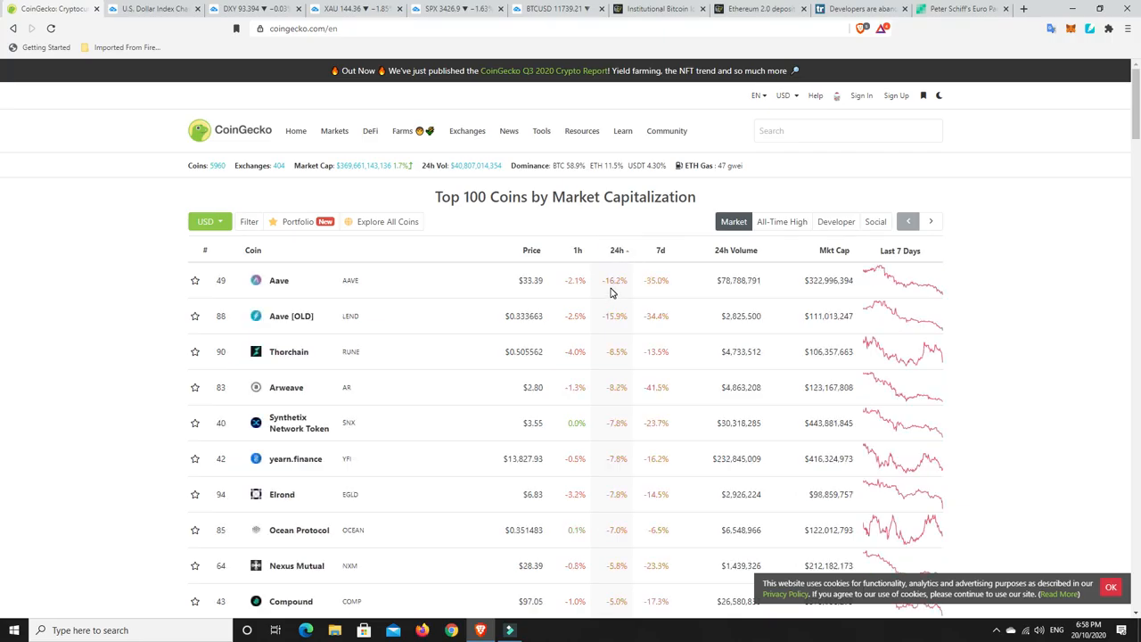
{"action": "mouse_move", "coordinate": [613, 328]}
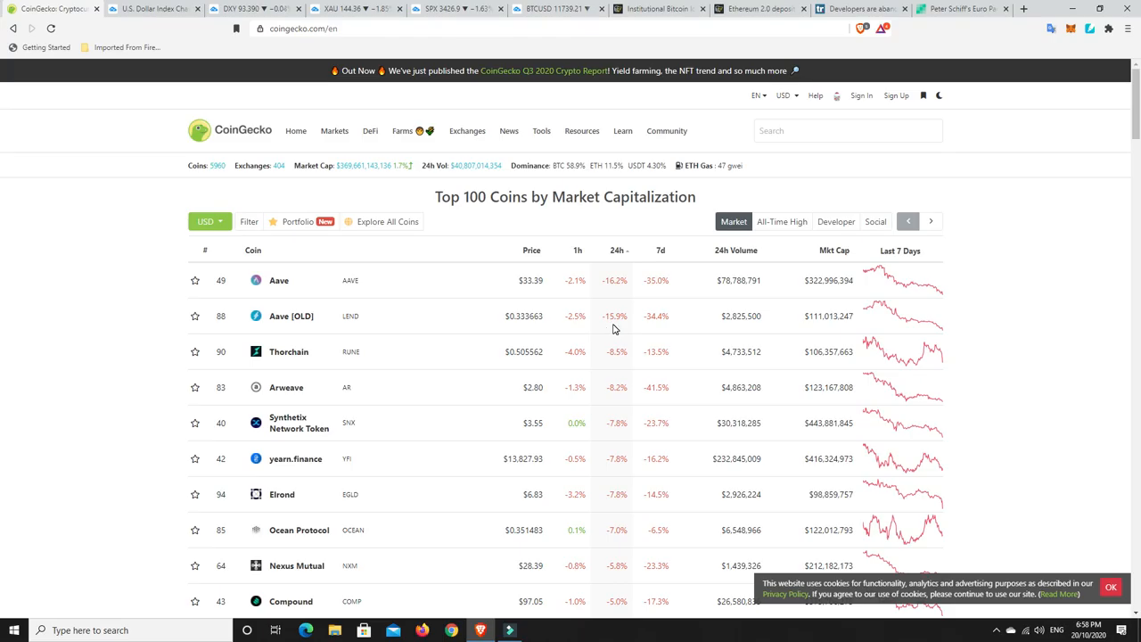
{"action": "mouse_move", "coordinate": [599, 300]}
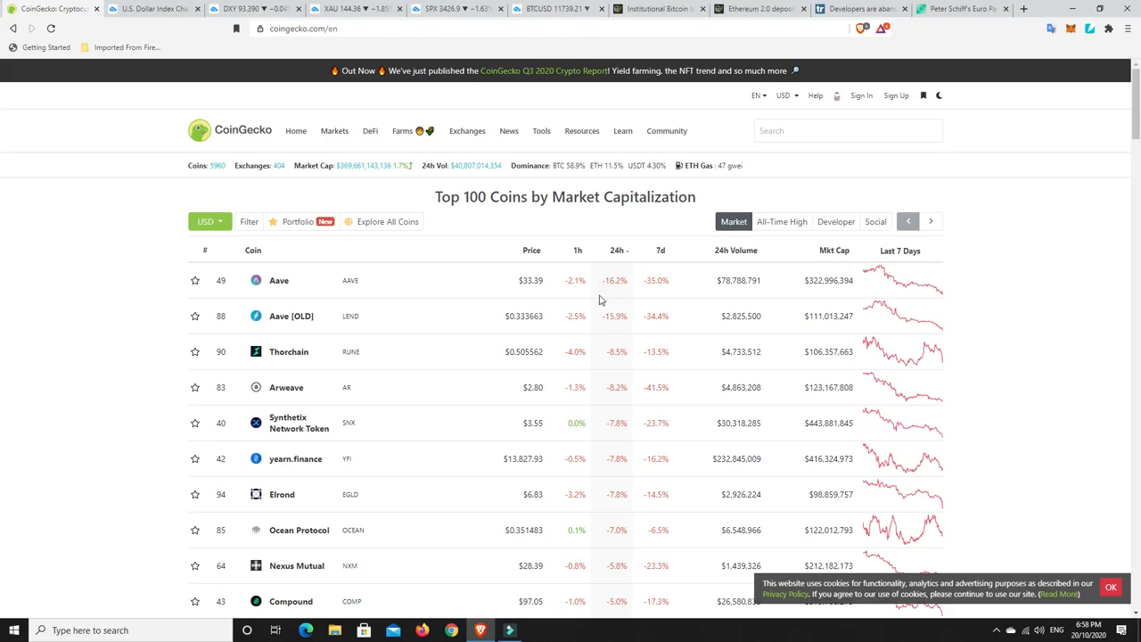
{"action": "mouse_move", "coordinate": [620, 310]}
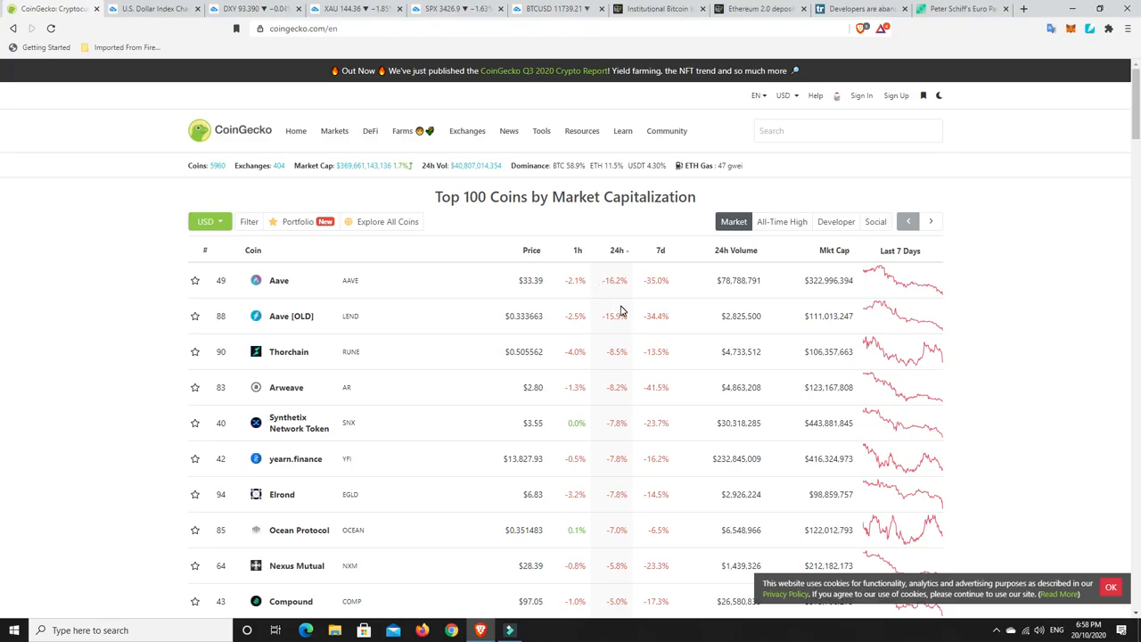
{"action": "mouse_move", "coordinate": [624, 424]}
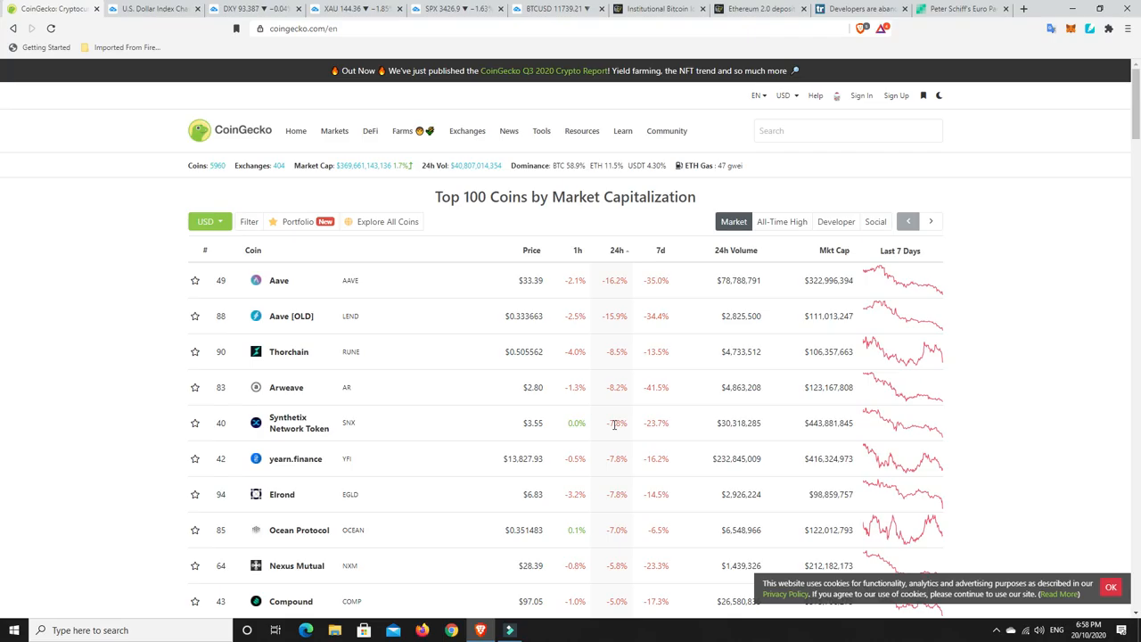
{"action": "mouse_move", "coordinate": [552, 439]}
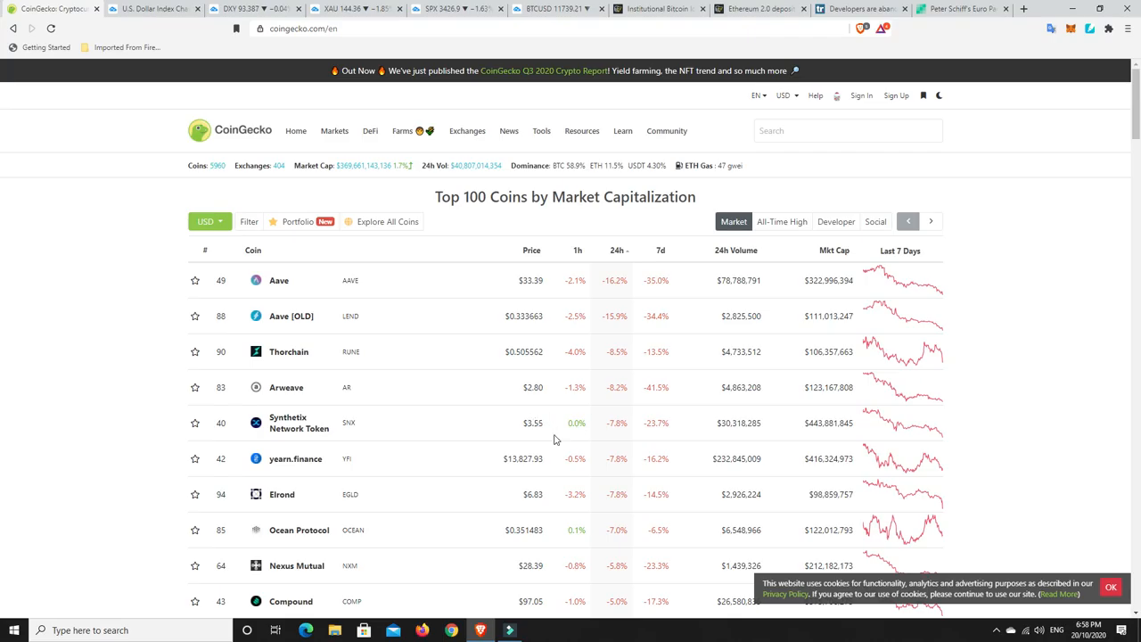
{"action": "mouse_move", "coordinate": [633, 433]}
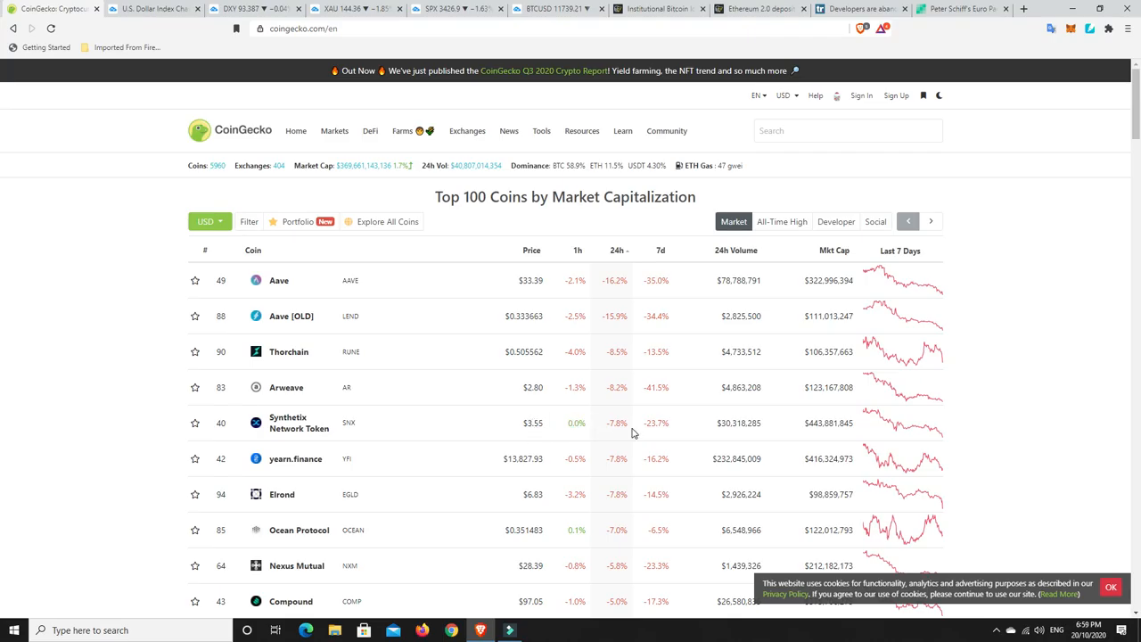
{"action": "mouse_move", "coordinate": [585, 428]}
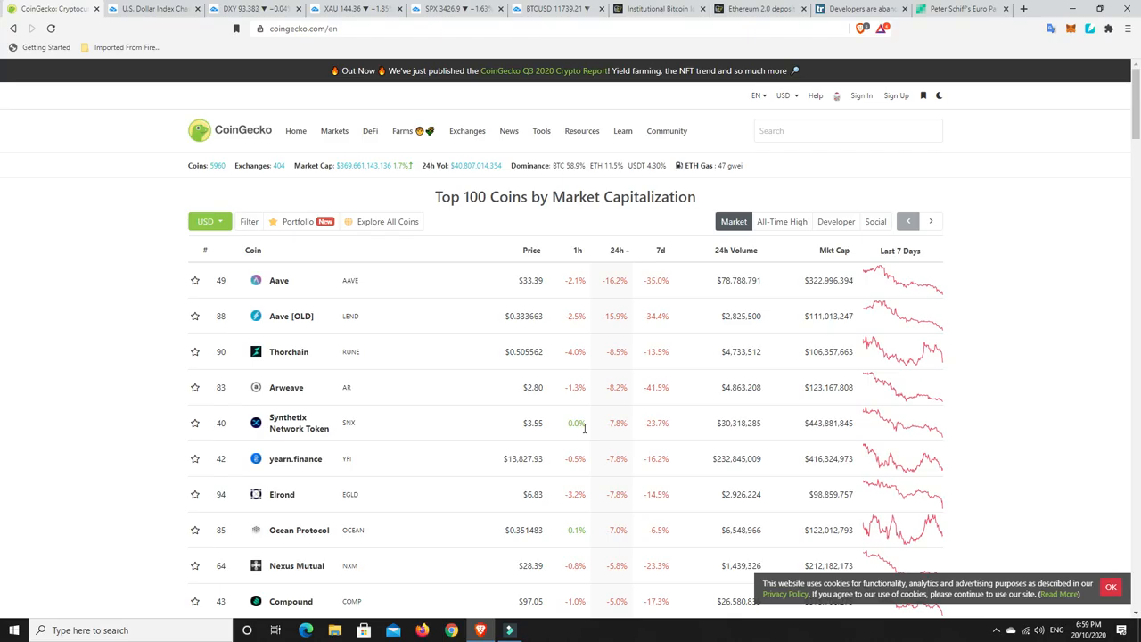
{"action": "mouse_move", "coordinate": [319, 442]}
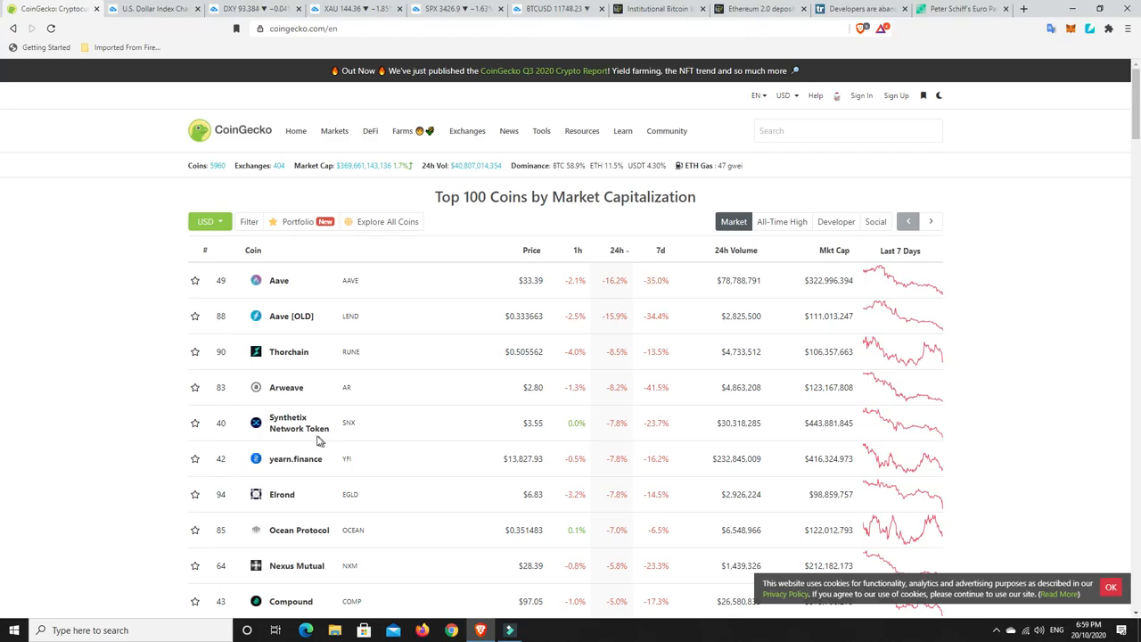
{"action": "mouse_move", "coordinate": [279, 282]}
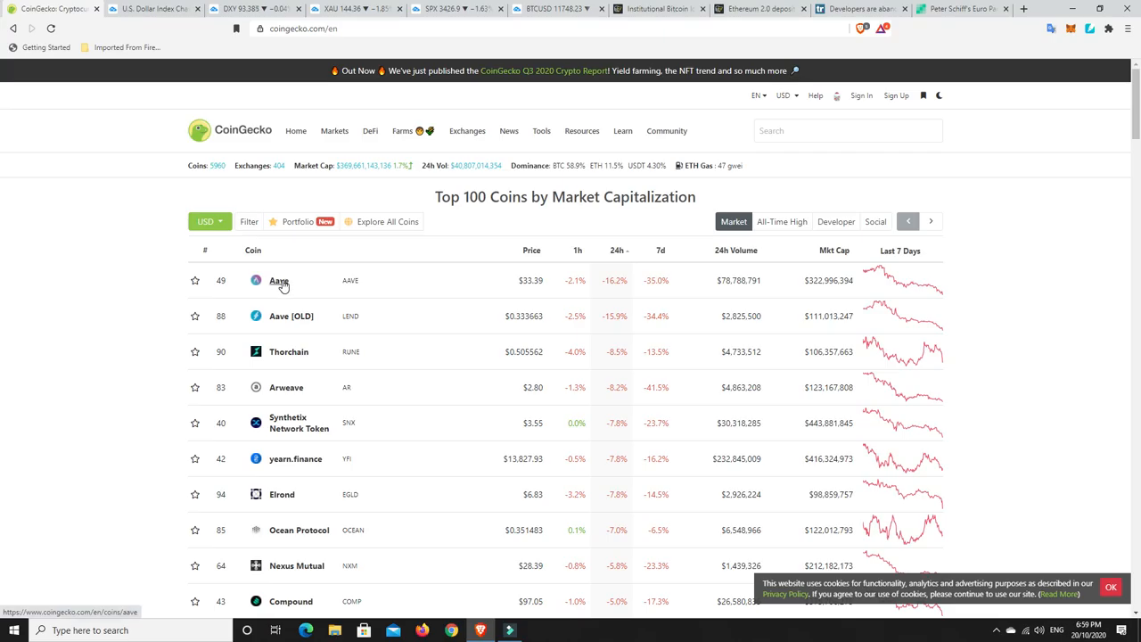
{"action": "mouse_move", "coordinate": [276, 289]}
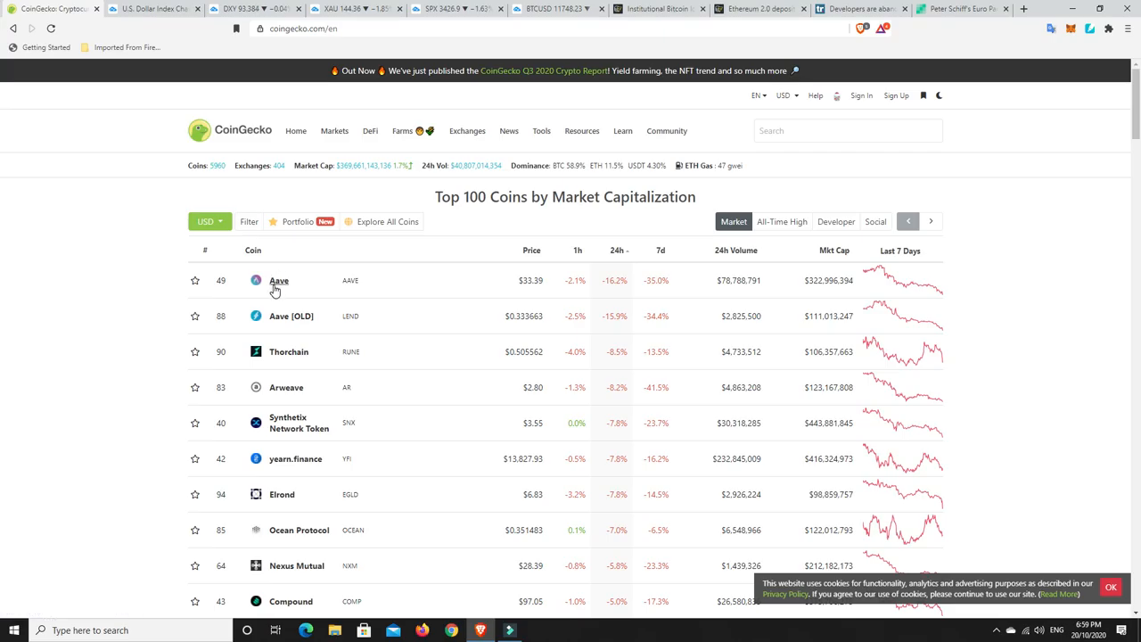
{"action": "mouse_move", "coordinate": [275, 285]}
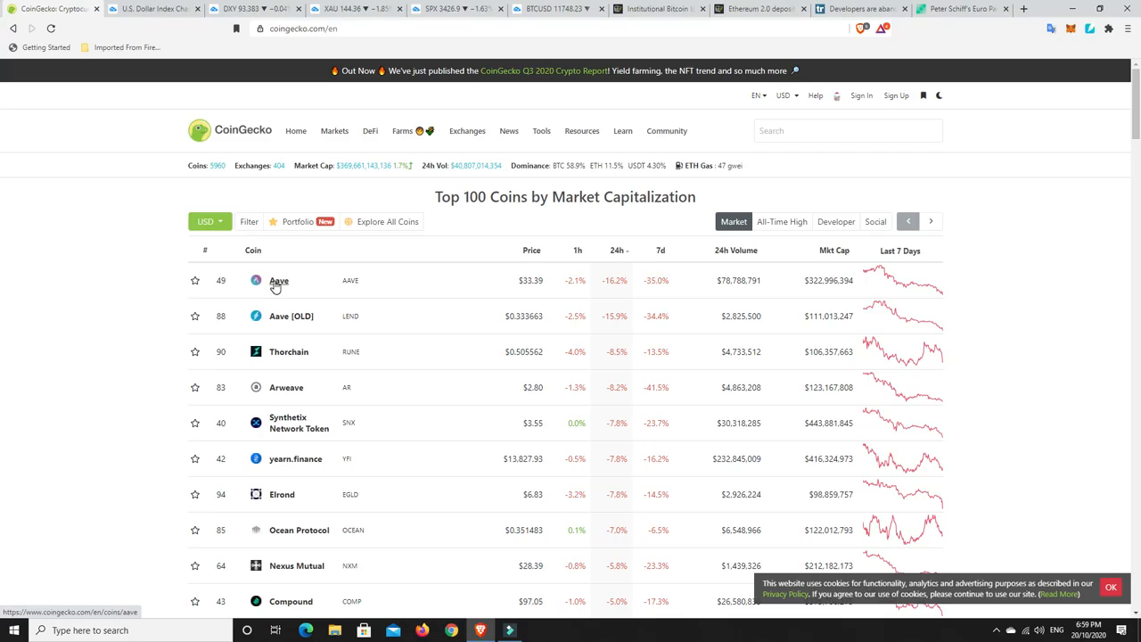
{"action": "mouse_move", "coordinate": [300, 422]}
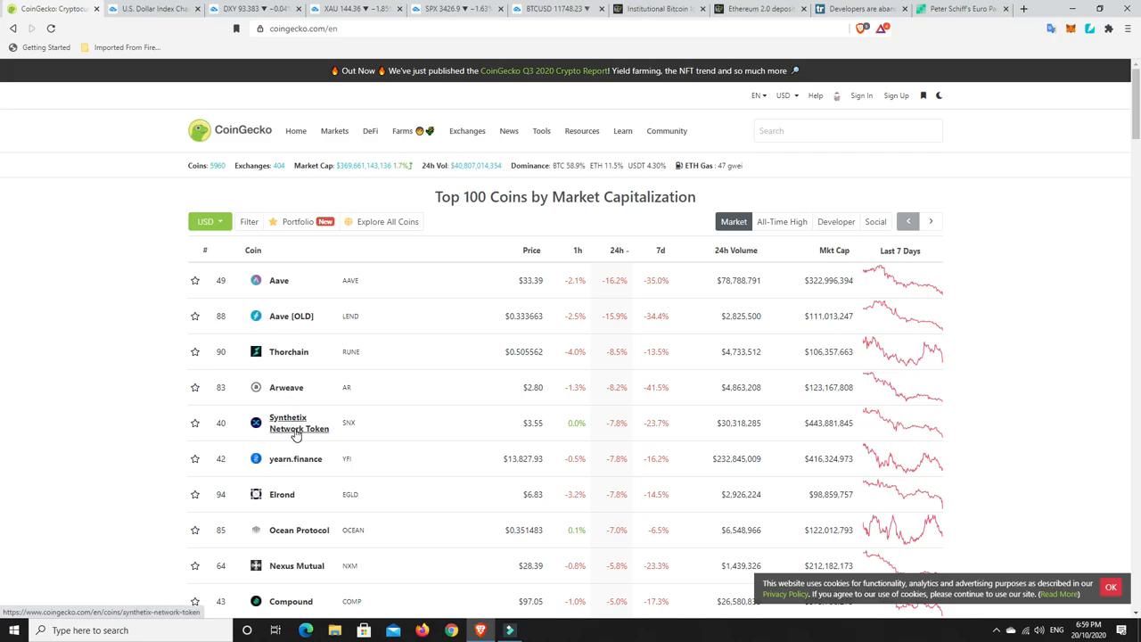
{"action": "mouse_move", "coordinate": [277, 500]}
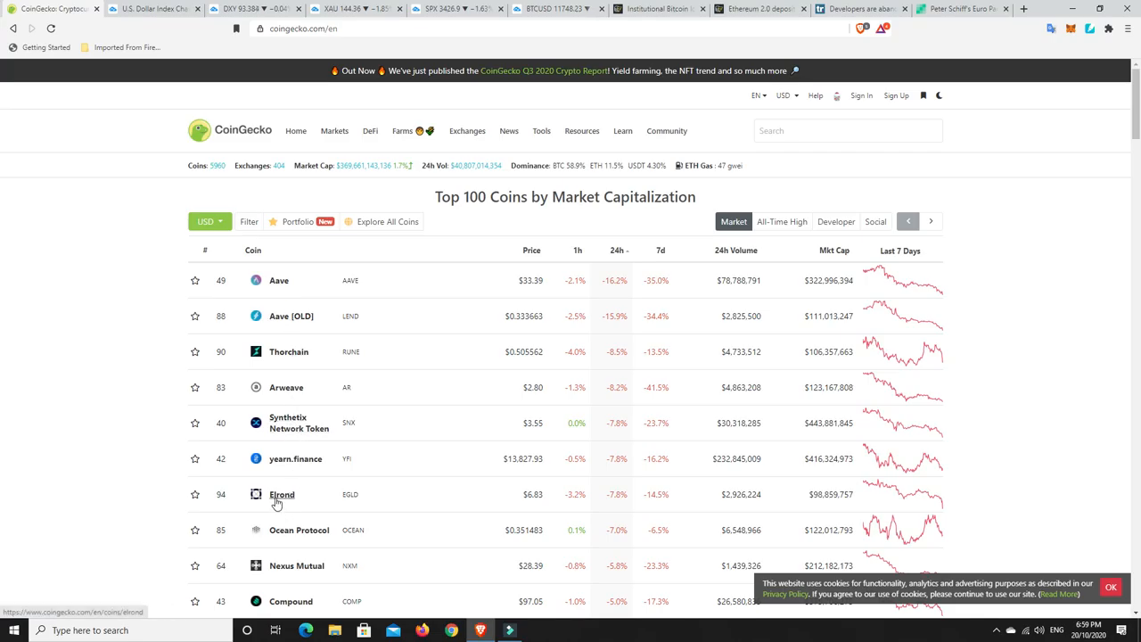
{"action": "scroll", "scroll_direction": "down", "scroll_amount": 3}
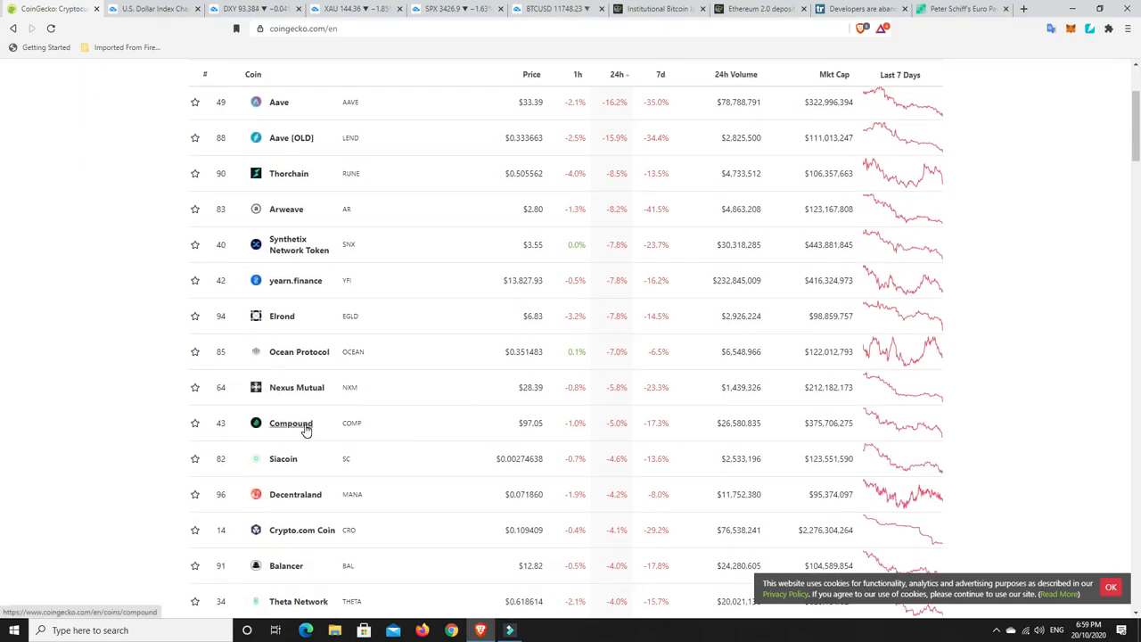
{"action": "mouse_move", "coordinate": [303, 387]}
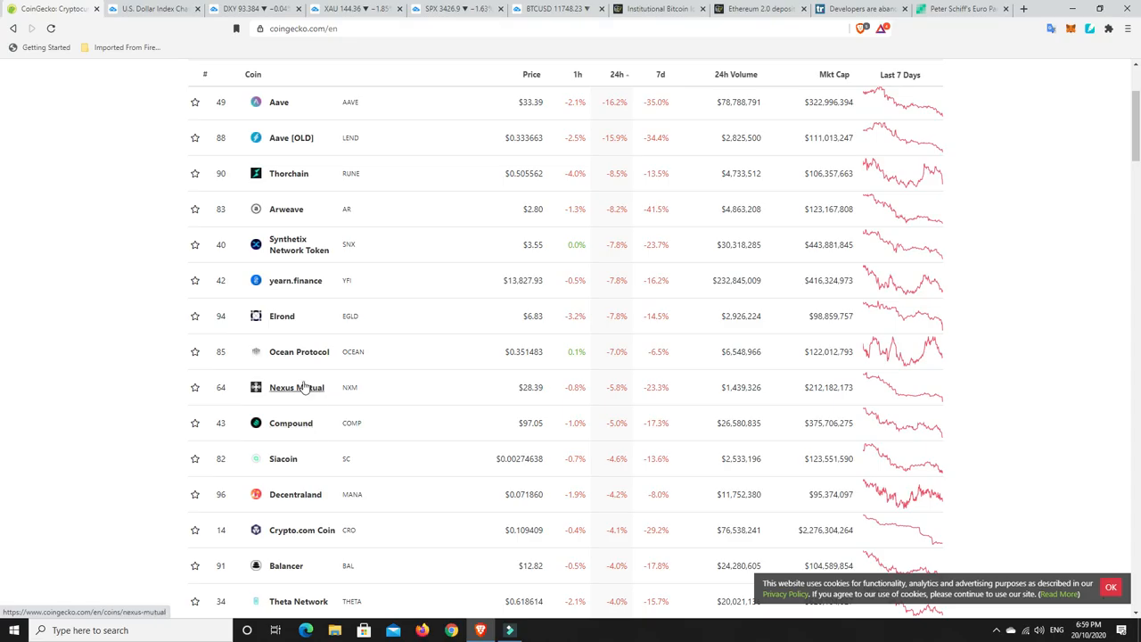
{"action": "mouse_move", "coordinate": [642, 404]}
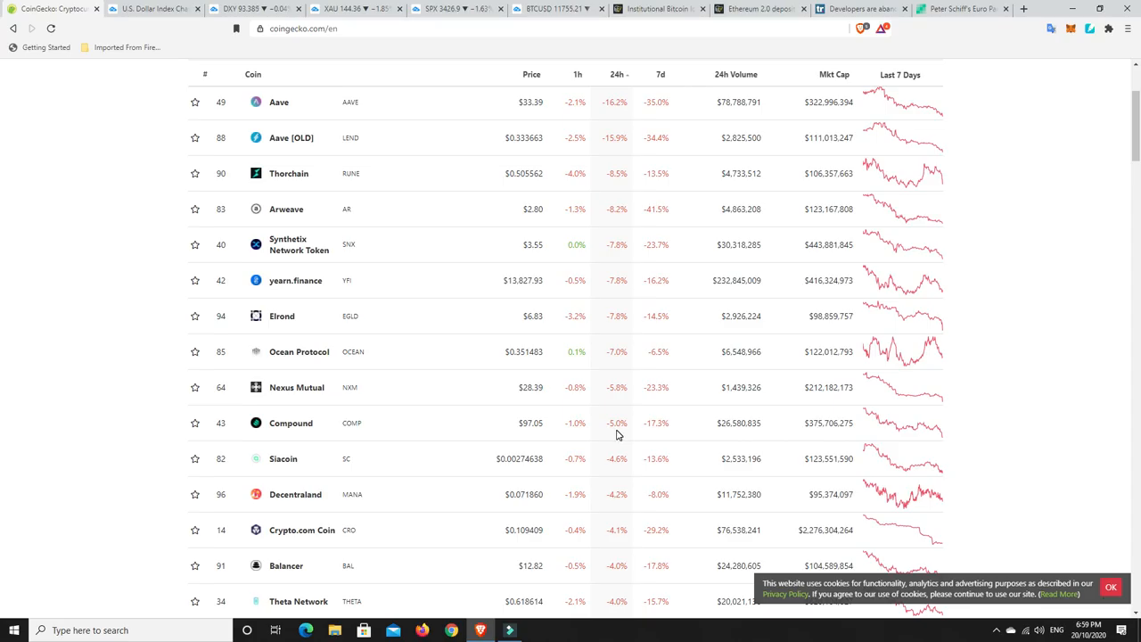
{"action": "scroll", "scroll_direction": "up", "scroll_amount": 3}
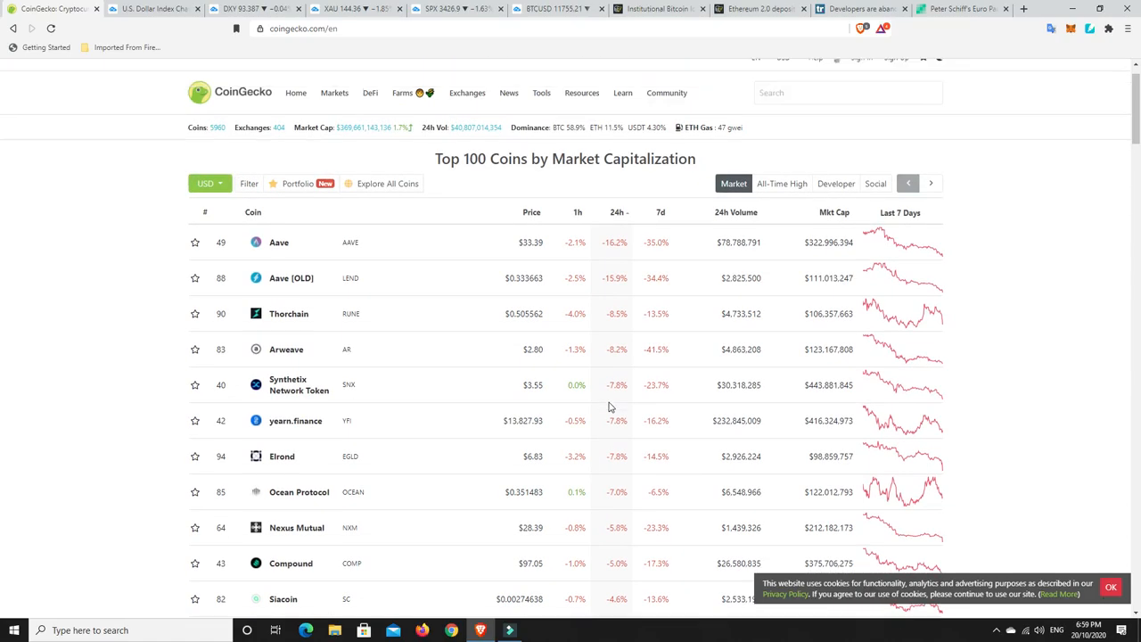
{"action": "scroll", "scroll_direction": "up", "scroll_amount": 3}
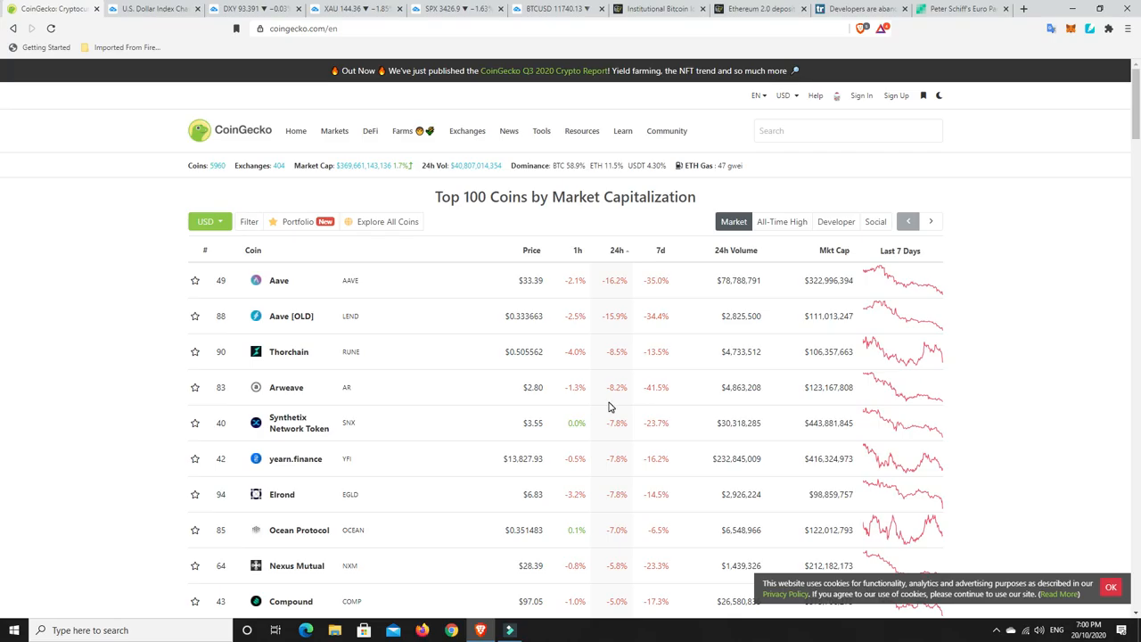
{"action": "mouse_move", "coordinate": [597, 385]}
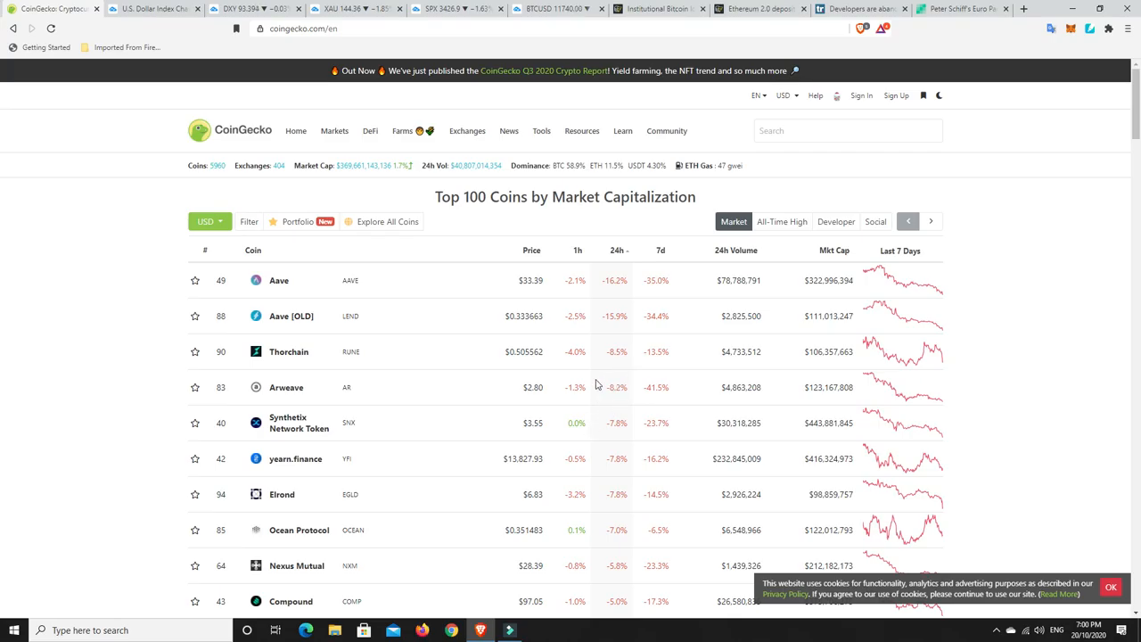
{"action": "mouse_move", "coordinate": [567, 382]}
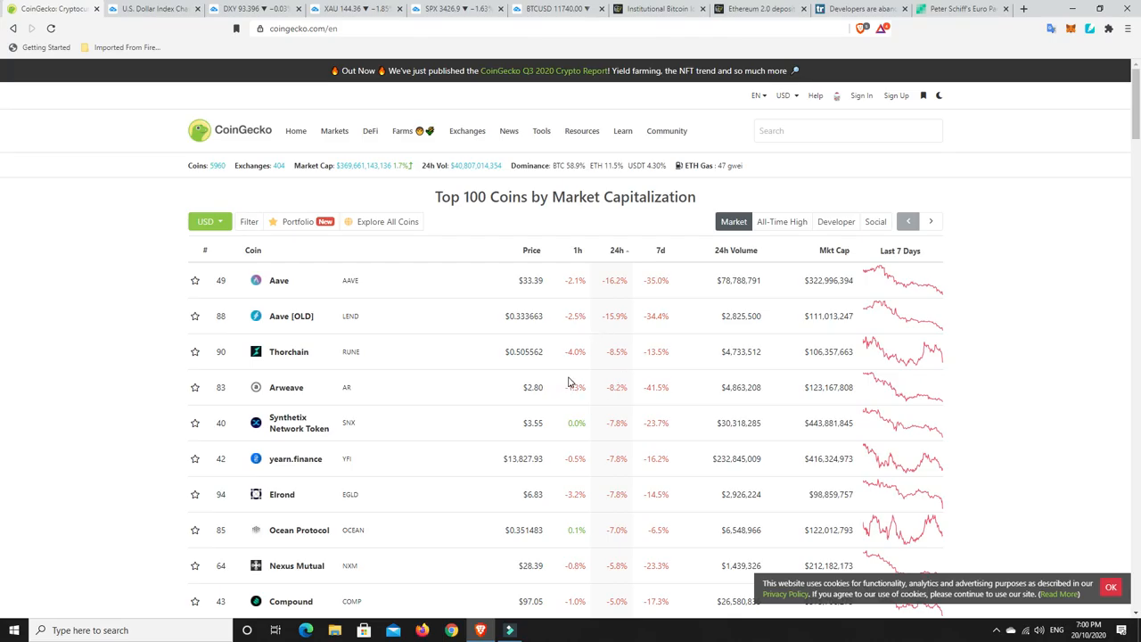
{"action": "mouse_move", "coordinate": [588, 371]}
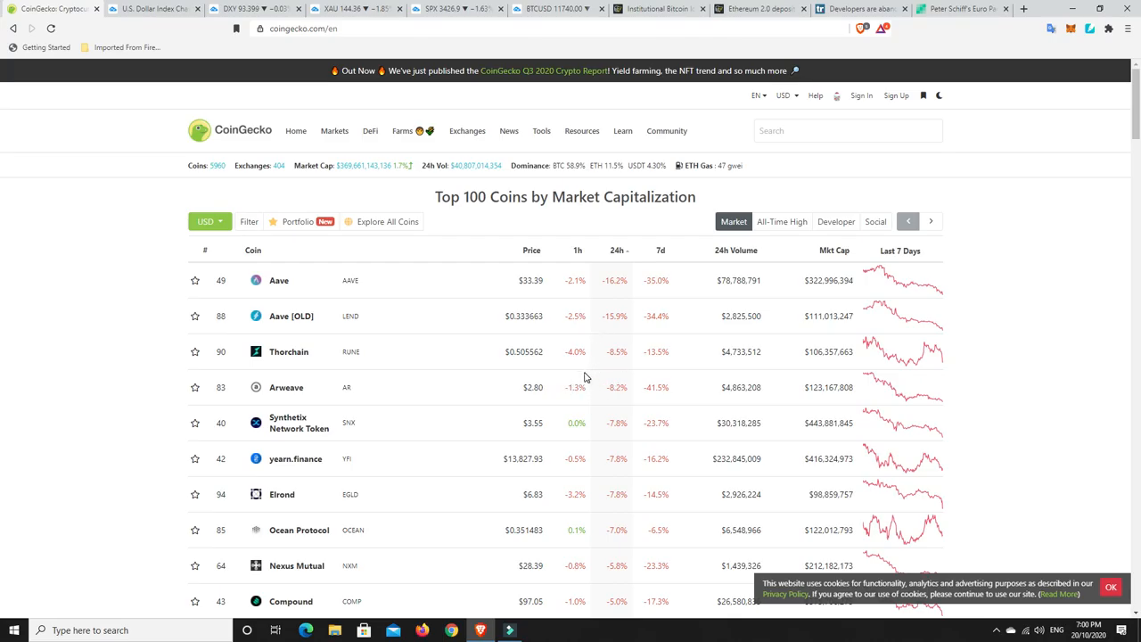
{"action": "mouse_move", "coordinate": [578, 363]}
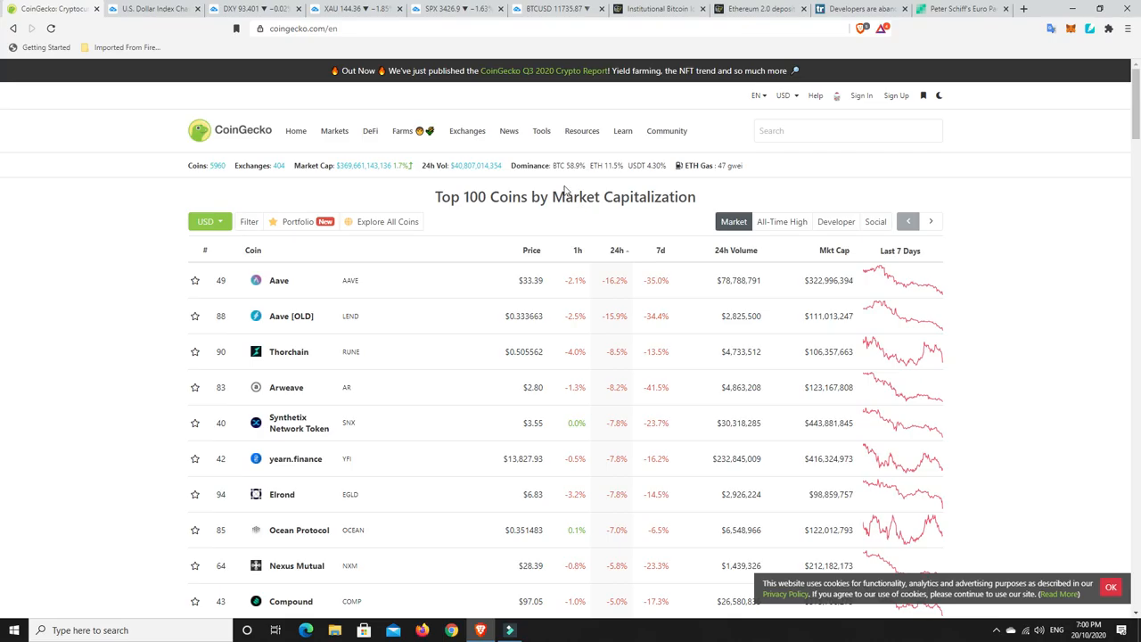
{"action": "mouse_move", "coordinate": [570, 178]}
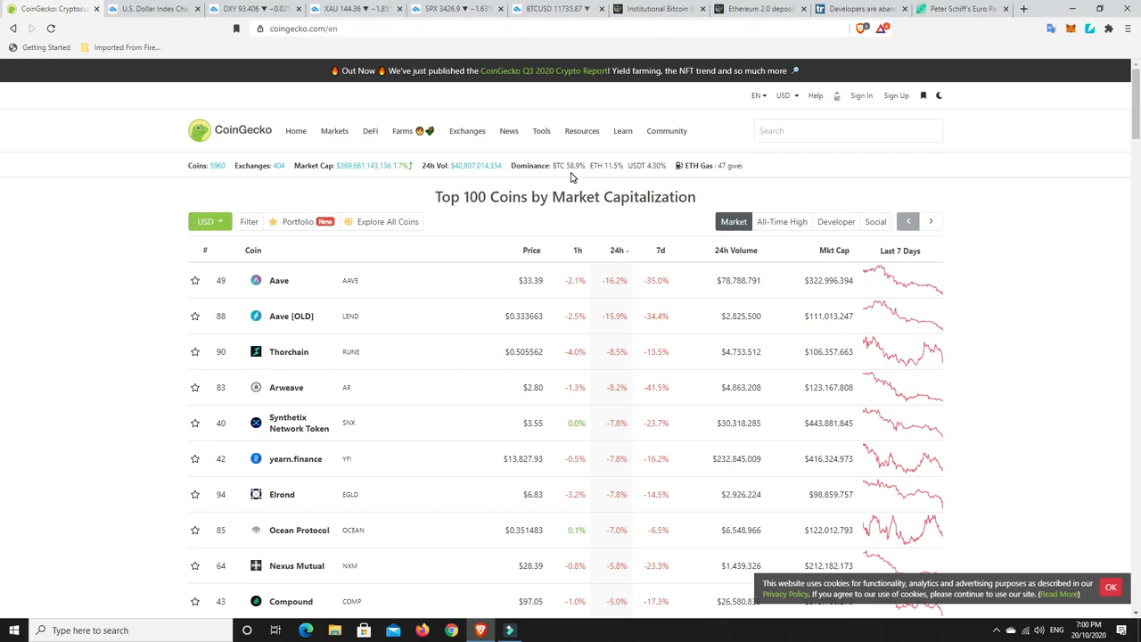
{"action": "mouse_move", "coordinate": [613, 292]}
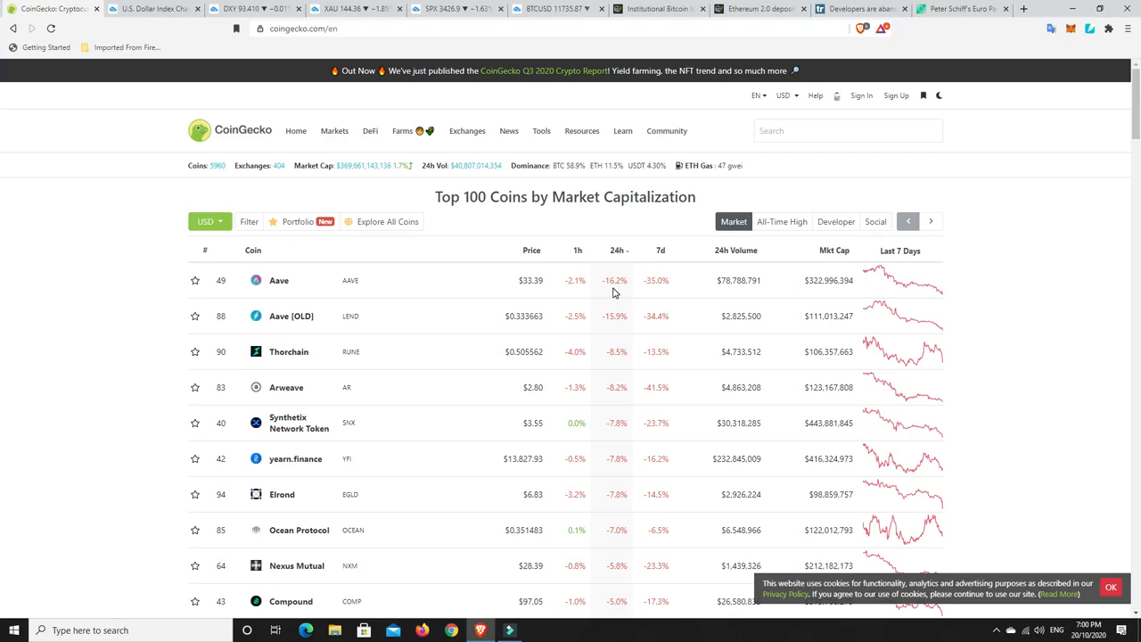
{"action": "mouse_move", "coordinate": [586, 374]}
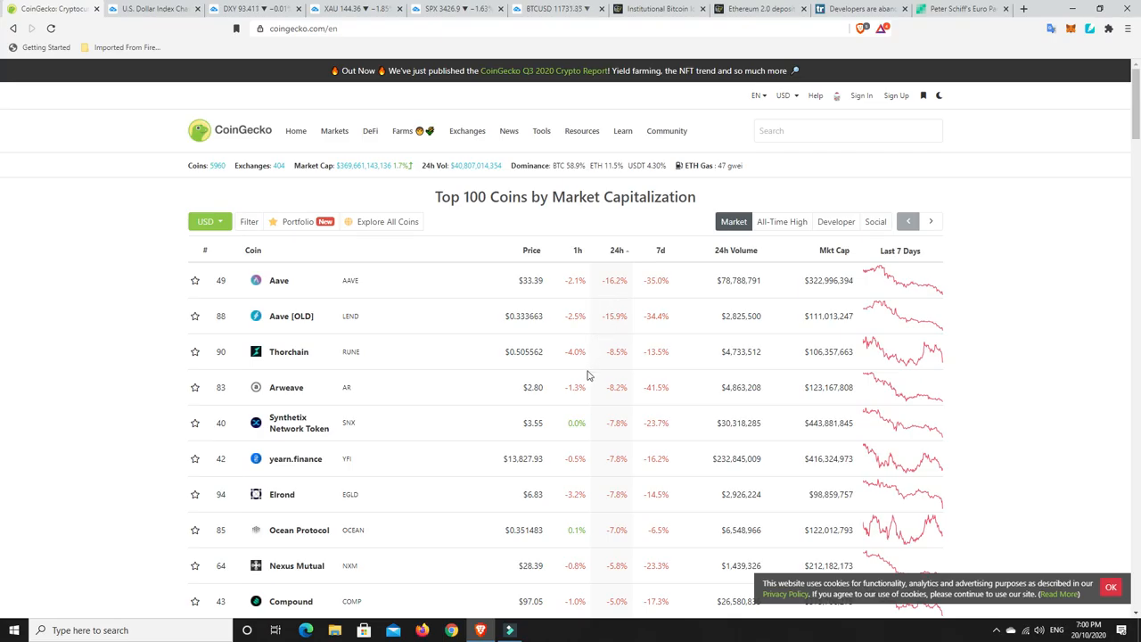
{"action": "mouse_move", "coordinate": [574, 328]}
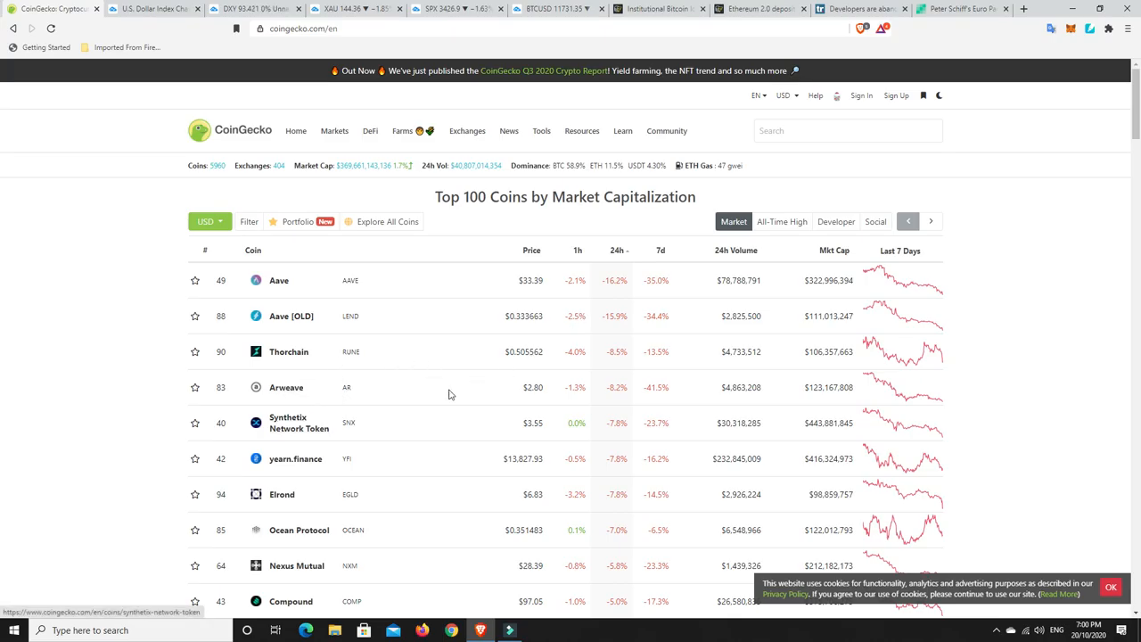
{"action": "mouse_move", "coordinate": [563, 294]}
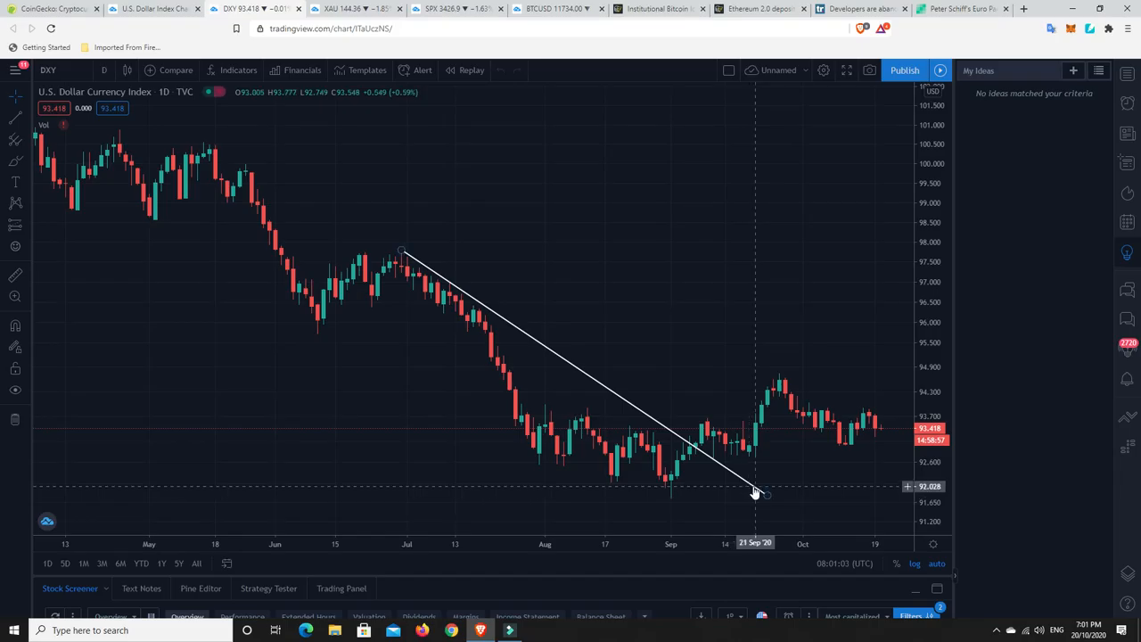
Select the white downward trendline on the DXY chart and remove it via its context menu.
{"action": "left_click", "coordinate": [755, 492]}
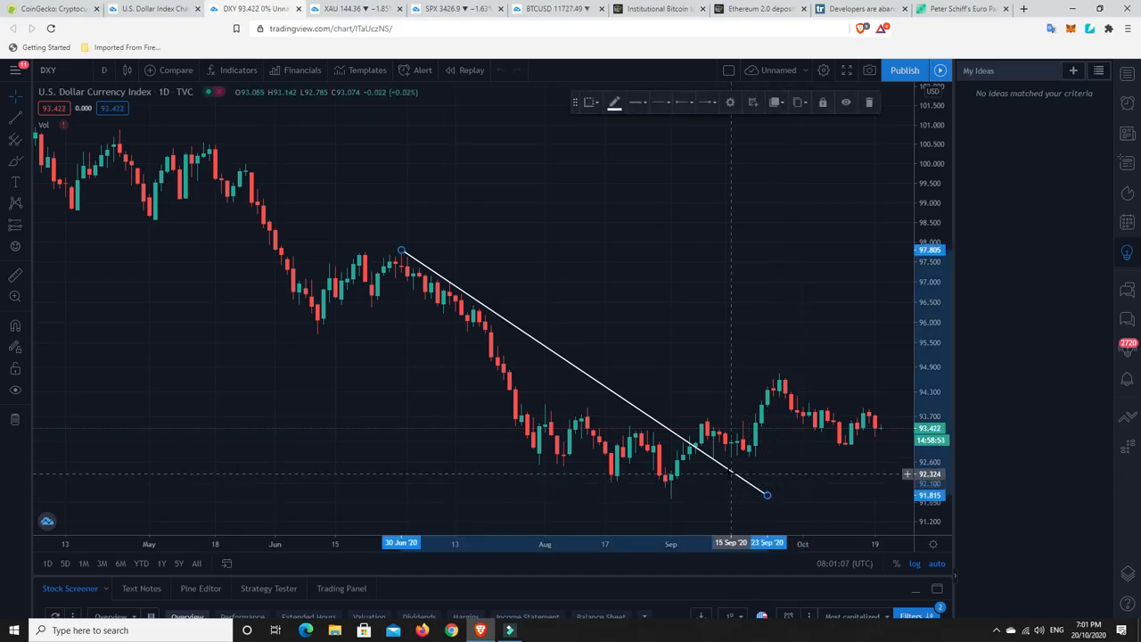
{"action": "right_click", "coordinate": [767, 496]}
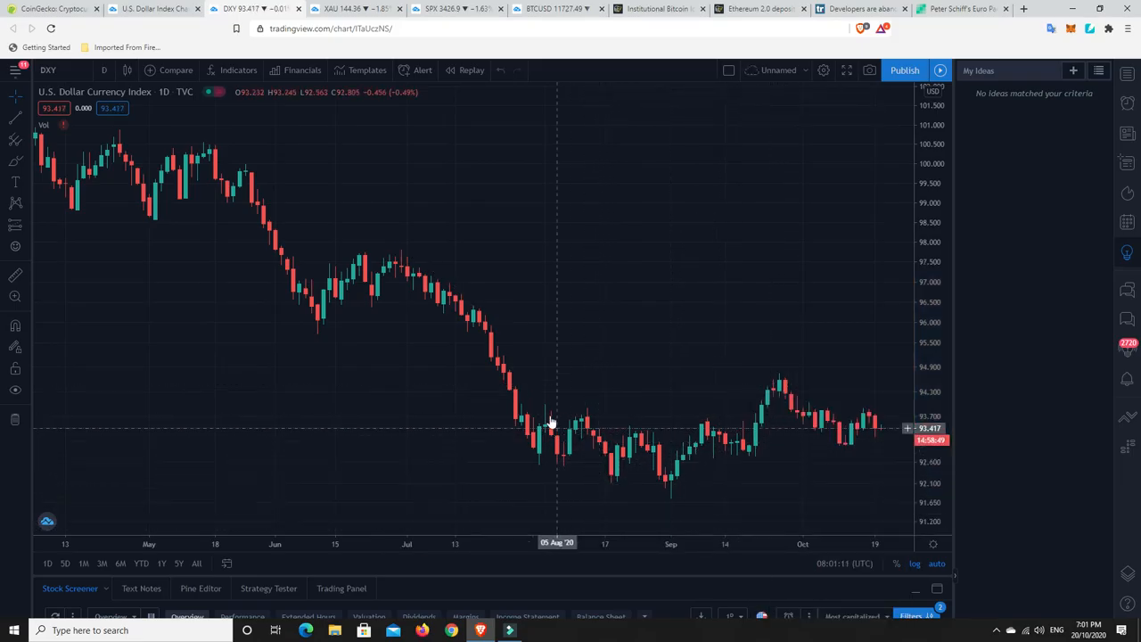
{"action": "mouse_move", "coordinate": [756, 428]}
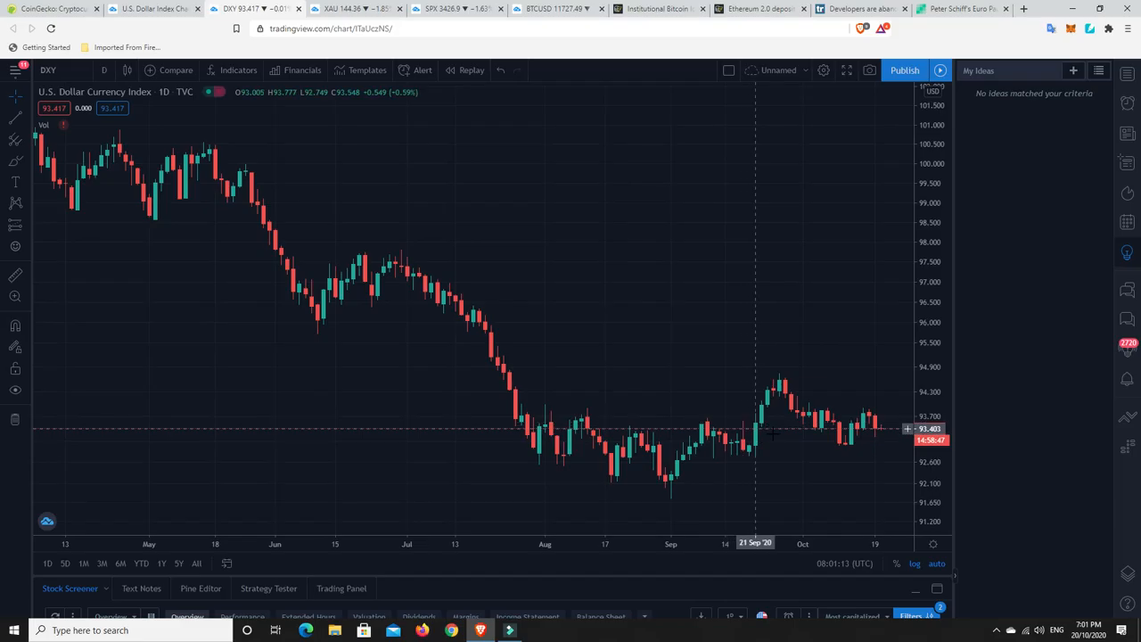
{"action": "mouse_move", "coordinate": [660, 482]}
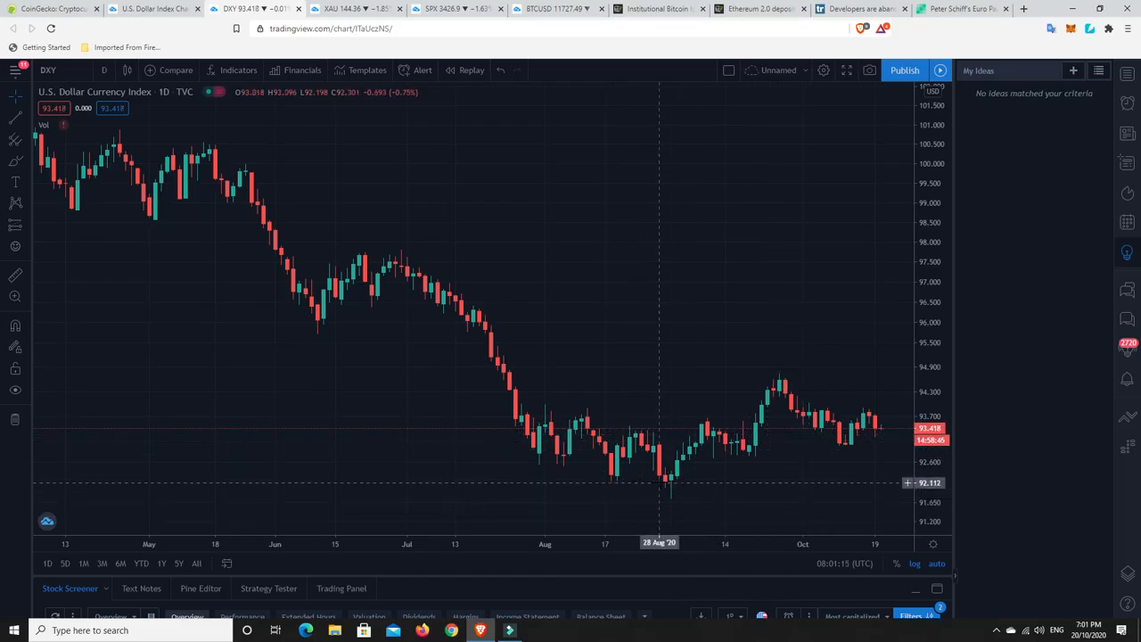
{"action": "mouse_move", "coordinate": [869, 436]}
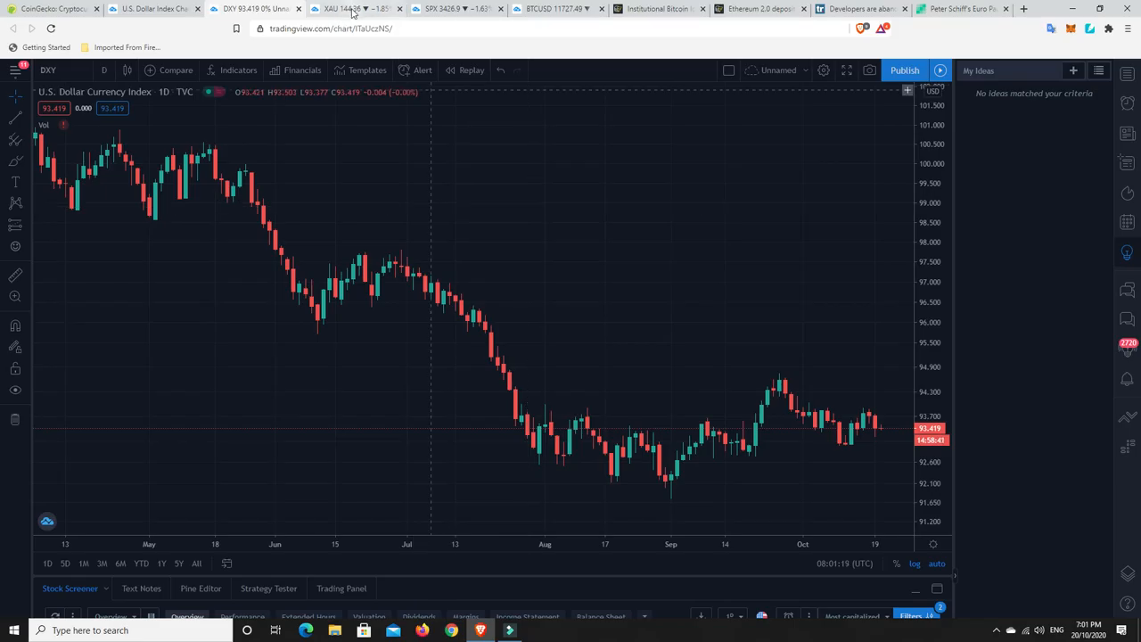
Switch to the XAU tab showing the PHLX Gold and Silver Sector Index daily chart.
{"action": "left_click", "coordinate": [348, 7]}
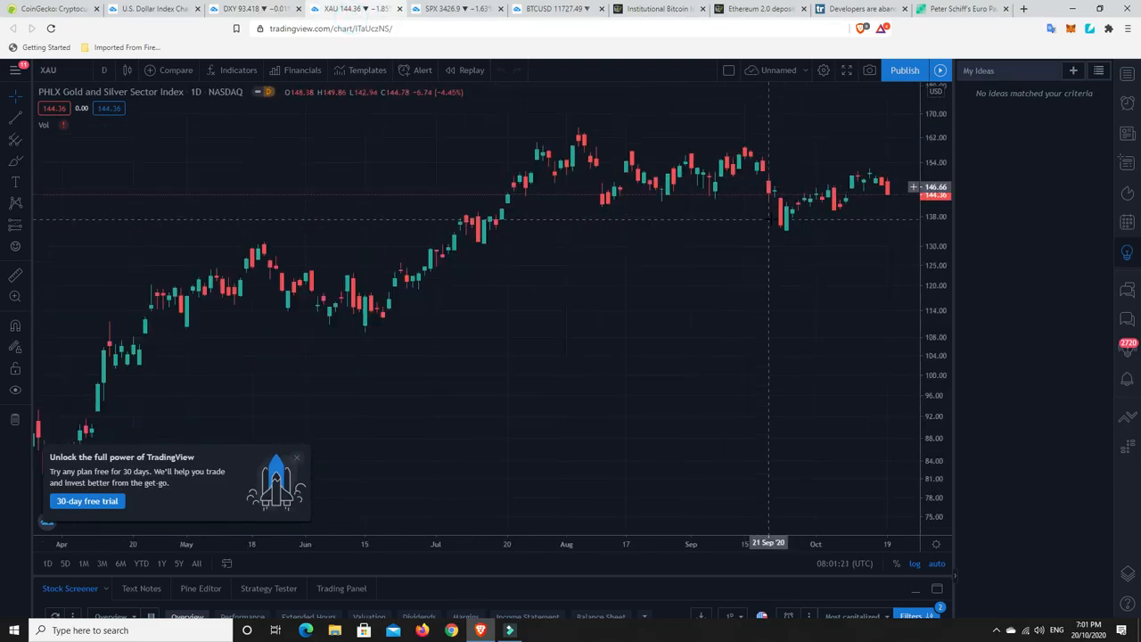
{"action": "mouse_move", "coordinate": [641, 133]}
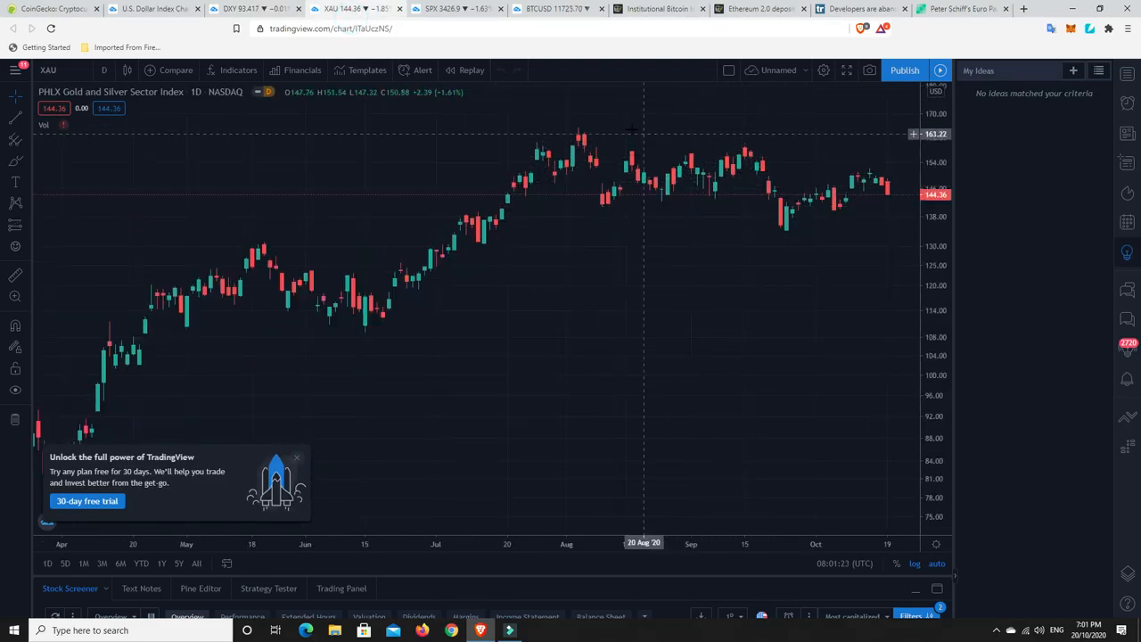
{"action": "mouse_move", "coordinate": [881, 184]}
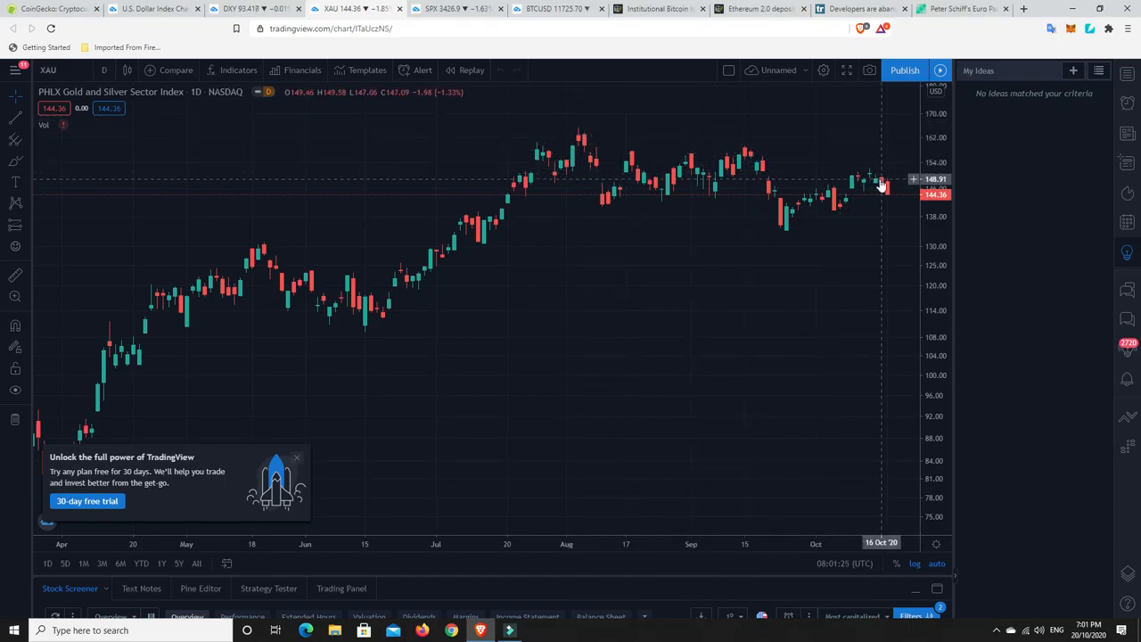
{"action": "mouse_move", "coordinate": [880, 183]}
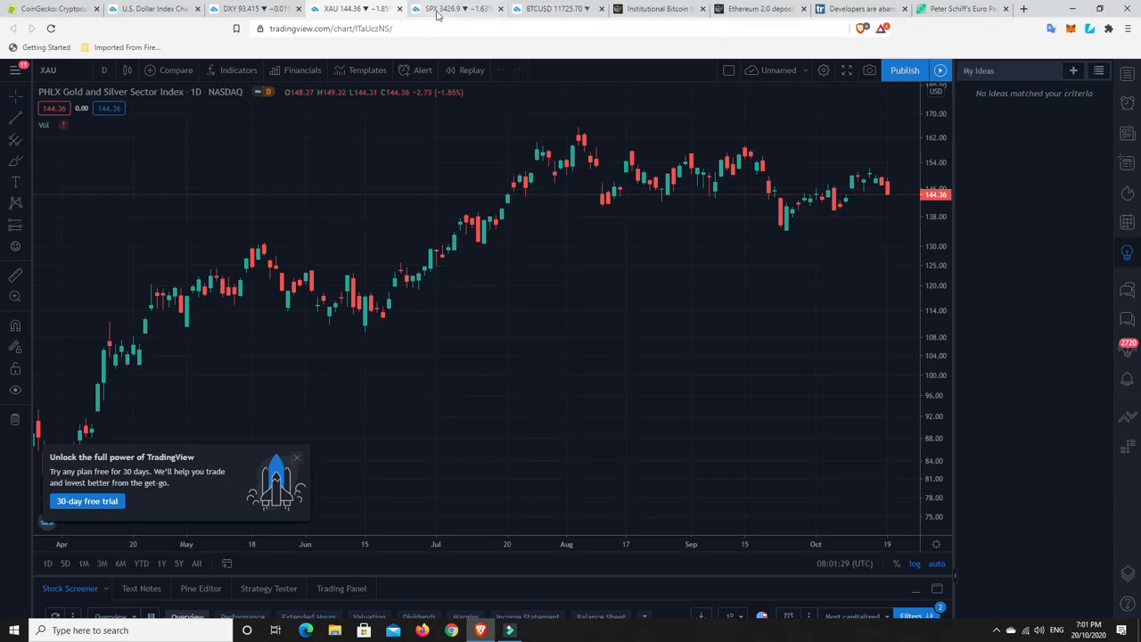
Switch to the SPX daily chart and dismiss the 30-day free-trial popup.
{"action": "left_click", "coordinate": [455, 9]}
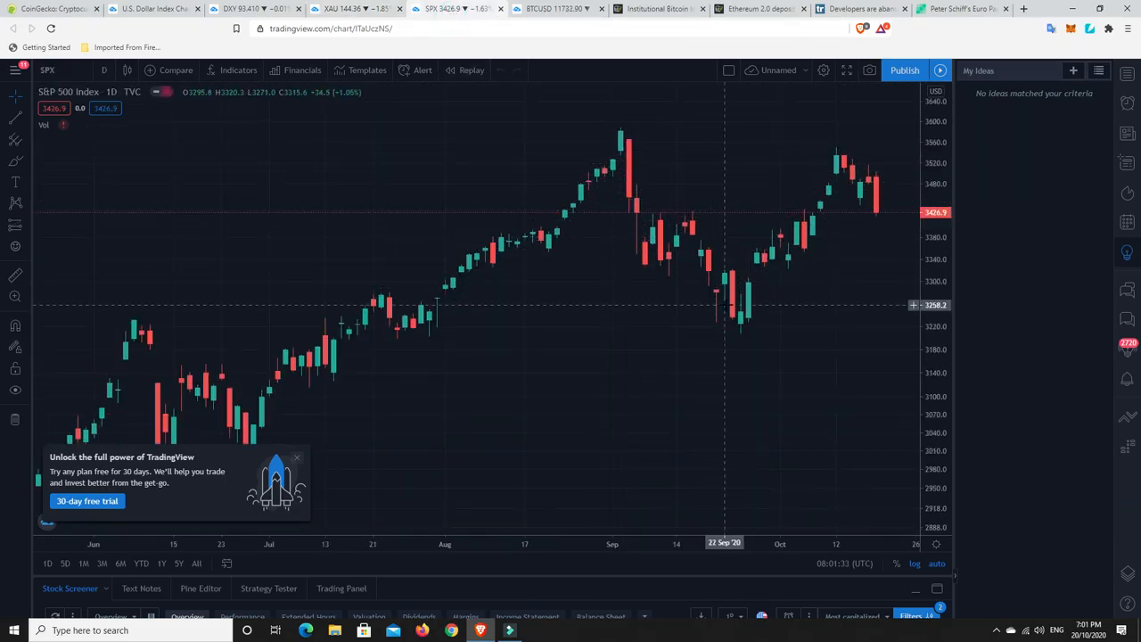
{"action": "mouse_move", "coordinate": [845, 157]}
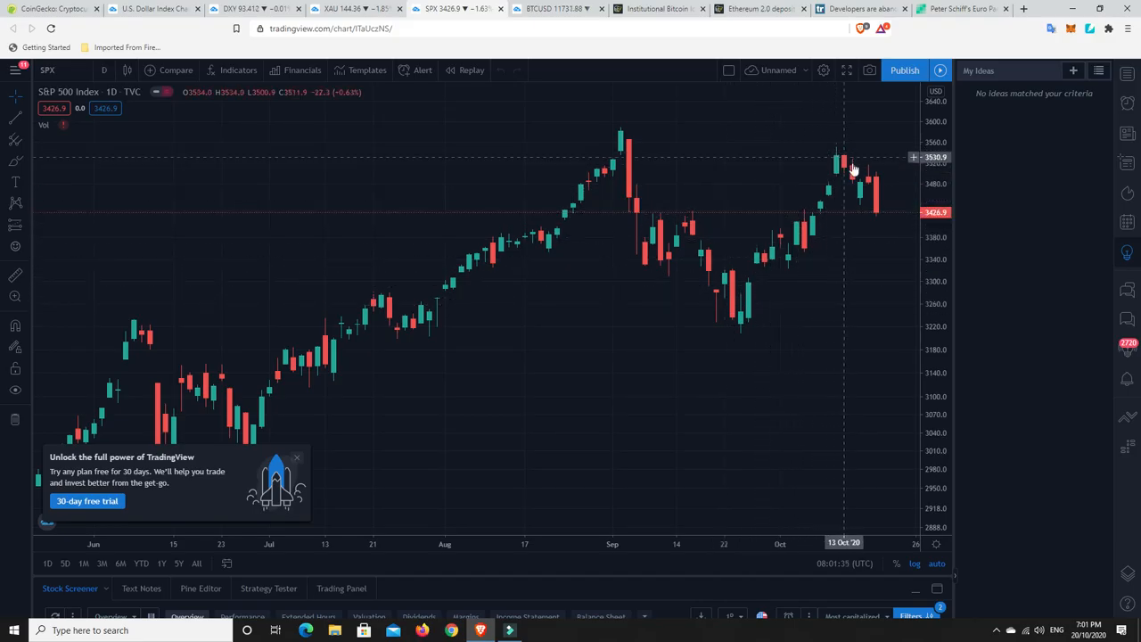
{"action": "mouse_move", "coordinate": [882, 200]}
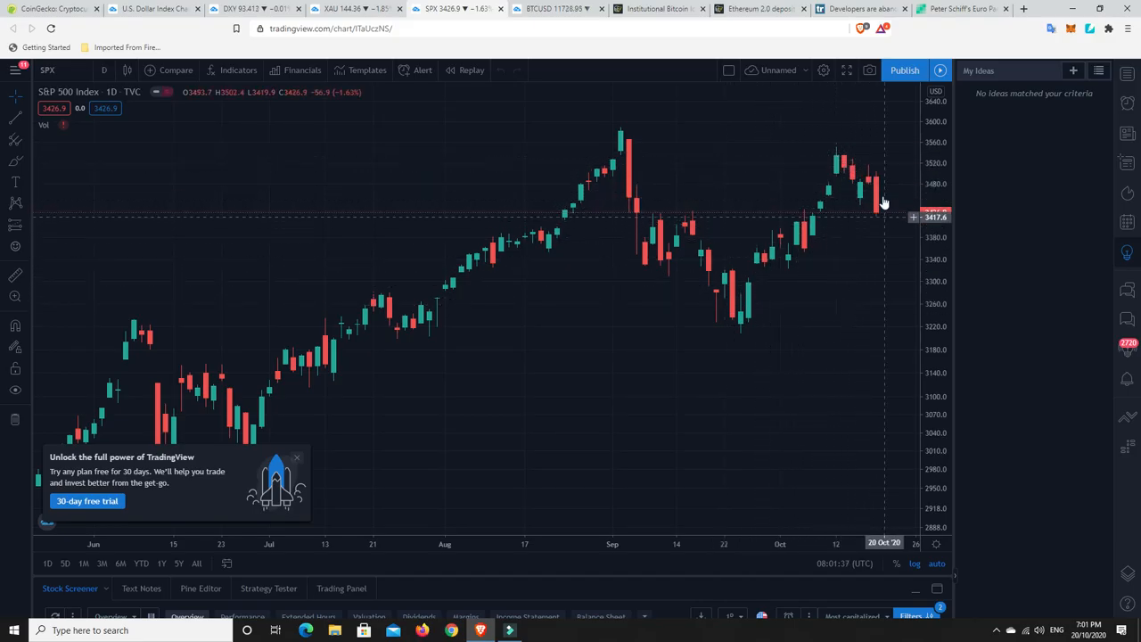
{"action": "mouse_move", "coordinate": [880, 217]}
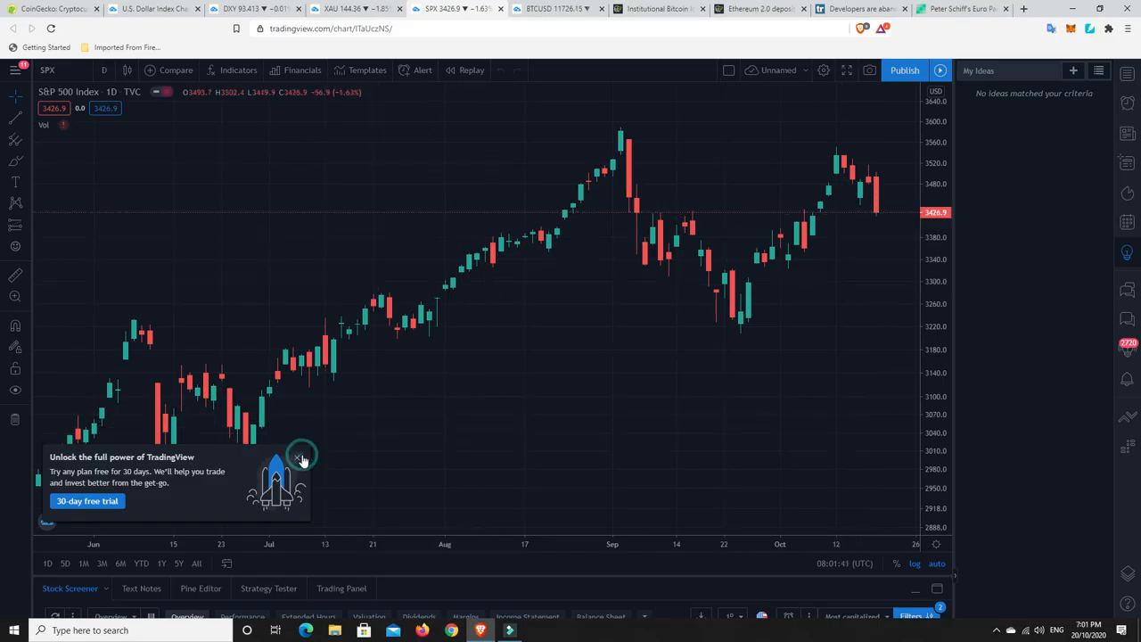
{"action": "left_click", "coordinate": [298, 456]}
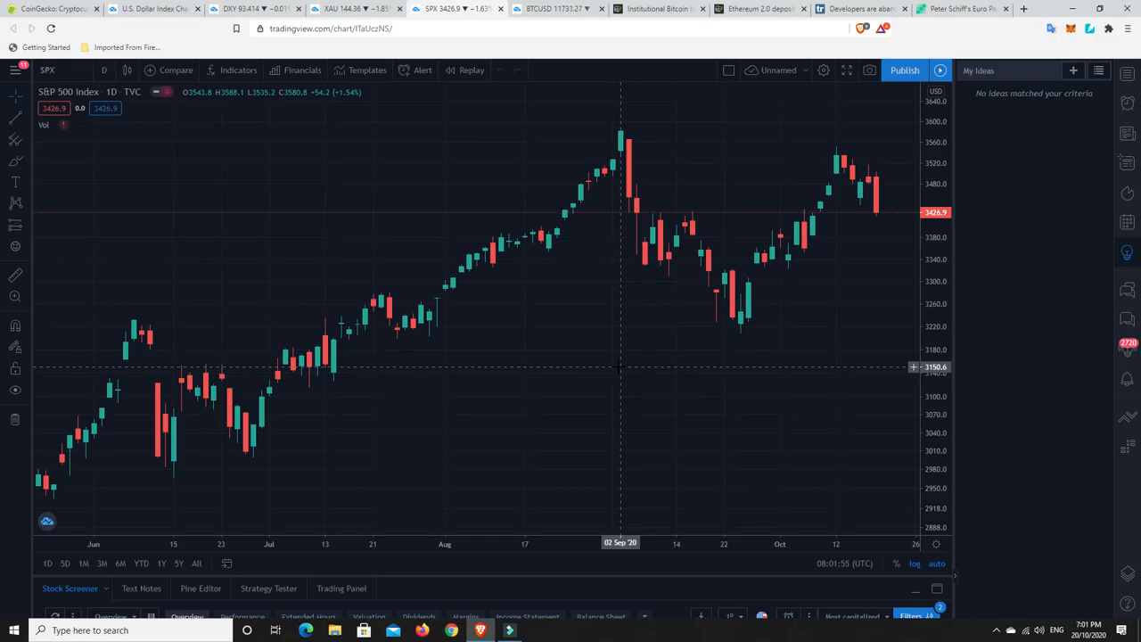
{"action": "mouse_move", "coordinate": [891, 193]}
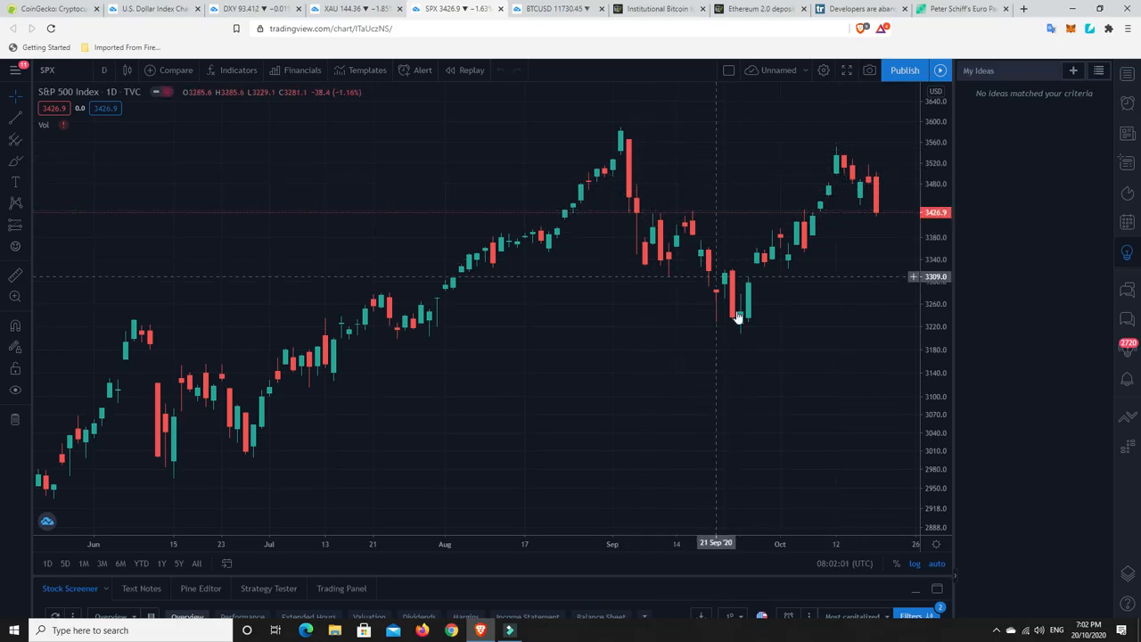
{"action": "mouse_move", "coordinate": [693, 229]}
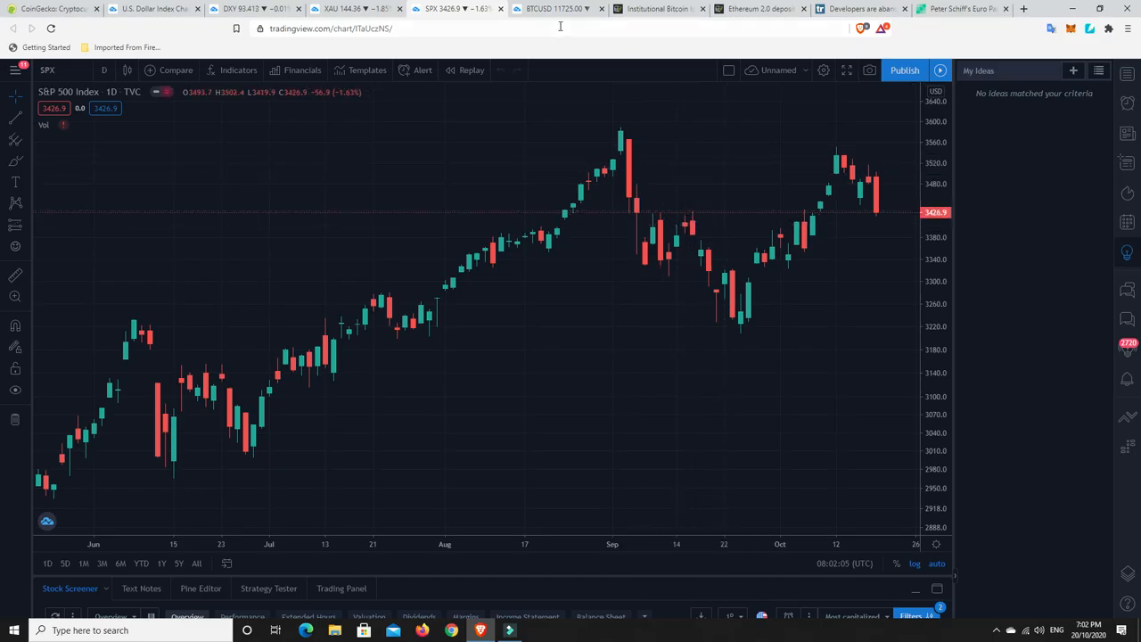
{"action": "left_click", "coordinate": [553, 7]}
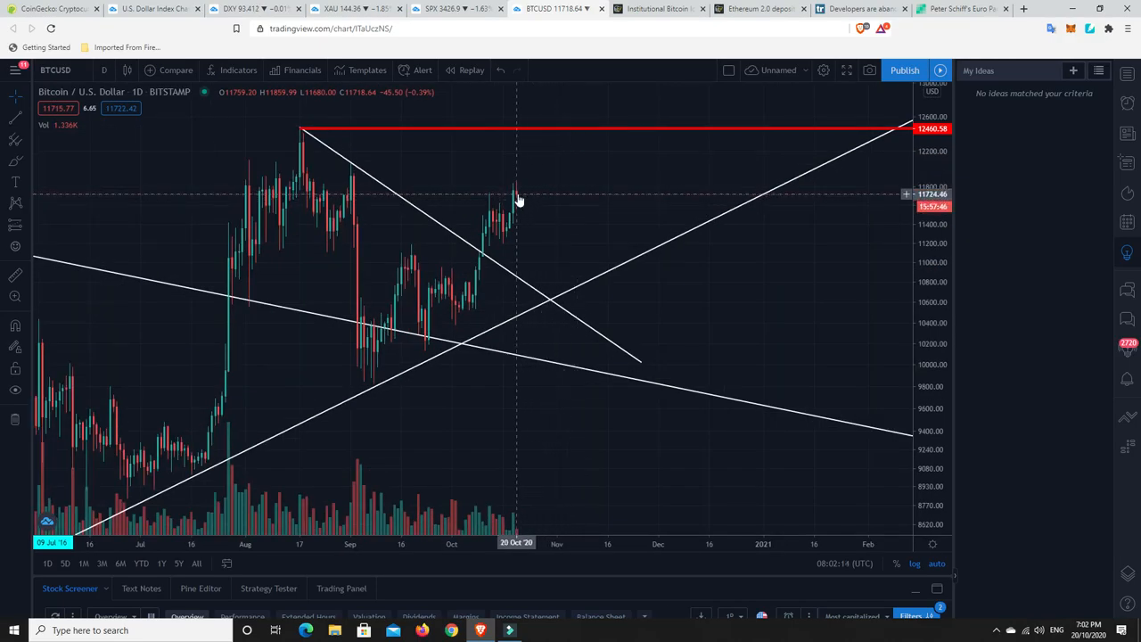
{"action": "mouse_move", "coordinate": [520, 200]}
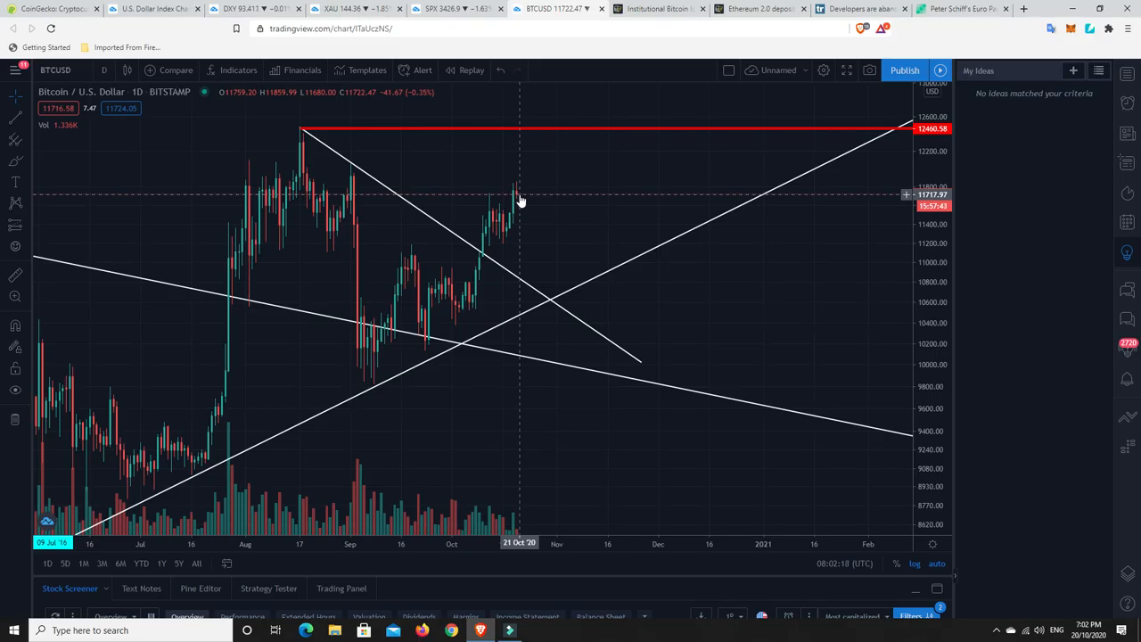
{"action": "mouse_move", "coordinate": [470, 314]}
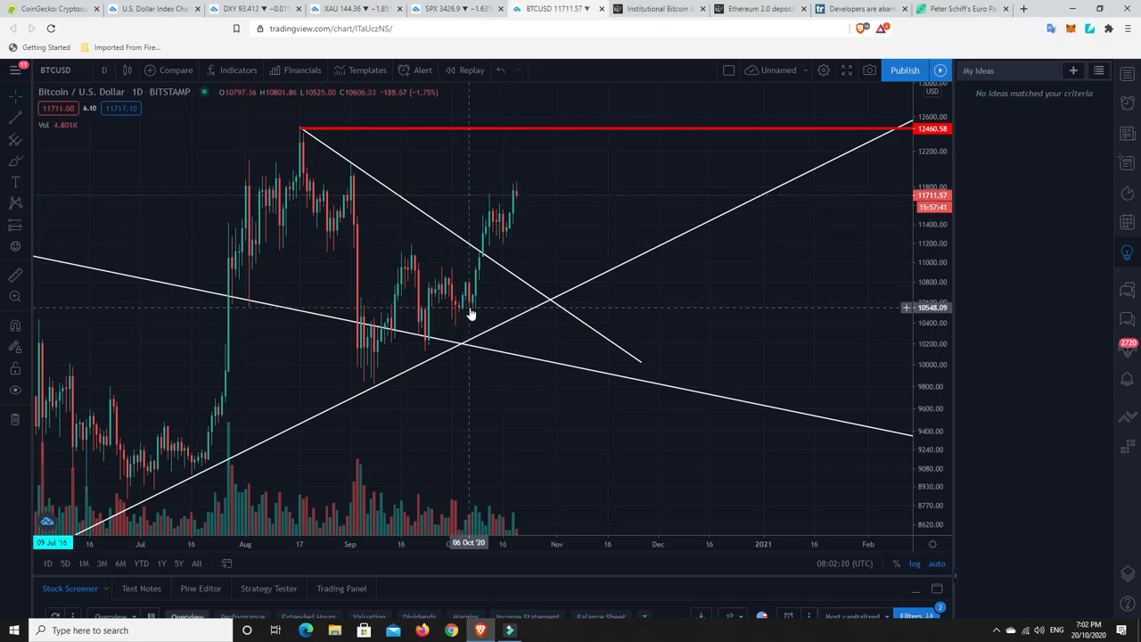
{"action": "mouse_move", "coordinate": [485, 236]}
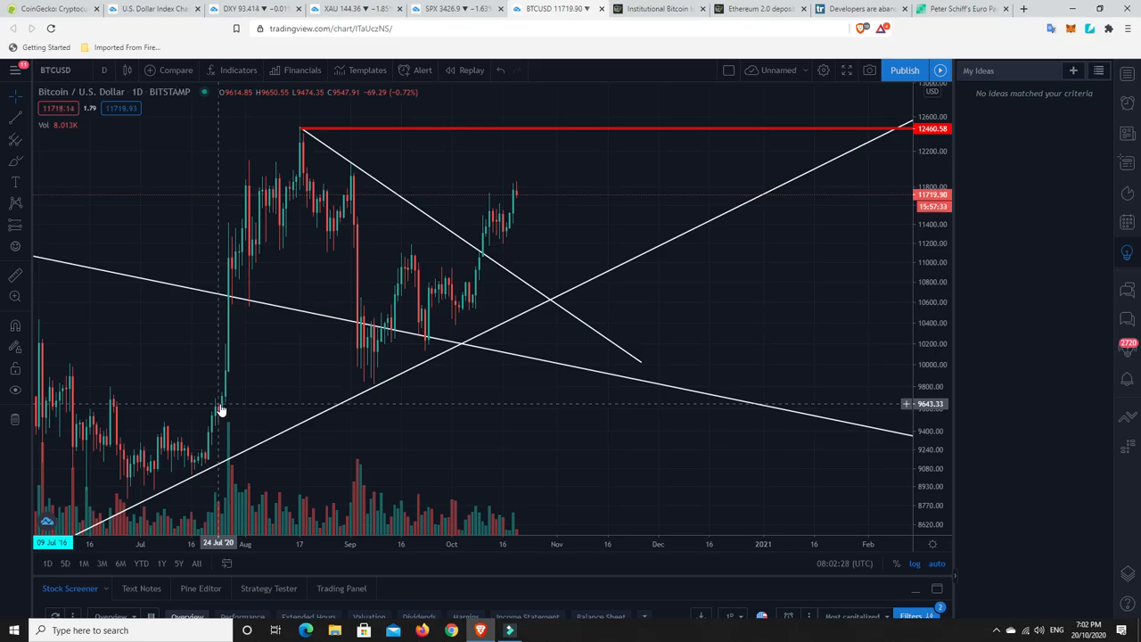
{"action": "mouse_move", "coordinate": [235, 254]}
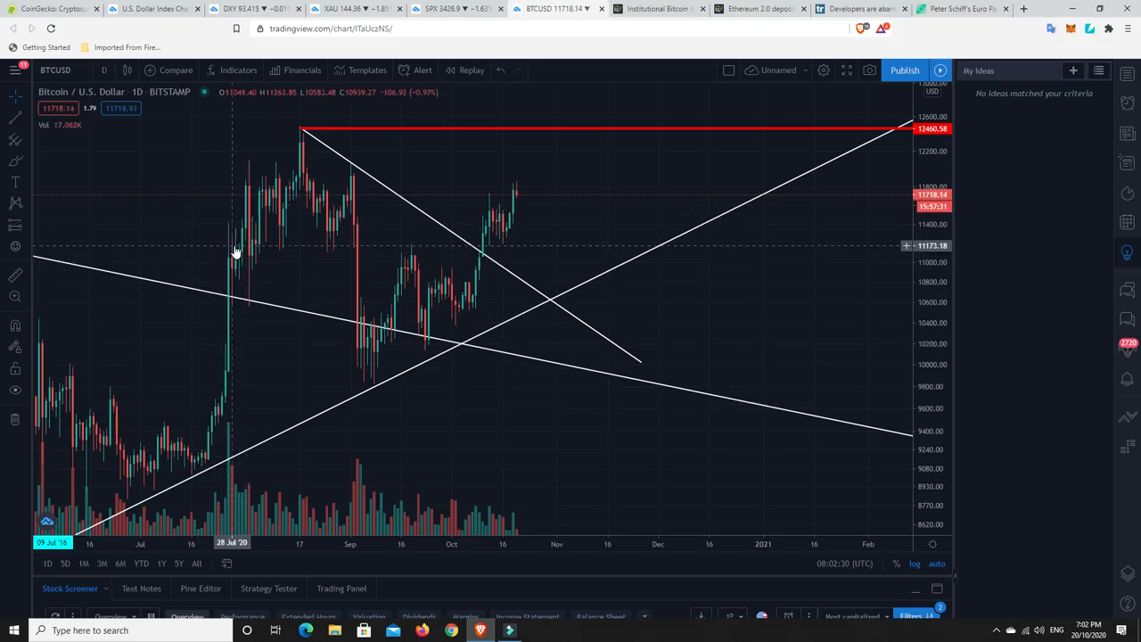
{"action": "mouse_move", "coordinate": [285, 206]}
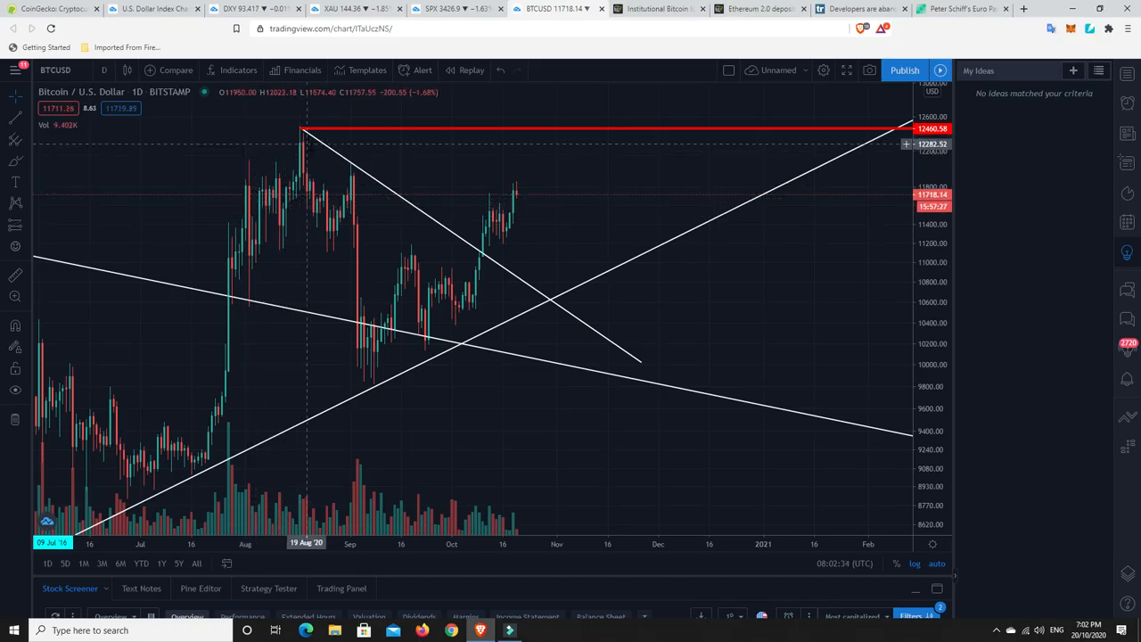
{"action": "mouse_move", "coordinate": [474, 314]}
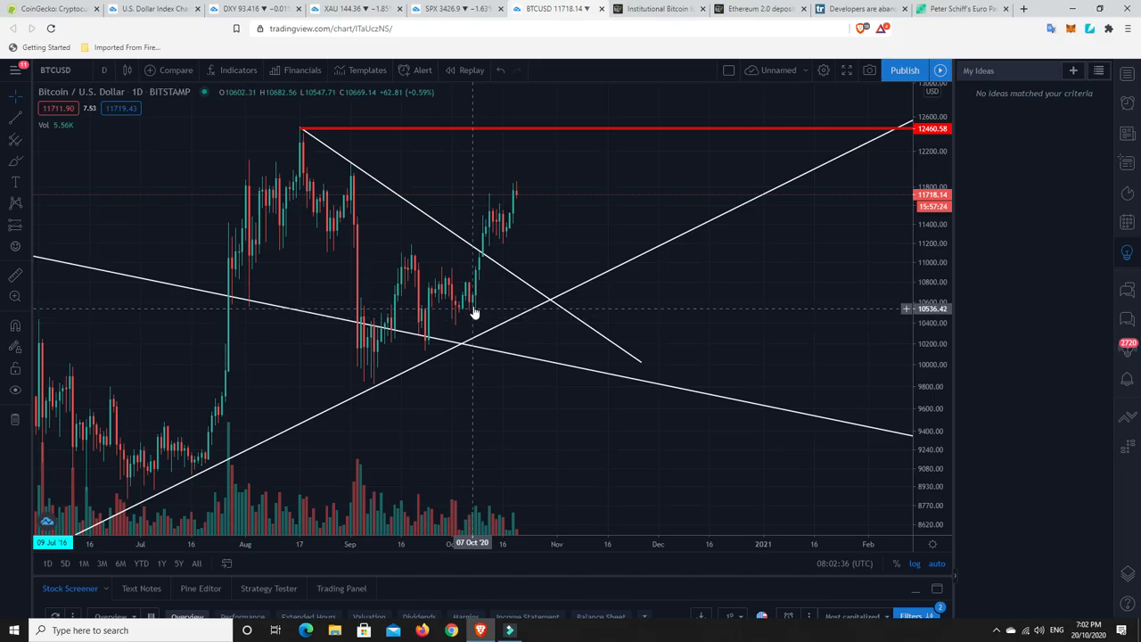
{"action": "mouse_move", "coordinate": [519, 187]}
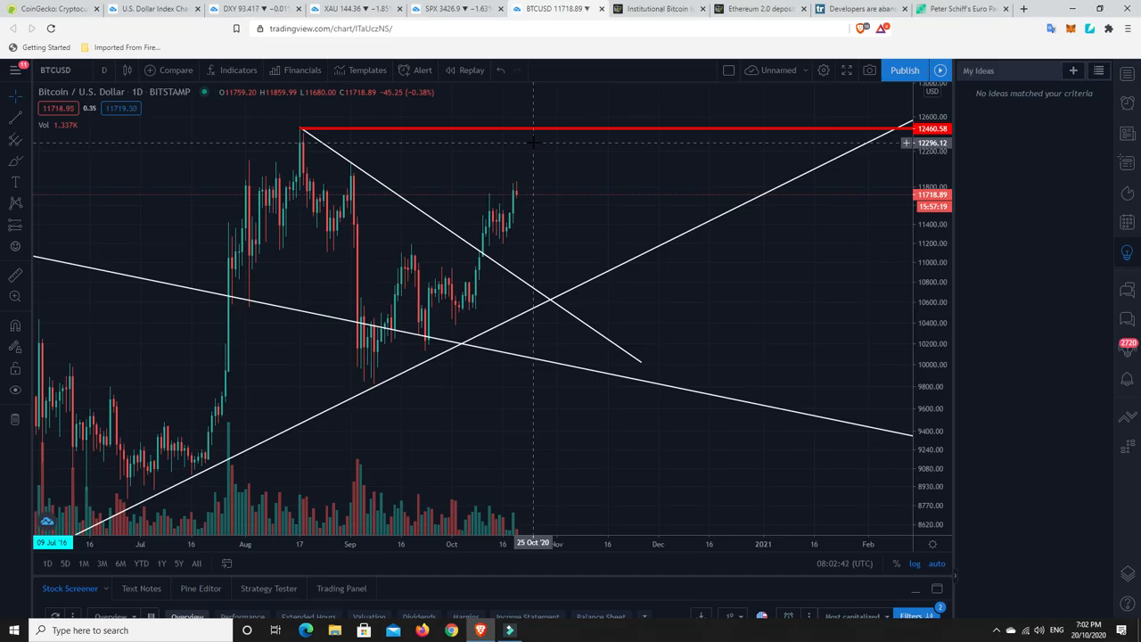
{"action": "mouse_move", "coordinate": [570, 221]}
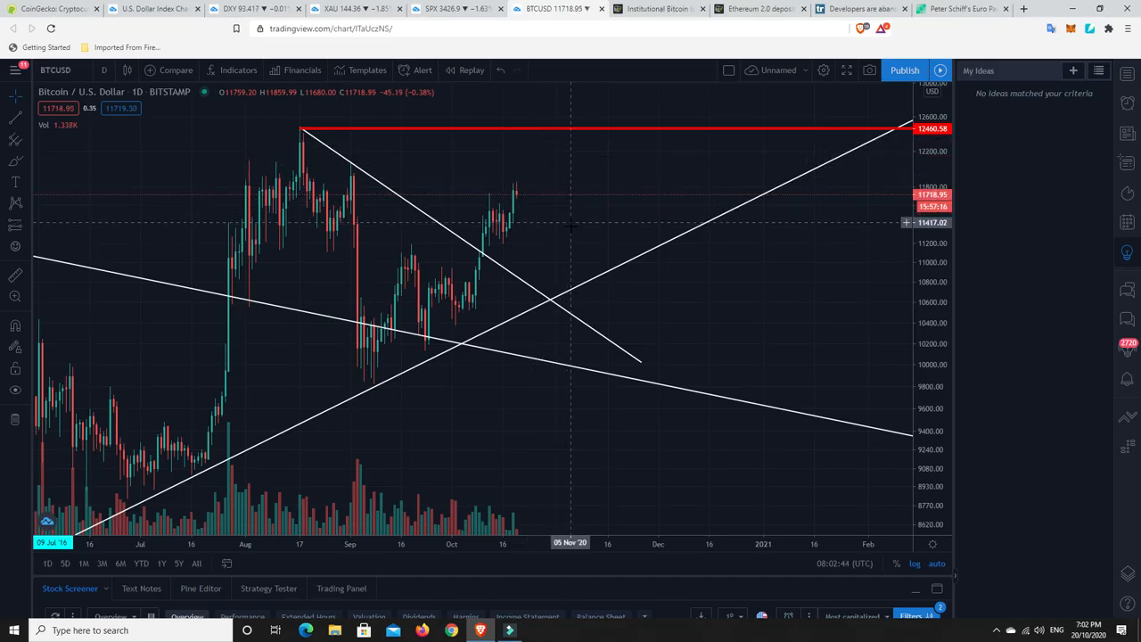
{"action": "mouse_move", "coordinate": [577, 248]}
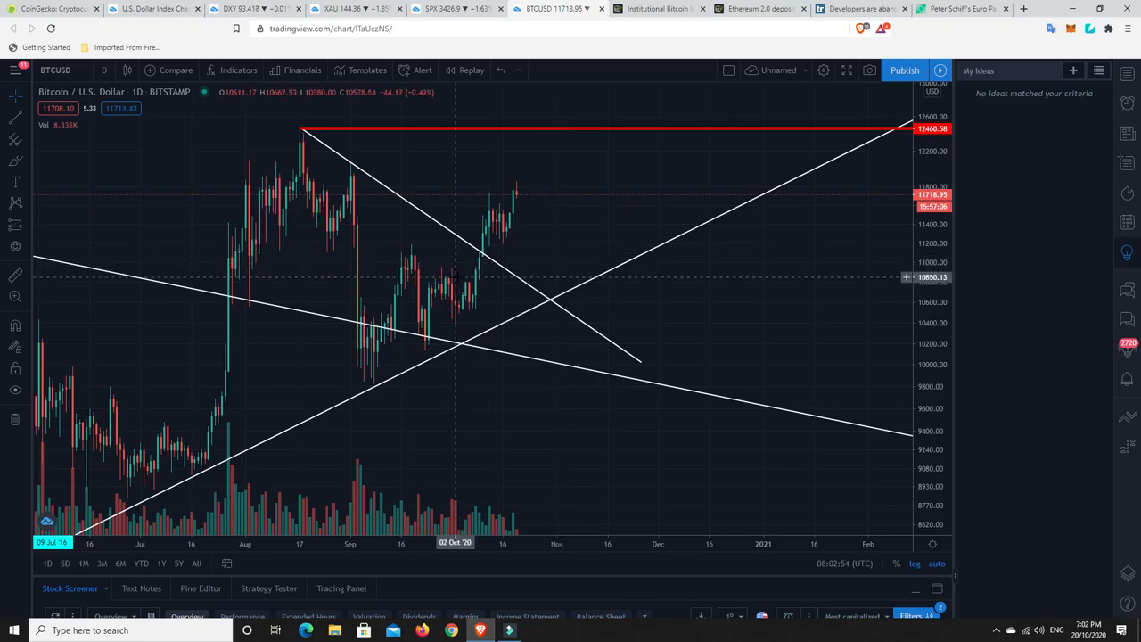
{"action": "mouse_move", "coordinate": [246, 225]}
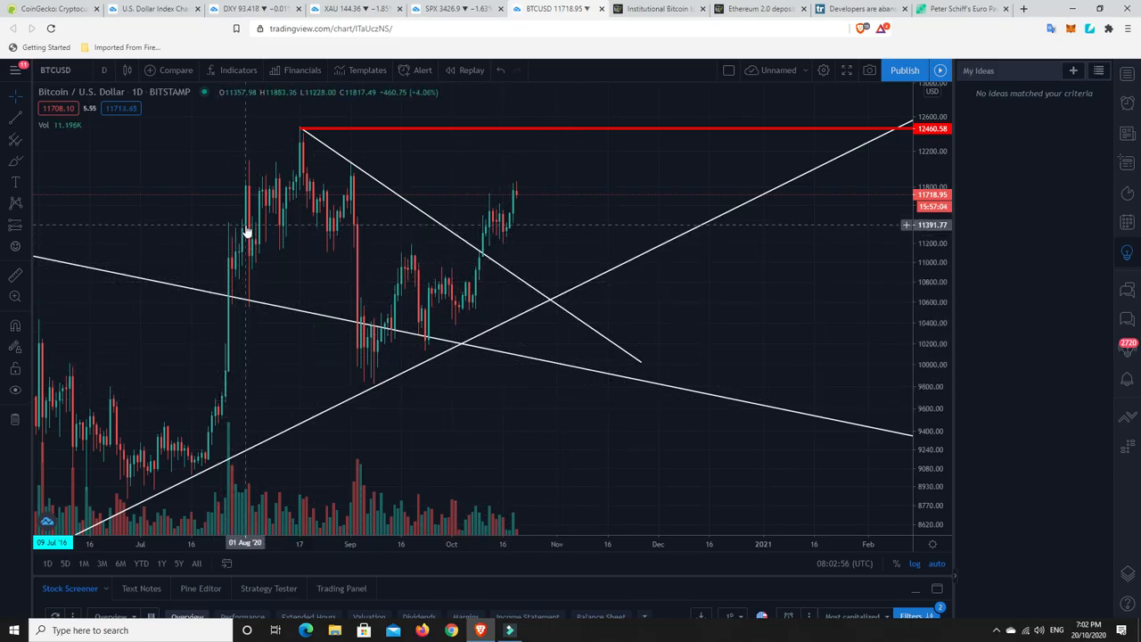
{"action": "mouse_move", "coordinate": [225, 360]}
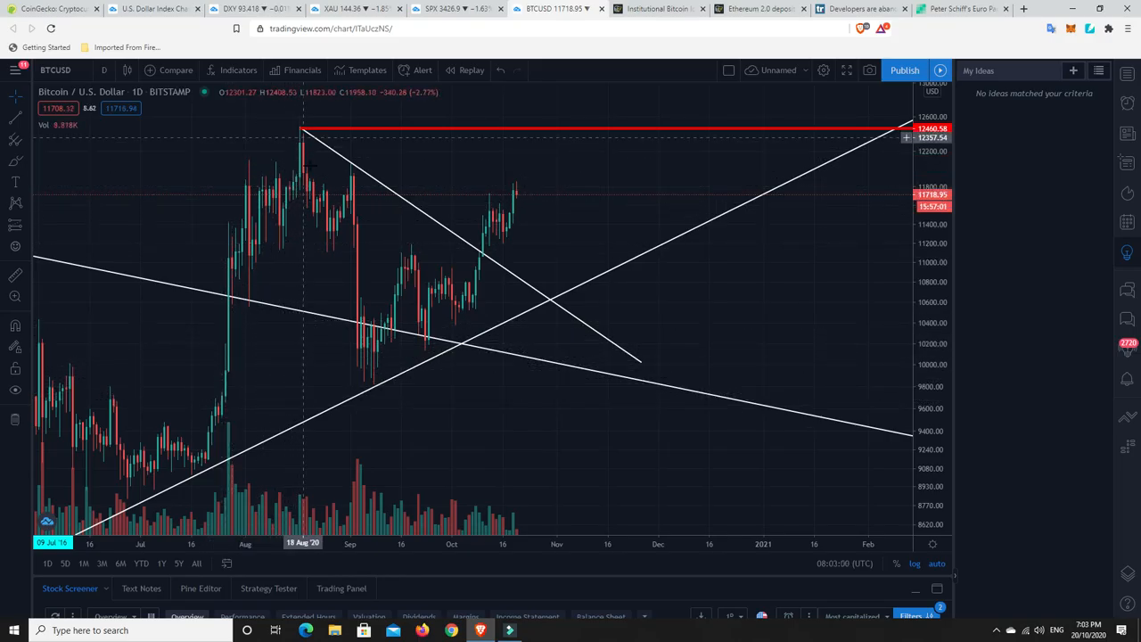
{"action": "mouse_move", "coordinate": [288, 436]}
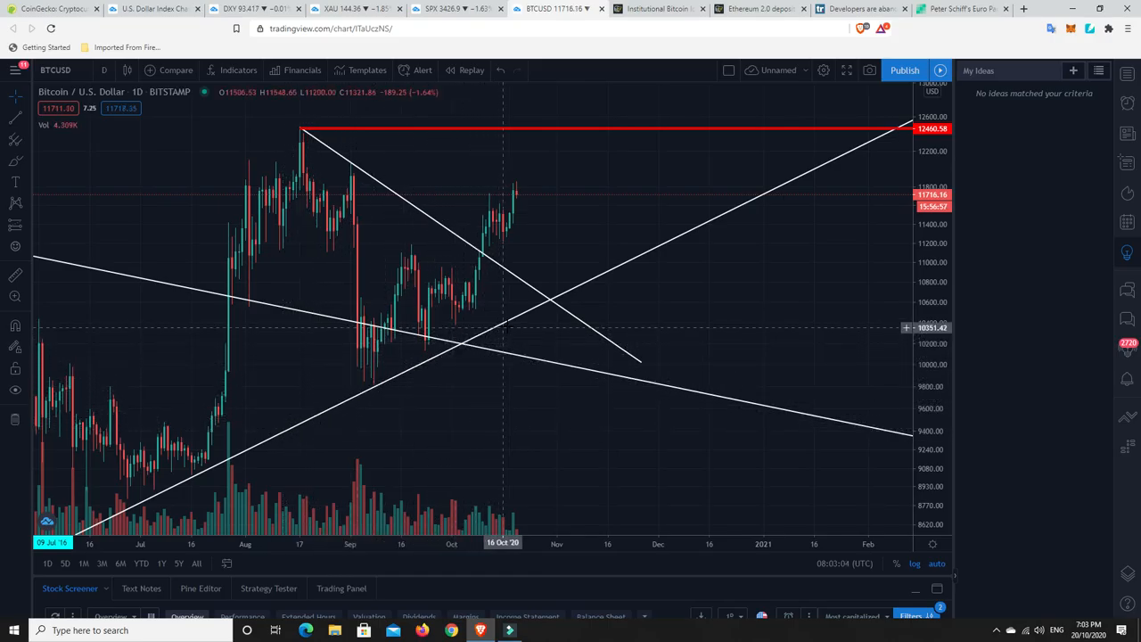
{"action": "mouse_move", "coordinate": [570, 318]}
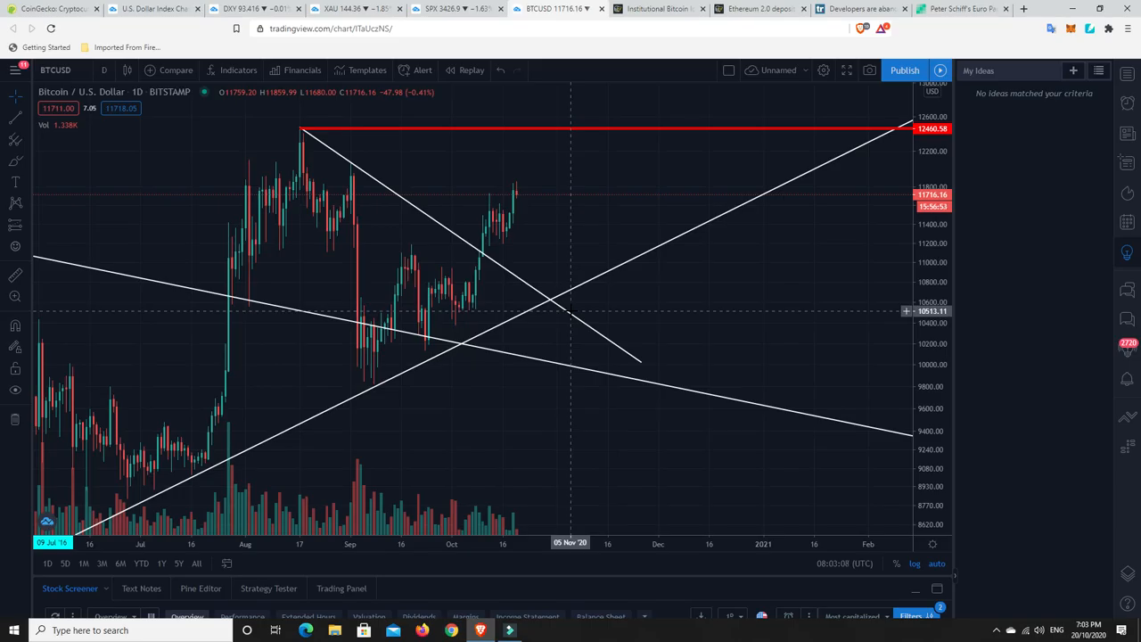
{"action": "mouse_move", "coordinate": [526, 191]}
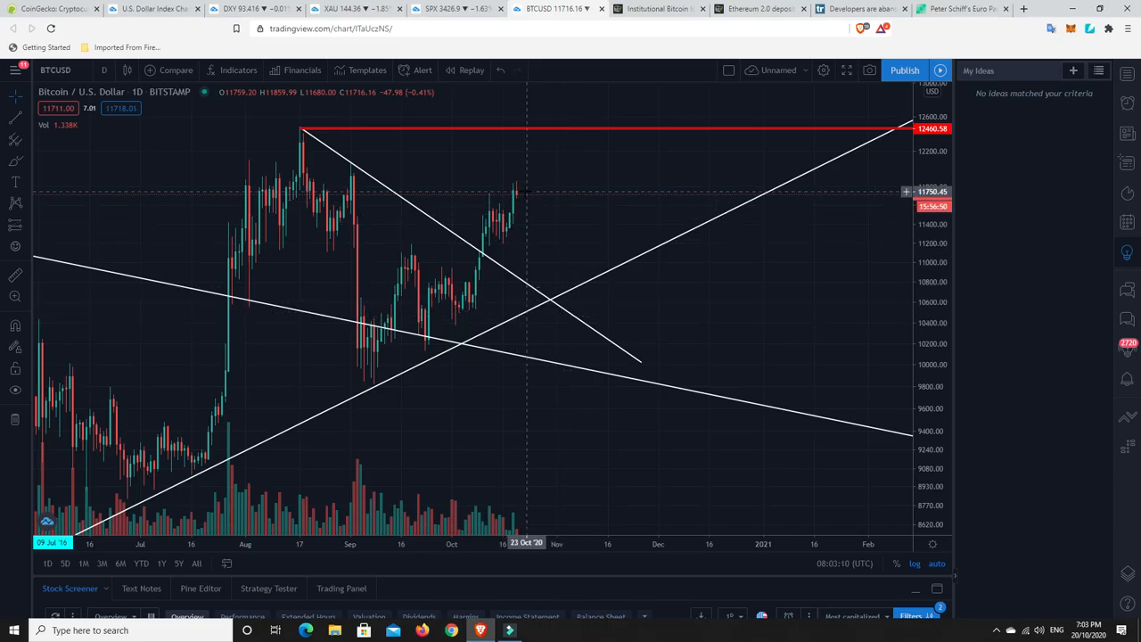
{"action": "mouse_move", "coordinate": [553, 200]}
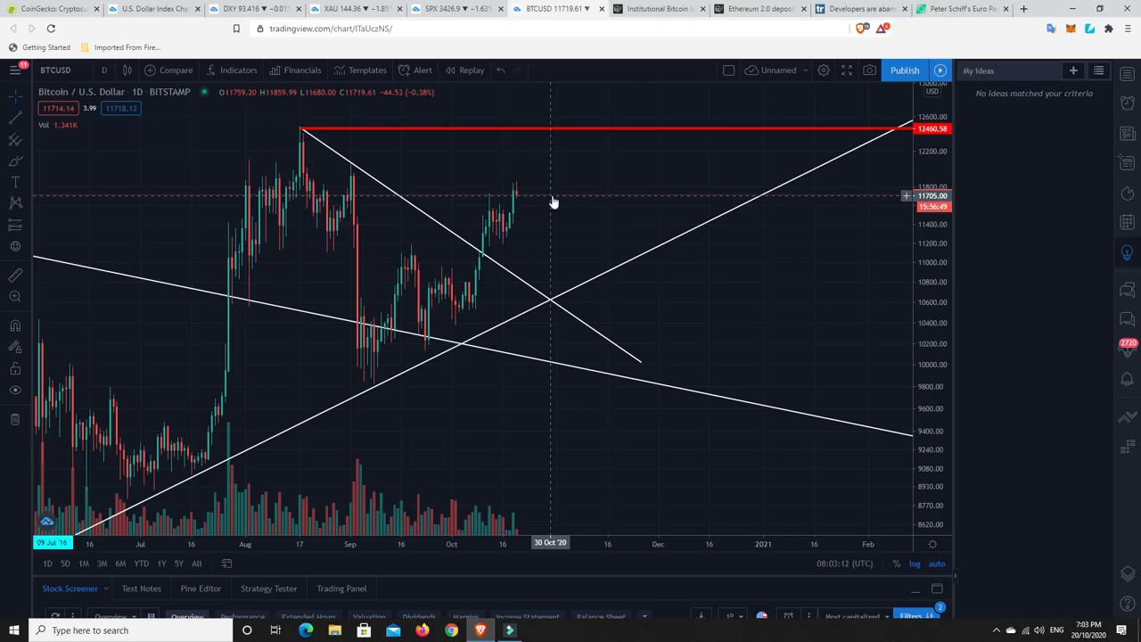
{"action": "mouse_move", "coordinate": [510, 271]}
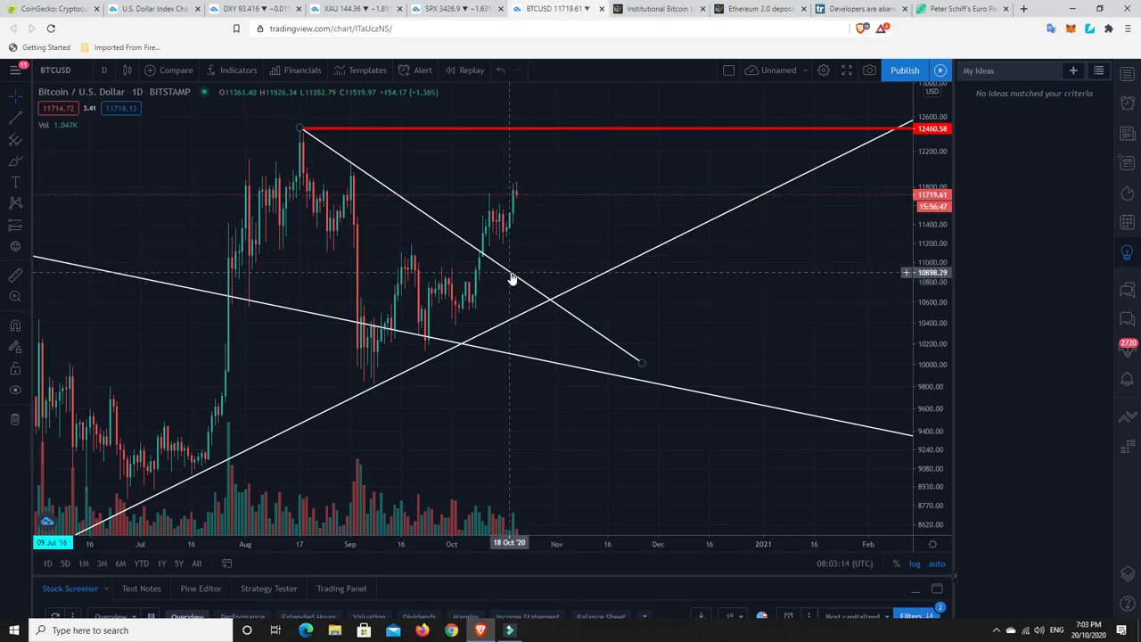
{"action": "mouse_move", "coordinate": [533, 200]}
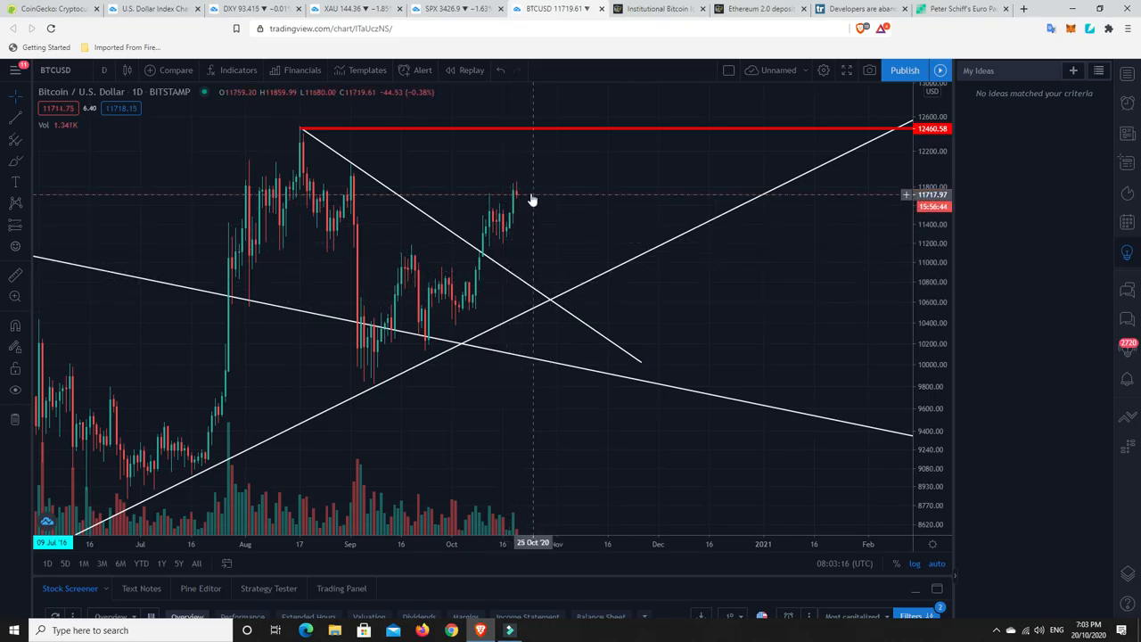
{"action": "mouse_move", "coordinate": [538, 278]}
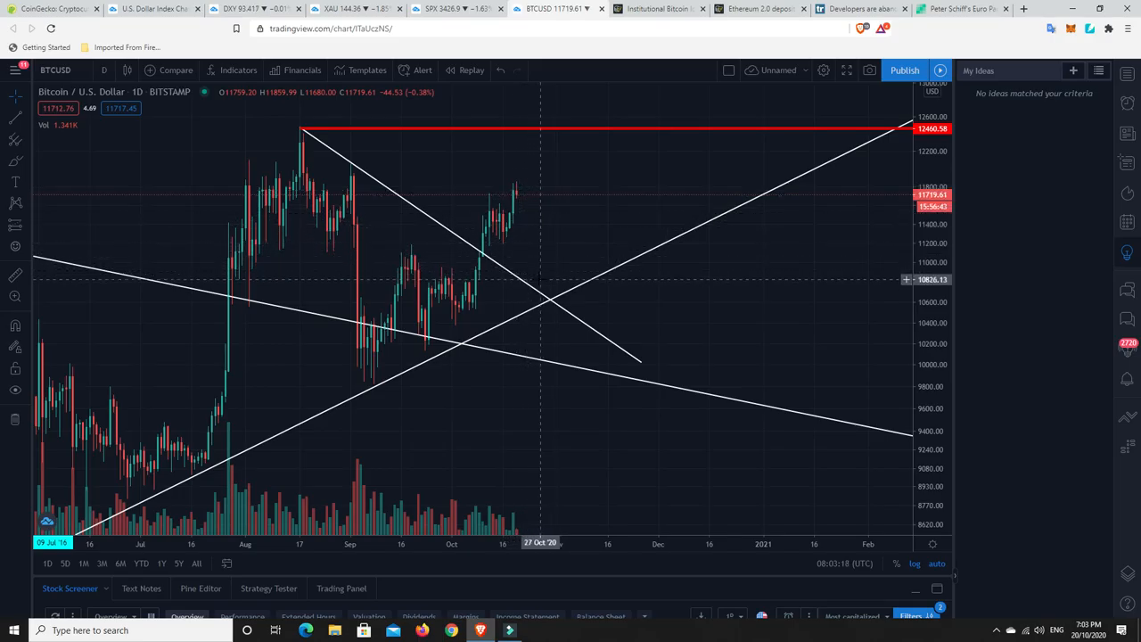
{"action": "mouse_move", "coordinate": [538, 288]}
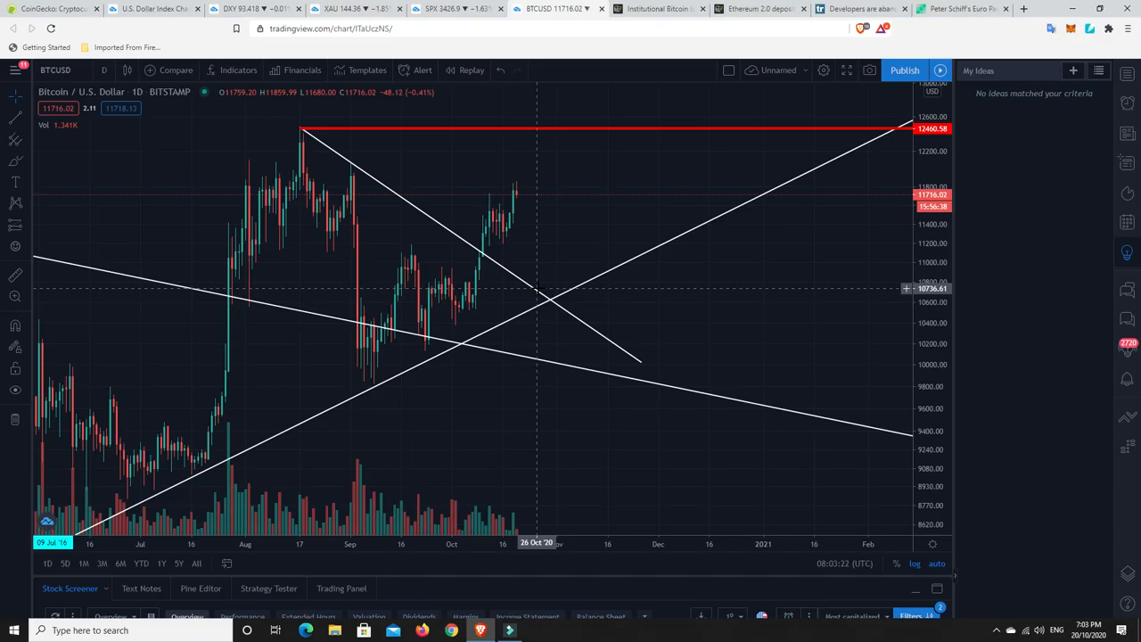
{"action": "mouse_move", "coordinate": [542, 214]}
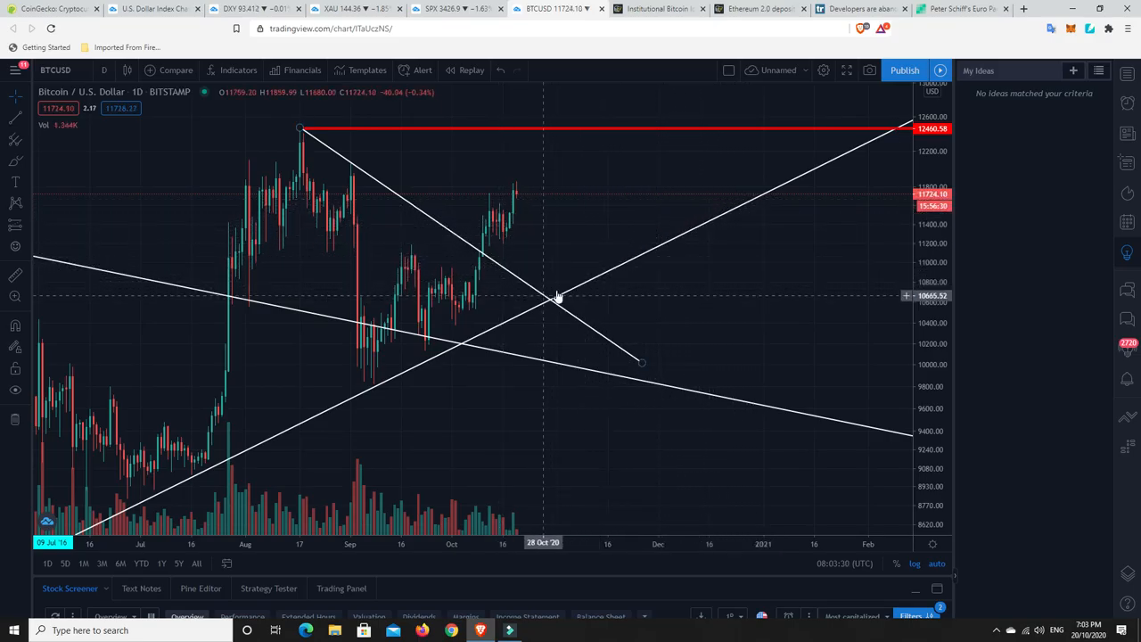
{"action": "mouse_move", "coordinate": [699, 232]}
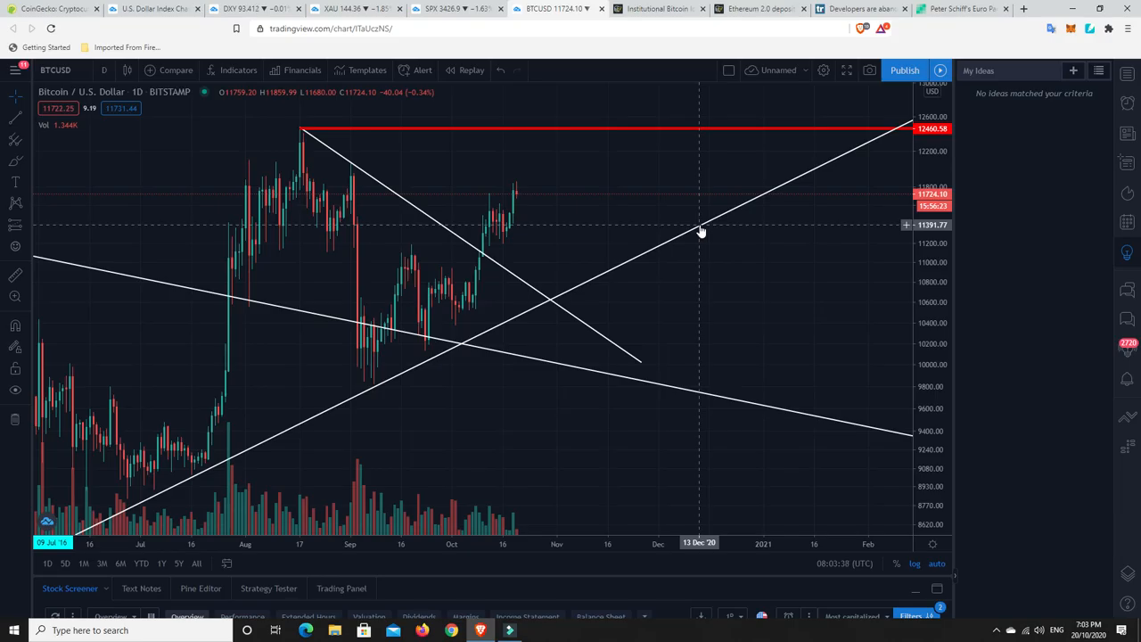
{"action": "mouse_move", "coordinate": [693, 228]}
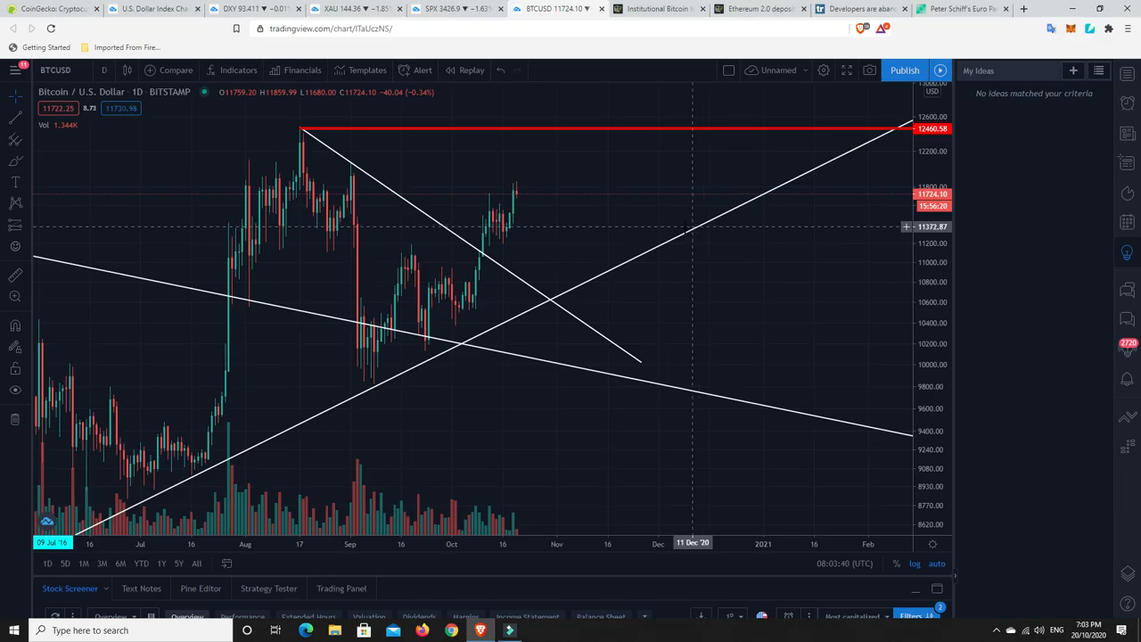
{"action": "mouse_move", "coordinate": [343, 164]}
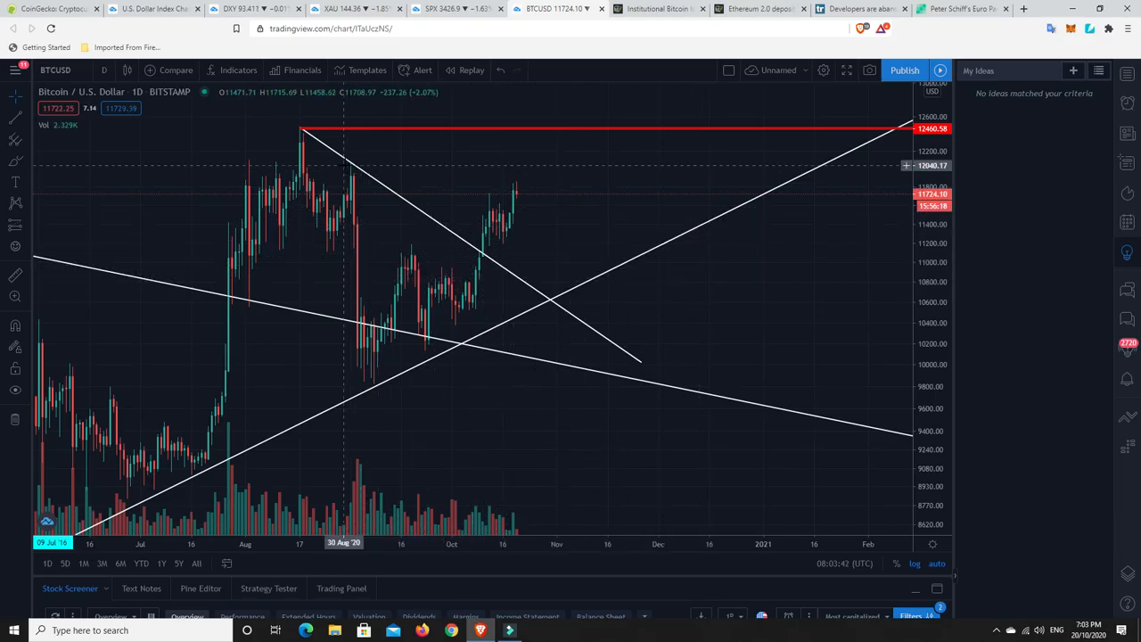
{"action": "mouse_move", "coordinate": [353, 225]}
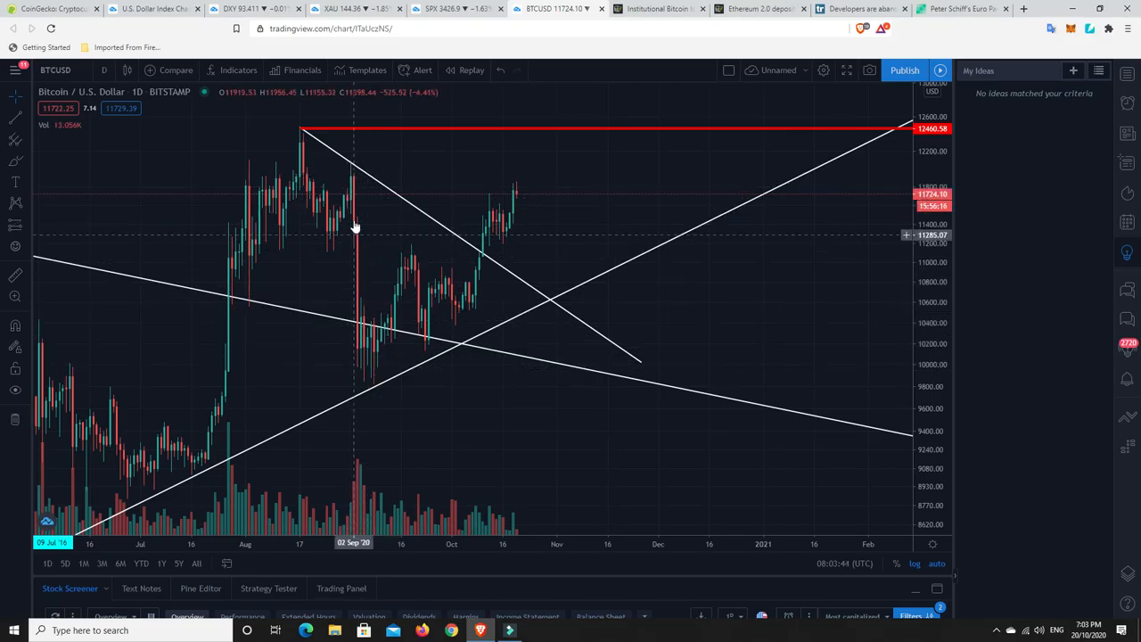
{"action": "mouse_move", "coordinate": [364, 286]}
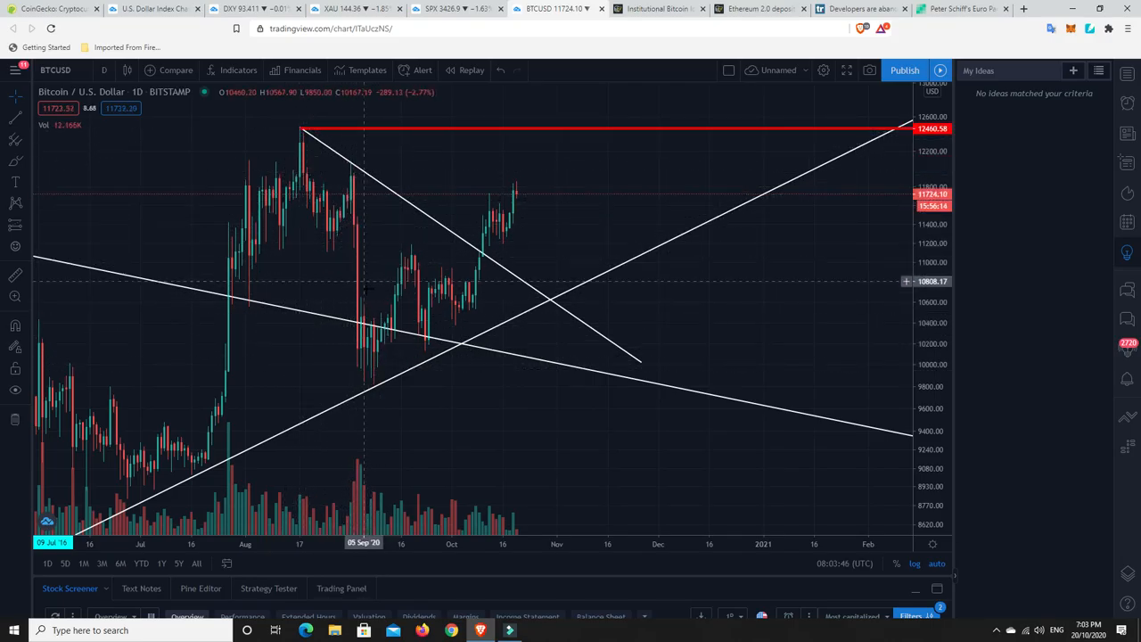
{"action": "mouse_move", "coordinate": [463, 269]}
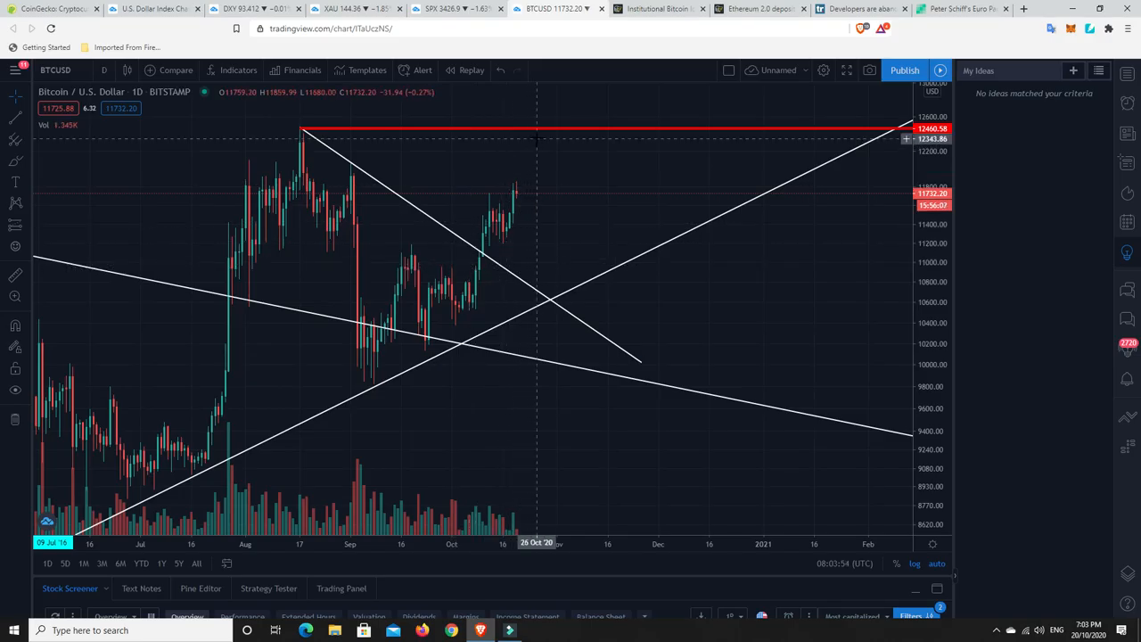
{"action": "mouse_move", "coordinate": [538, 133]}
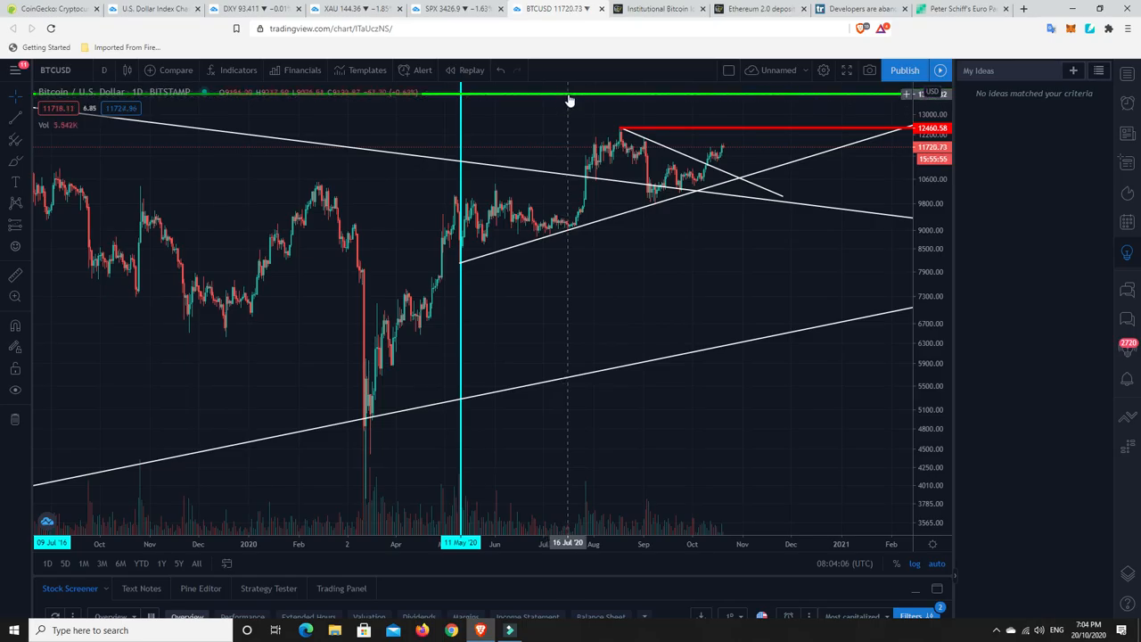
{"action": "mouse_move", "coordinate": [559, 282]}
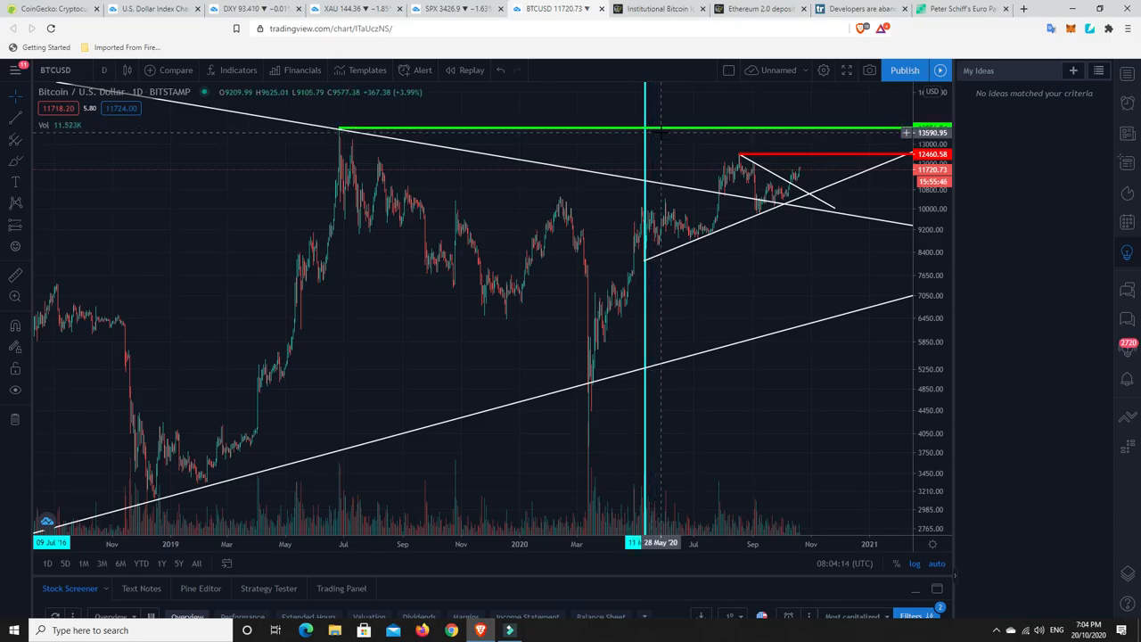
{"action": "mouse_move", "coordinate": [774, 159]}
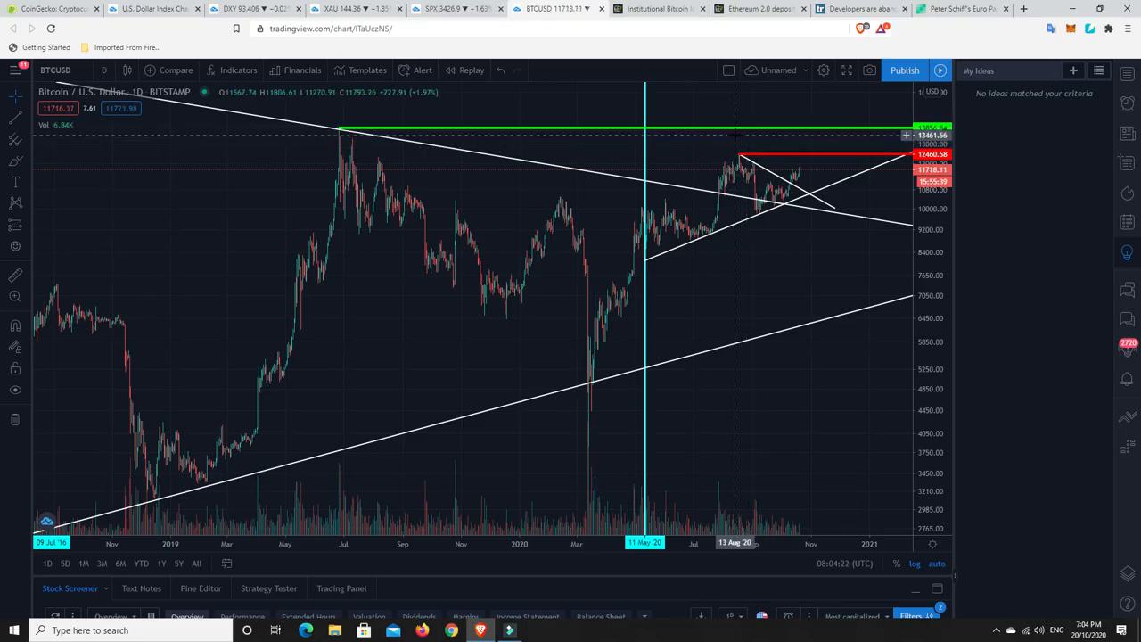
{"action": "mouse_move", "coordinate": [729, 129]}
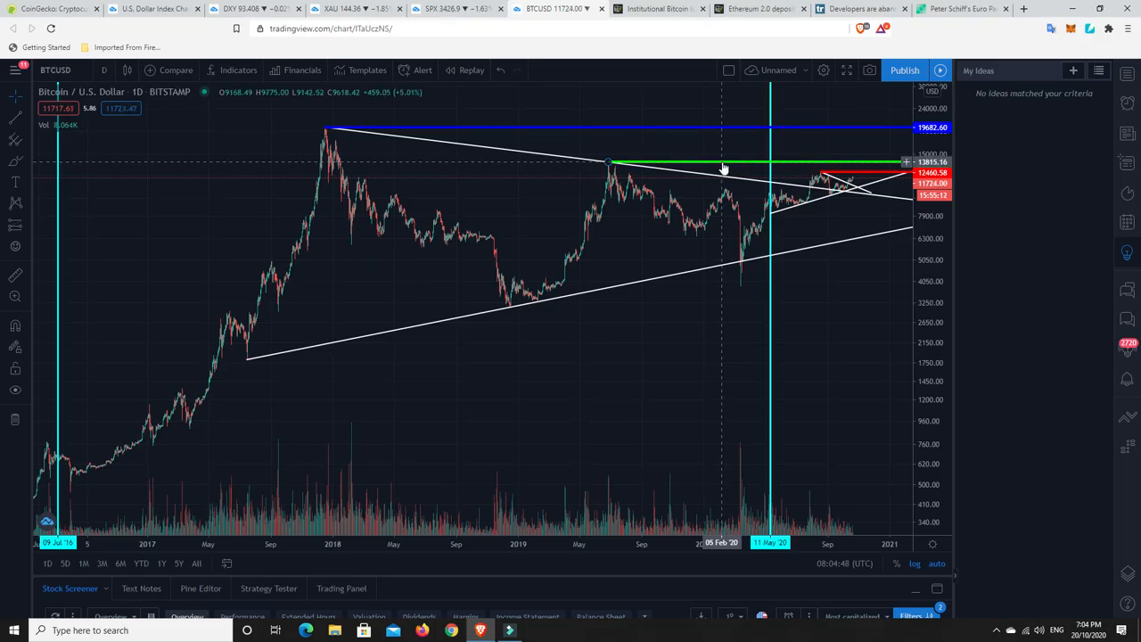
{"action": "mouse_move", "coordinate": [838, 177]}
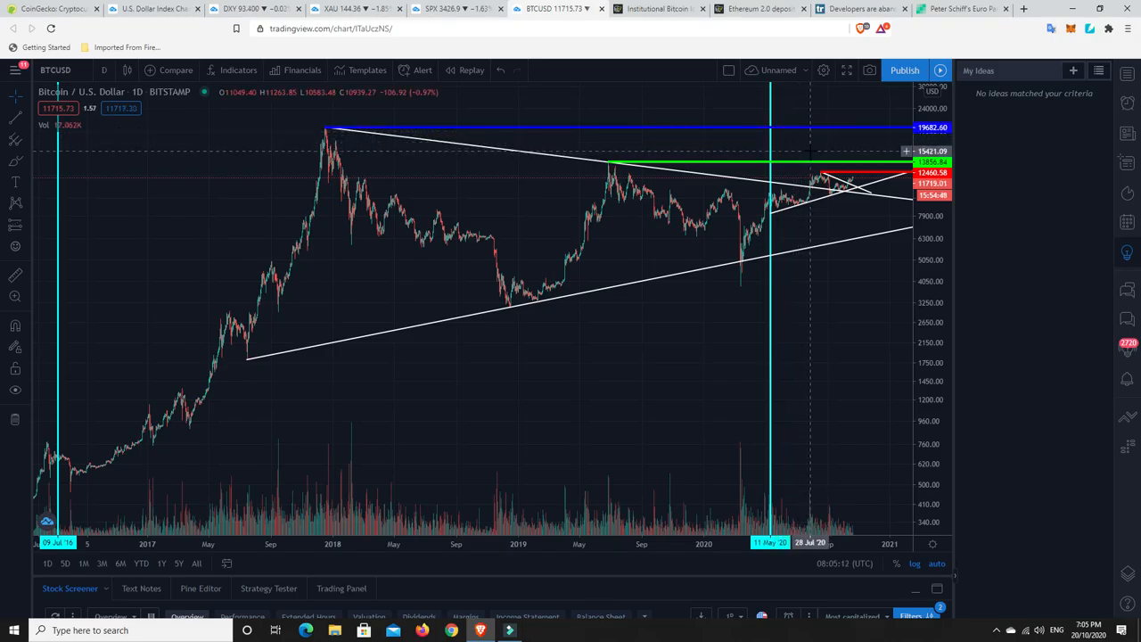
{"action": "mouse_move", "coordinate": [813, 164]}
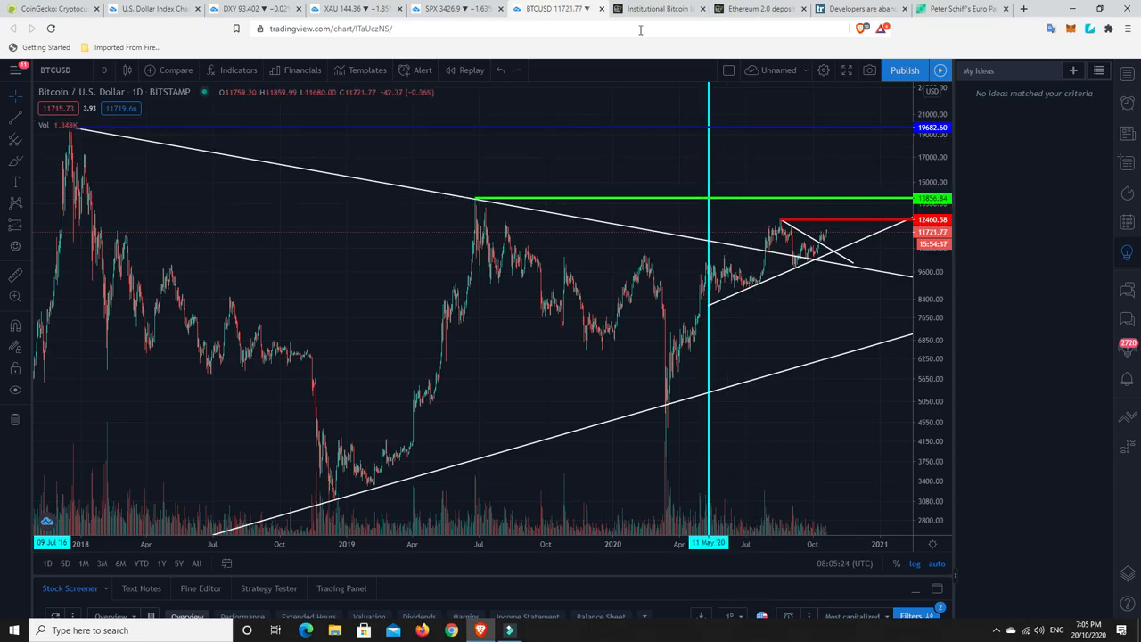
Switch to the Cointelegraph tab with the institutional Bitcoin longs CME article.
{"action": "left_click", "coordinate": [660, 8]}
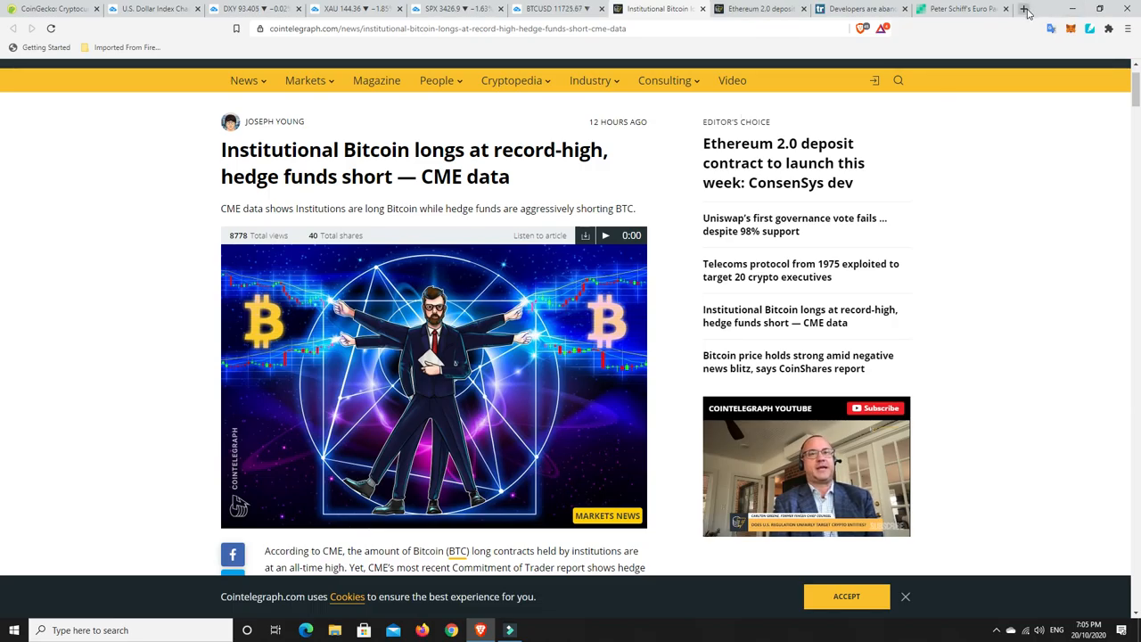
Leave the Cointelegraph article and start a fresh empty browser tab.
{"action": "left_click", "coordinate": [1023, 9]}
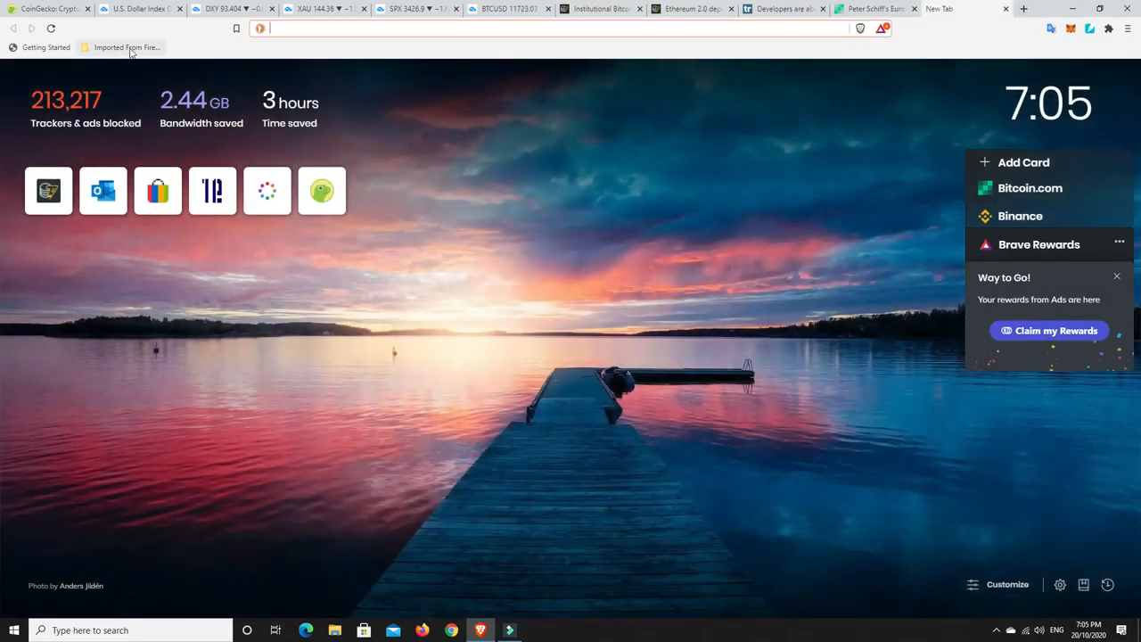
Load the Crypto Fear & Greed Index from the Imported bookmarks, then return to the Cointelegraph article.
{"action": "left_click", "coordinate": [125, 47]}
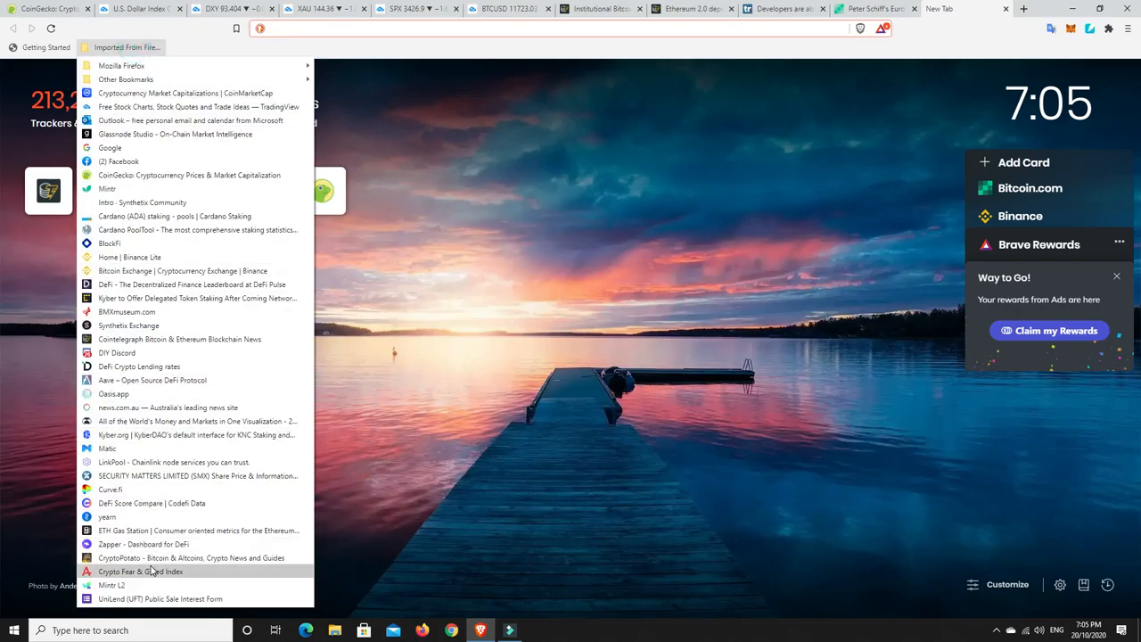
{"action": "left_click", "coordinate": [141, 571]}
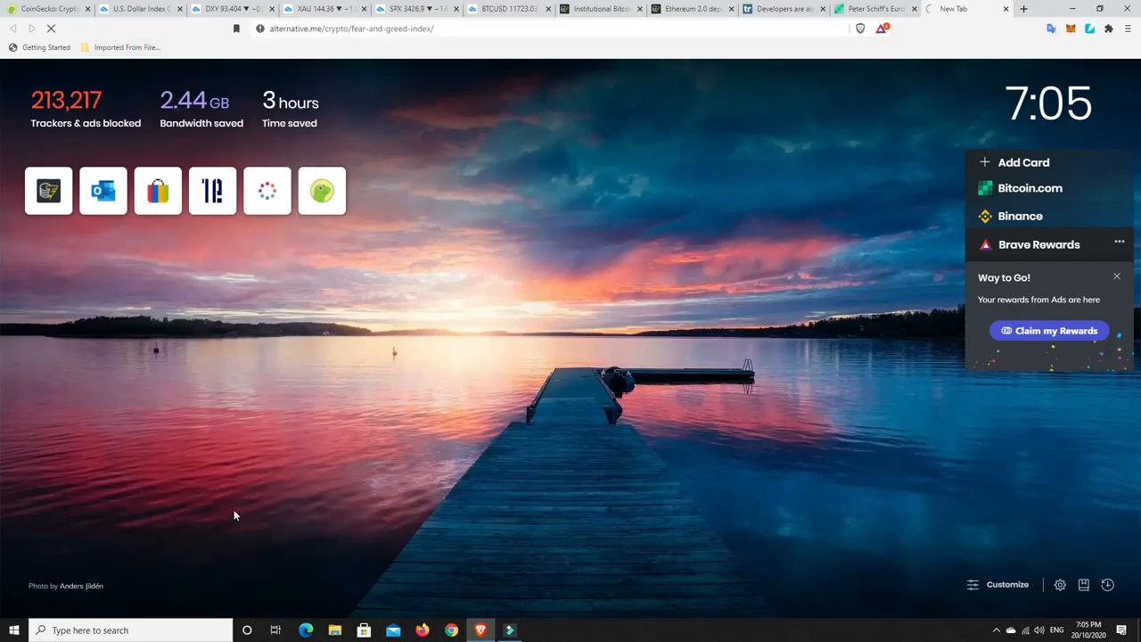
{"action": "mouse_move", "coordinate": [418, 399]}
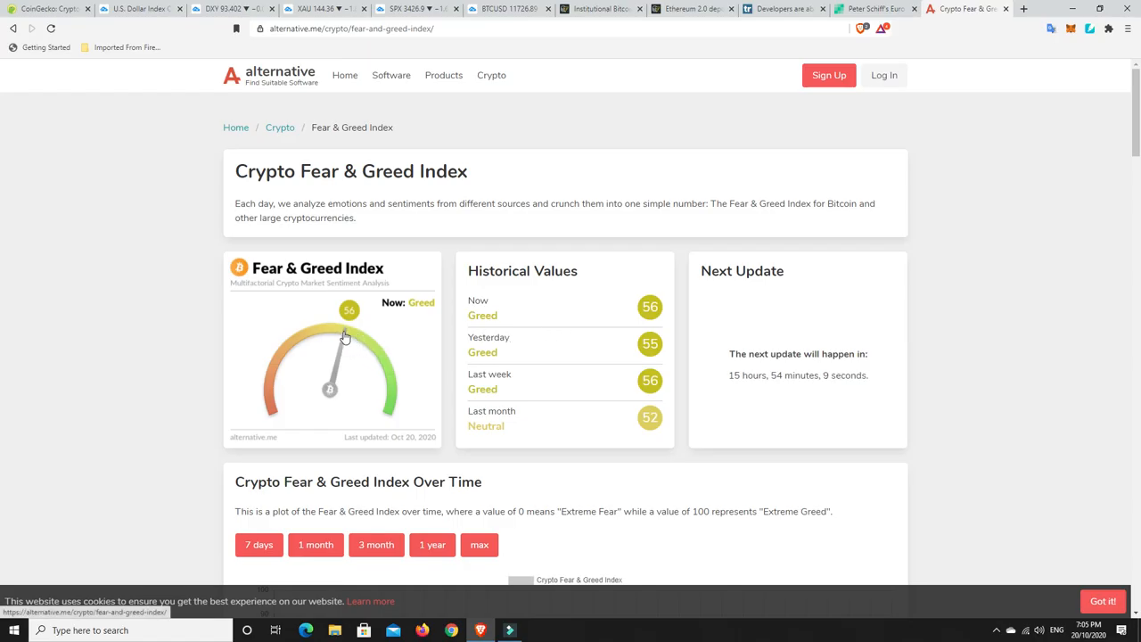
{"action": "mouse_move", "coordinate": [373, 354]}
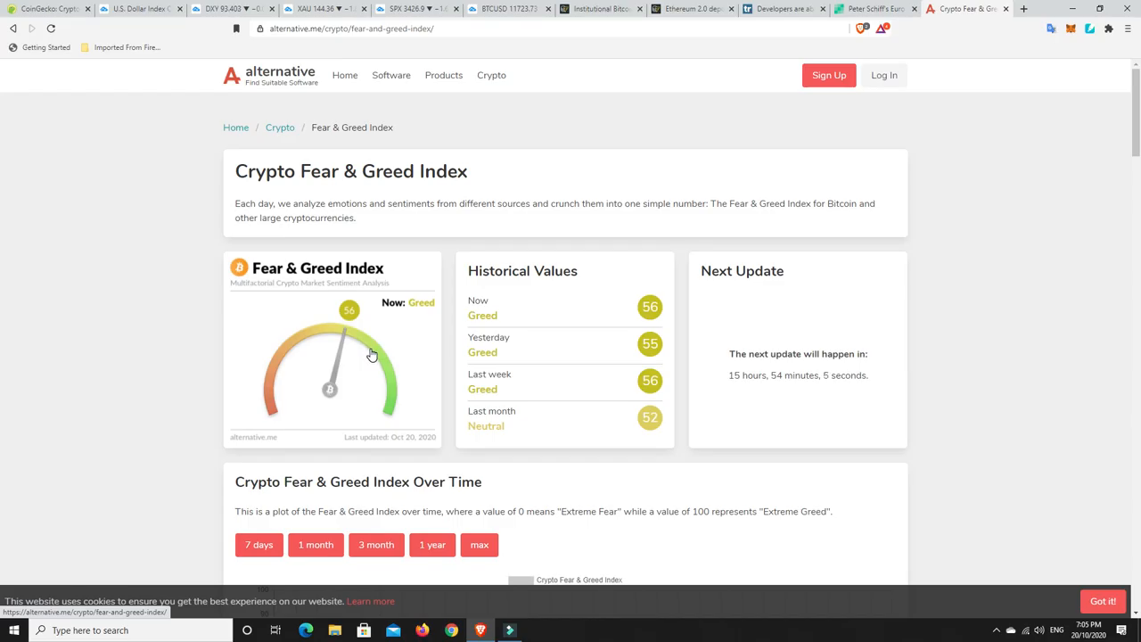
{"action": "mouse_move", "coordinate": [275, 372]}
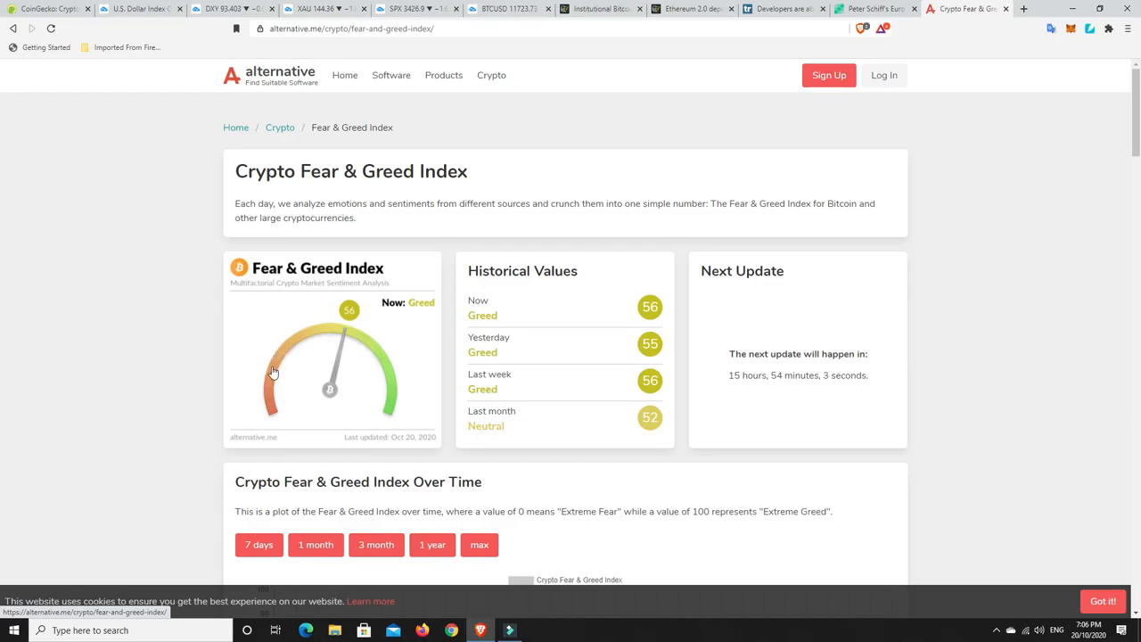
{"action": "mouse_move", "coordinate": [281, 347]}
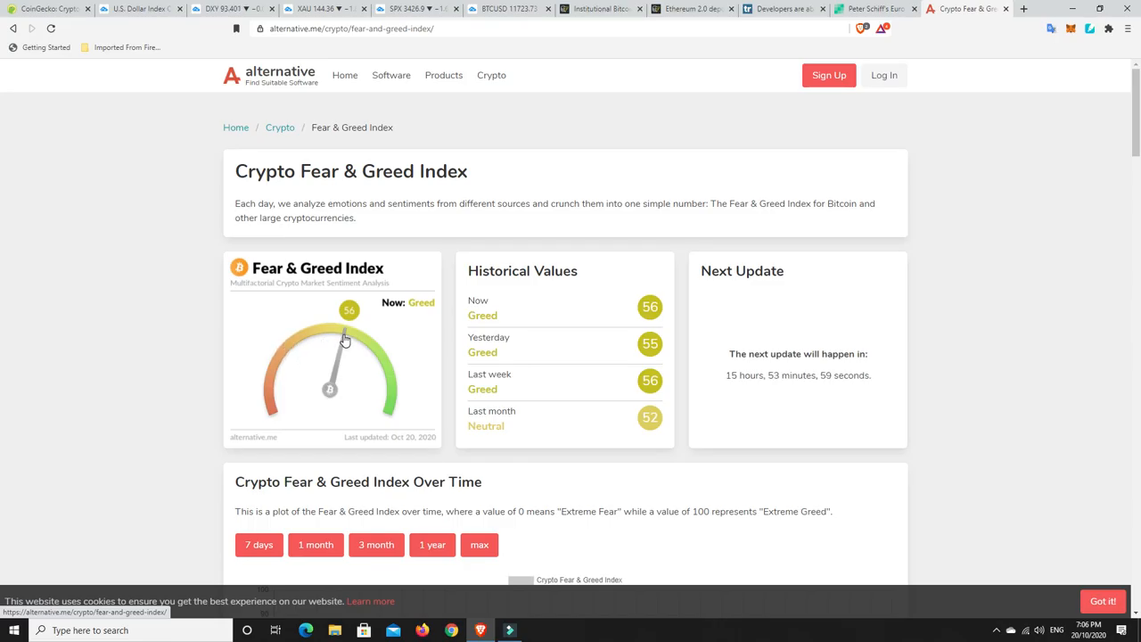
{"action": "mouse_move", "coordinate": [365, 347]}
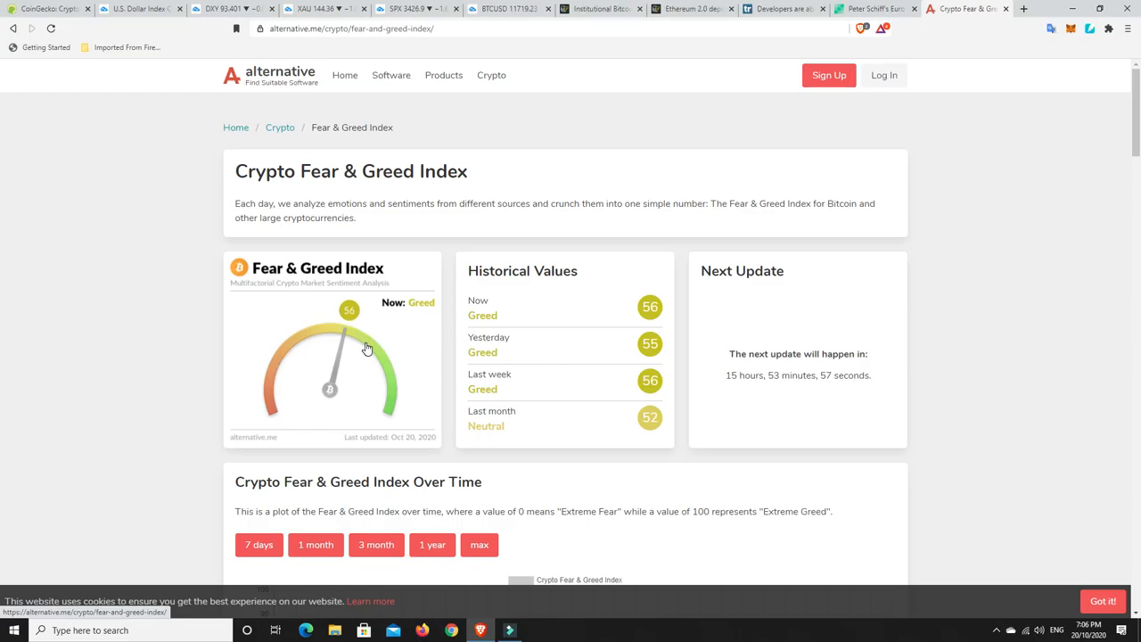
{"action": "mouse_move", "coordinate": [347, 342]}
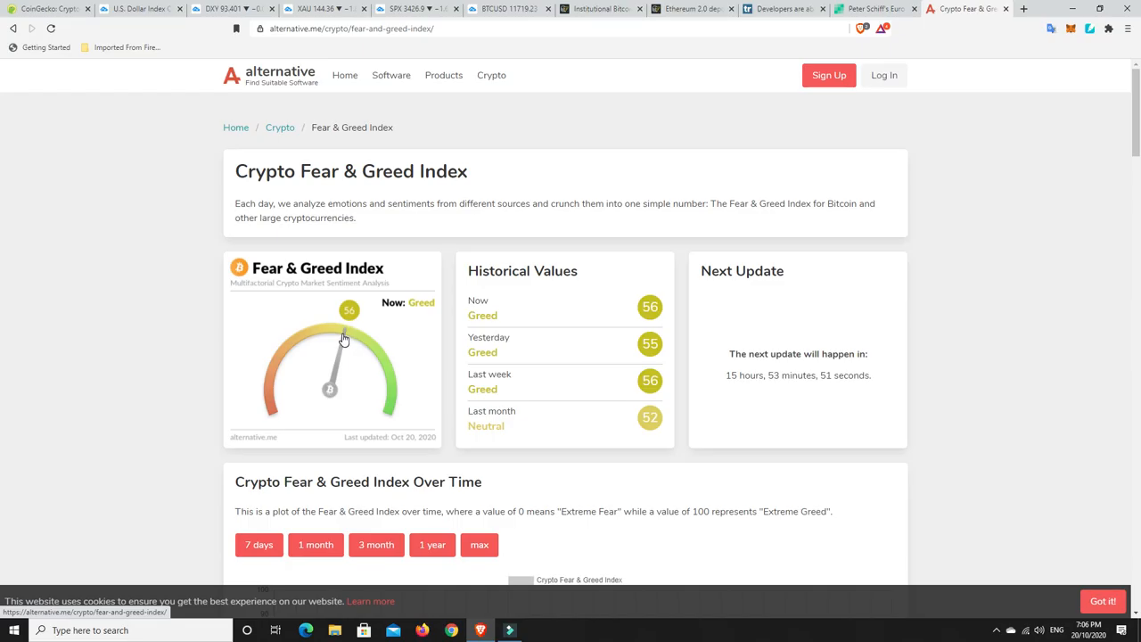
{"action": "mouse_move", "coordinate": [307, 333]}
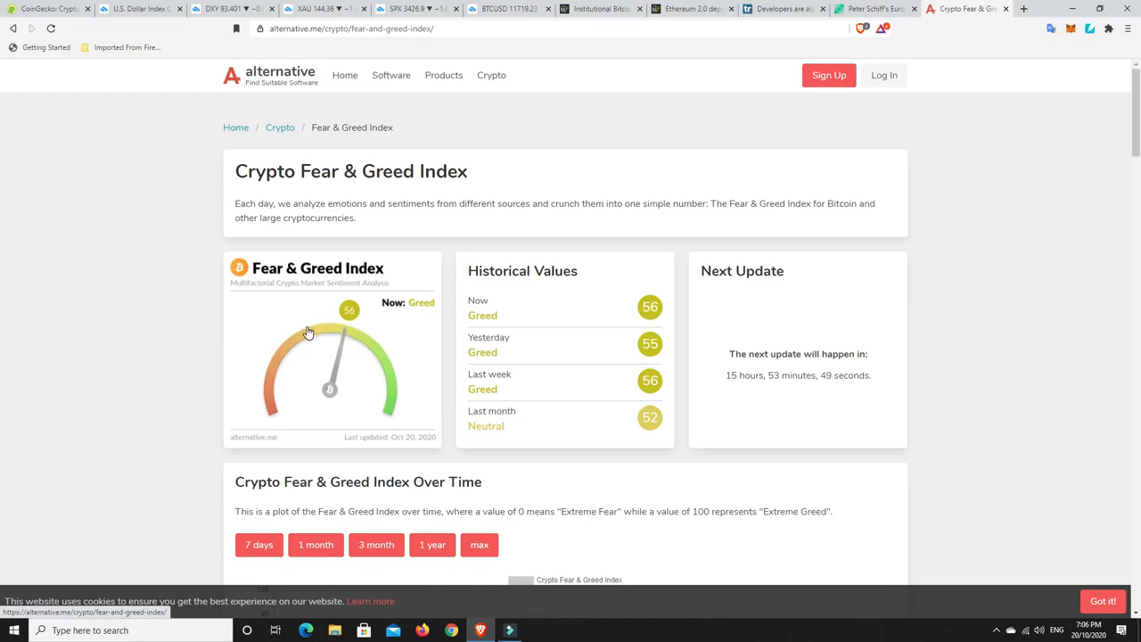
{"action": "mouse_move", "coordinate": [357, 337]}
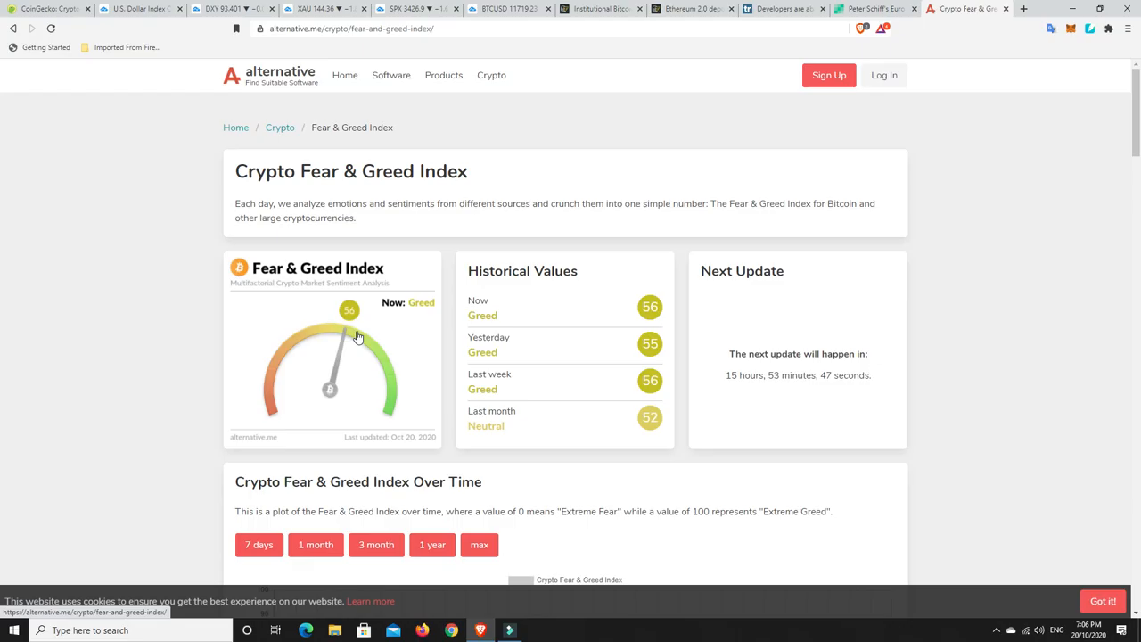
{"action": "mouse_move", "coordinate": [371, 382]}
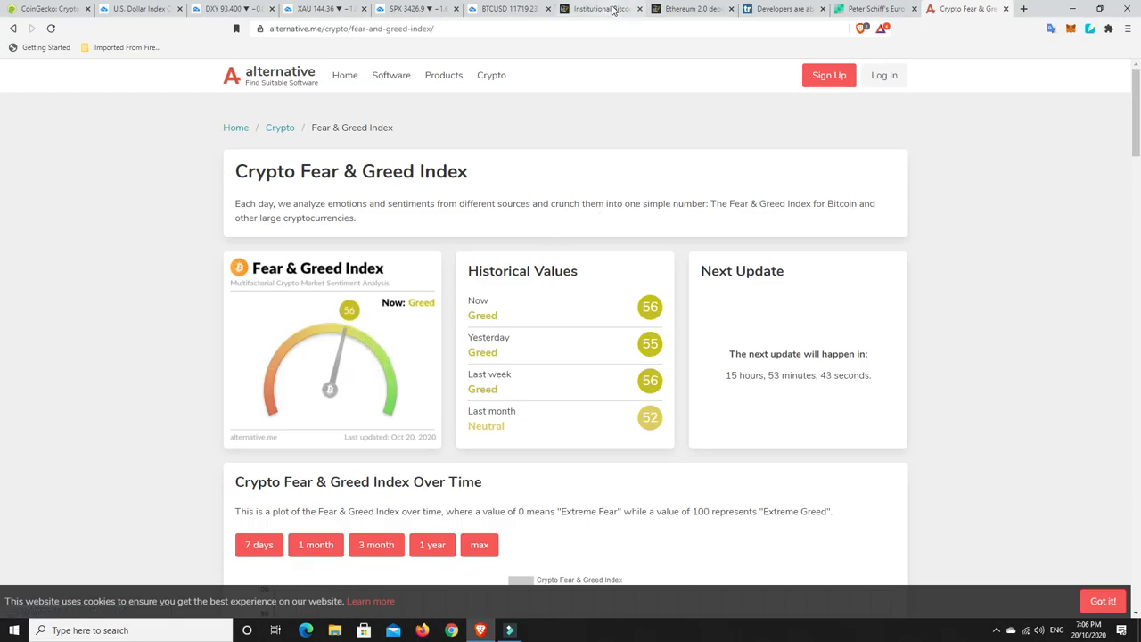
{"action": "left_click", "coordinate": [597, 9]}
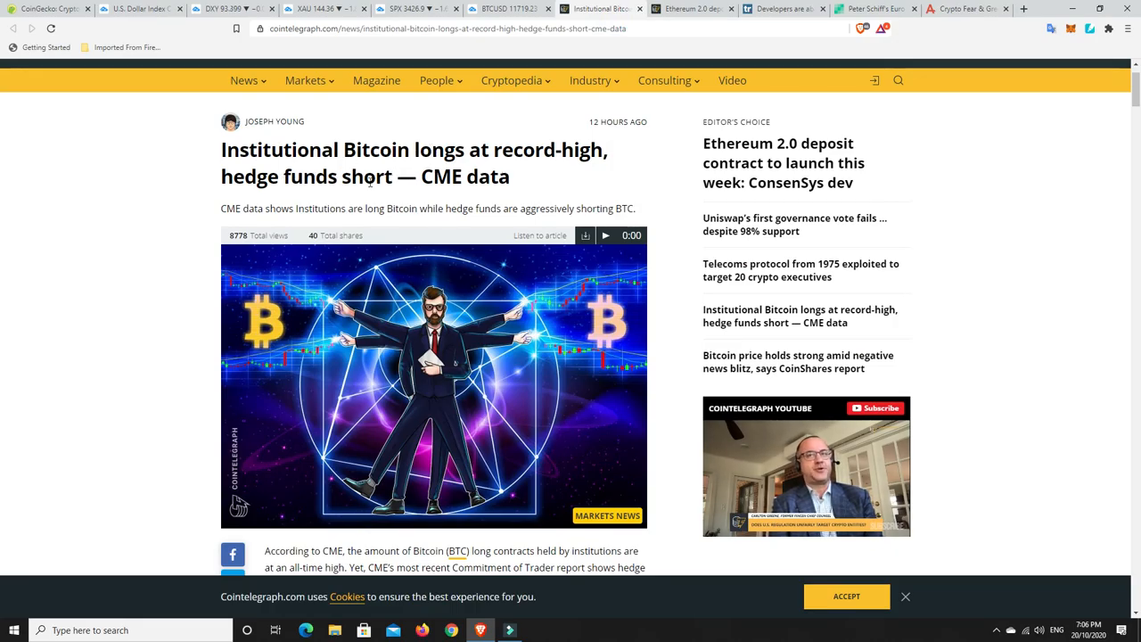
{"action": "mouse_move", "coordinate": [528, 167]}
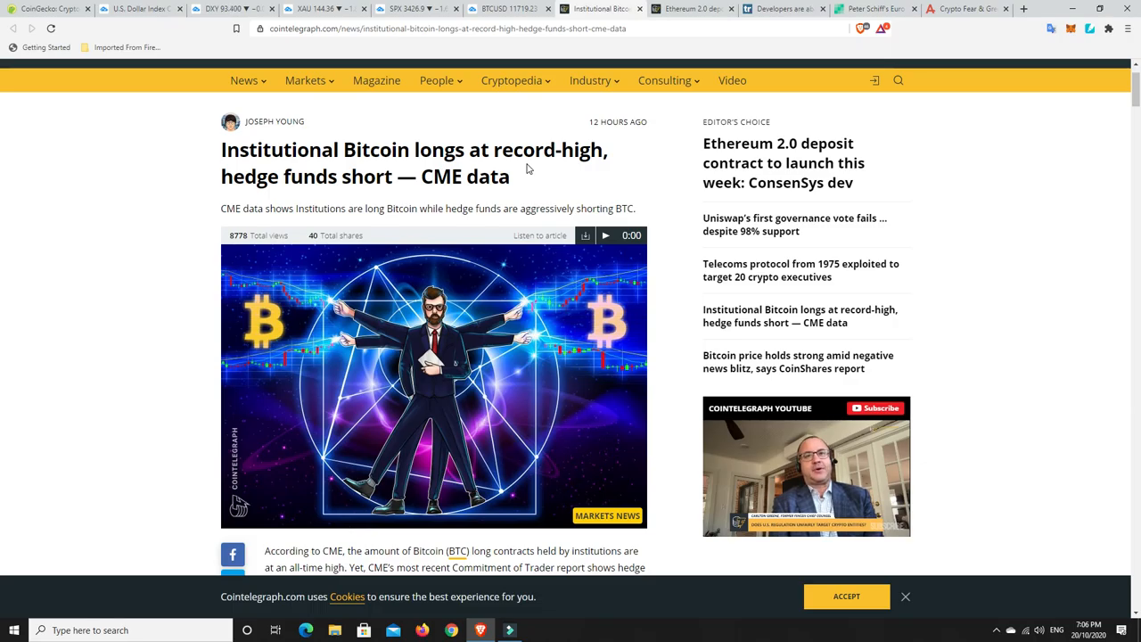
Read down through the hedge fund CME section, then return to the BTCUSD chart tab.
{"action": "scroll", "scroll_direction": "down", "scroll_amount": 3}
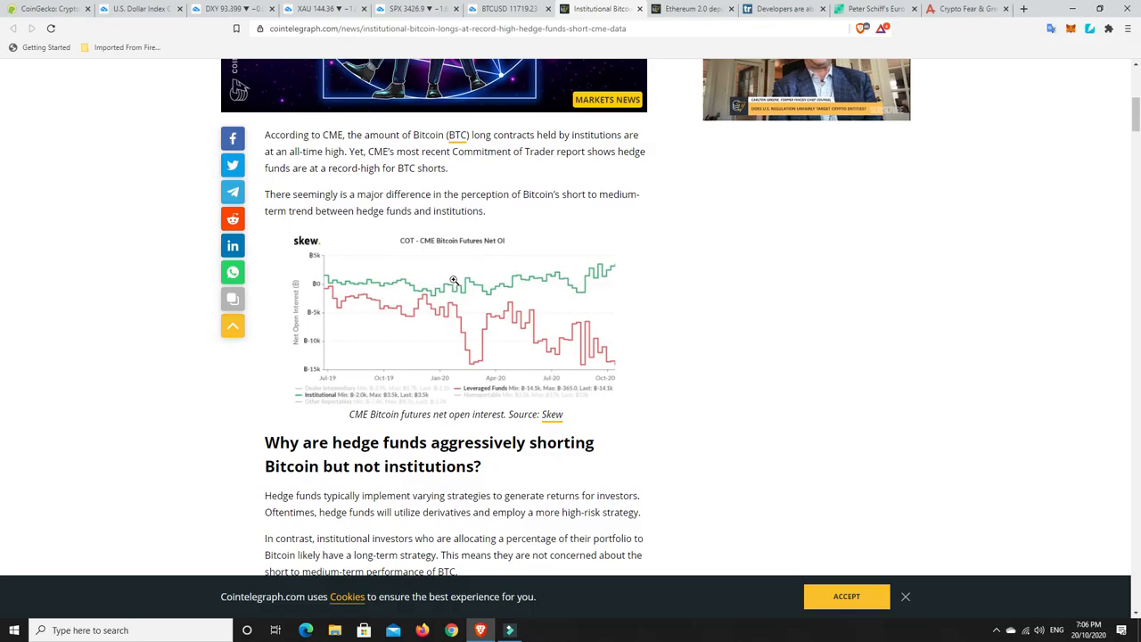
{"action": "mouse_move", "coordinate": [431, 275]}
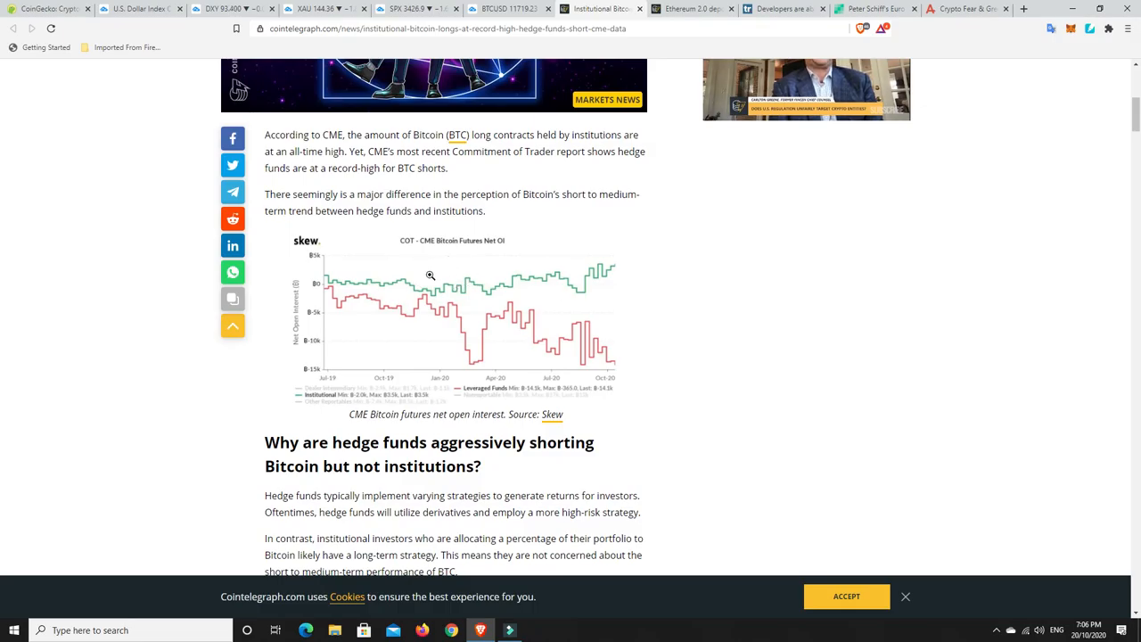
{"action": "mouse_move", "coordinate": [683, 254]}
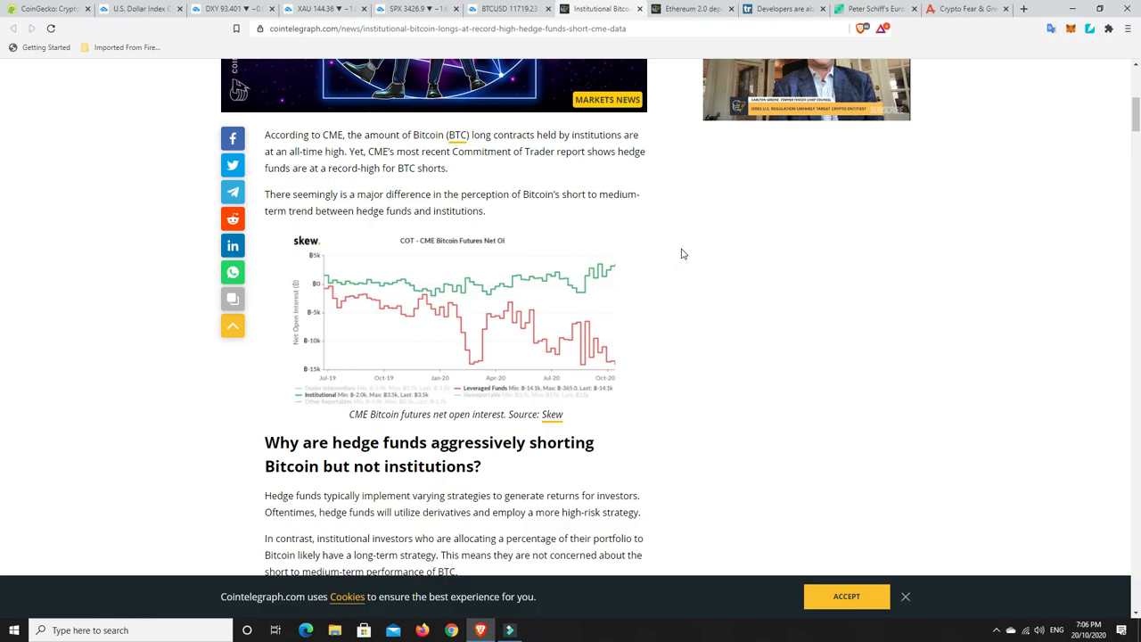
{"action": "mouse_move", "coordinate": [656, 184]}
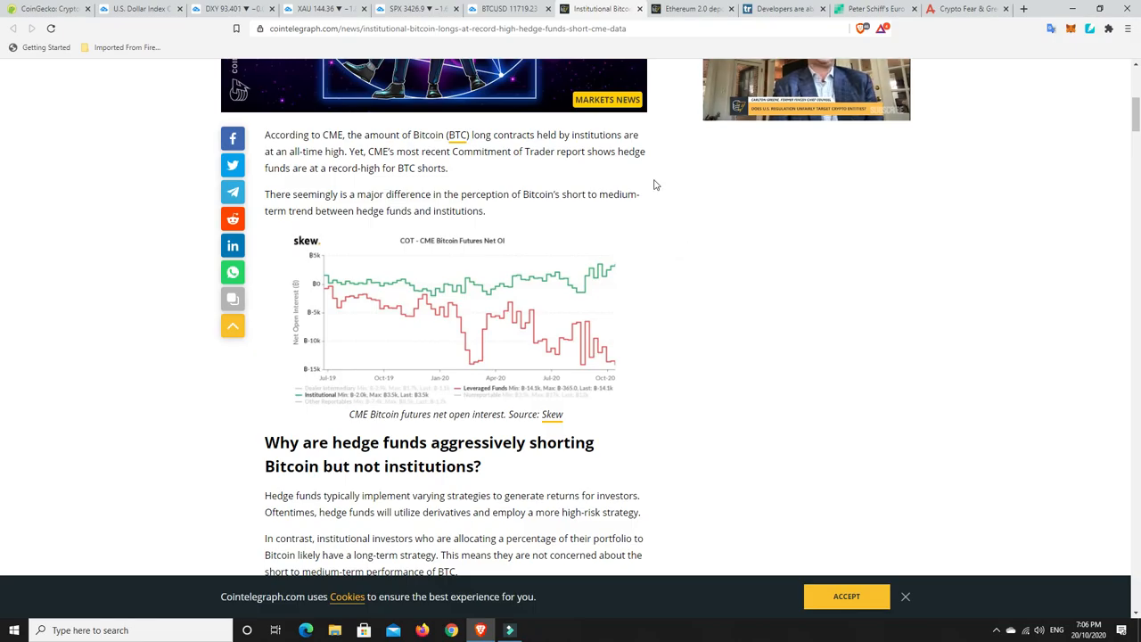
{"action": "mouse_move", "coordinate": [348, 164]}
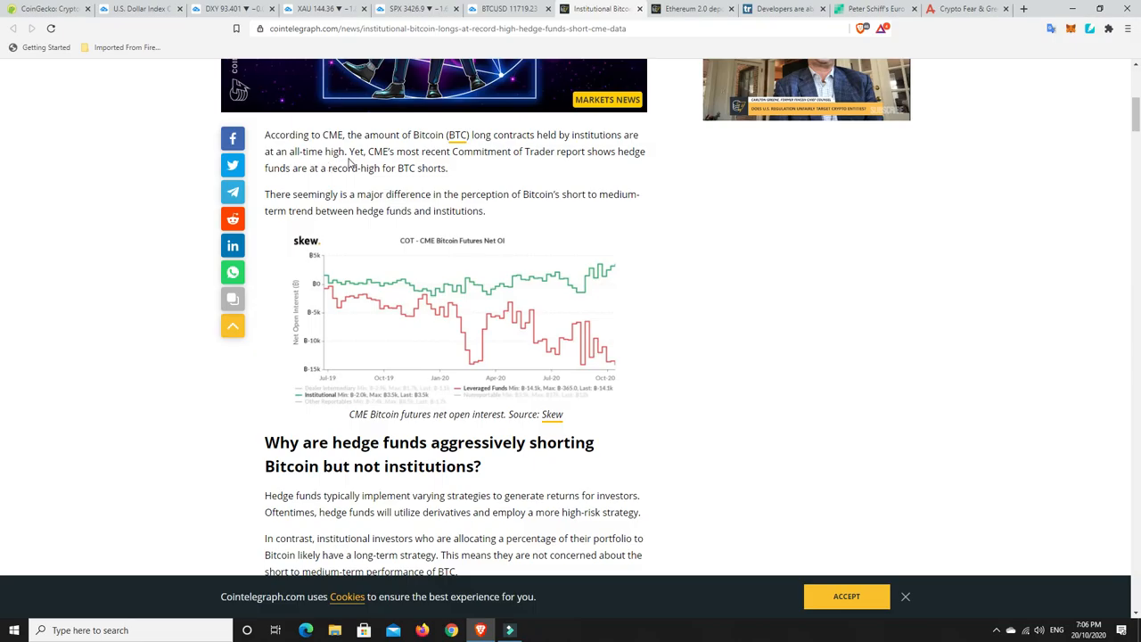
{"action": "mouse_move", "coordinate": [503, 164]}
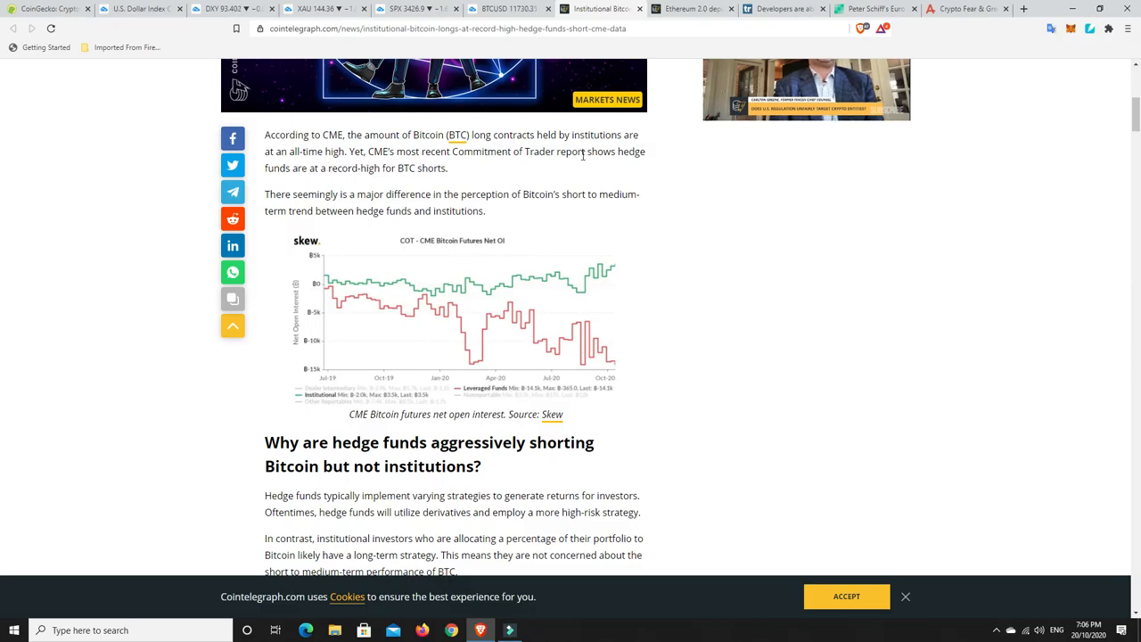
{"action": "mouse_move", "coordinate": [353, 182]}
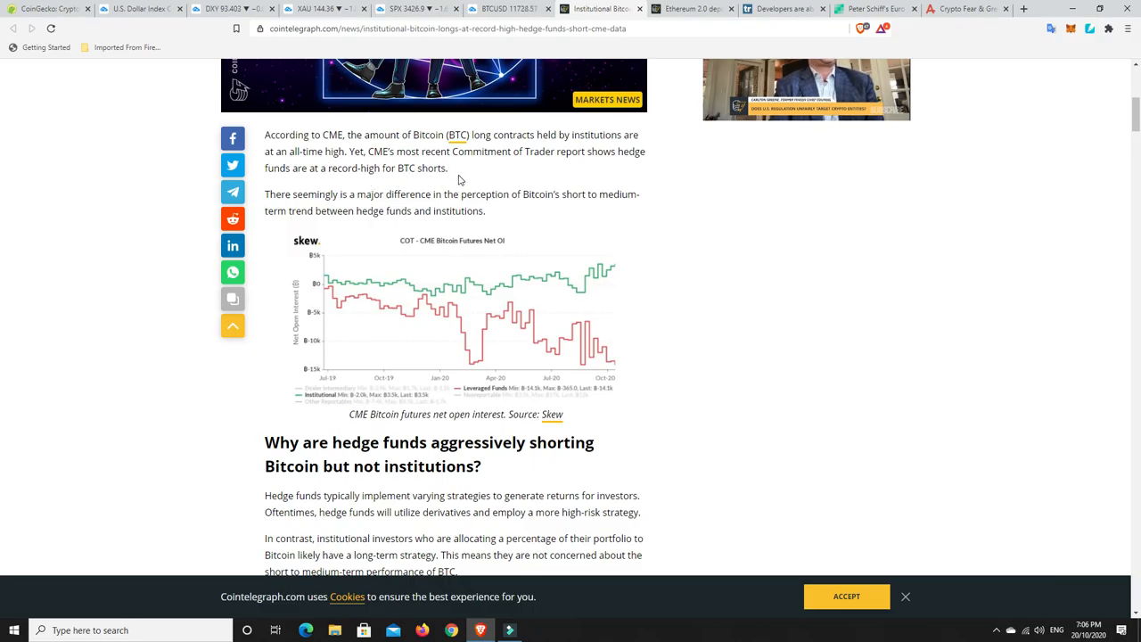
{"action": "mouse_move", "coordinate": [463, 178]}
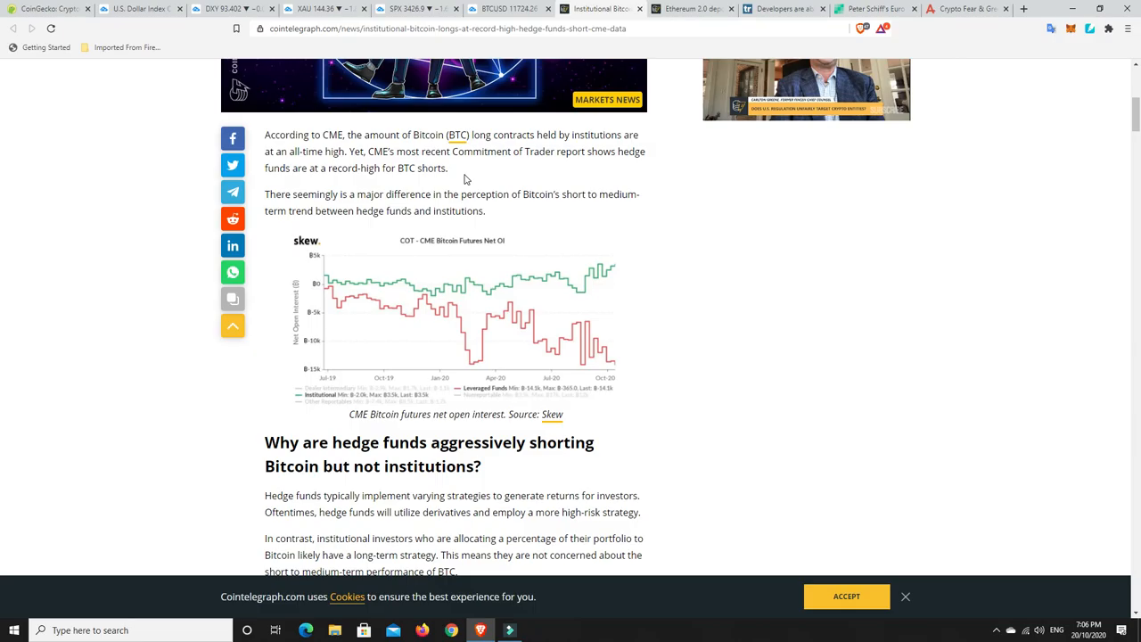
{"action": "mouse_move", "coordinate": [478, 180]}
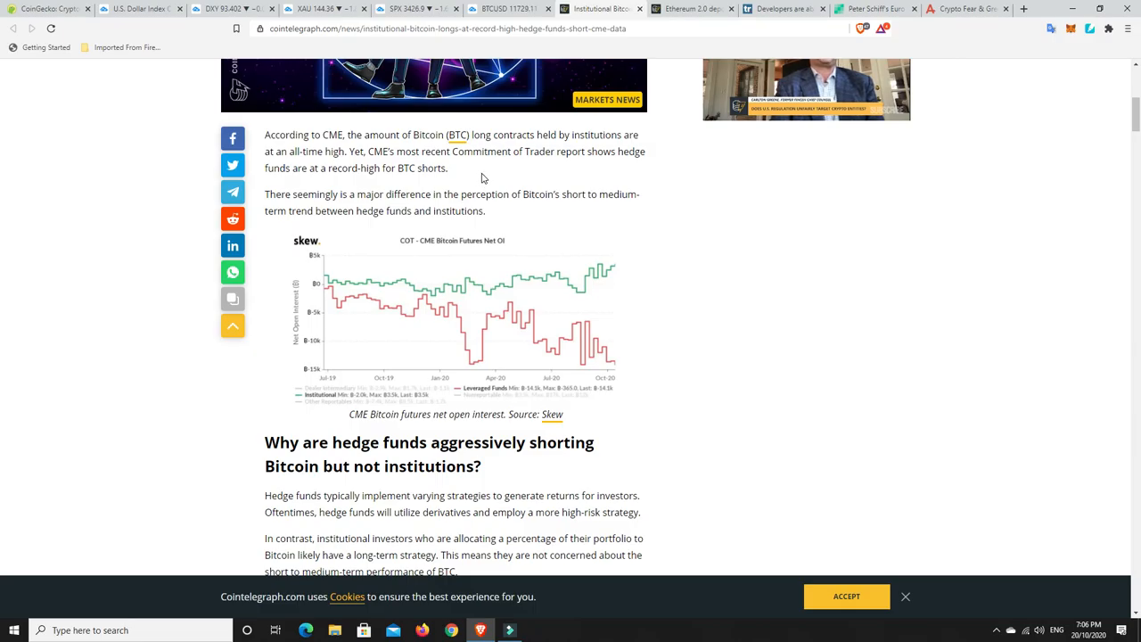
{"action": "scroll", "scroll_direction": "down", "scroll_amount": 3}
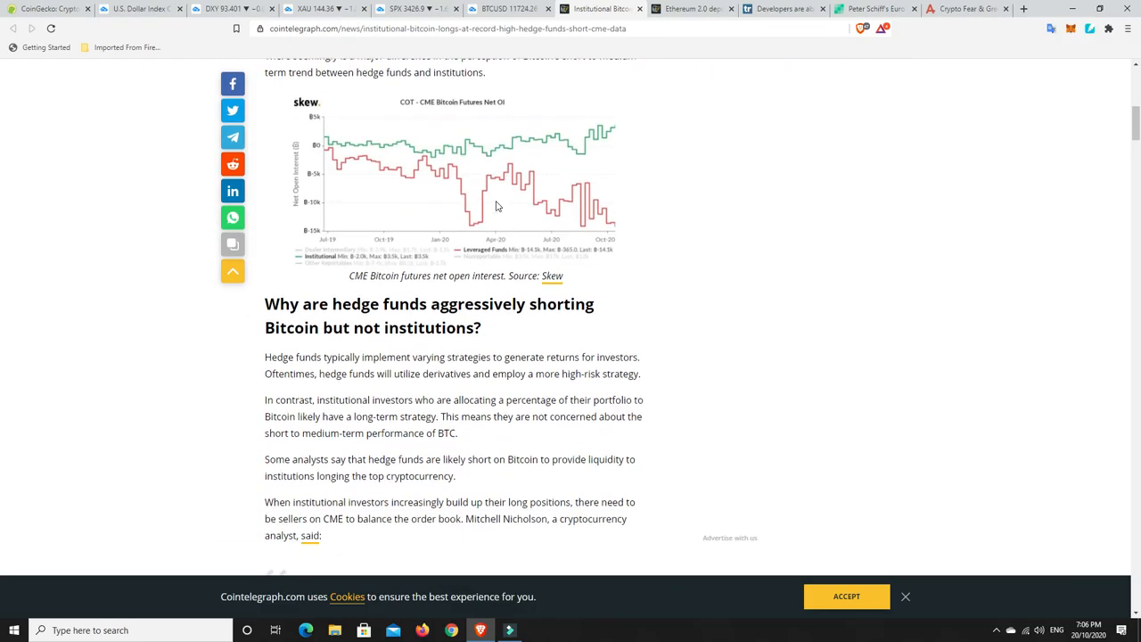
{"action": "scroll", "scroll_direction": "down", "scroll_amount": 3}
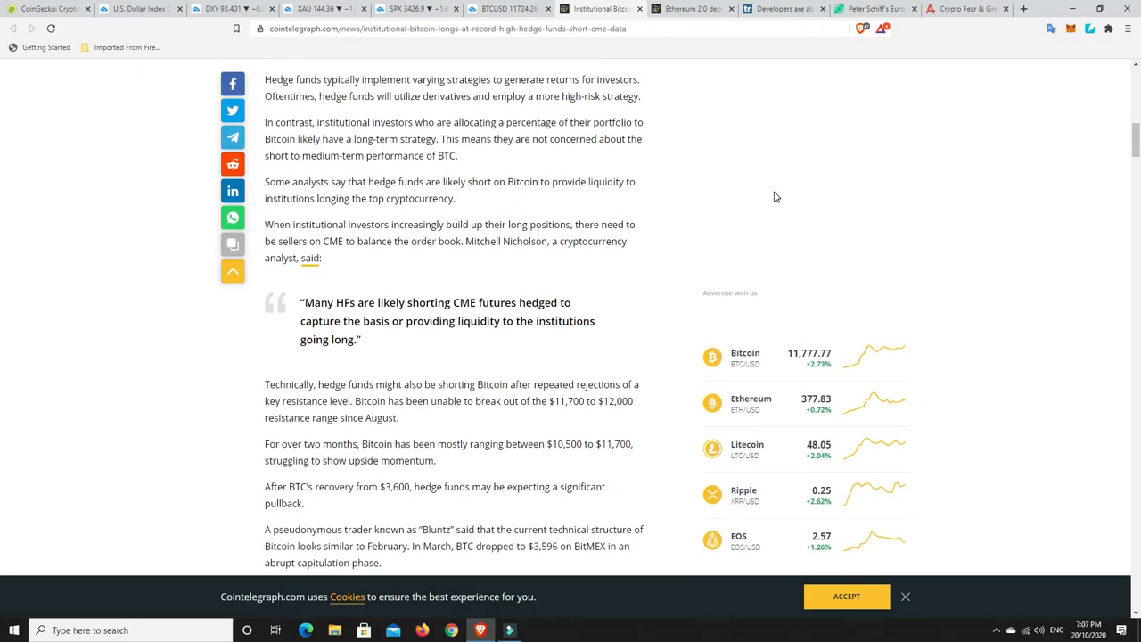
{"action": "mouse_move", "coordinate": [560, 93]}
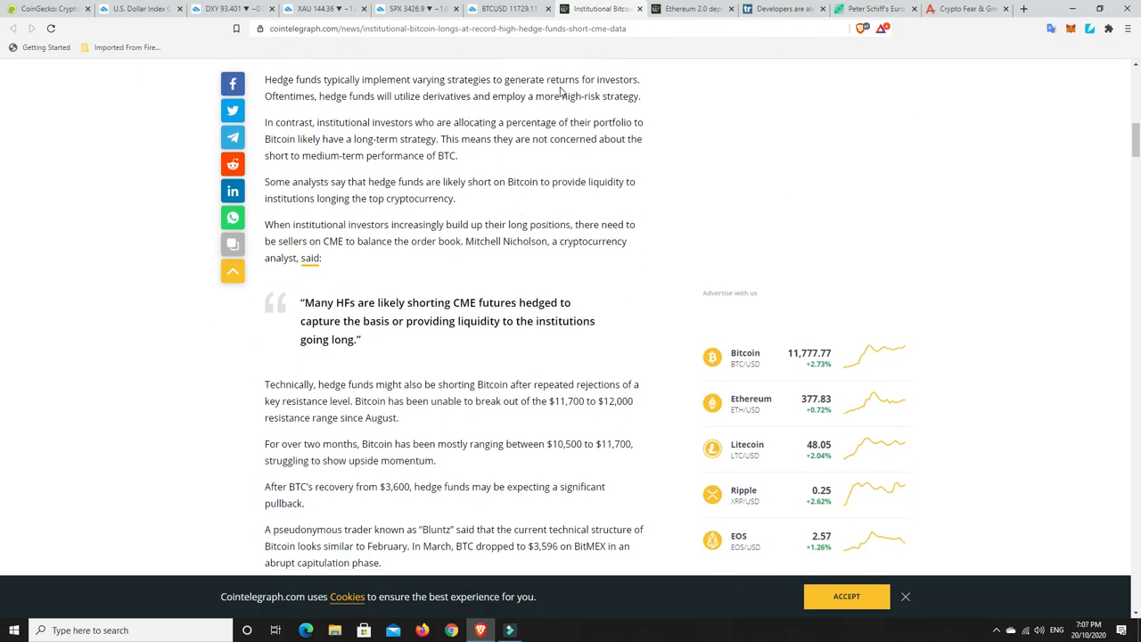
{"action": "mouse_move", "coordinate": [321, 96]}
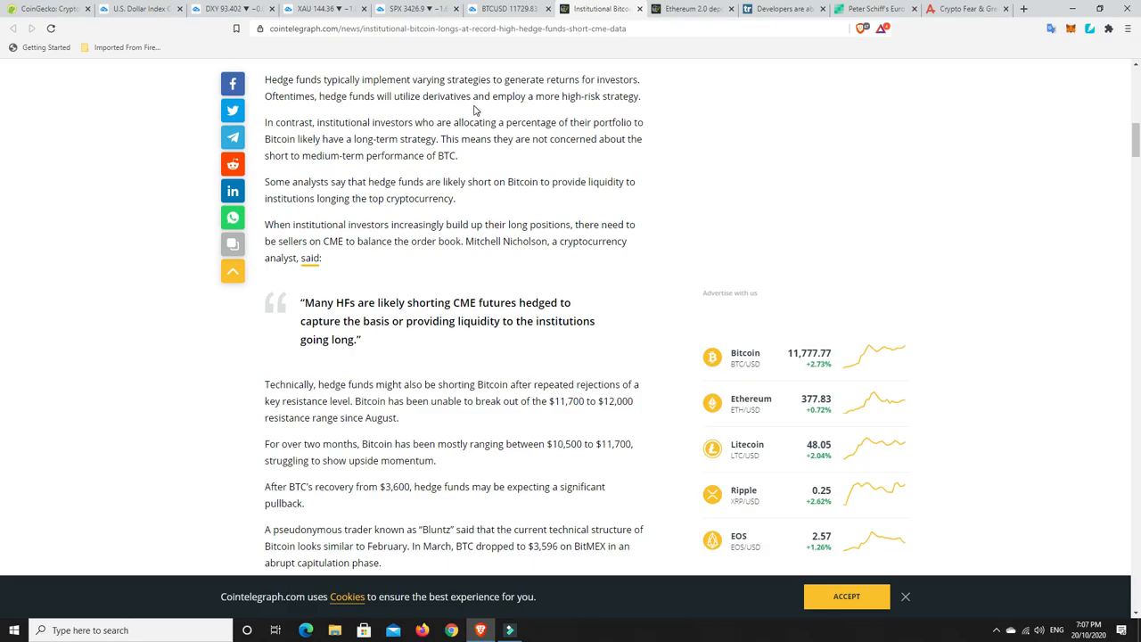
{"action": "mouse_move", "coordinate": [630, 100]}
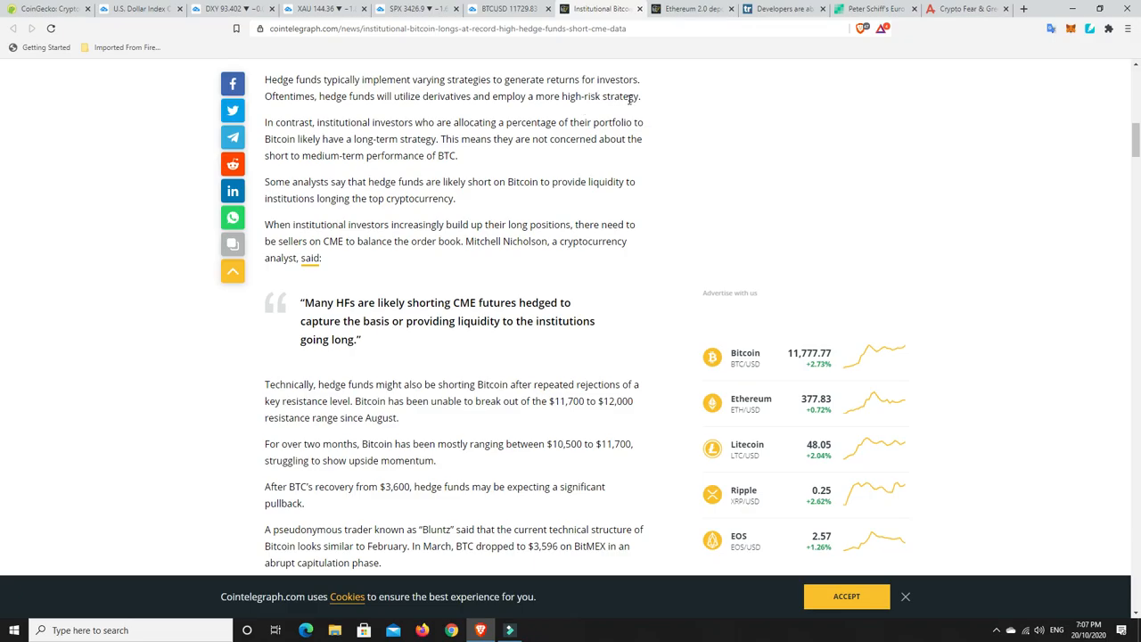
{"action": "mouse_move", "coordinate": [613, 109]}
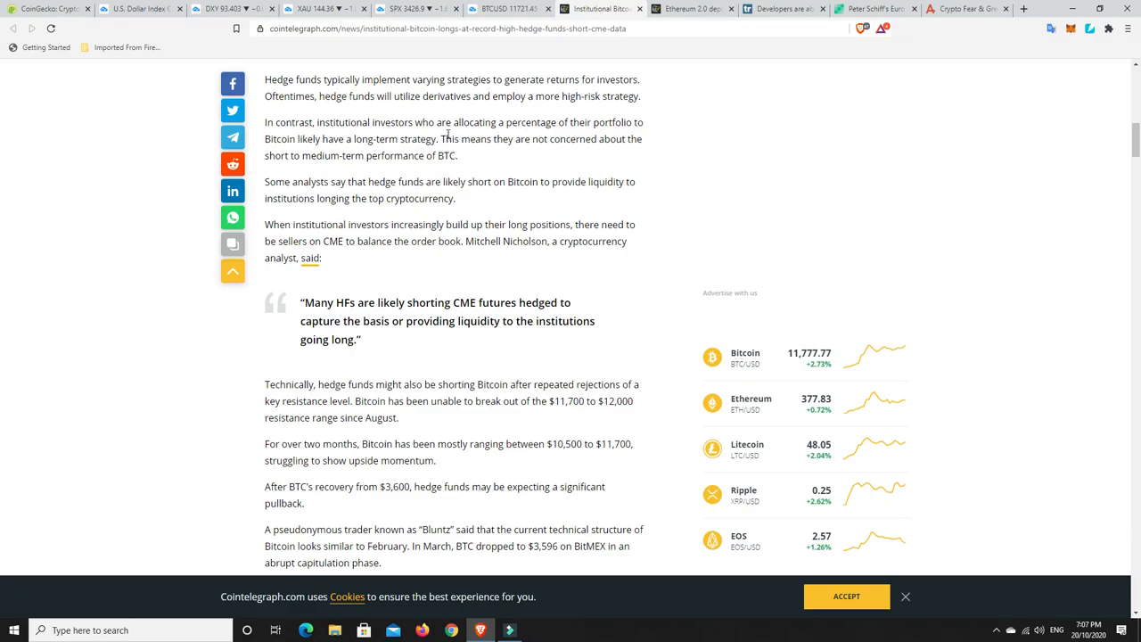
{"action": "mouse_move", "coordinate": [533, 128]}
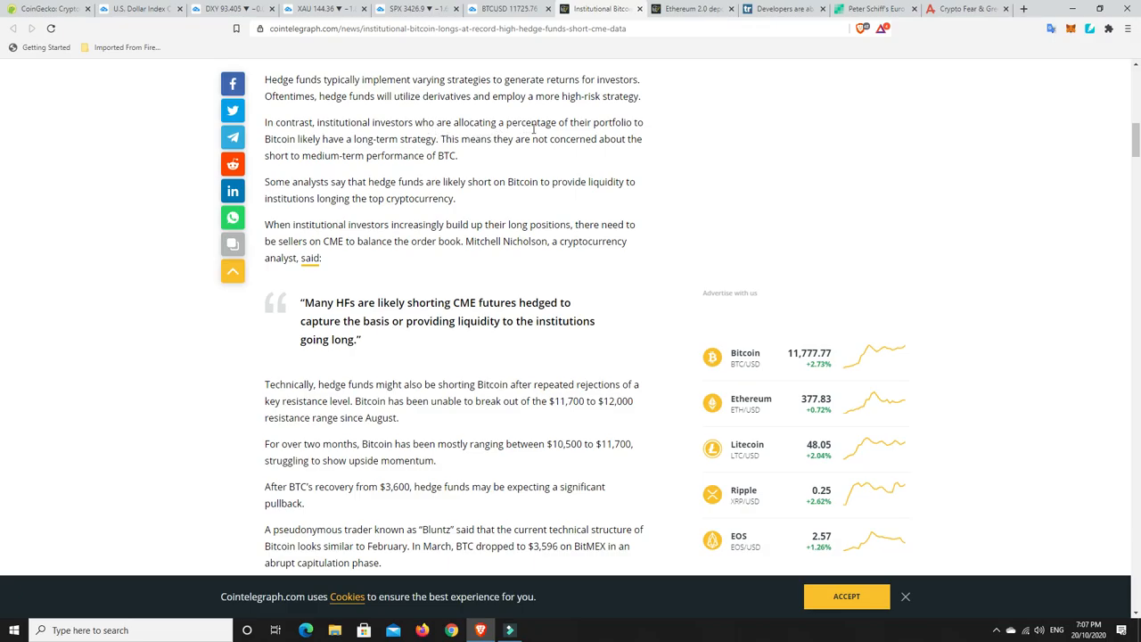
{"action": "mouse_move", "coordinate": [325, 154]}
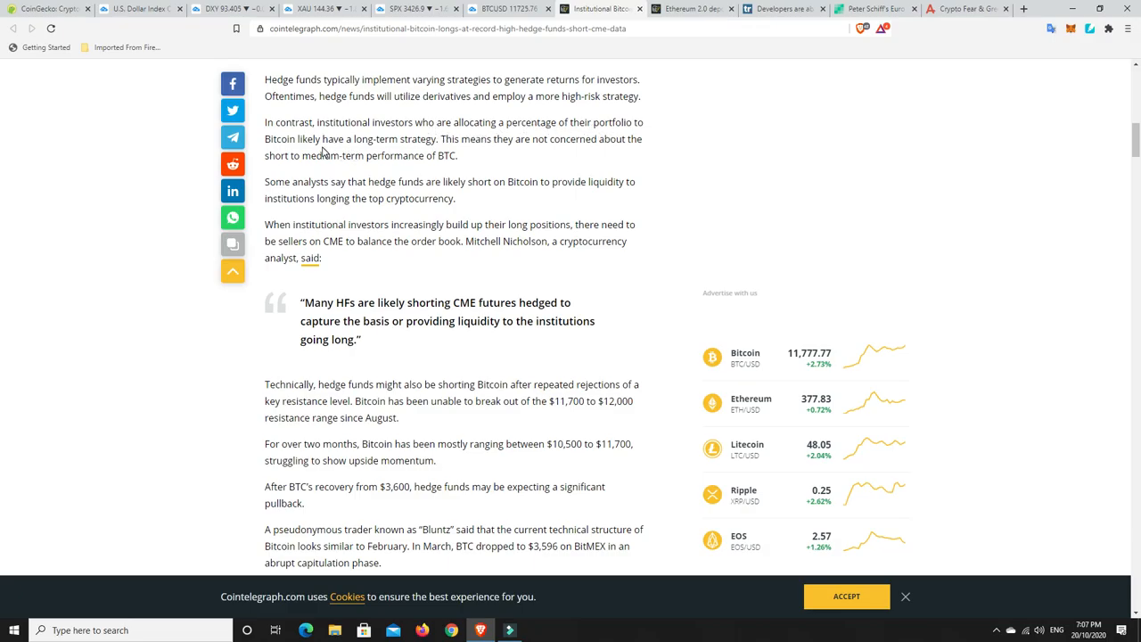
{"action": "mouse_move", "coordinate": [419, 150]}
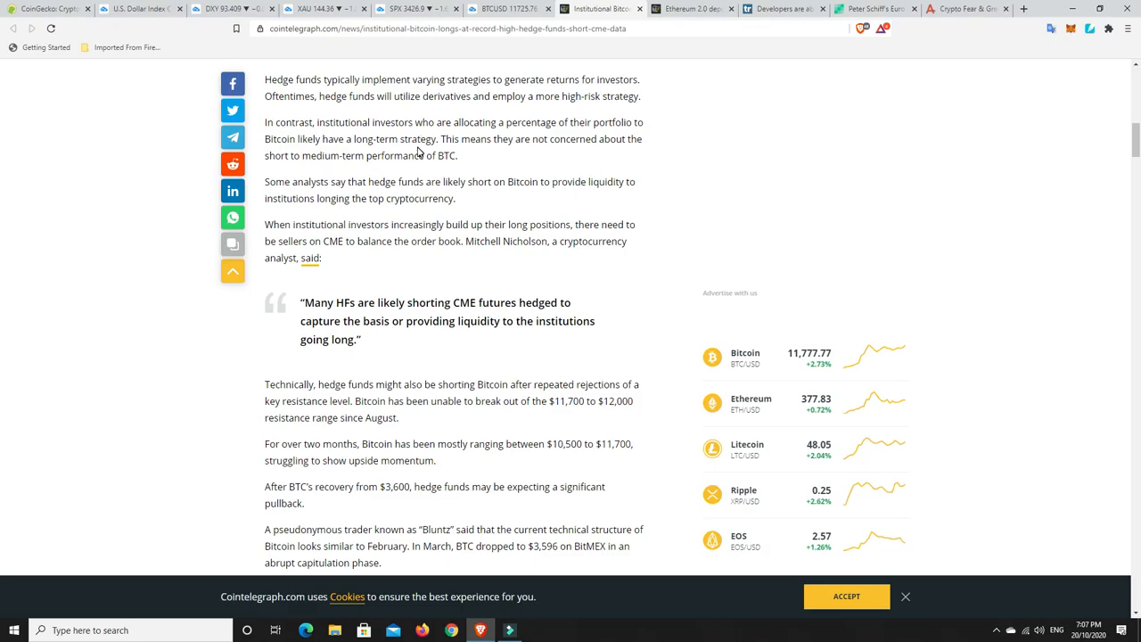
{"action": "mouse_move", "coordinate": [417, 152]}
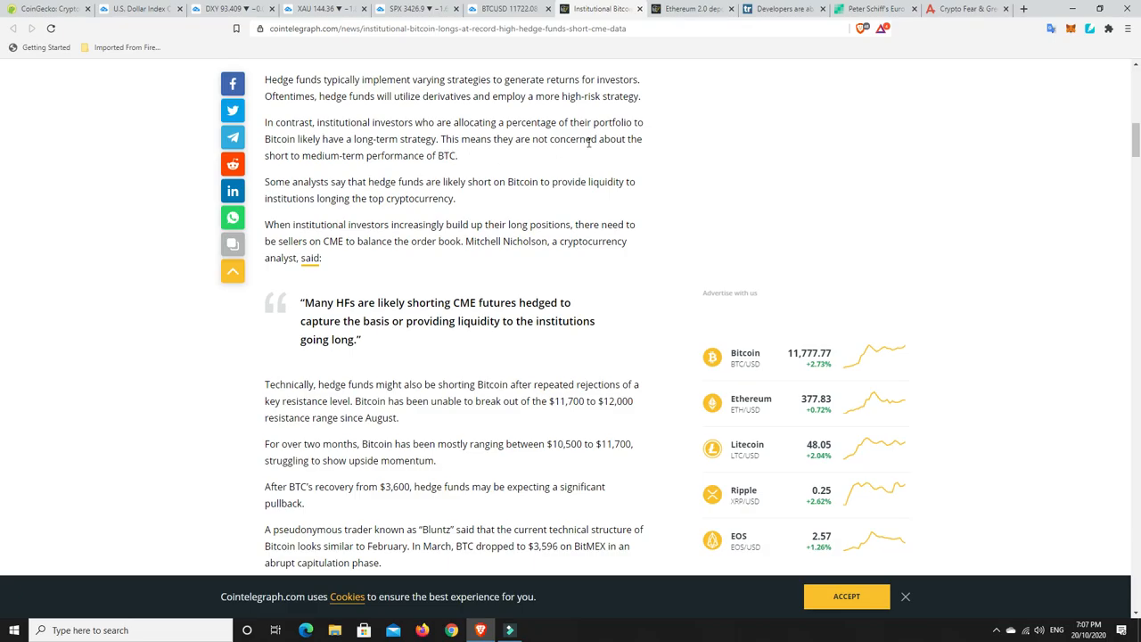
{"action": "mouse_move", "coordinate": [307, 160]}
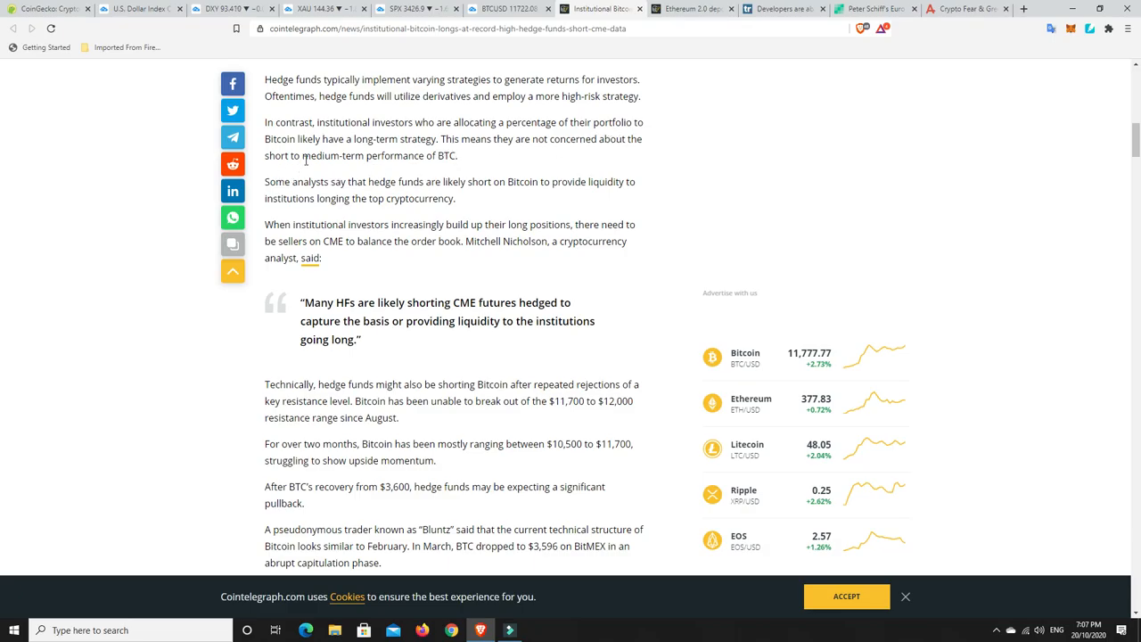
{"action": "mouse_move", "coordinate": [460, 170]}
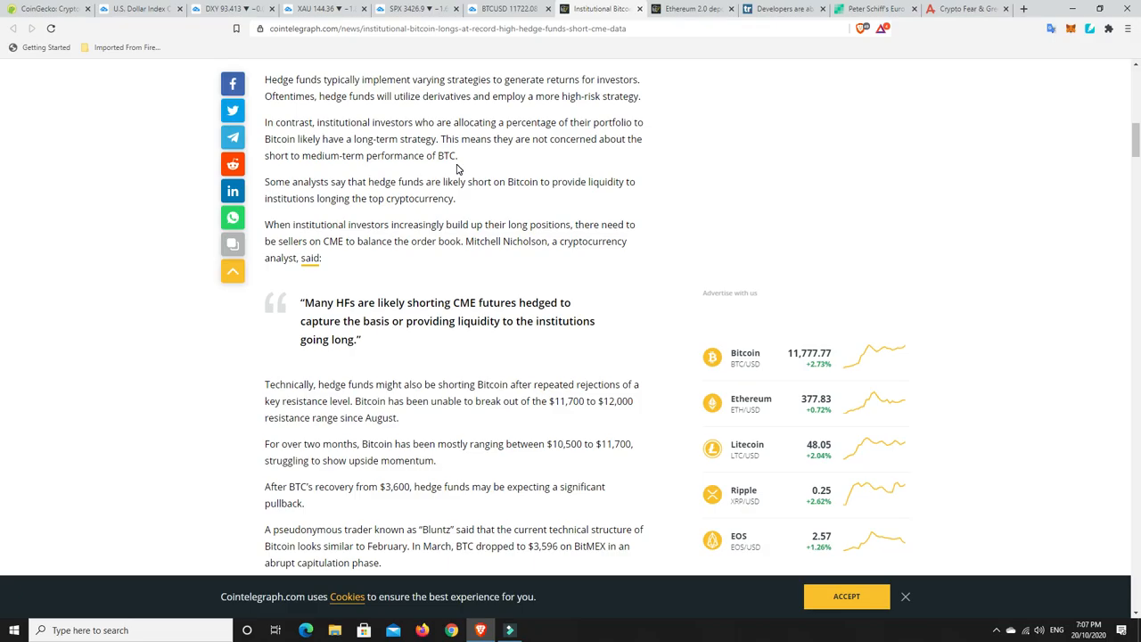
{"action": "mouse_move", "coordinate": [470, 164]}
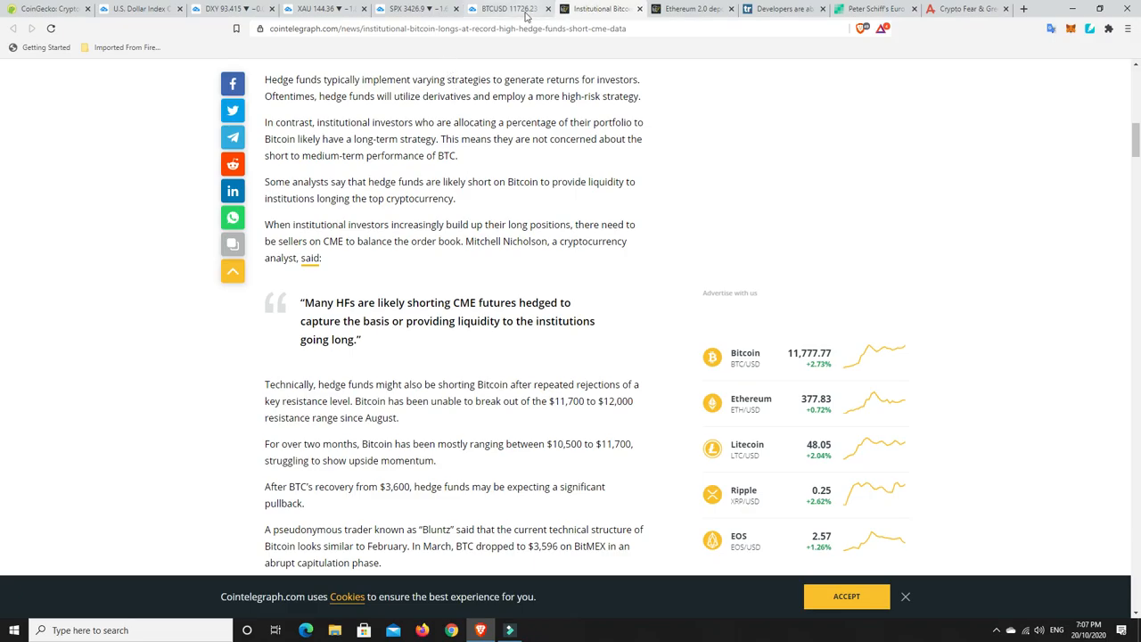
{"action": "left_click", "coordinate": [506, 9]}
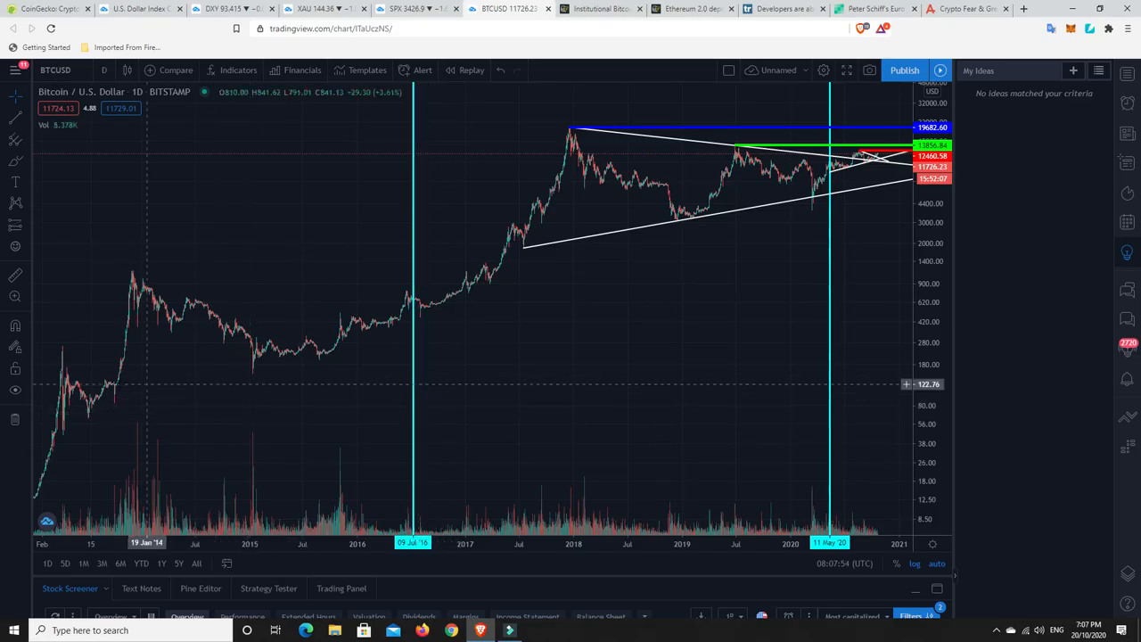
{"action": "mouse_move", "coordinate": [168, 289]}
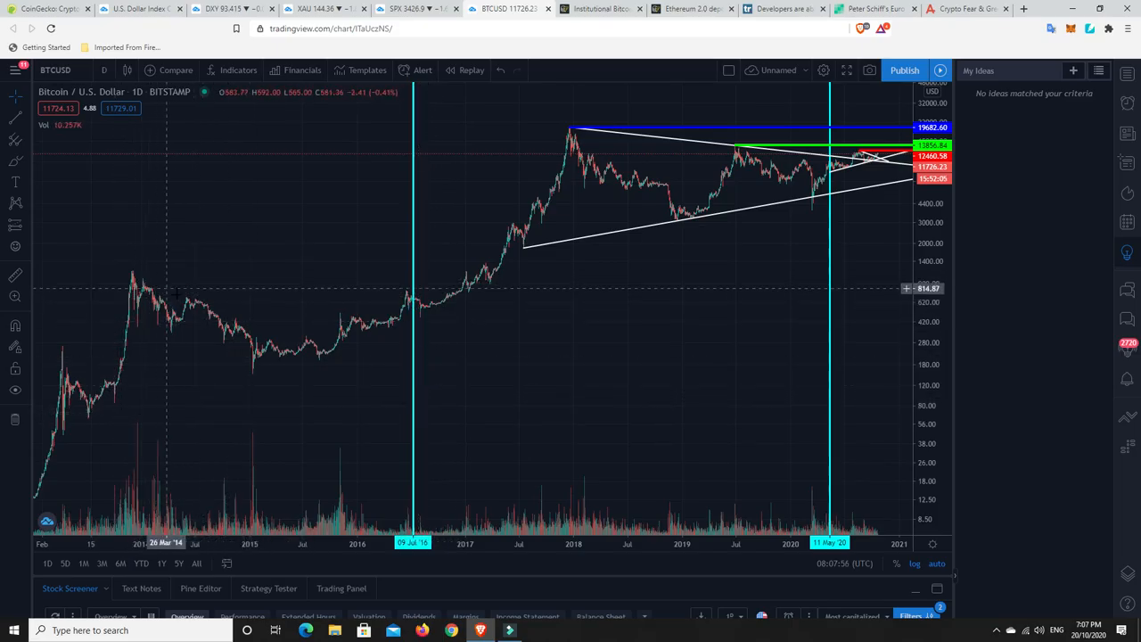
{"action": "mouse_move", "coordinate": [571, 134]}
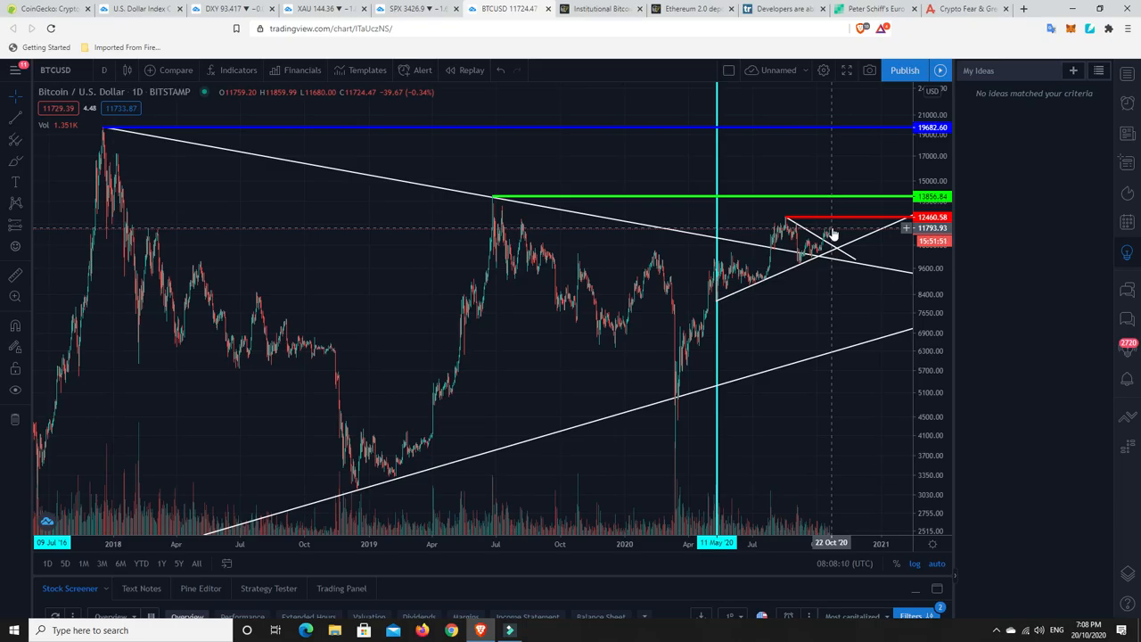
{"action": "mouse_move", "coordinate": [705, 330]}
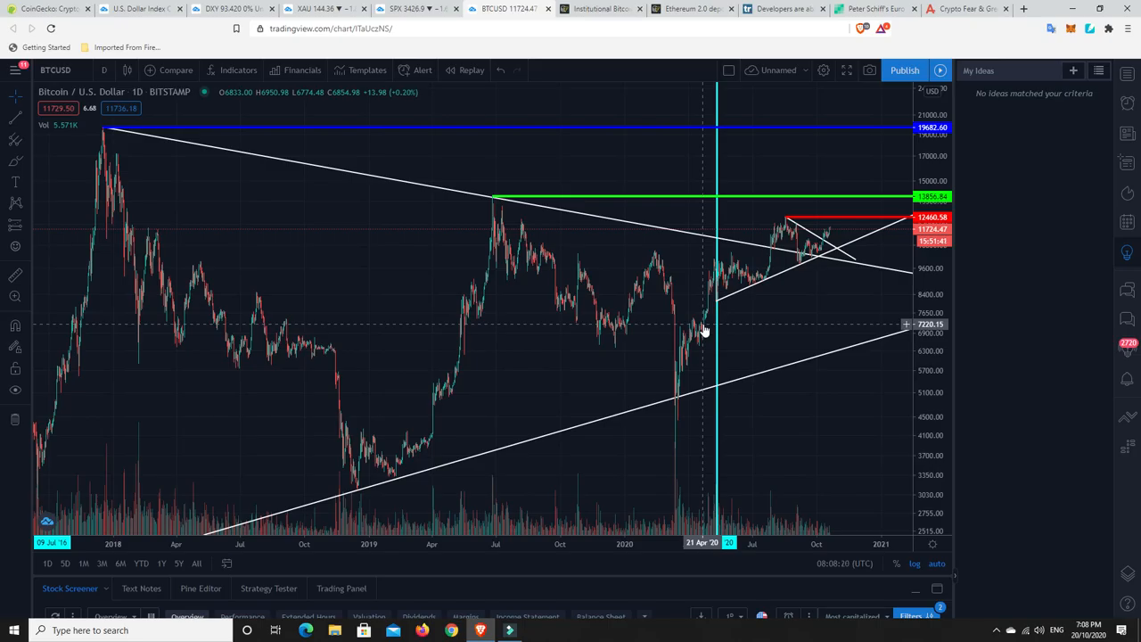
{"action": "mouse_move", "coordinate": [704, 335]}
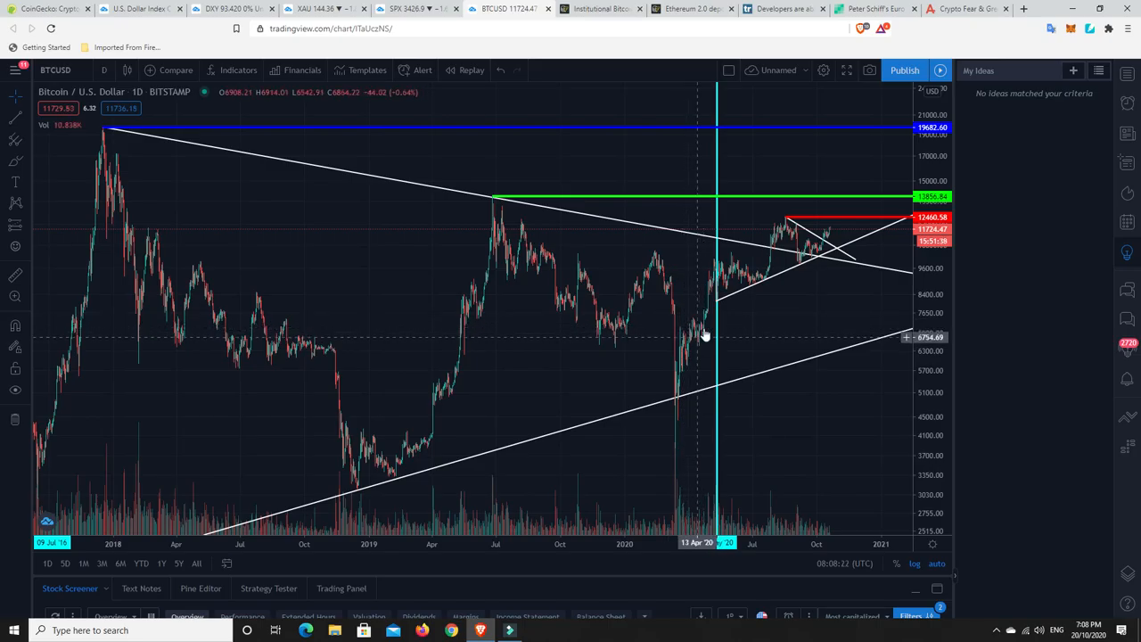
{"action": "mouse_move", "coordinate": [702, 328]}
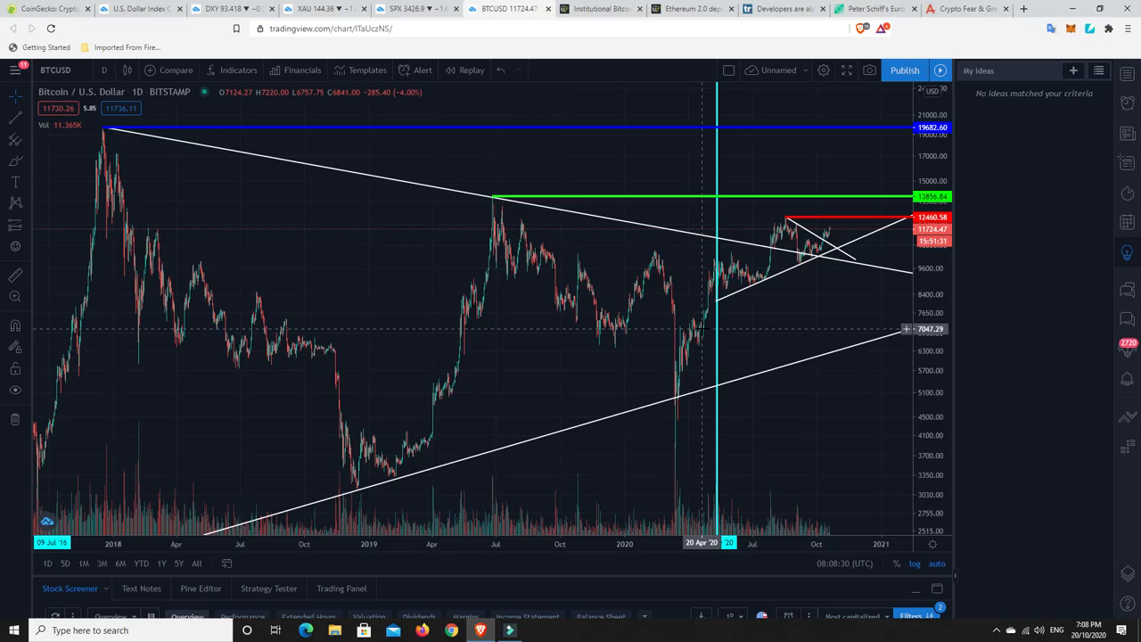
{"action": "mouse_move", "coordinate": [699, 330]}
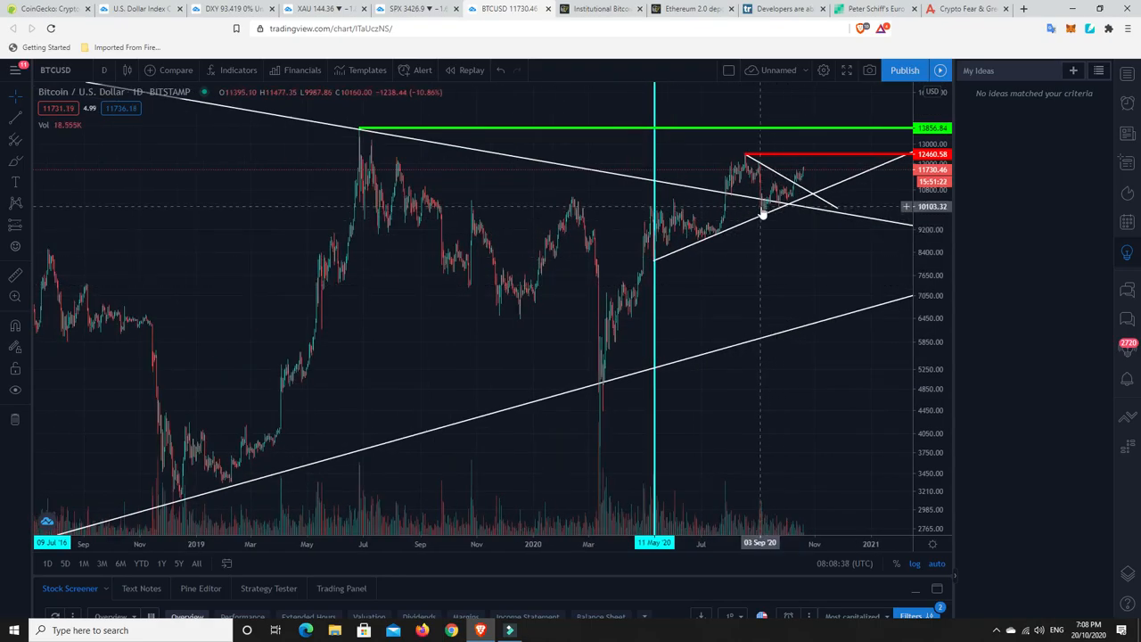
{"action": "mouse_move", "coordinate": [798, 194]}
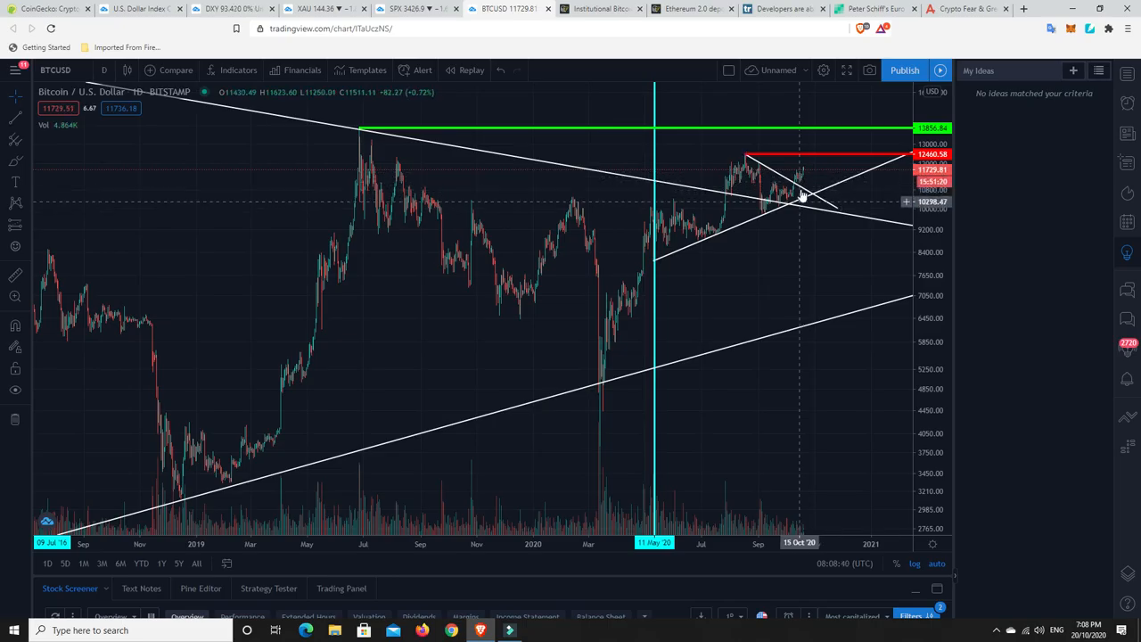
{"action": "mouse_move", "coordinate": [634, 310]}
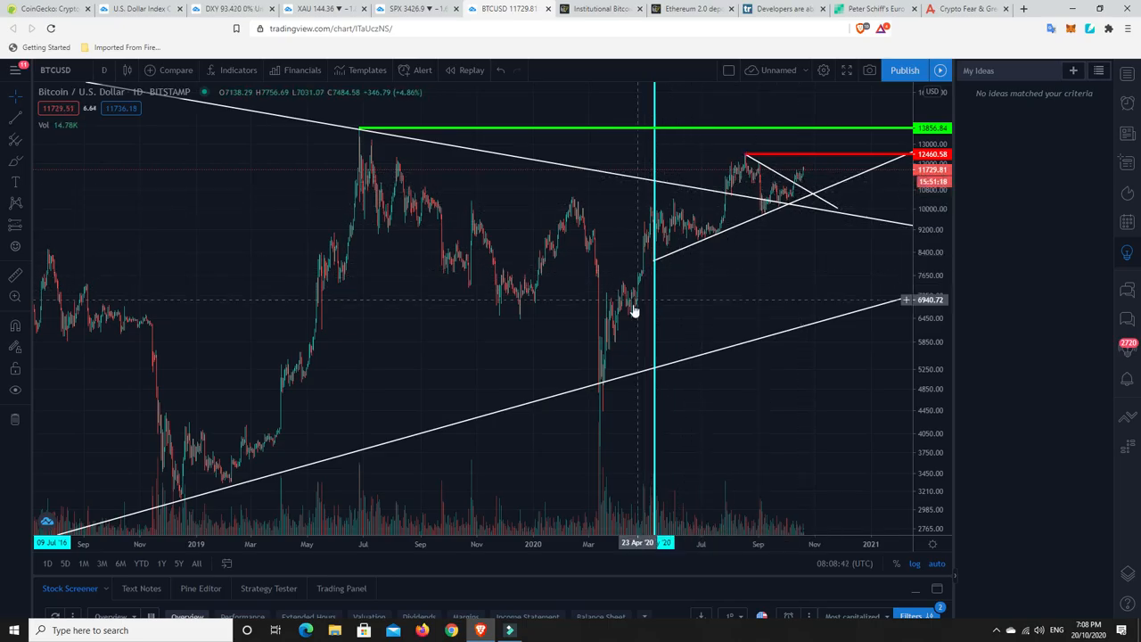
{"action": "mouse_move", "coordinate": [628, 312]}
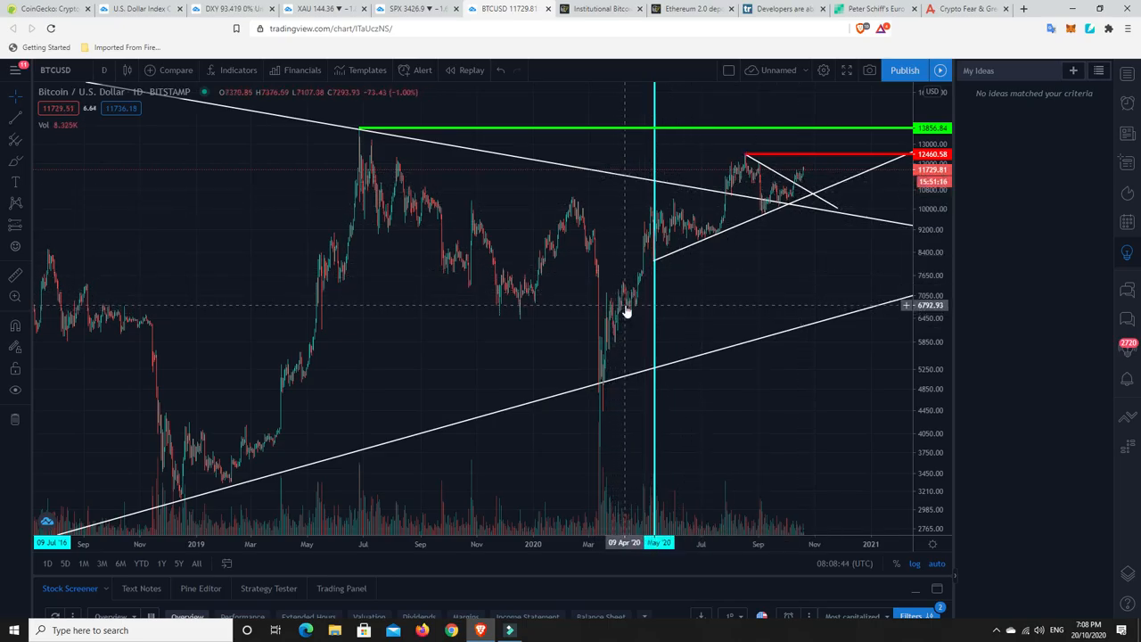
{"action": "mouse_move", "coordinate": [631, 303]}
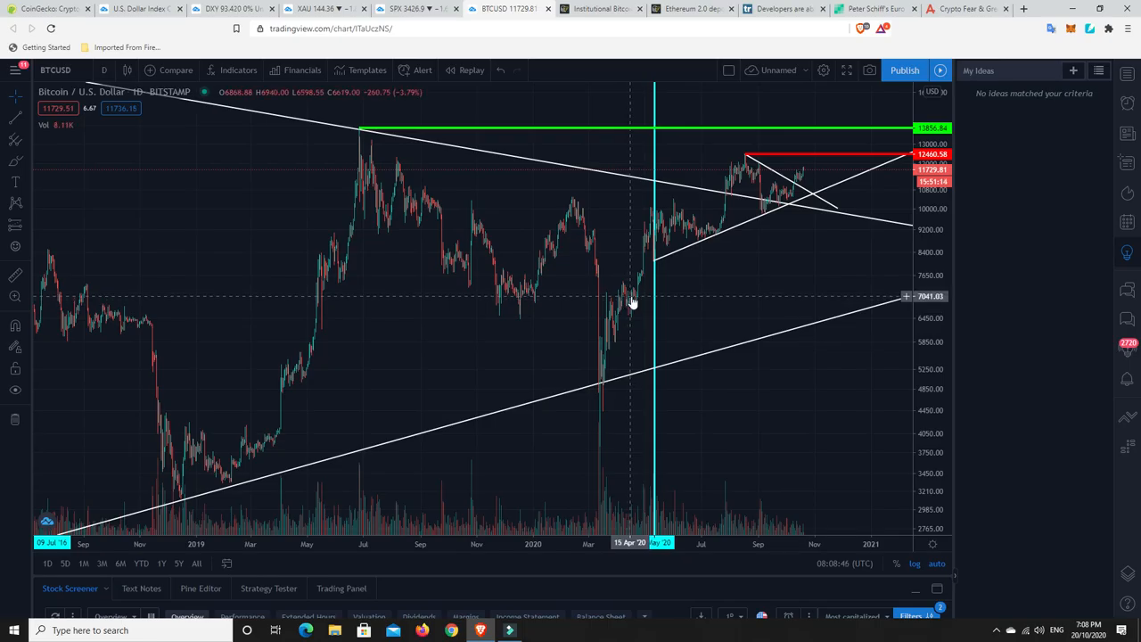
{"action": "mouse_move", "coordinate": [615, 335]}
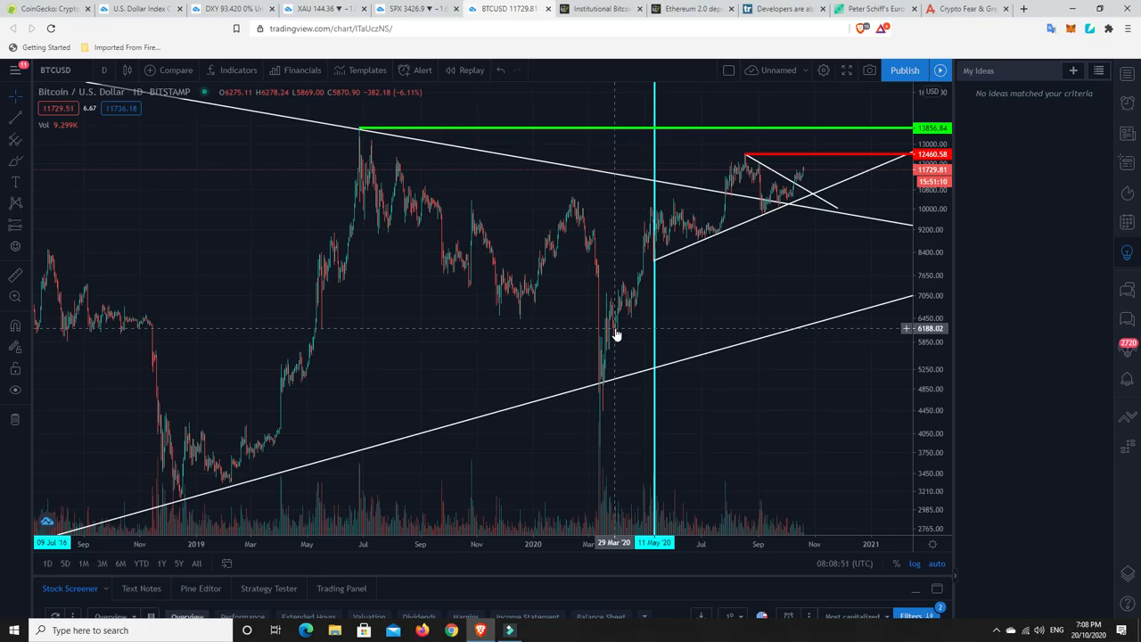
{"action": "mouse_move", "coordinate": [613, 329]}
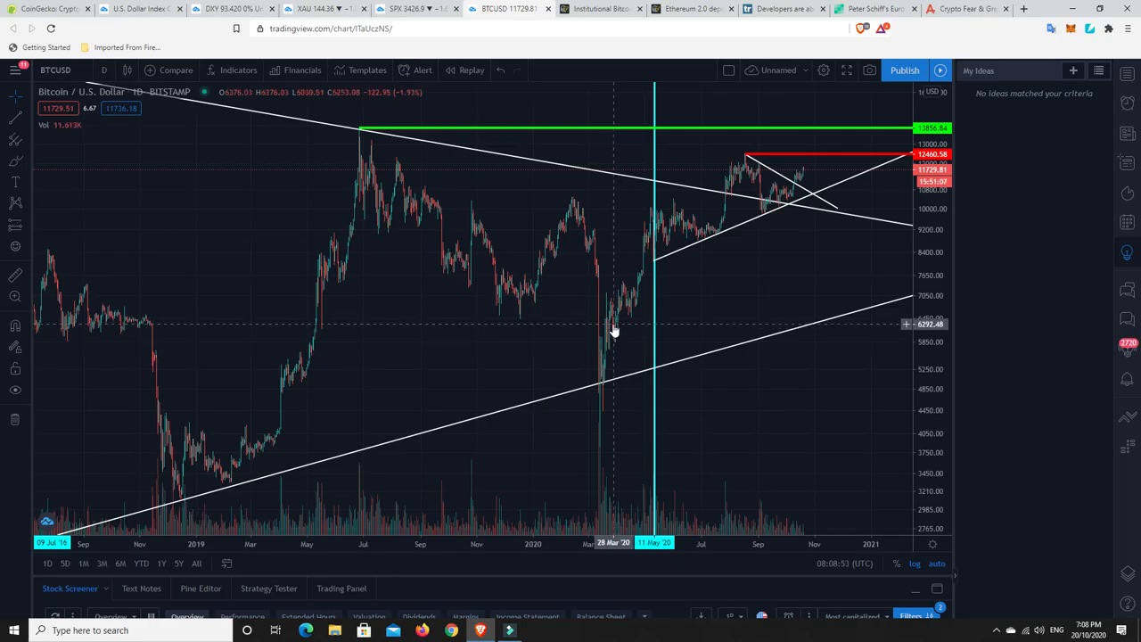
{"action": "mouse_move", "coordinate": [656, 221]}
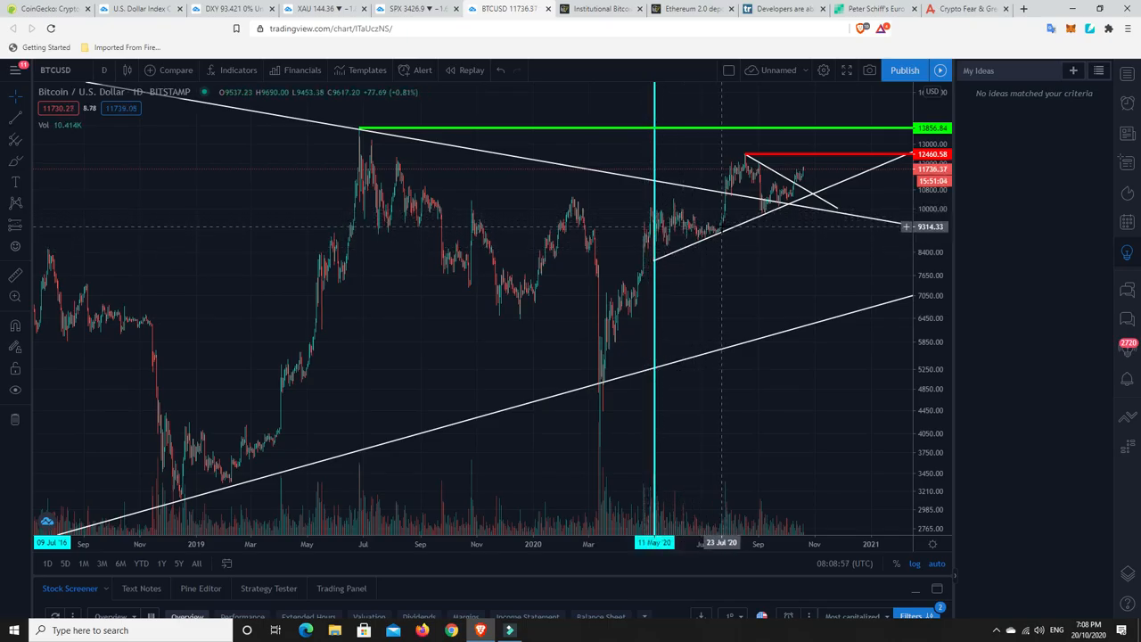
{"action": "mouse_move", "coordinate": [752, 187]}
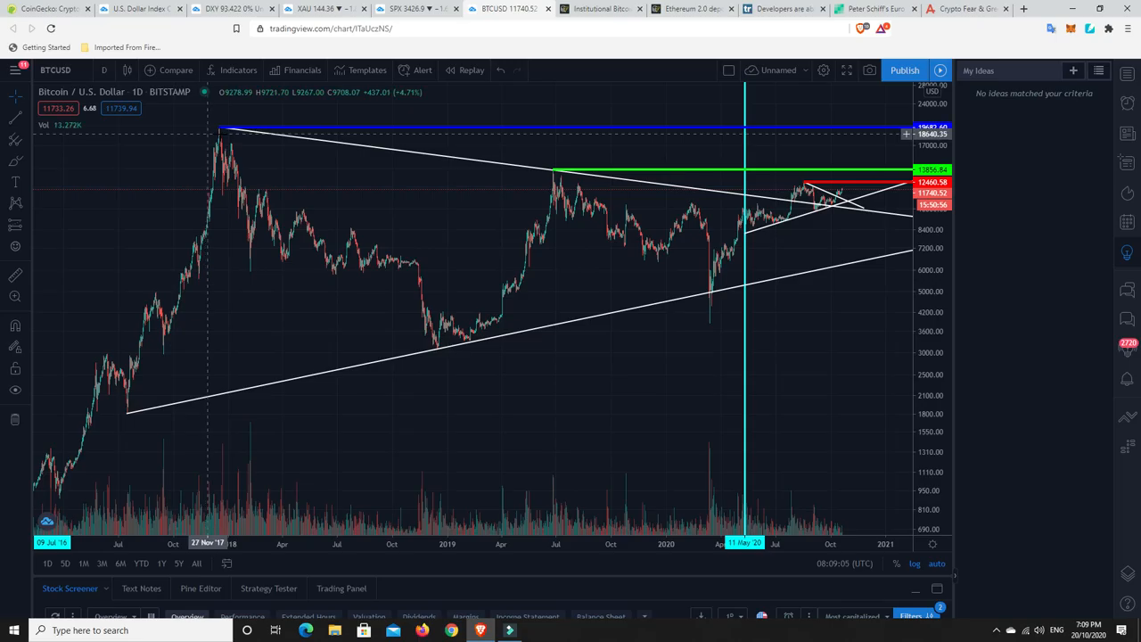
{"action": "mouse_move", "coordinate": [157, 348]}
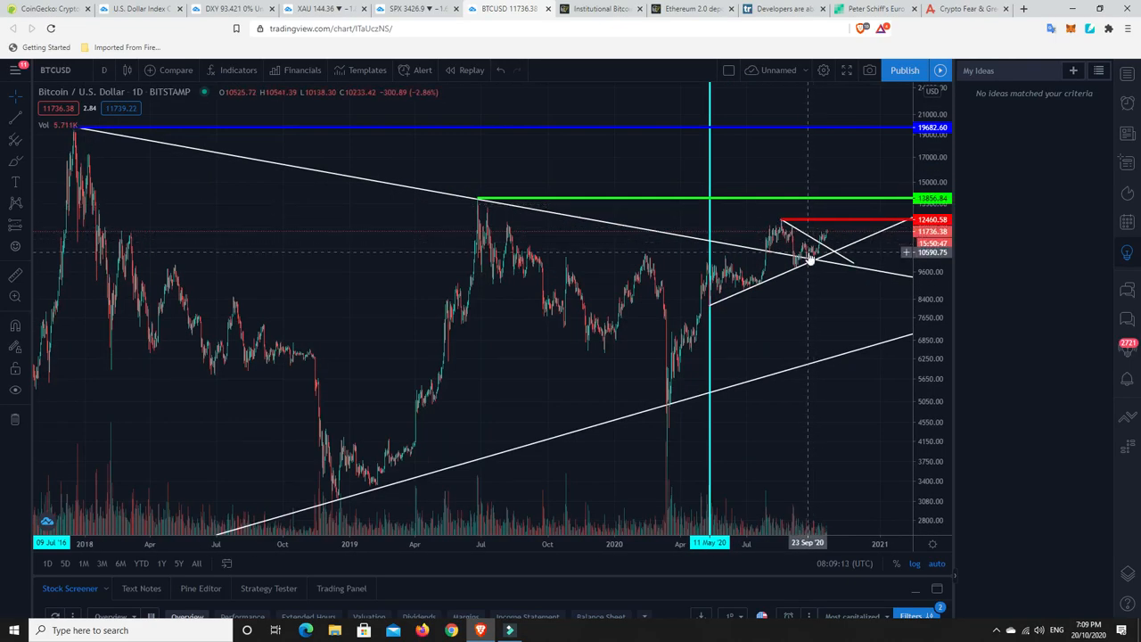
{"action": "mouse_move", "coordinate": [818, 258]}
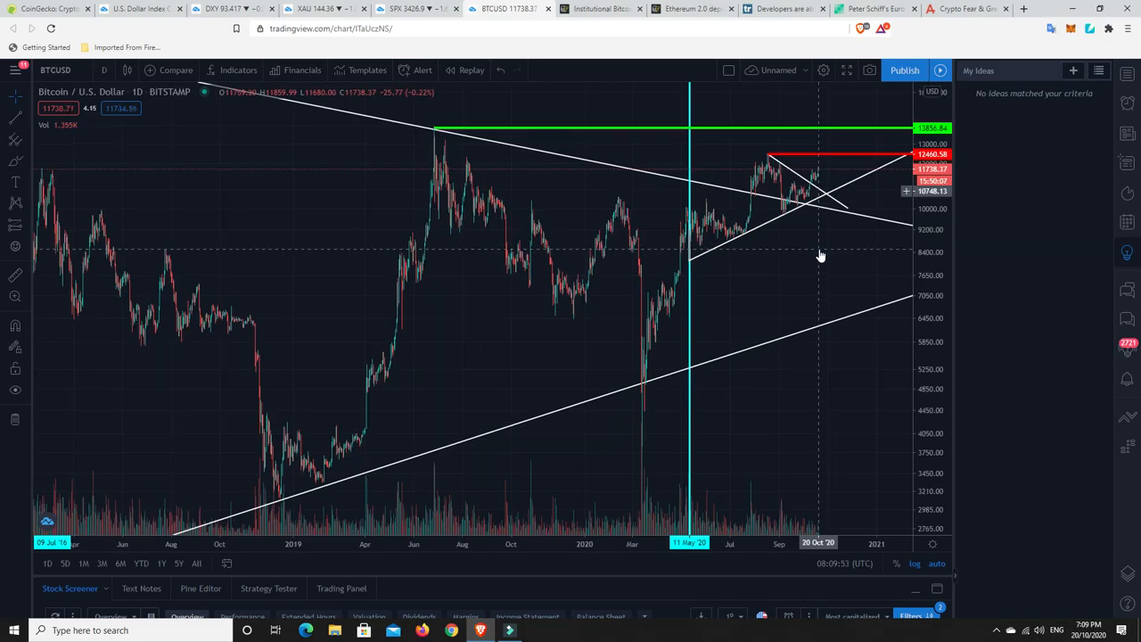
Switch to the Cointelegraph tab with the Ethereum 2.0 deposit contract article.
{"action": "left_click", "coordinate": [692, 9]}
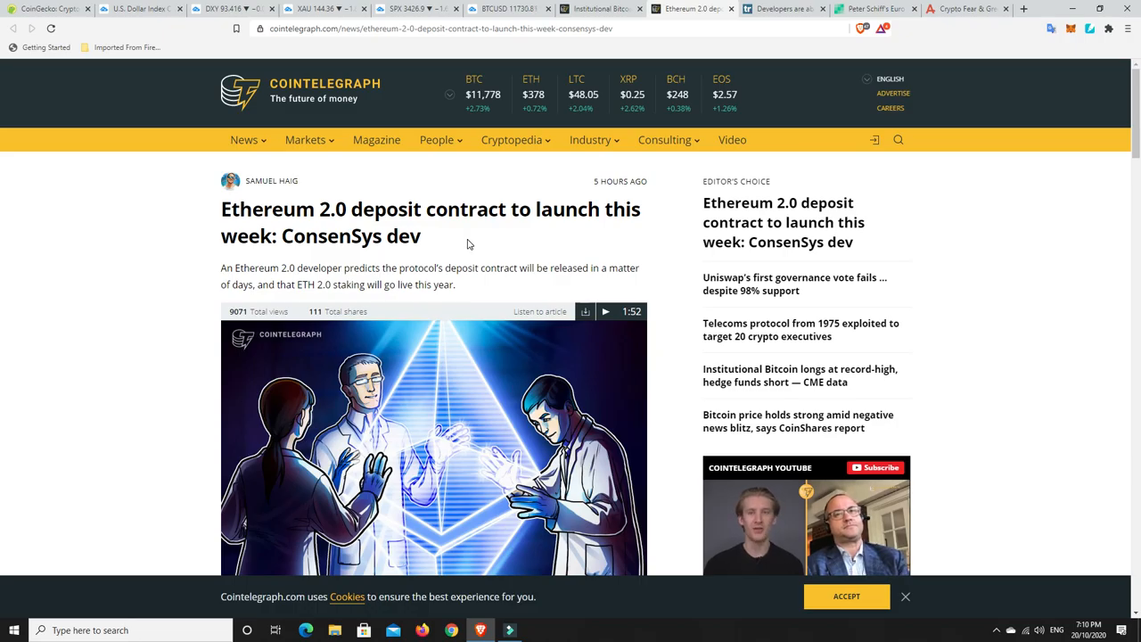
{"action": "mouse_move", "coordinate": [410, 231]}
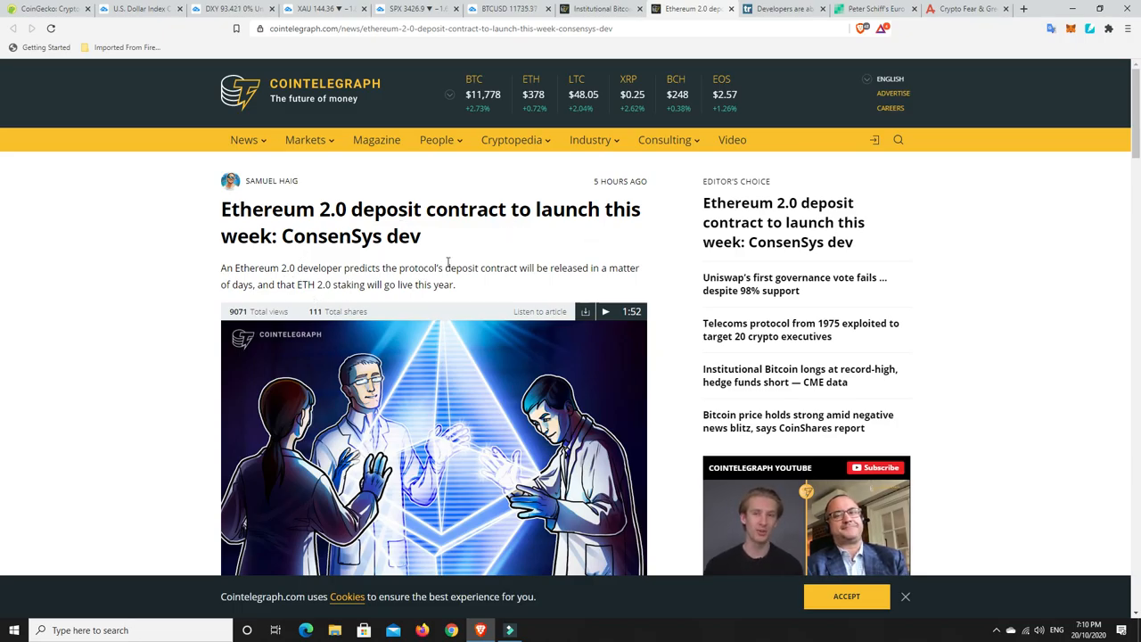
{"action": "mouse_move", "coordinate": [667, 278]}
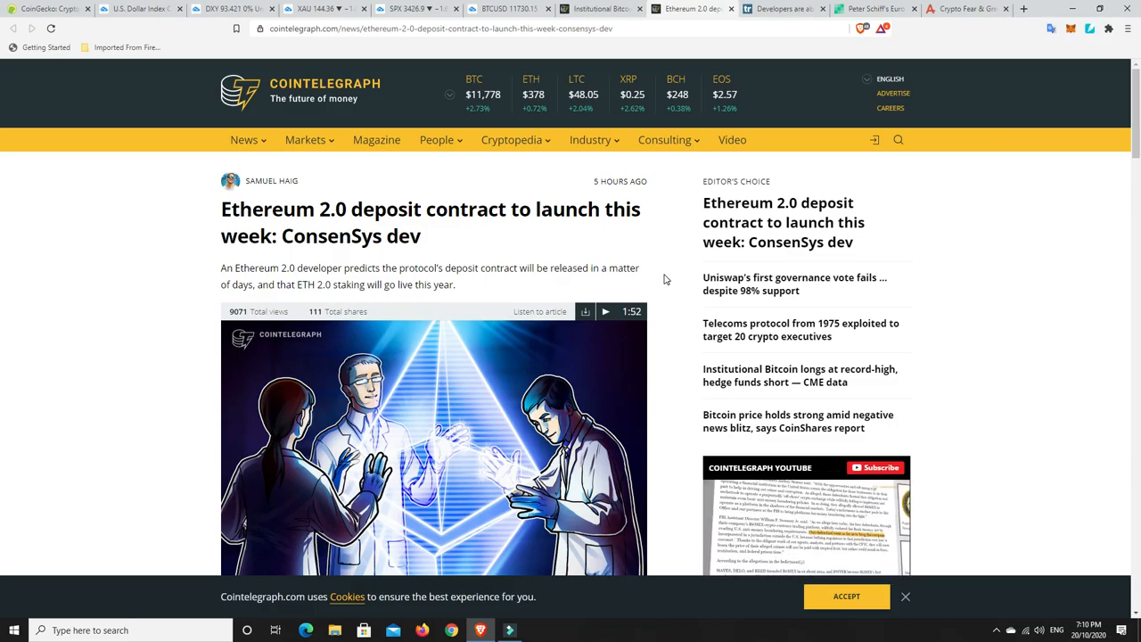
{"action": "scroll", "scroll_direction": "down", "scroll_amount": 3}
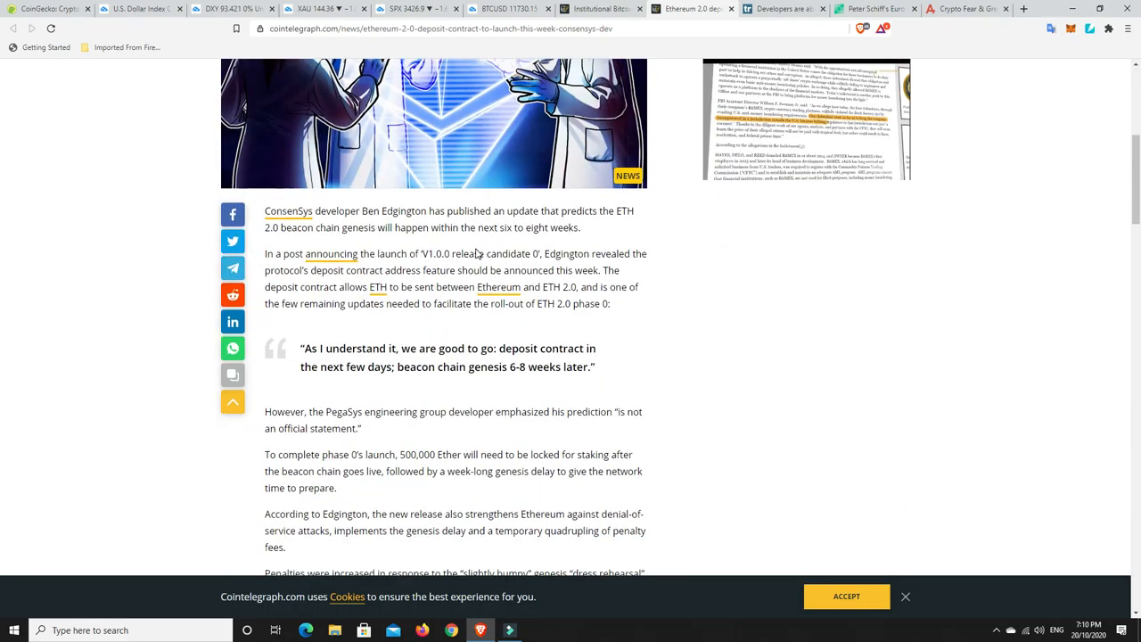
{"action": "scroll", "scroll_direction": "down", "scroll_amount": 3}
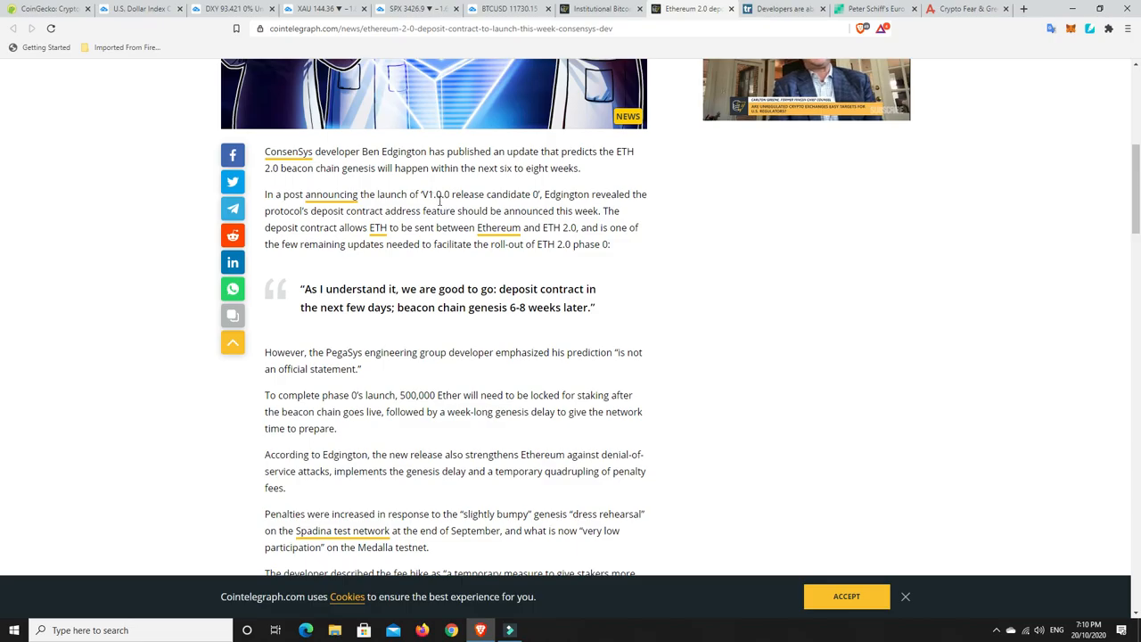
{"action": "mouse_move", "coordinate": [585, 207]}
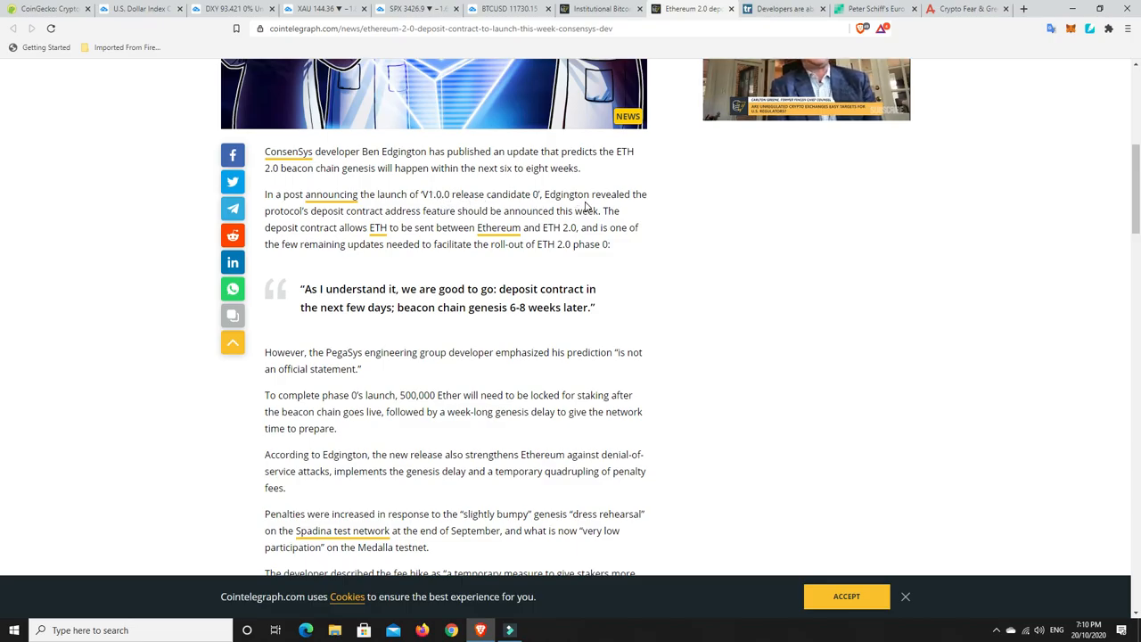
{"action": "mouse_move", "coordinate": [679, 221]}
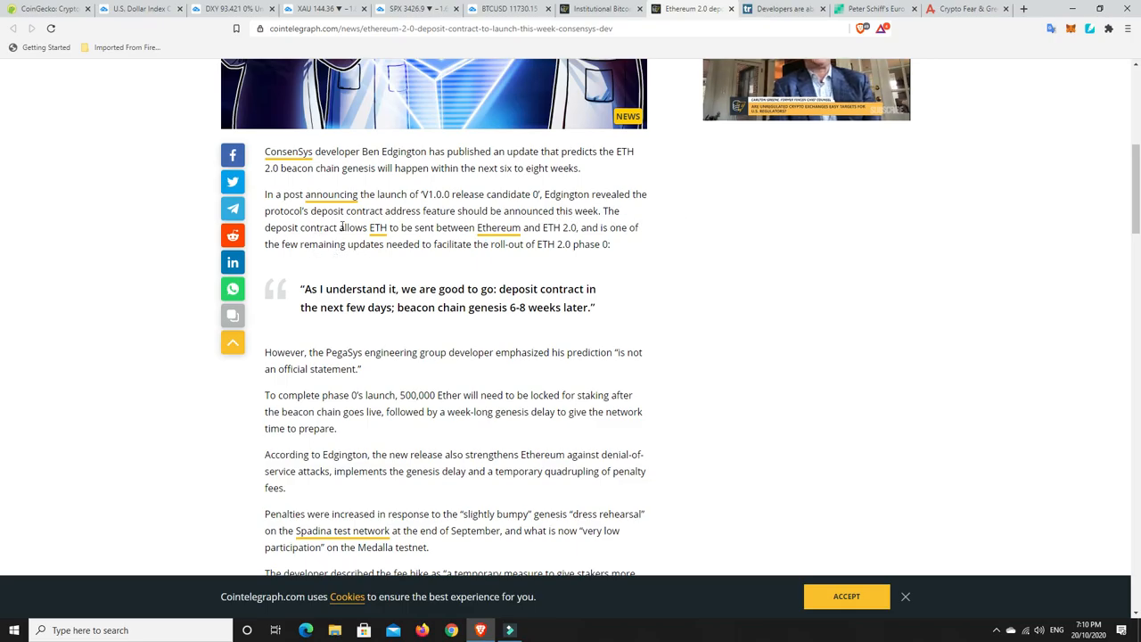
{"action": "mouse_move", "coordinate": [499, 228]}
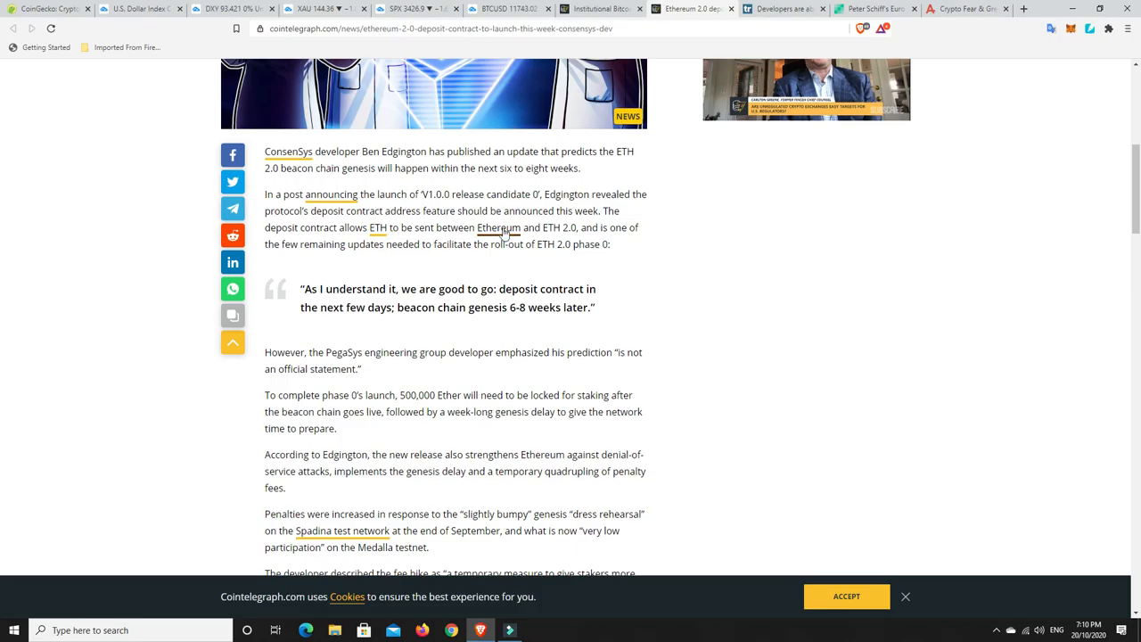
{"action": "mouse_move", "coordinate": [342, 250]}
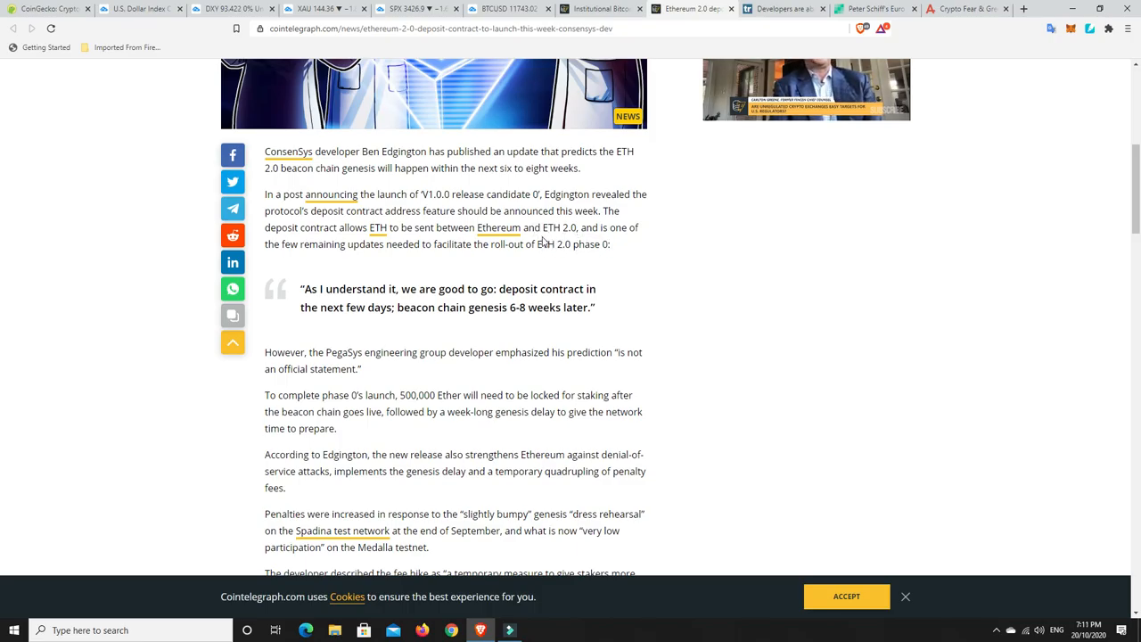
{"action": "mouse_move", "coordinate": [376, 234]}
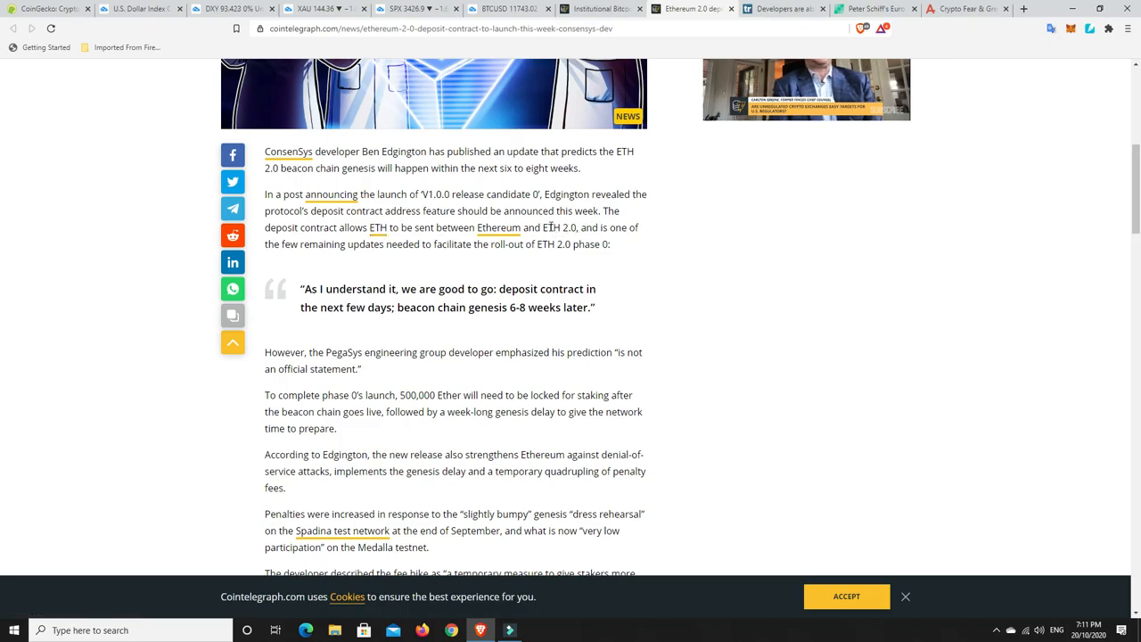
Read further into the article body, then scroll back up to its headline.
{"action": "scroll", "scroll_direction": "down", "scroll_amount": 3}
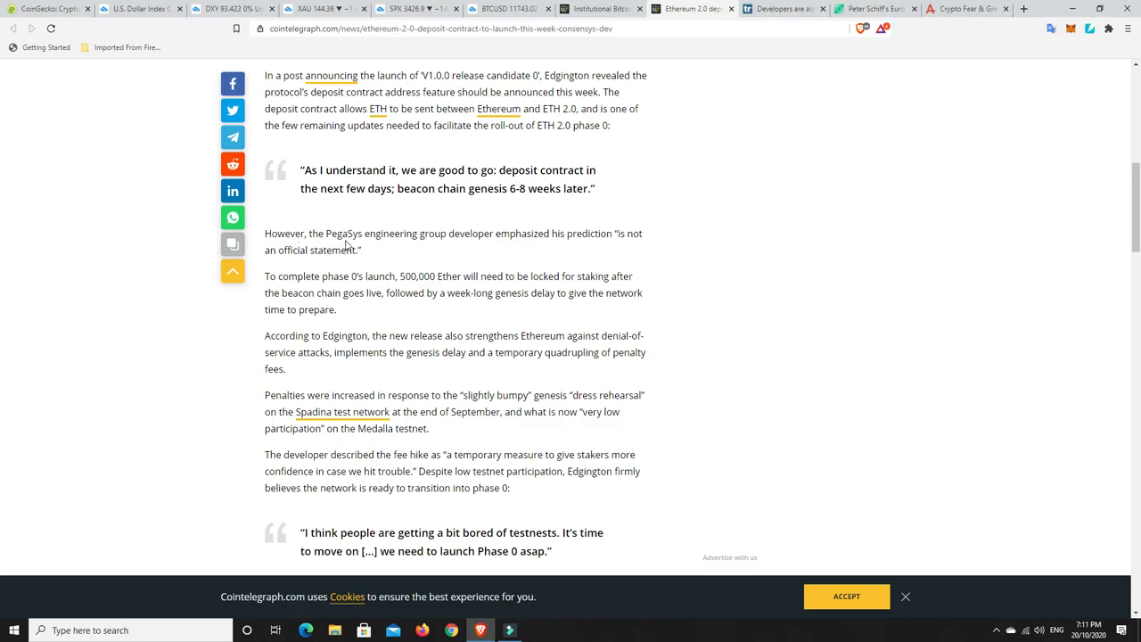
{"action": "mouse_move", "coordinate": [449, 234]}
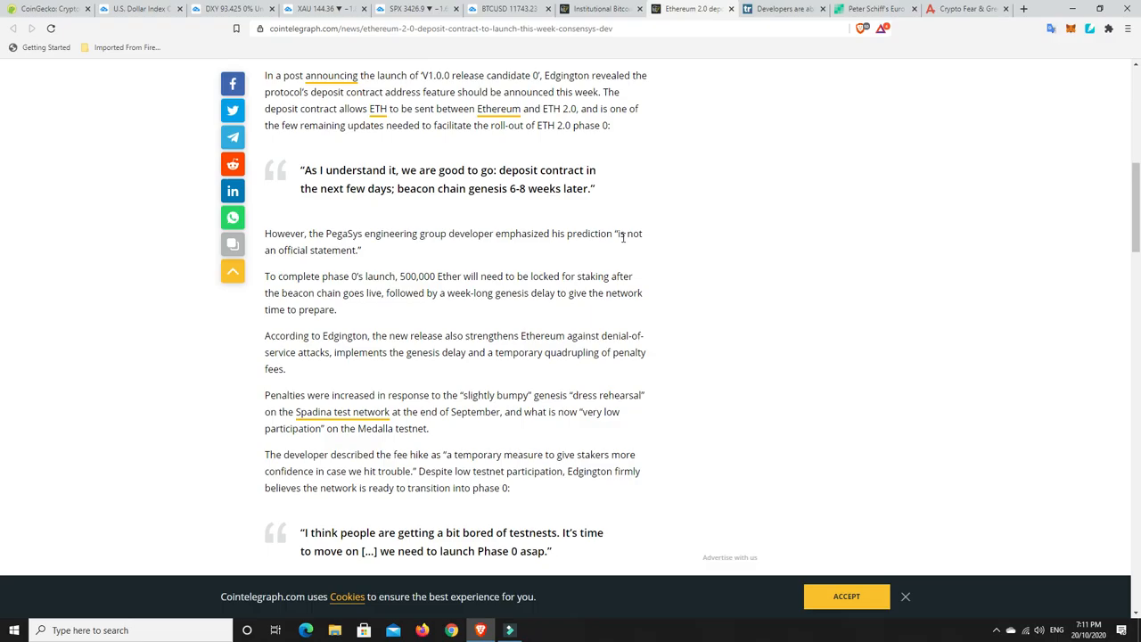
{"action": "mouse_move", "coordinate": [426, 254]}
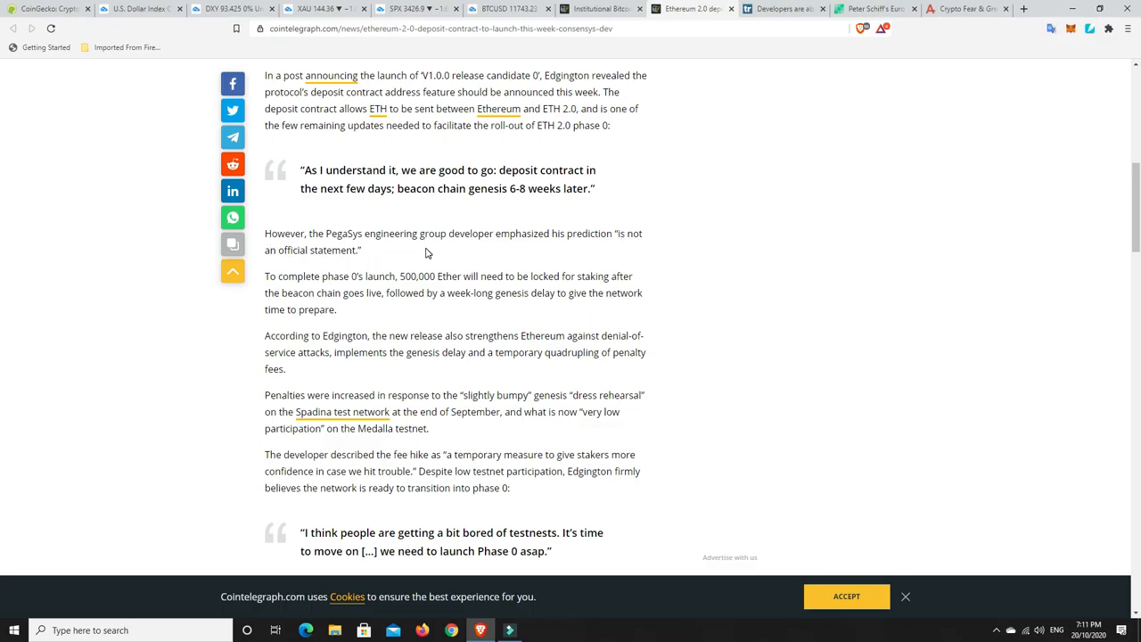
{"action": "mouse_move", "coordinate": [449, 260]}
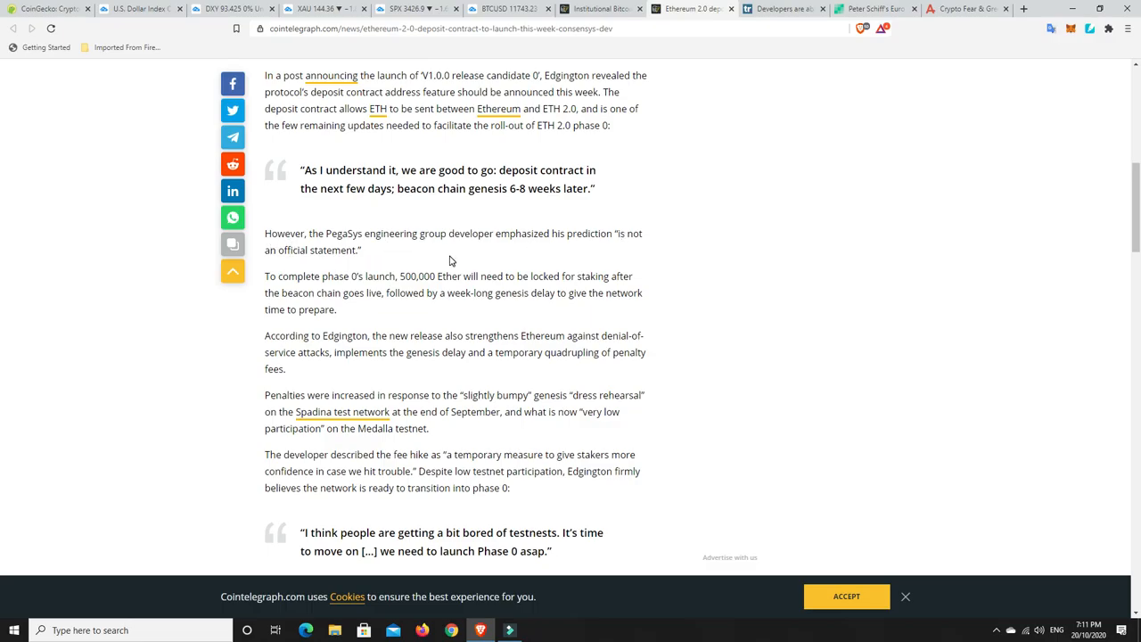
{"action": "mouse_move", "coordinate": [454, 264]}
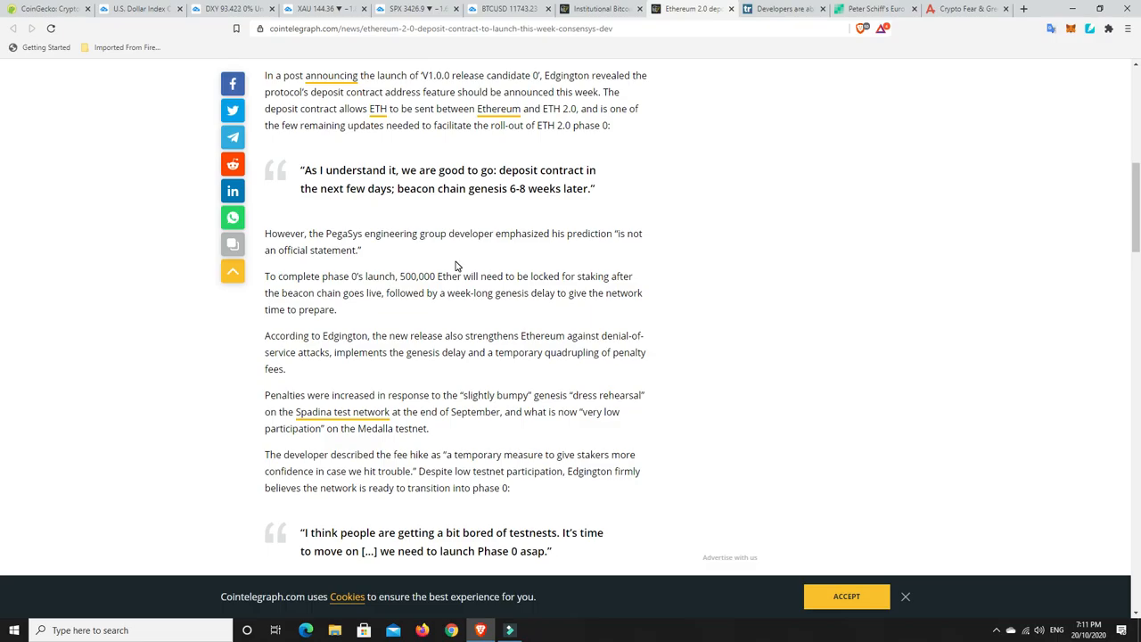
{"action": "mouse_move", "coordinate": [574, 260]}
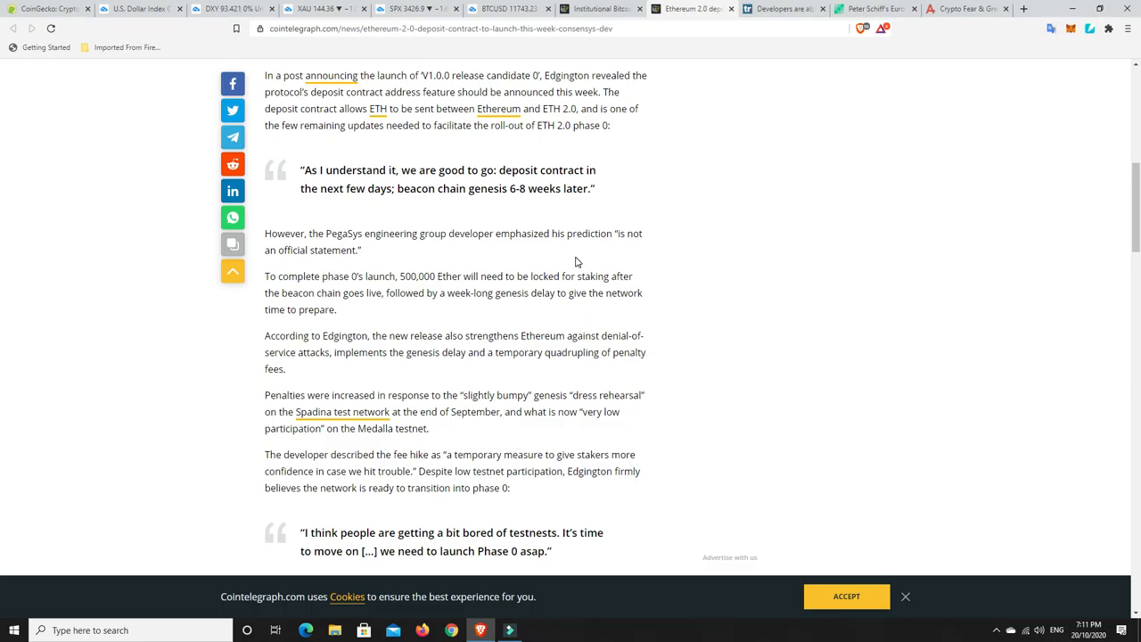
{"action": "scroll", "scroll_direction": "up", "scroll_amount": 3}
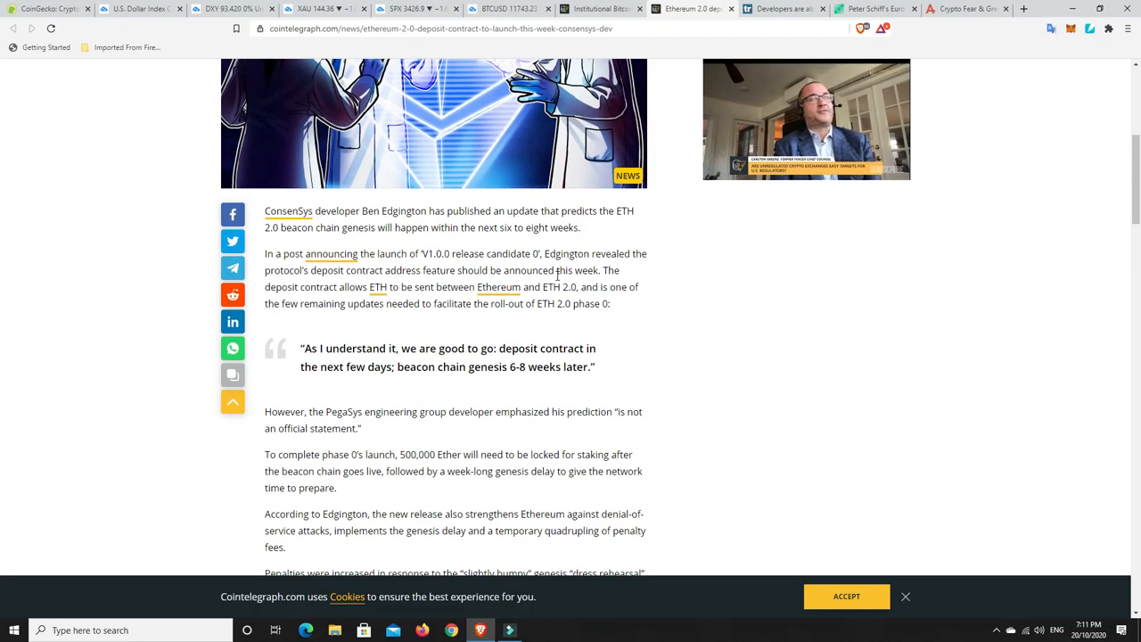
{"action": "scroll", "scroll_direction": "up", "scroll_amount": 3}
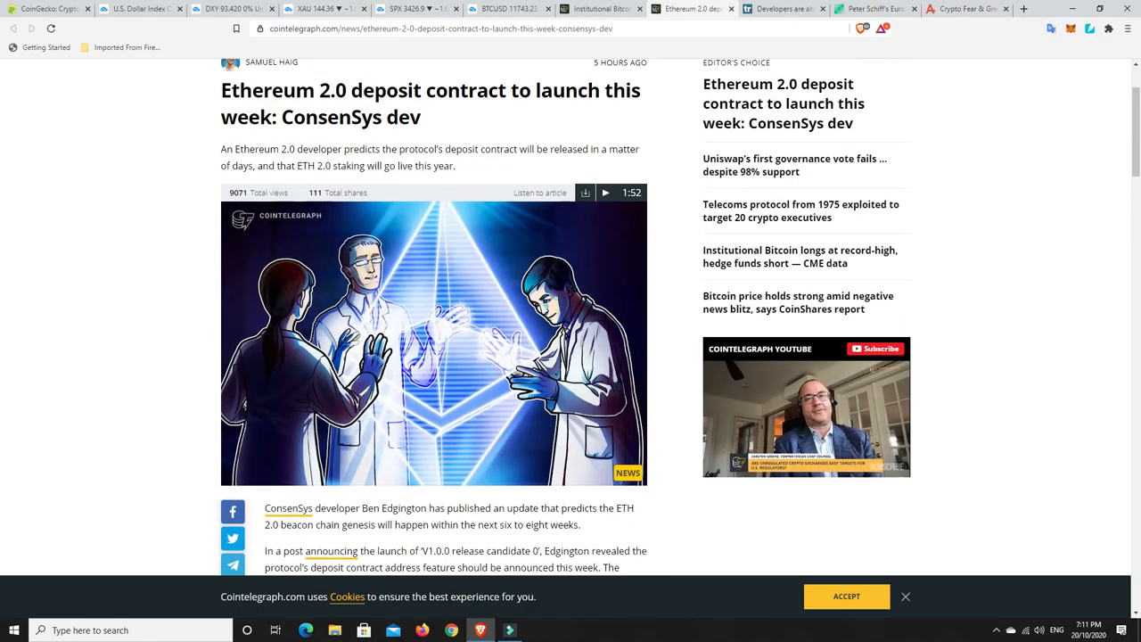
{"action": "scroll", "scroll_direction": "up", "scroll_amount": 3}
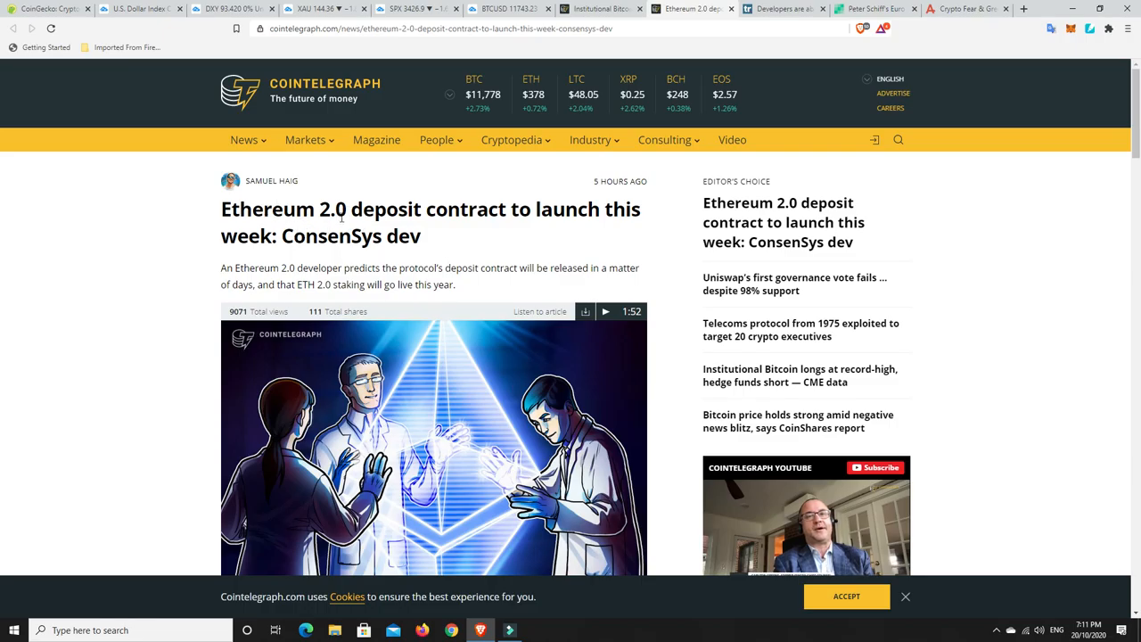
{"action": "mouse_move", "coordinate": [440, 239]}
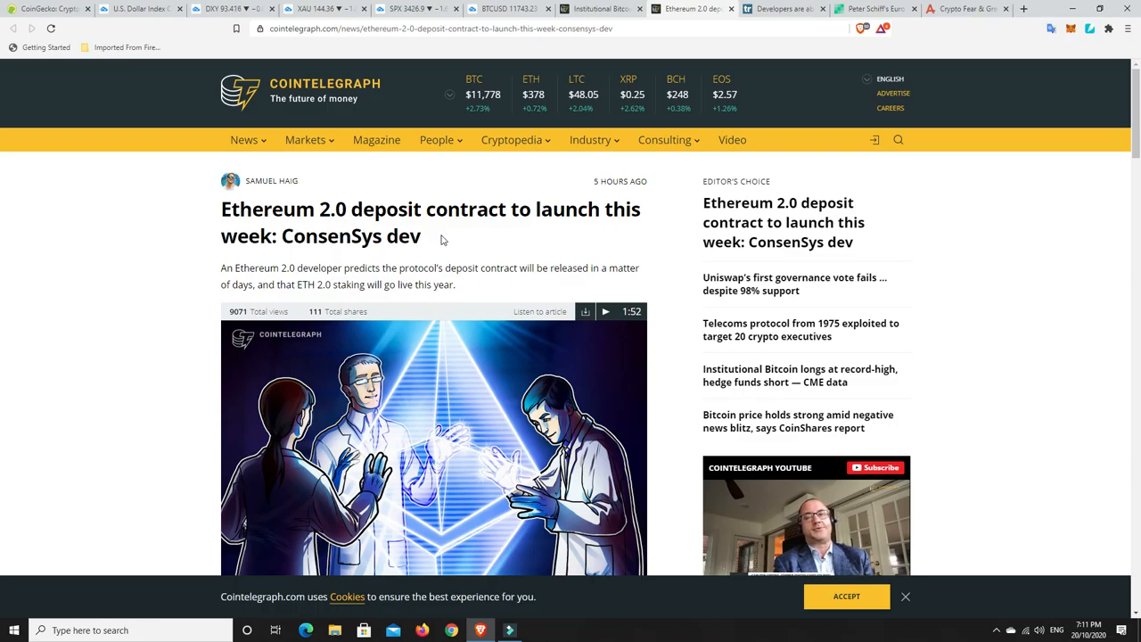
{"action": "mouse_move", "coordinate": [534, 134]}
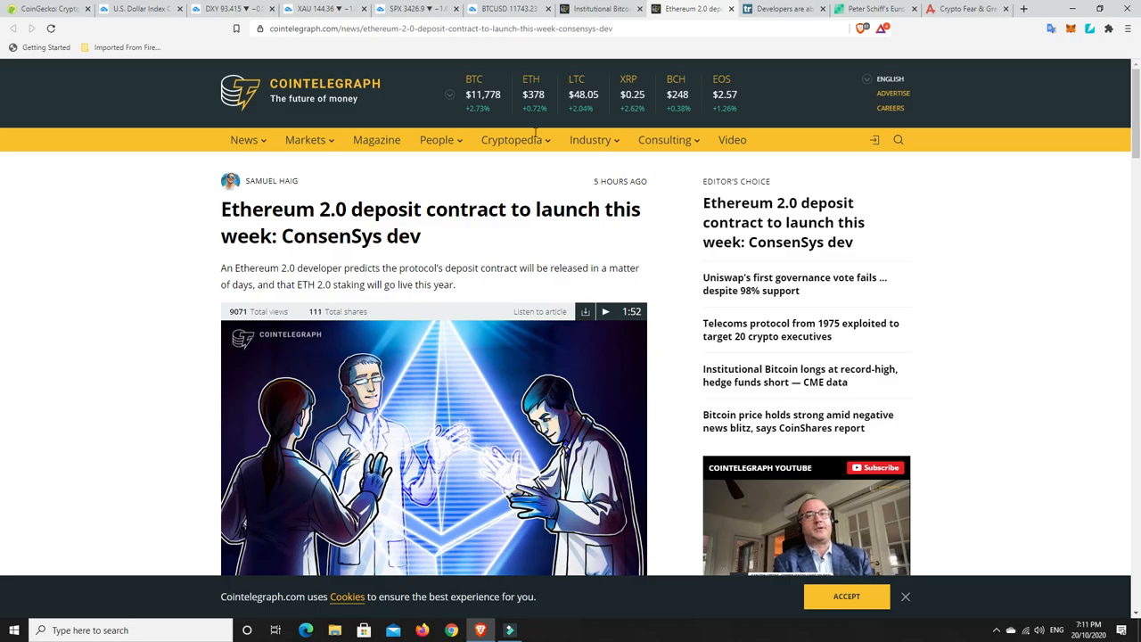
{"action": "left_click", "coordinate": [783, 9]}
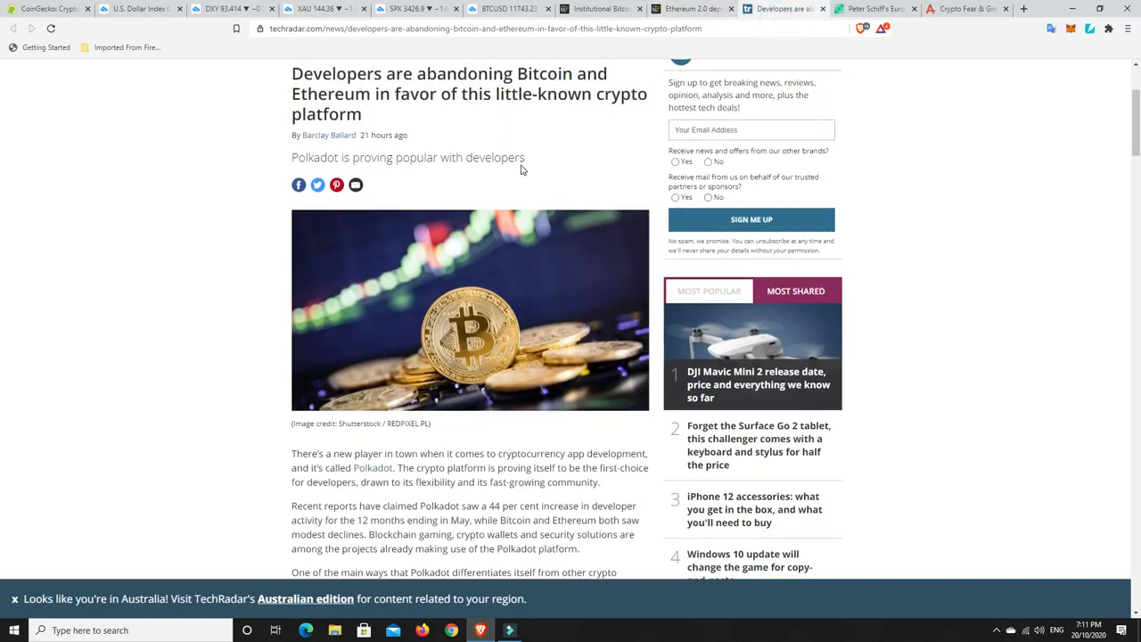
{"action": "scroll", "scroll_direction": "up", "scroll_amount": 3}
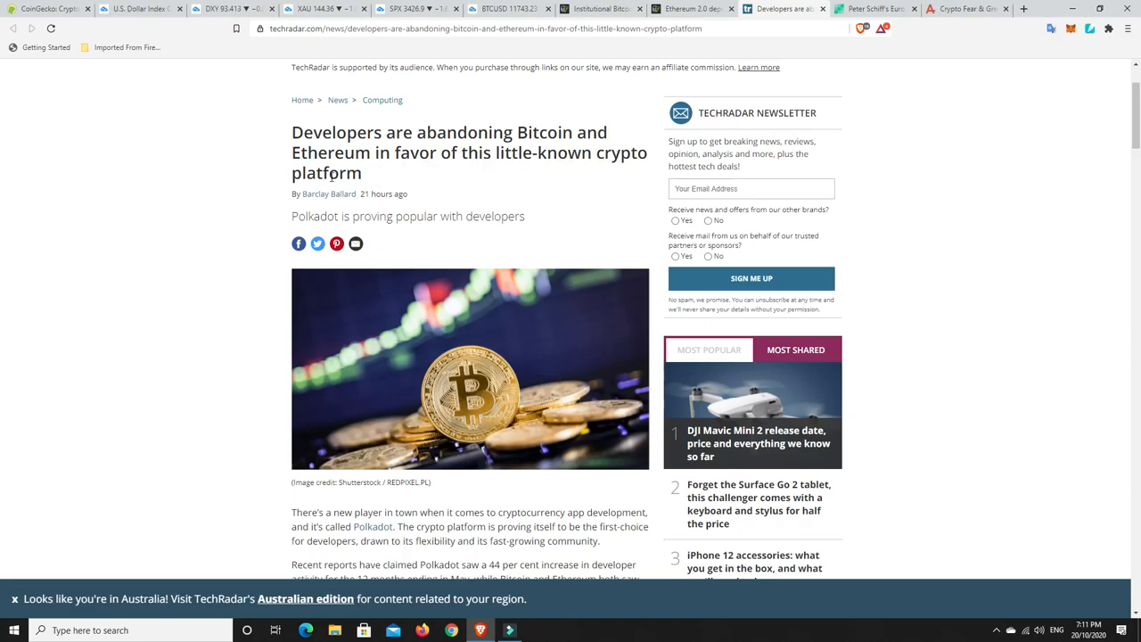
{"action": "mouse_move", "coordinate": [442, 214]}
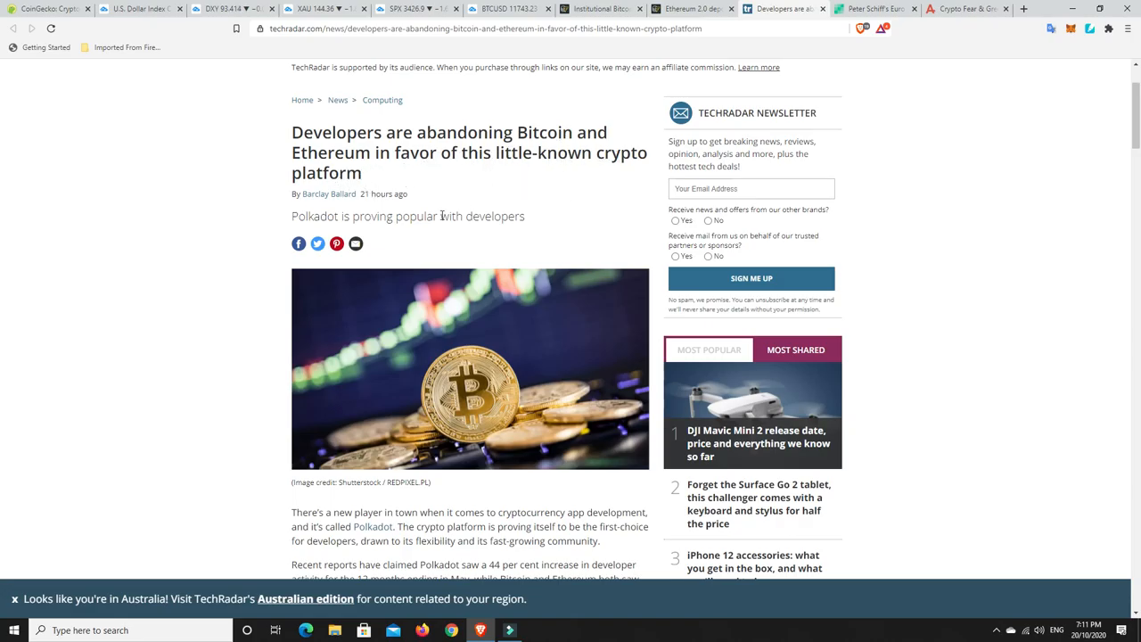
{"action": "mouse_move", "coordinate": [400, 230]}
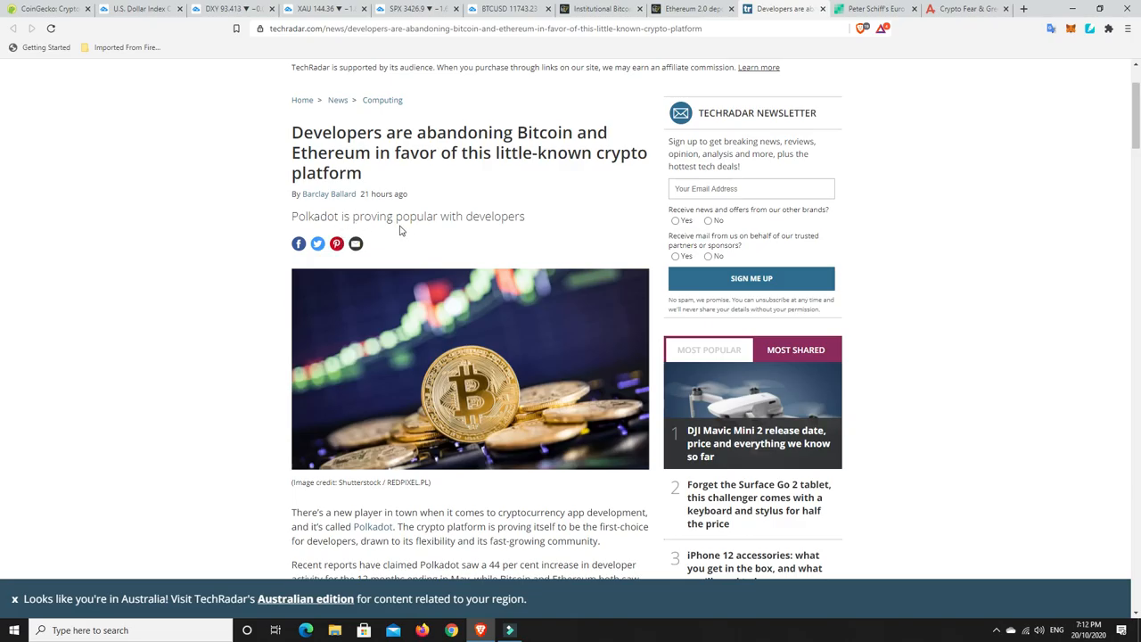
{"action": "scroll", "scroll_direction": "down", "scroll_amount": 3}
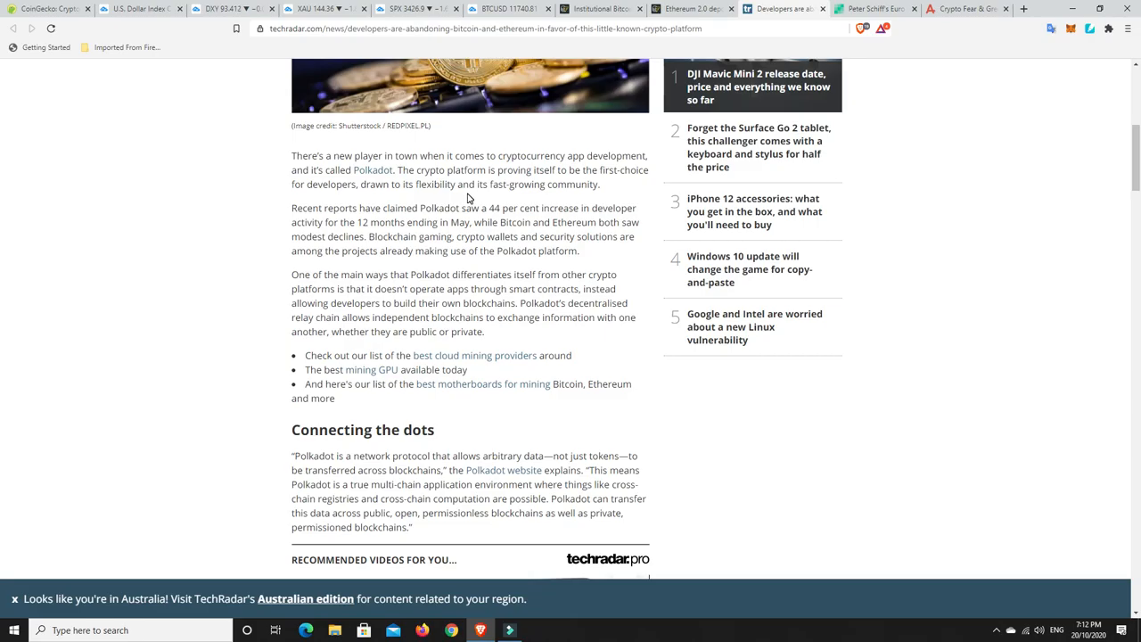
{"action": "mouse_move", "coordinate": [399, 189]}
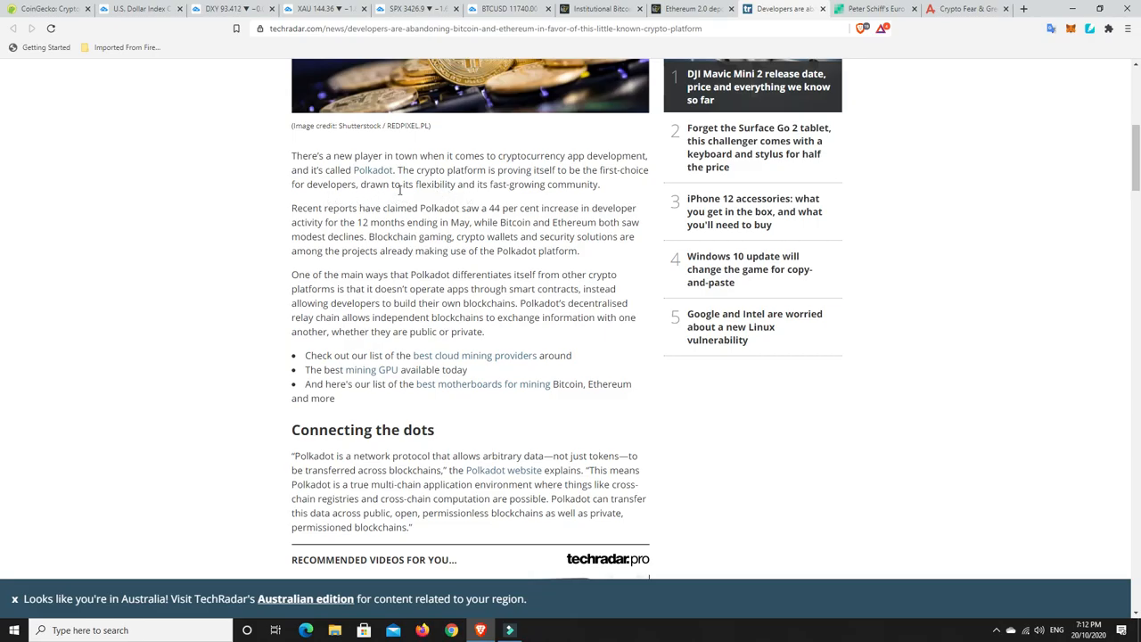
{"action": "mouse_move", "coordinate": [581, 185]}
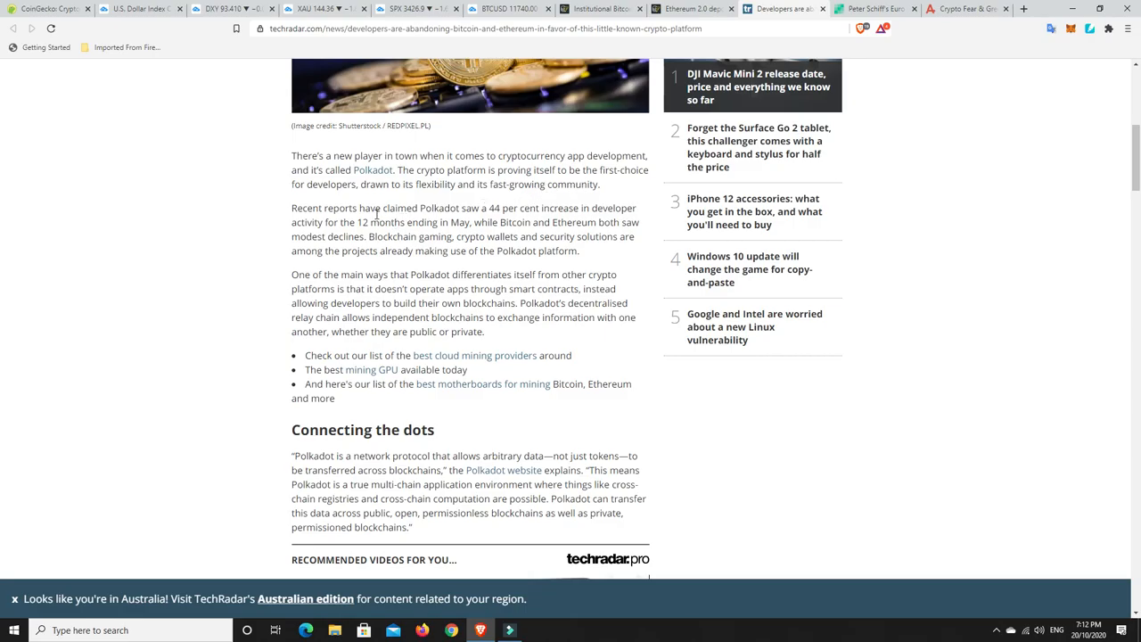
{"action": "mouse_move", "coordinate": [638, 335]}
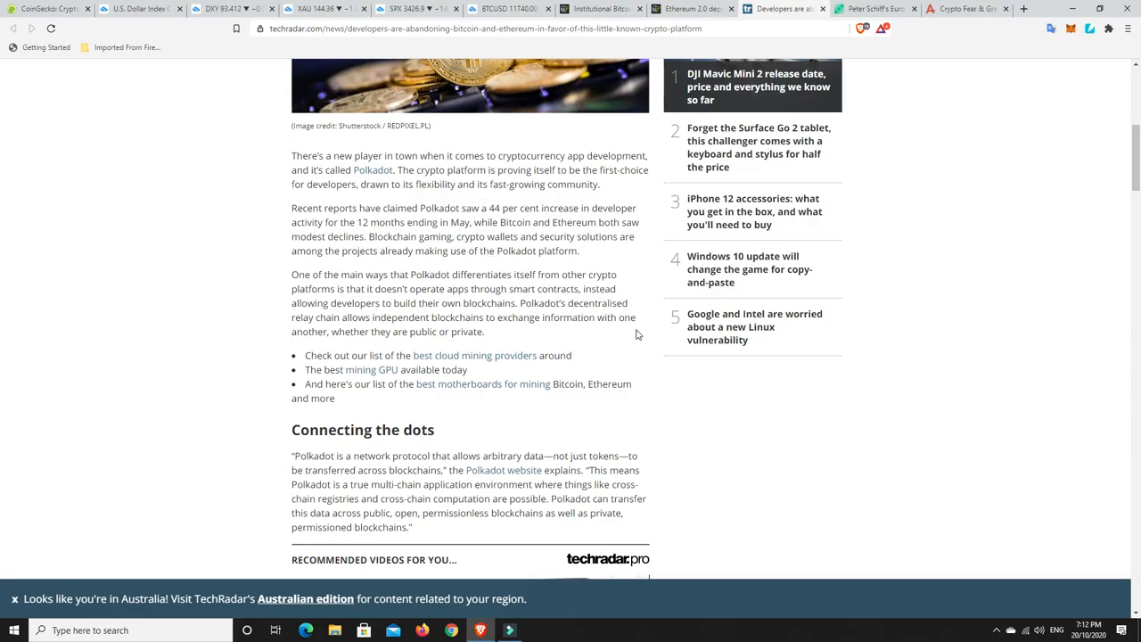
{"action": "mouse_move", "coordinate": [649, 334]}
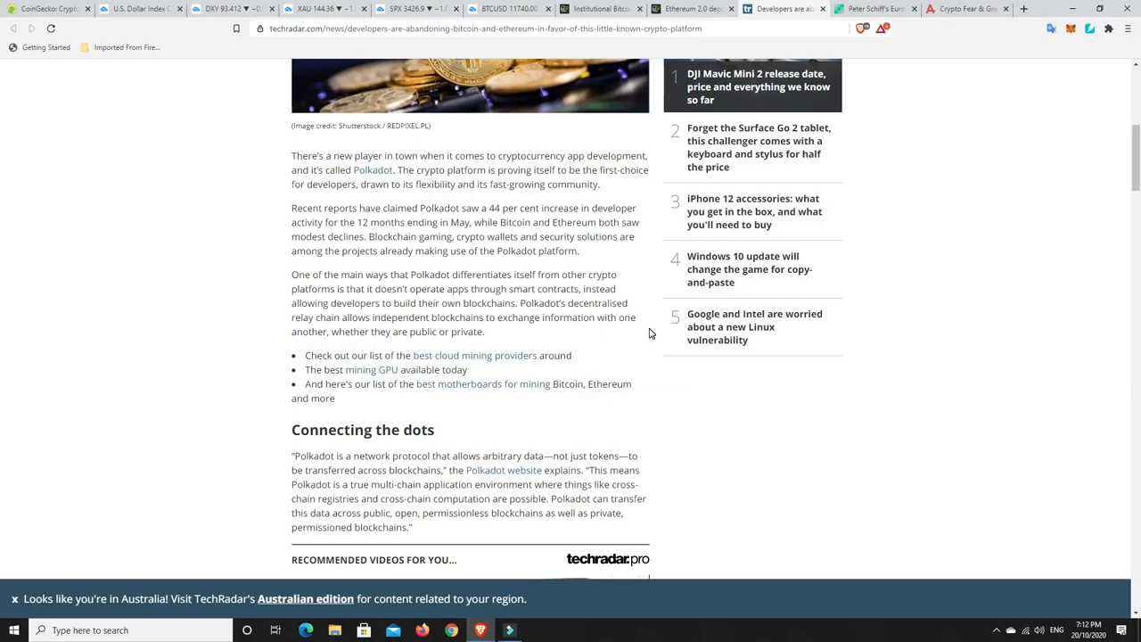
{"action": "mouse_move", "coordinate": [649, 332]}
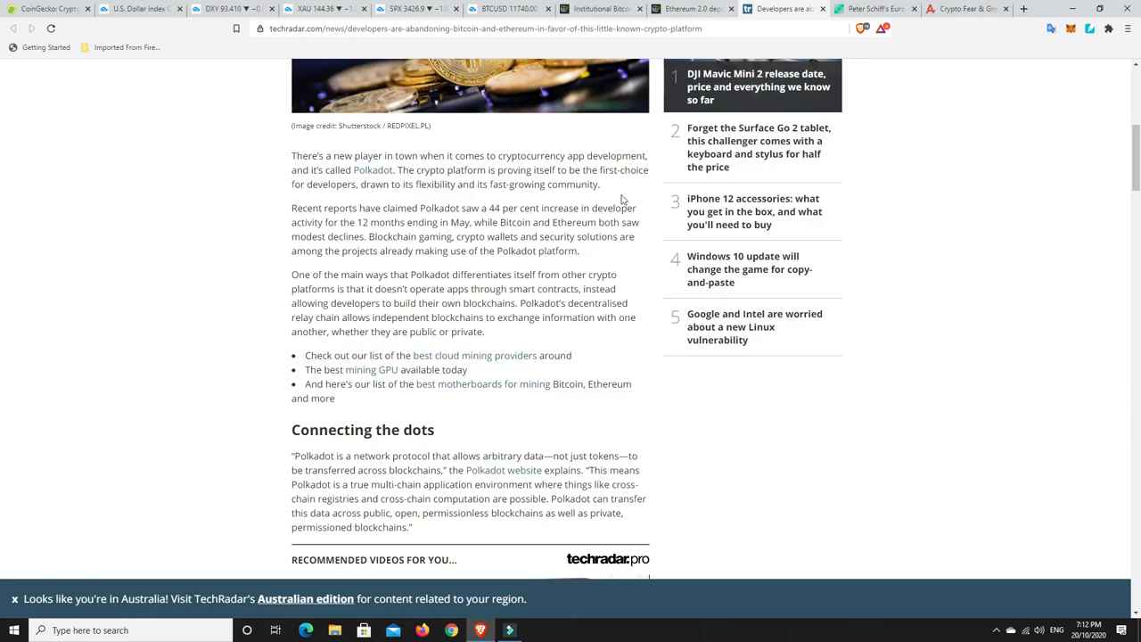
{"action": "mouse_move", "coordinate": [695, 9]}
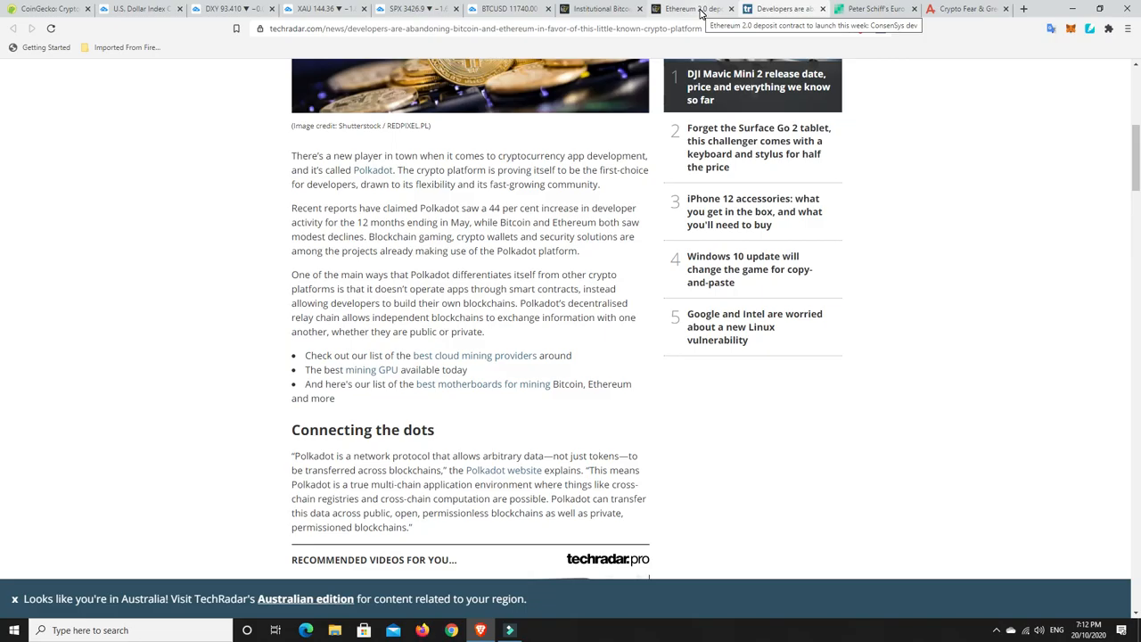
{"action": "mouse_move", "coordinate": [453, 225]}
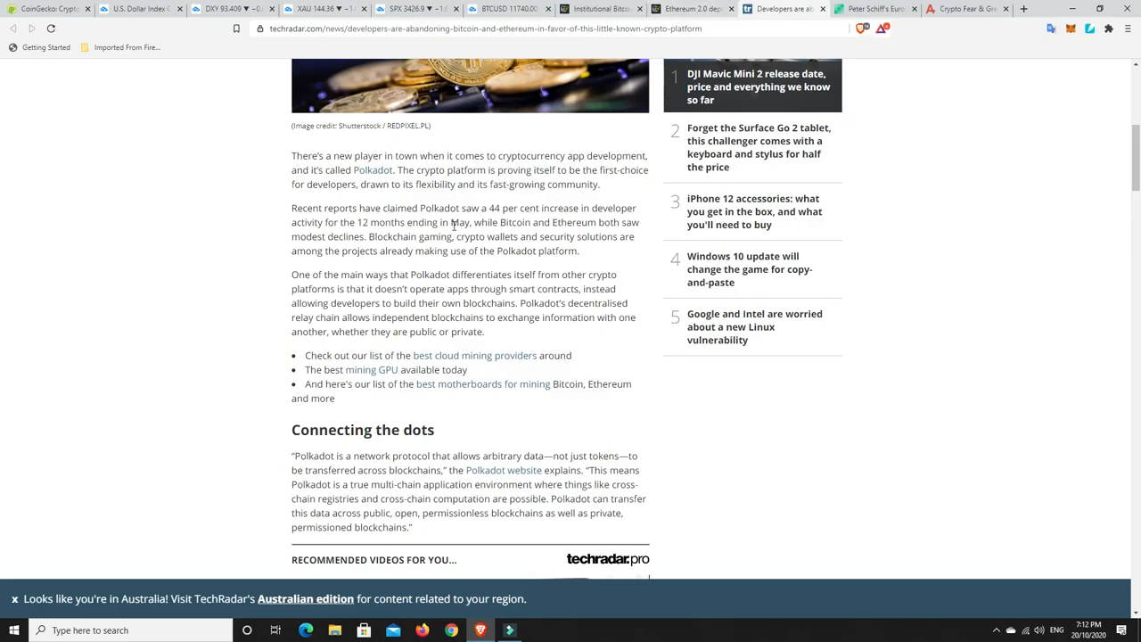
{"action": "mouse_move", "coordinate": [599, 264]}
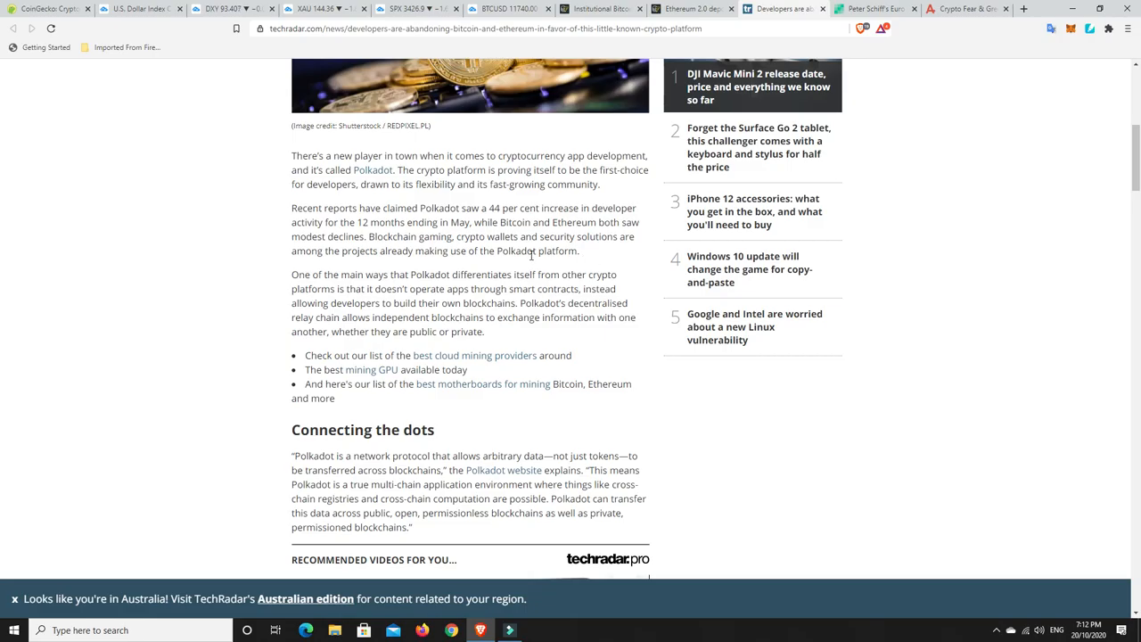
{"action": "mouse_move", "coordinate": [604, 260]}
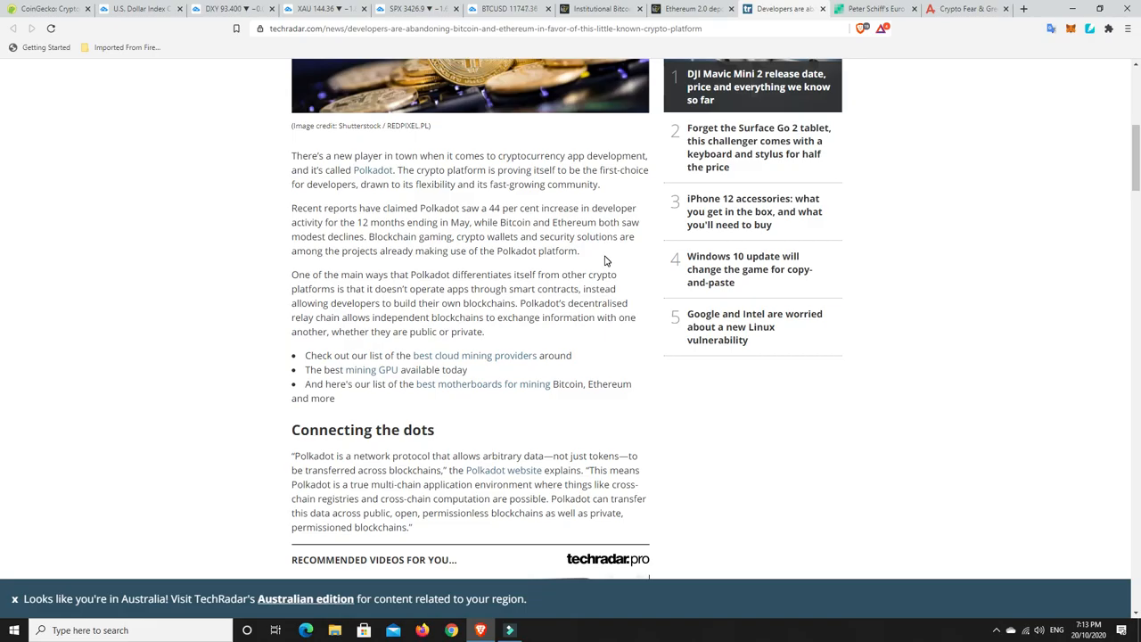
{"action": "mouse_move", "coordinate": [607, 260]}
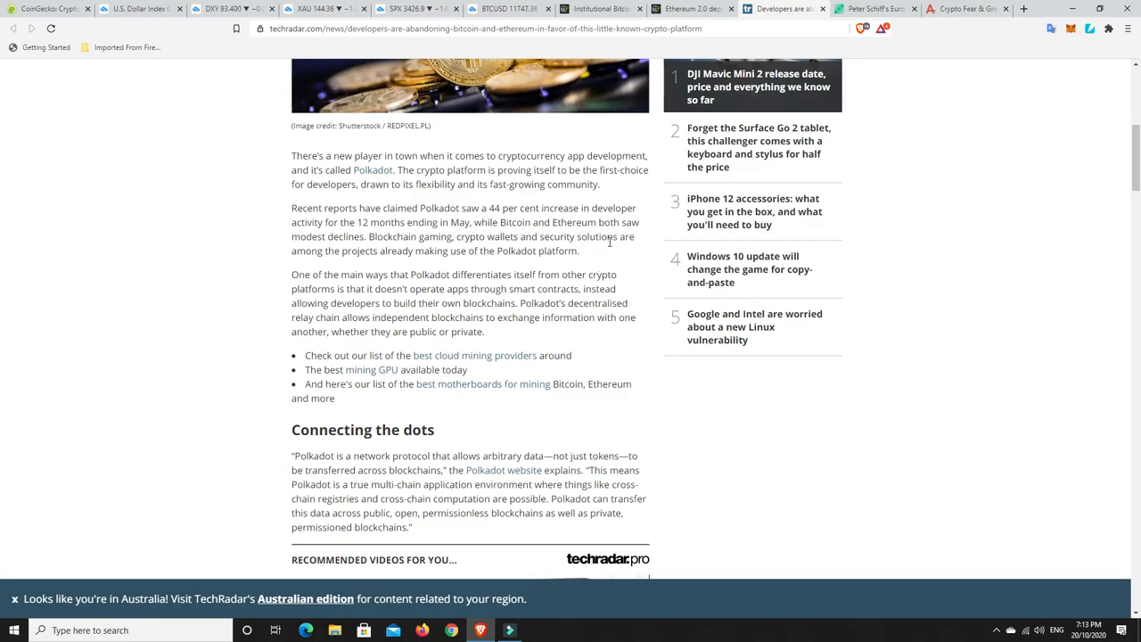
{"action": "mouse_move", "coordinate": [580, 269]}
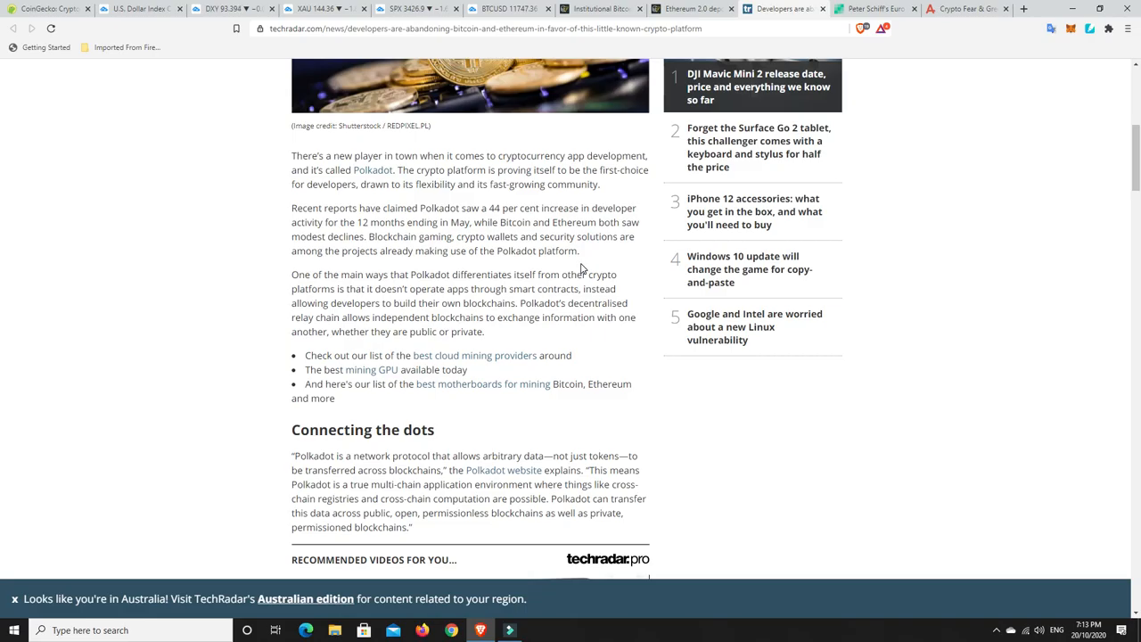
{"action": "mouse_move", "coordinate": [842, 185]}
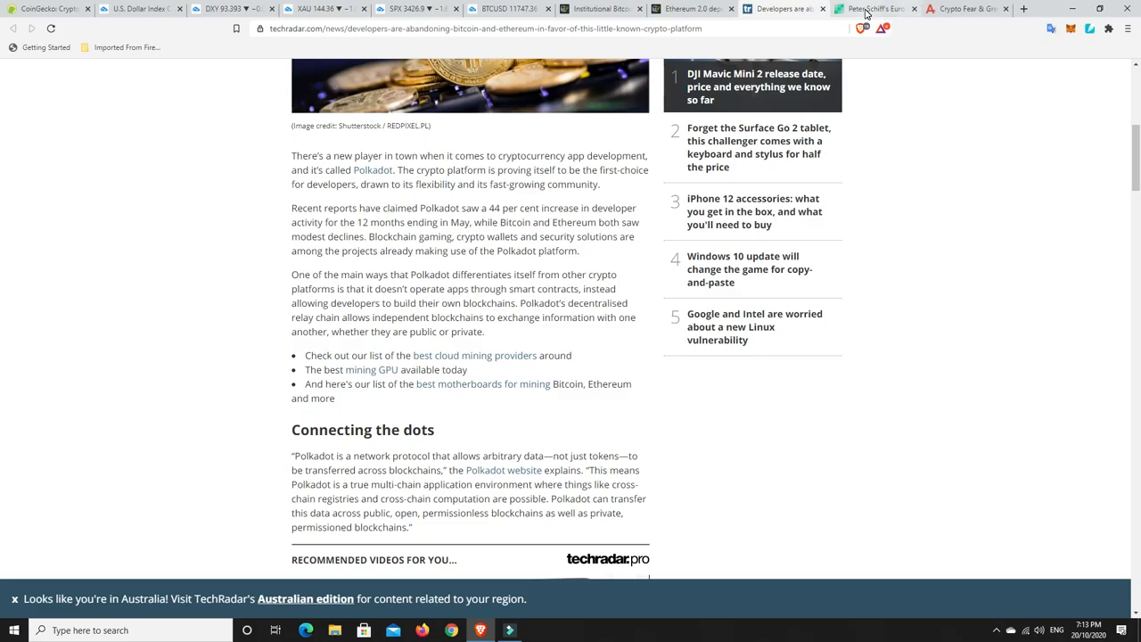
{"action": "mouse_move", "coordinate": [873, 9]}
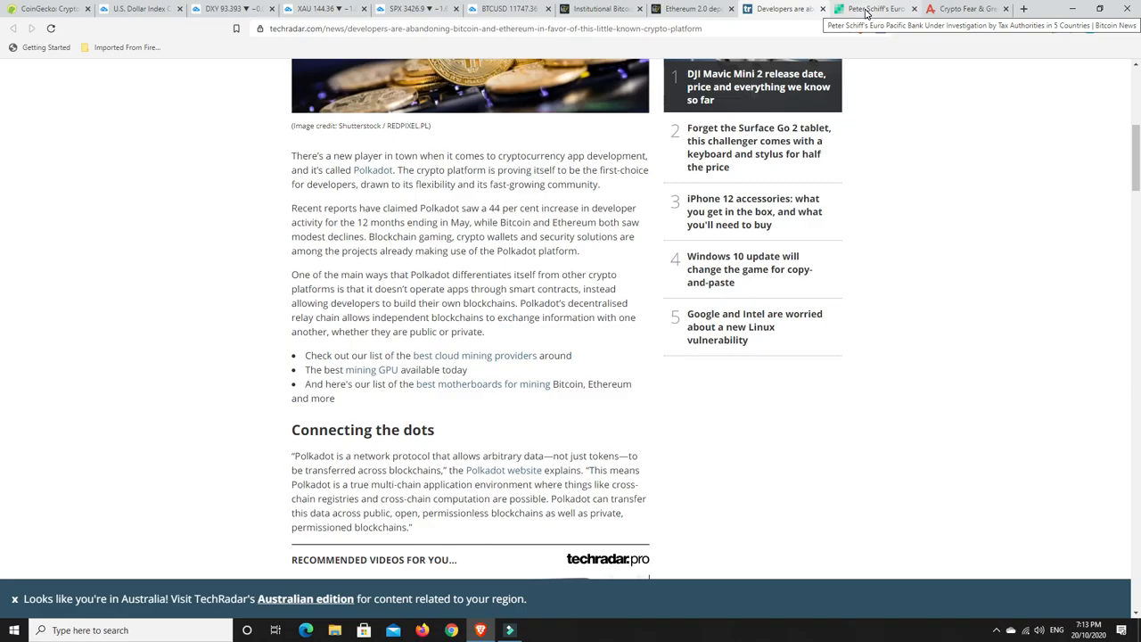
Switch to the Bitcoin.com tab with the Peter Schiff Euro Pacific Bank investigation article.
{"action": "left_click", "coordinate": [874, 8]}
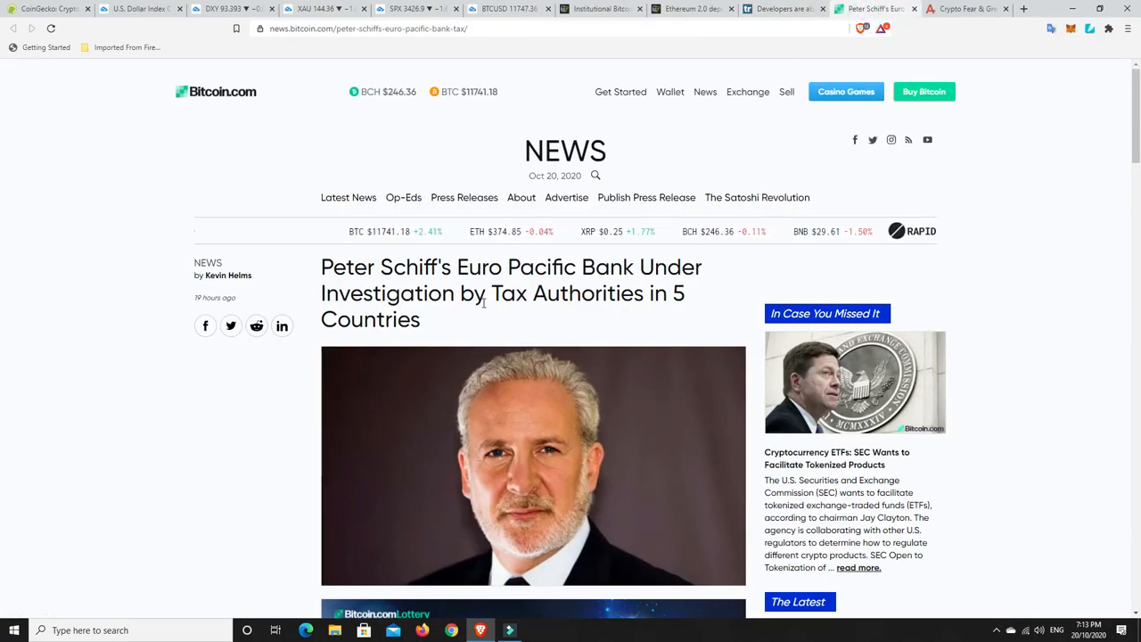
{"action": "scroll", "scroll_direction": "down", "scroll_amount": 3}
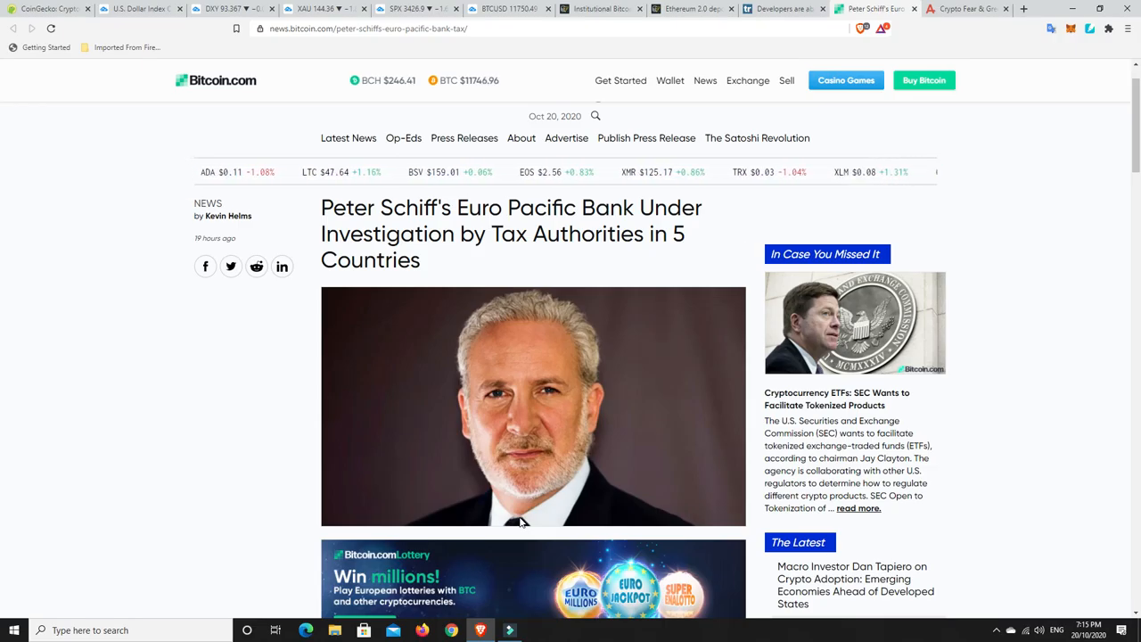
Switch to the CoinGecko tab showing the Top 100 coins by market capitalization.
{"action": "left_click", "coordinate": [50, 9]}
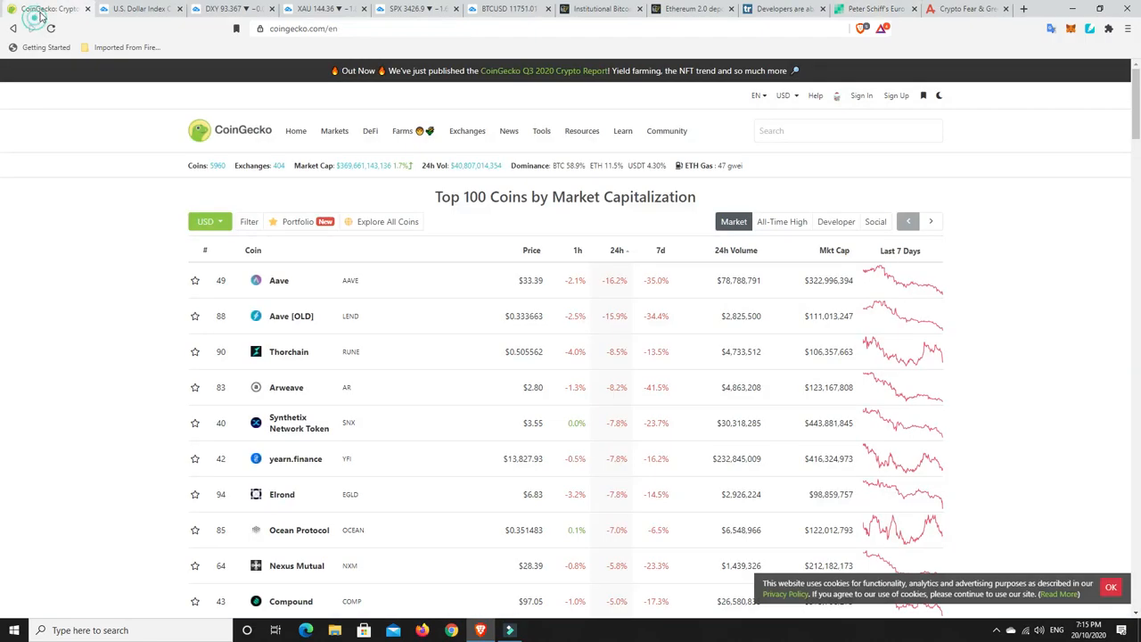
{"action": "mouse_move", "coordinate": [253, 132]}
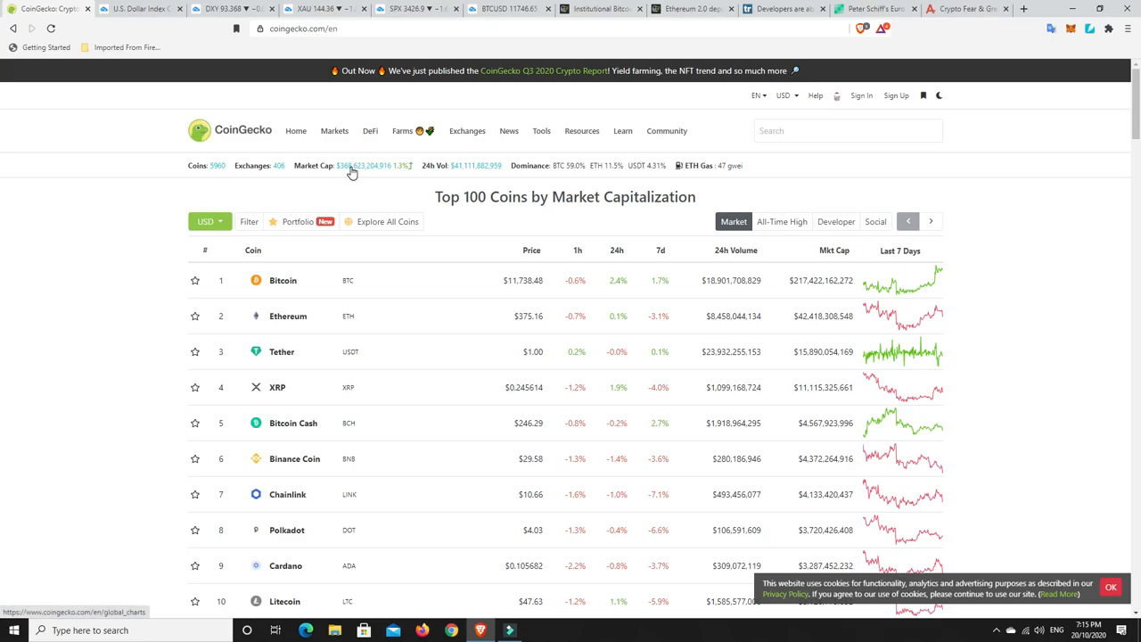
{"action": "mouse_move", "coordinate": [381, 171]}
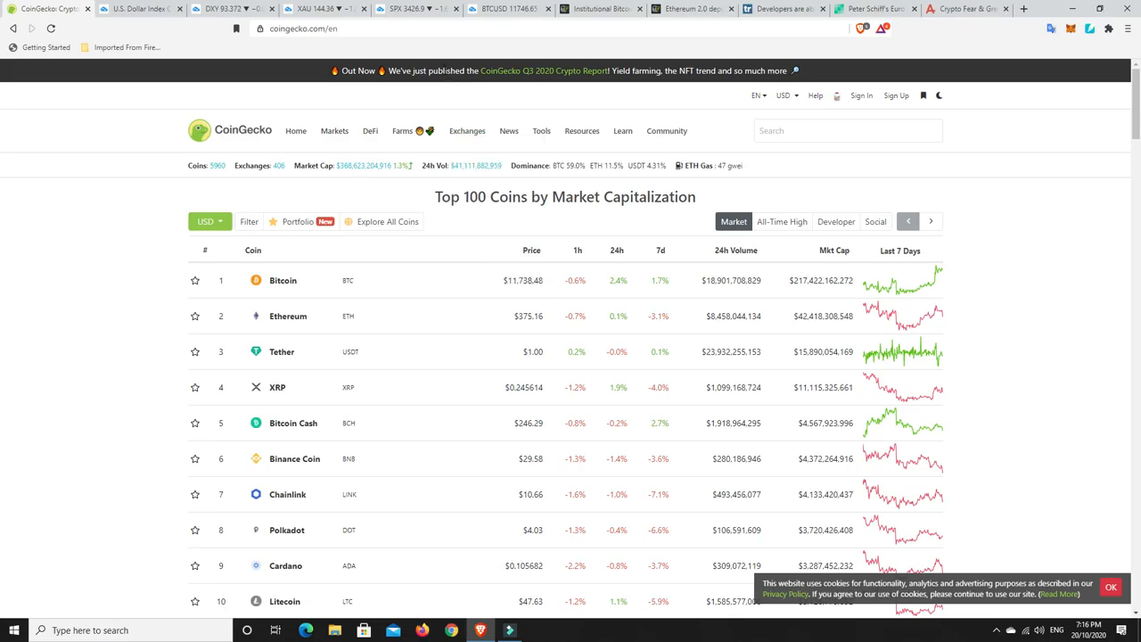
{"action": "mouse_move", "coordinate": [559, 481]}
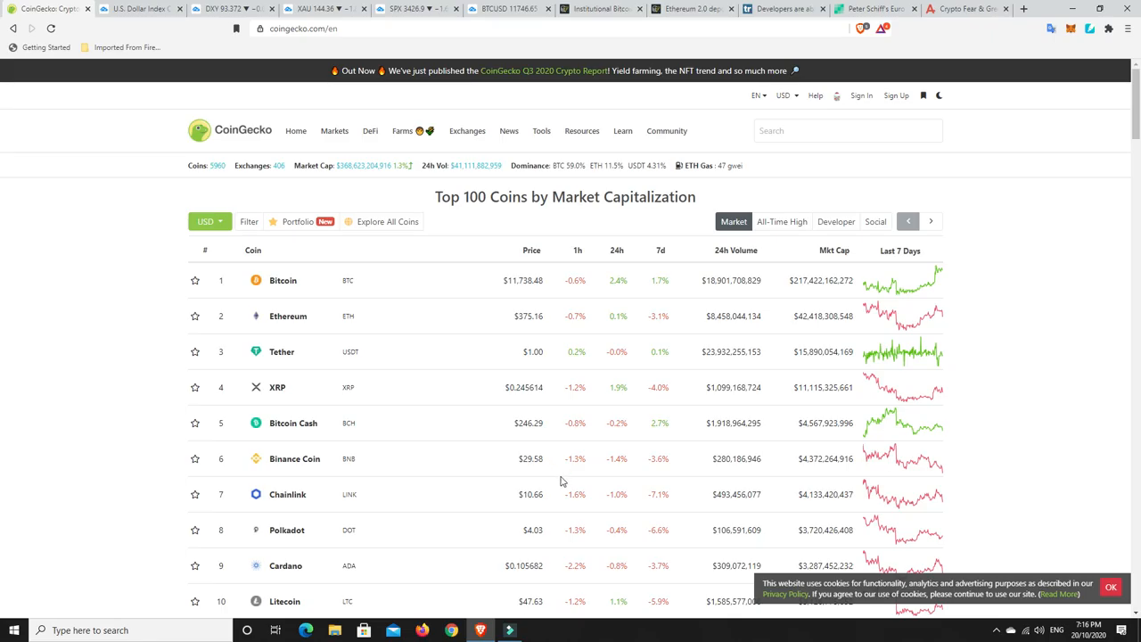
{"action": "mouse_move", "coordinate": [586, 435]}
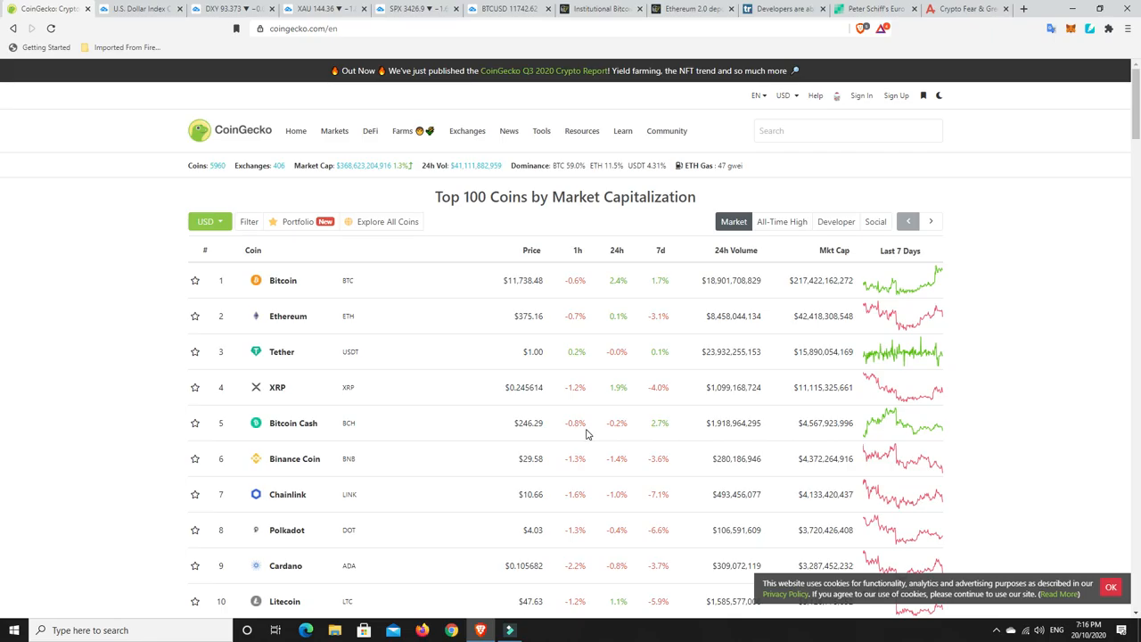
{"action": "mouse_move", "coordinate": [549, 410]}
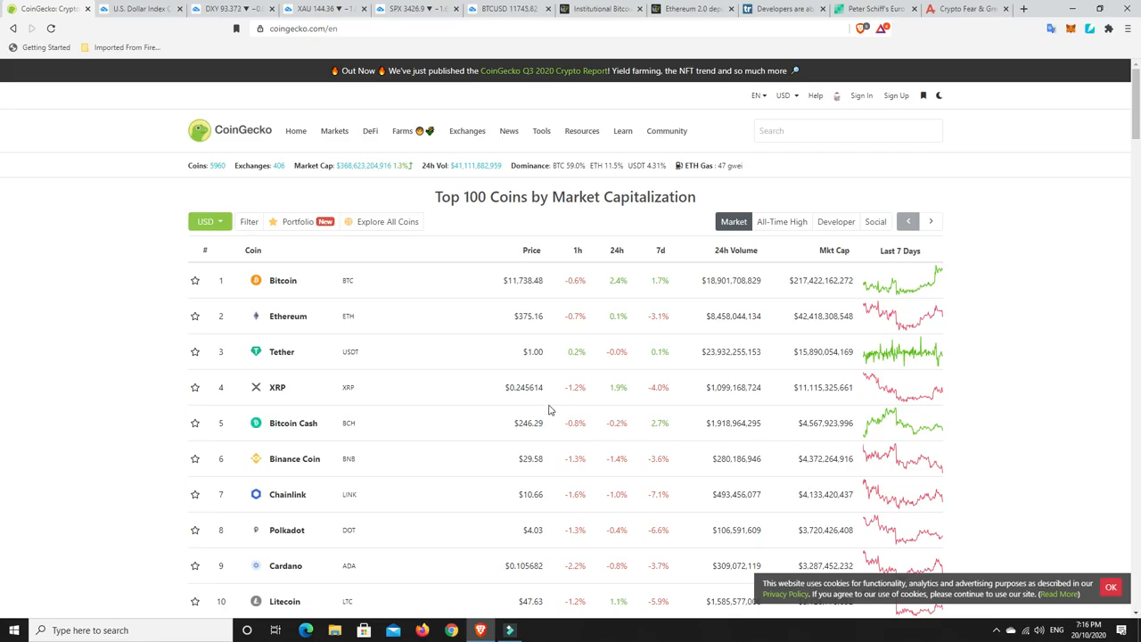
{"action": "mouse_move", "coordinate": [387, 221]}
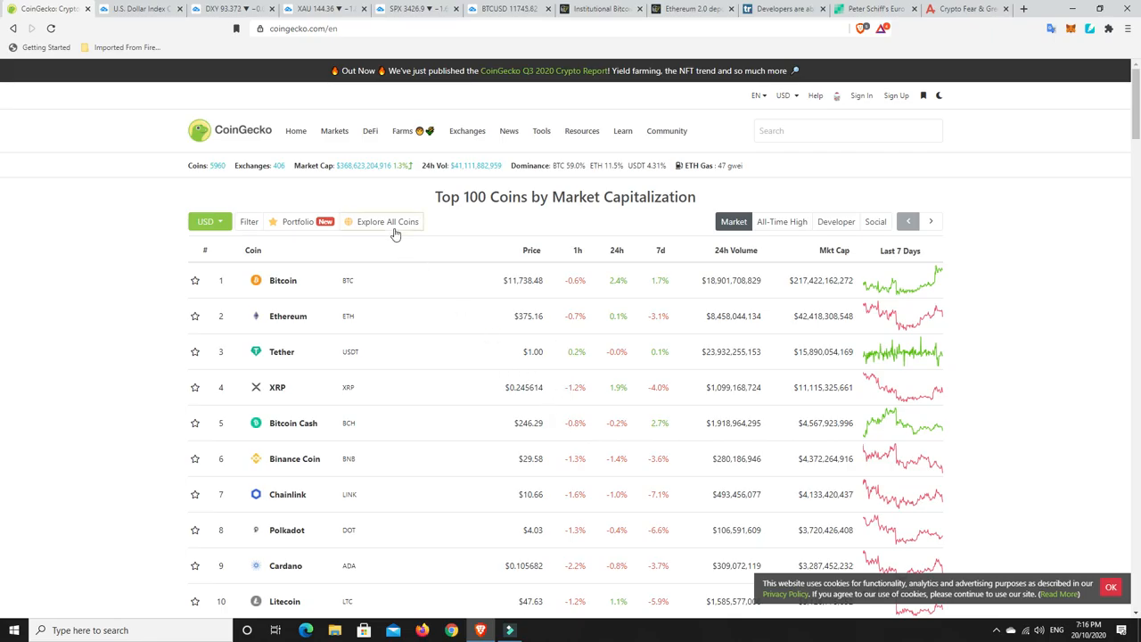
{"action": "mouse_move", "coordinate": [516, 282]}
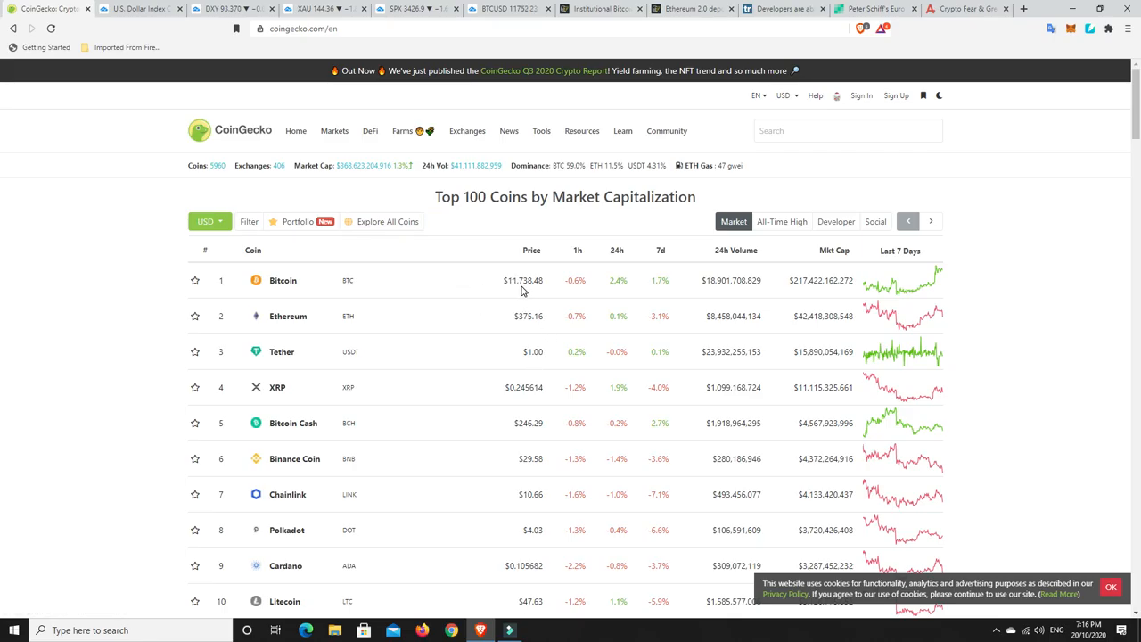
{"action": "mouse_move", "coordinate": [499, 277]}
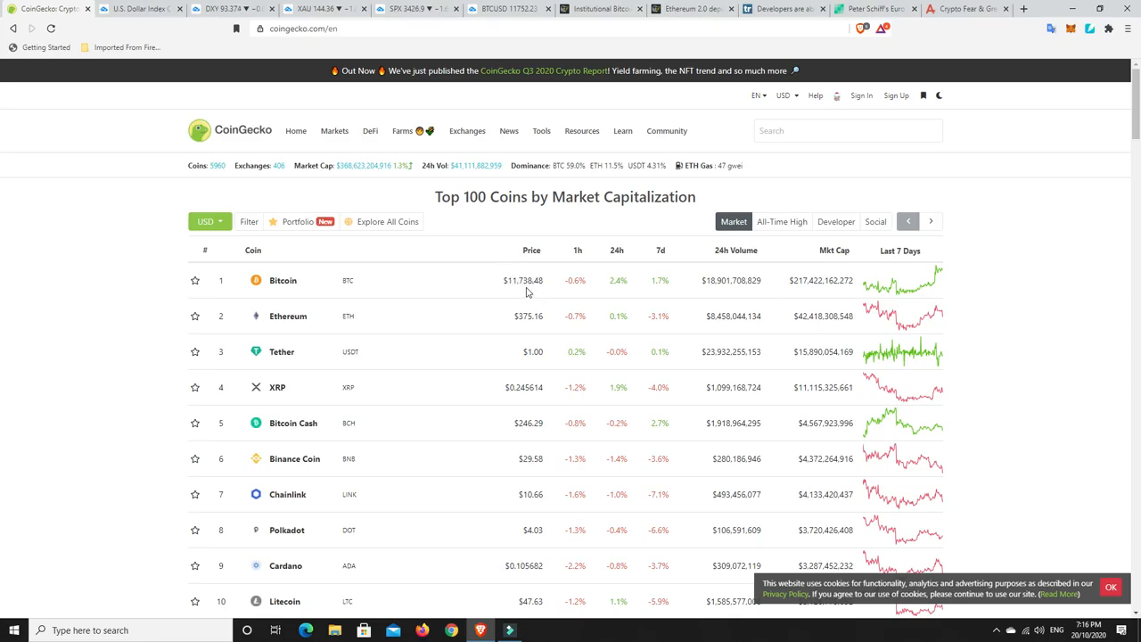
Switch back to the TradingView BTCUSD daily chart tab with its trendlines.
{"action": "left_click", "coordinate": [506, 7]}
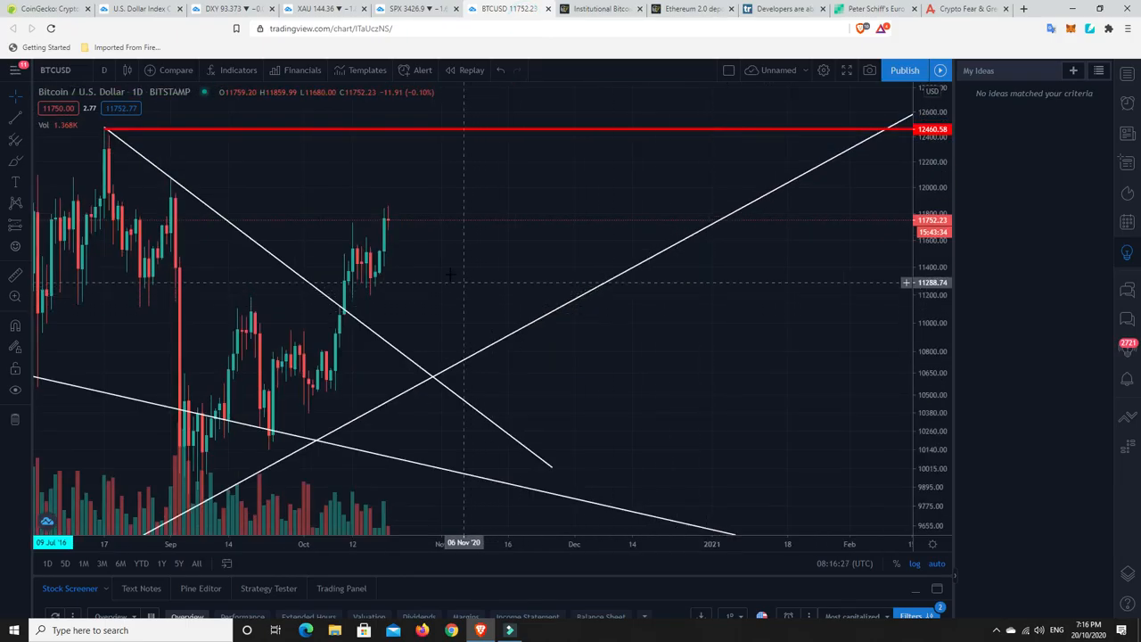
{"action": "mouse_move", "coordinate": [387, 223]}
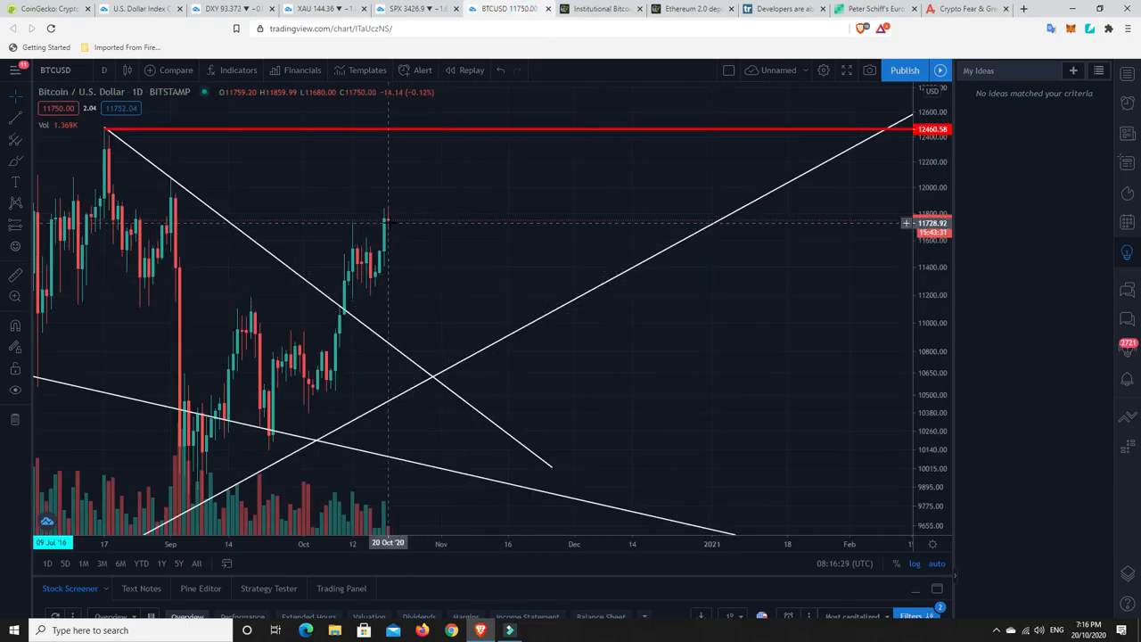
{"action": "mouse_move", "coordinate": [390, 224]}
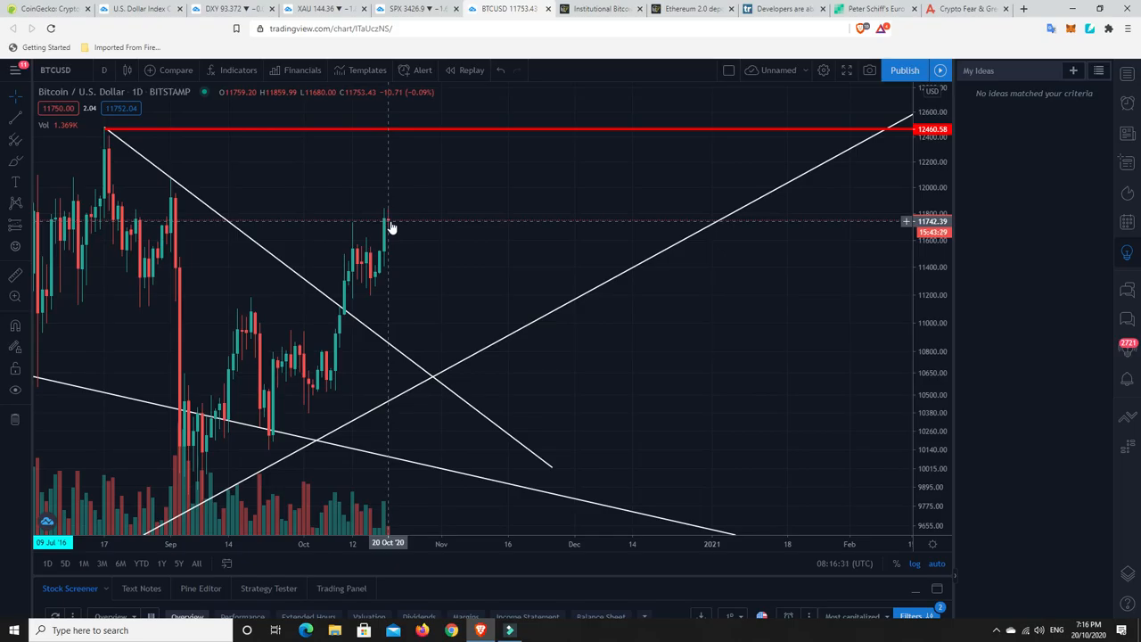
{"action": "mouse_move", "coordinate": [321, 400]}
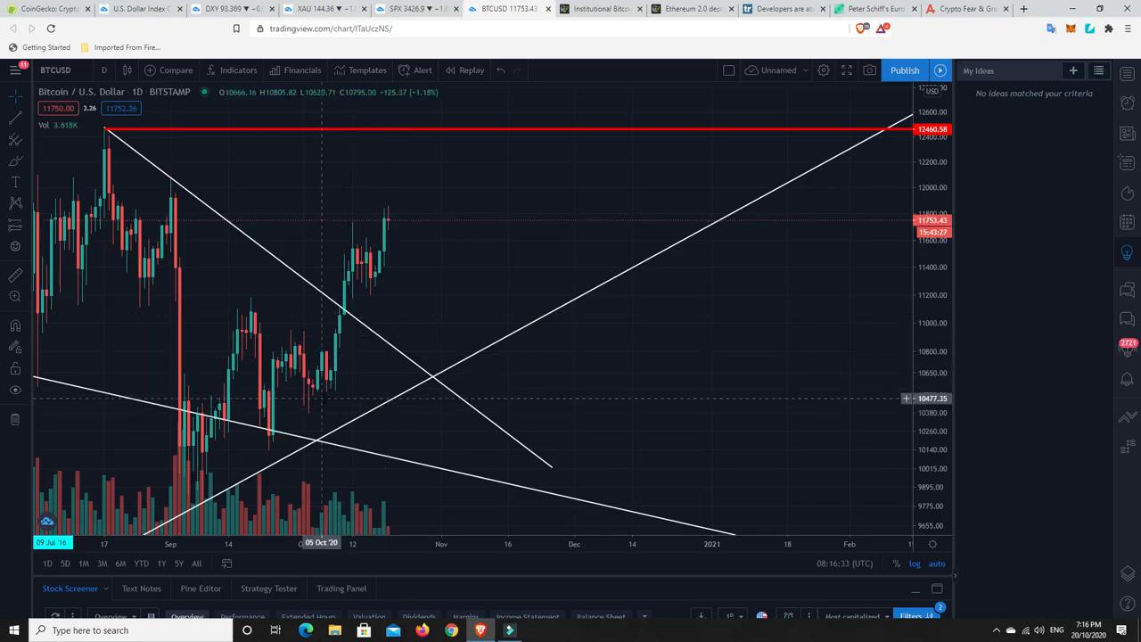
{"action": "mouse_move", "coordinate": [385, 223]}
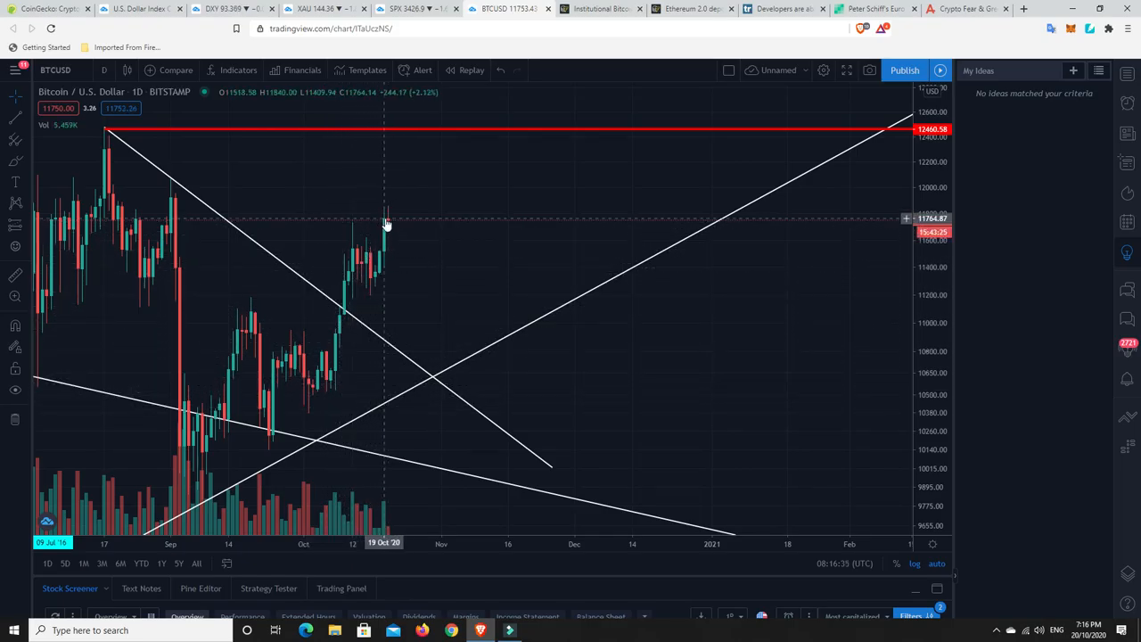
{"action": "mouse_move", "coordinate": [414, 328]}
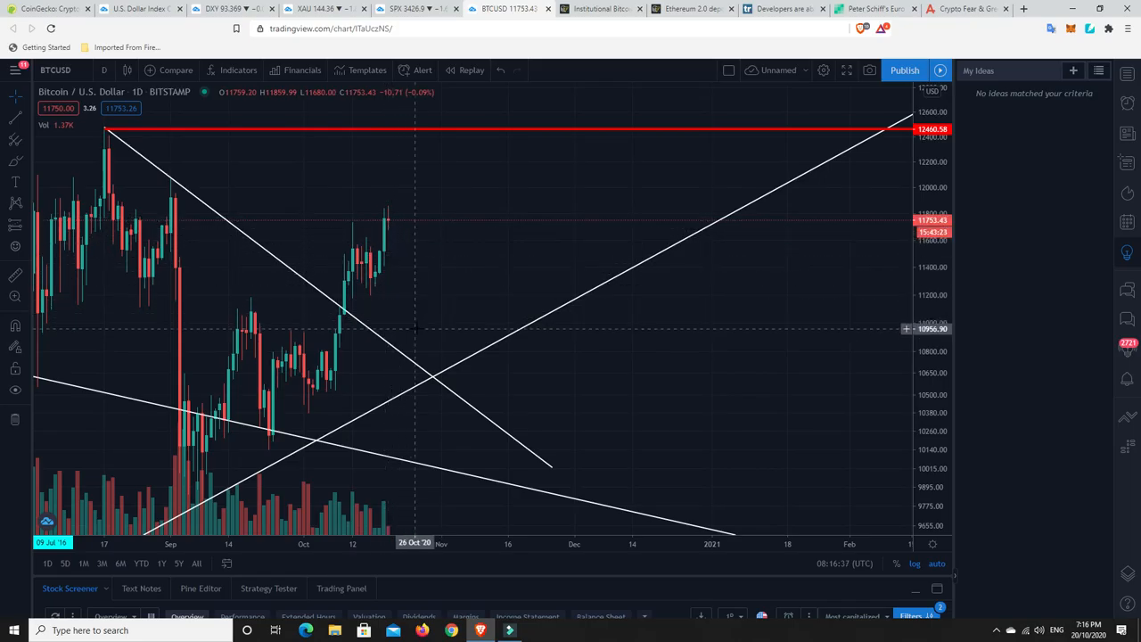
{"action": "mouse_move", "coordinate": [424, 310]}
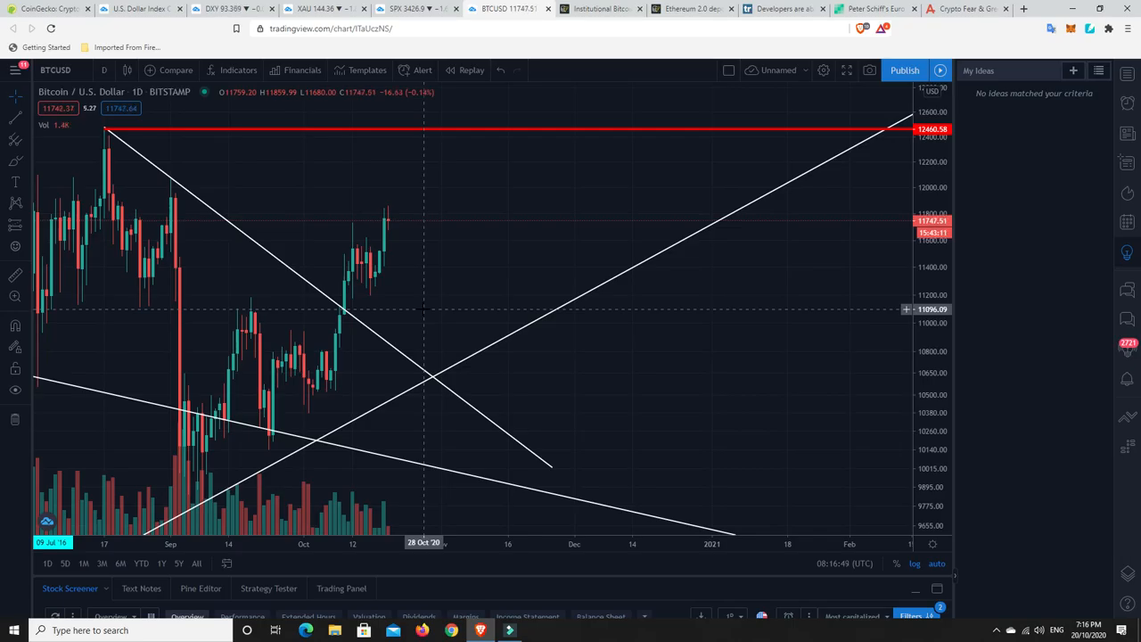
{"action": "mouse_move", "coordinate": [381, 246]}
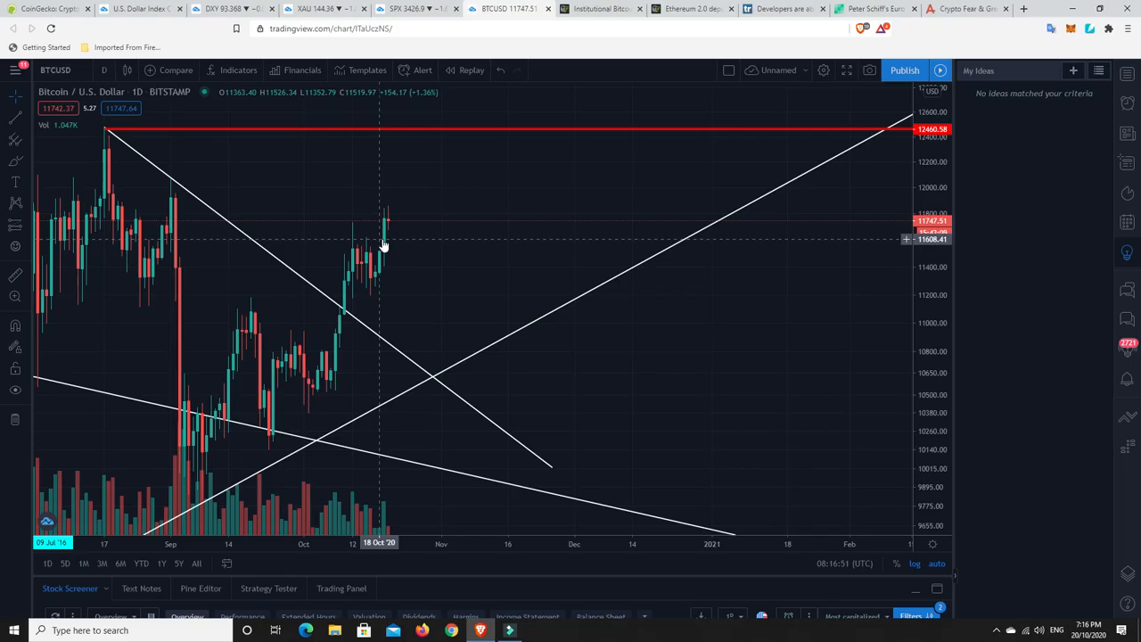
{"action": "mouse_move", "coordinate": [410, 282]}
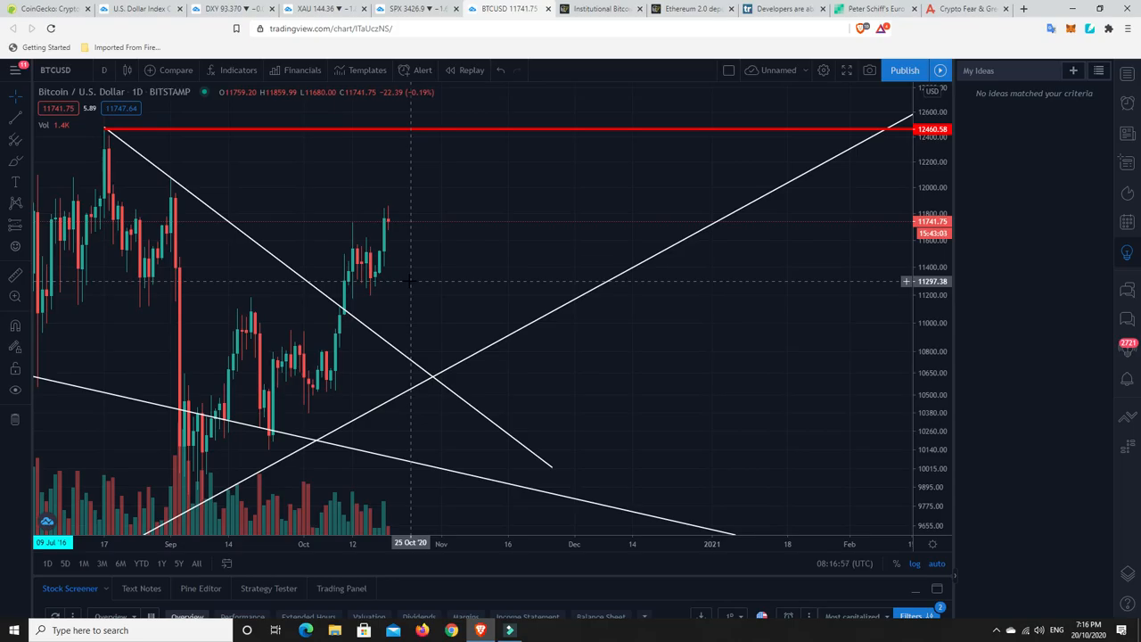
{"action": "mouse_move", "coordinate": [414, 283]}
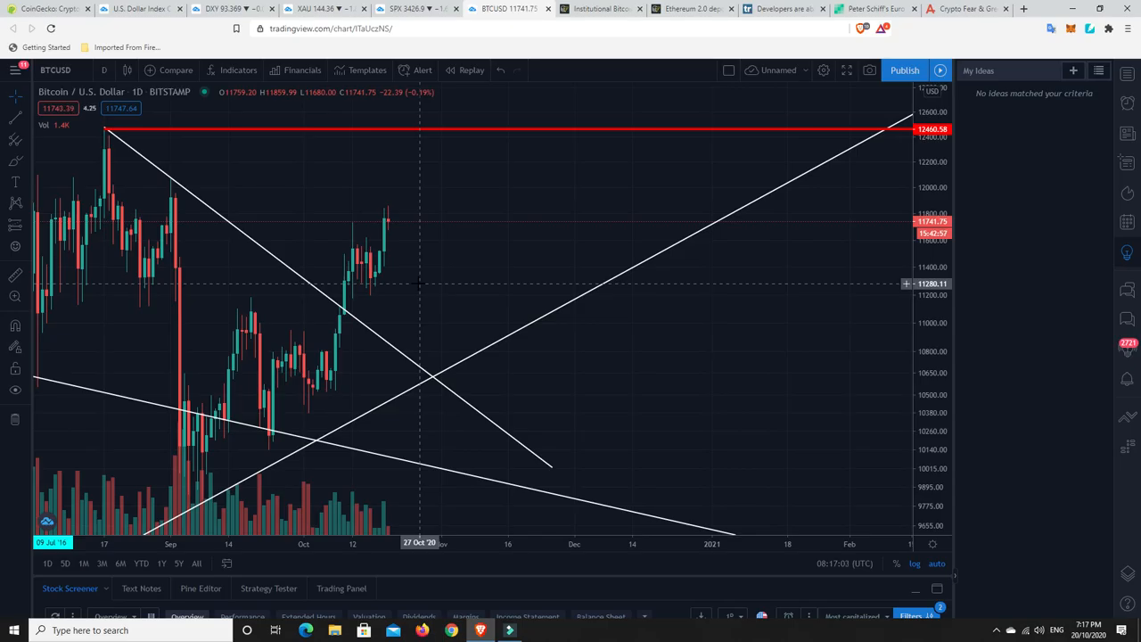
{"action": "mouse_move", "coordinate": [375, 222]}
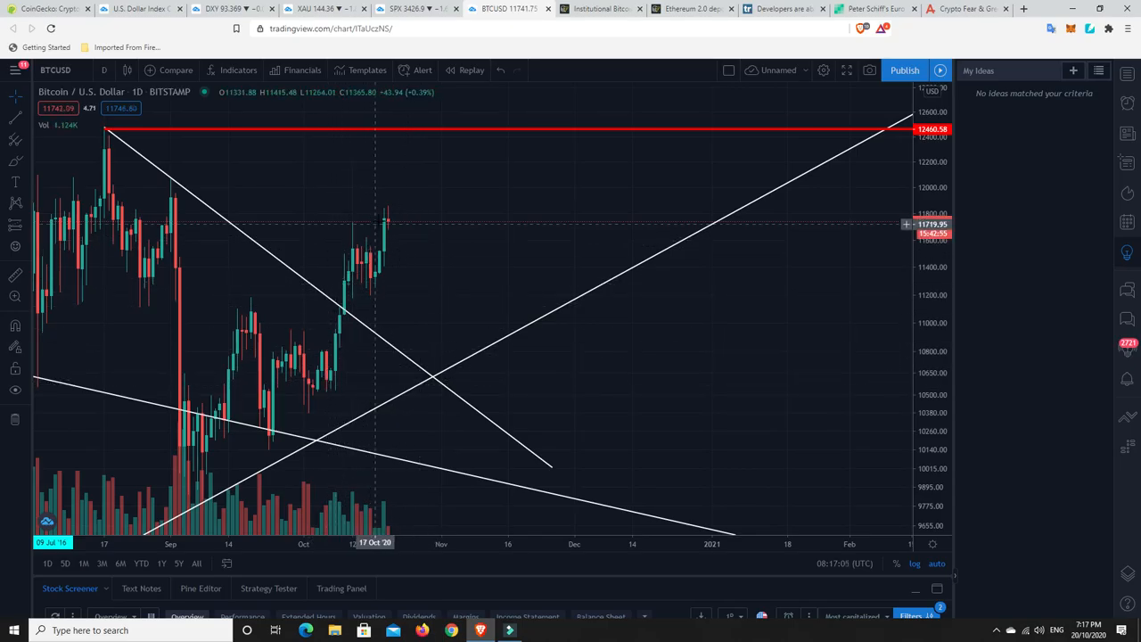
{"action": "mouse_move", "coordinate": [385, 225]}
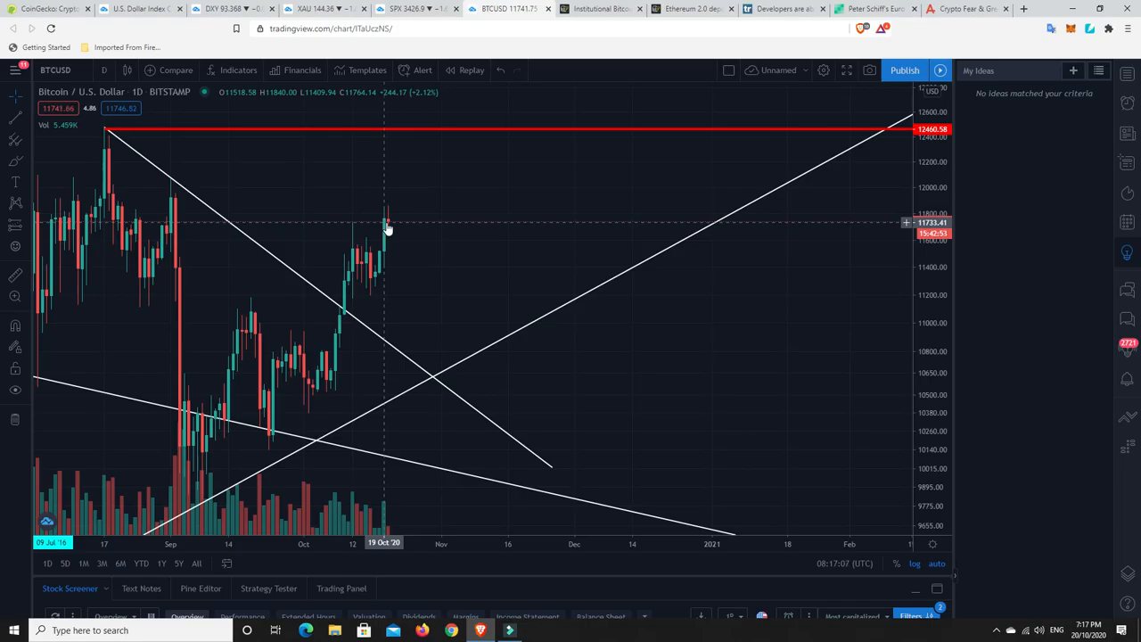
{"action": "mouse_move", "coordinate": [407, 228]}
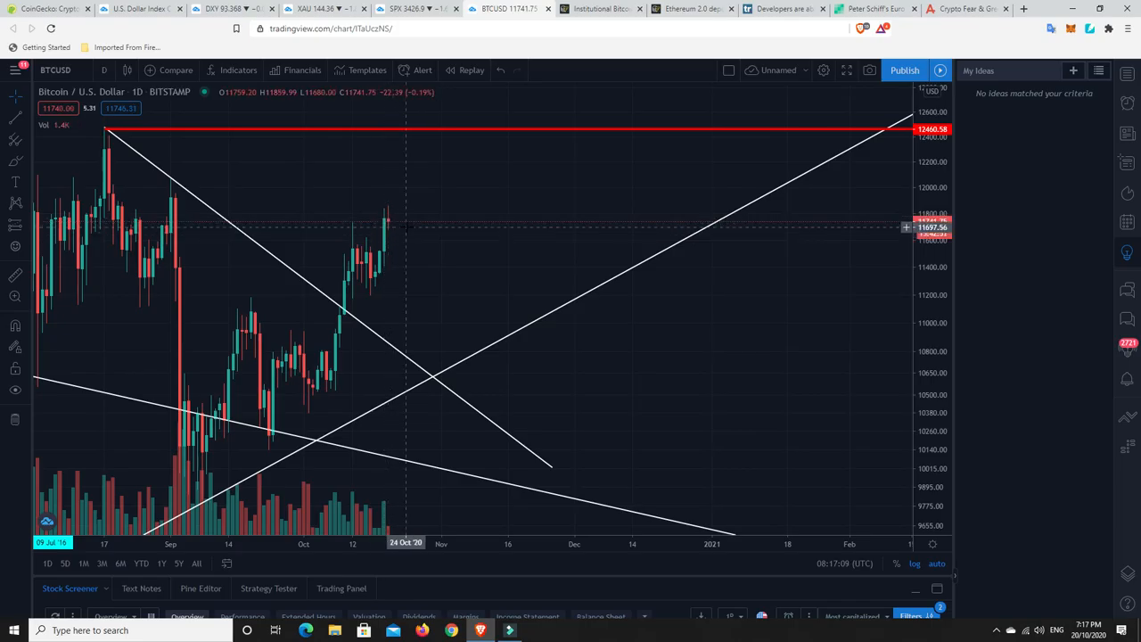
{"action": "mouse_move", "coordinate": [408, 232]}
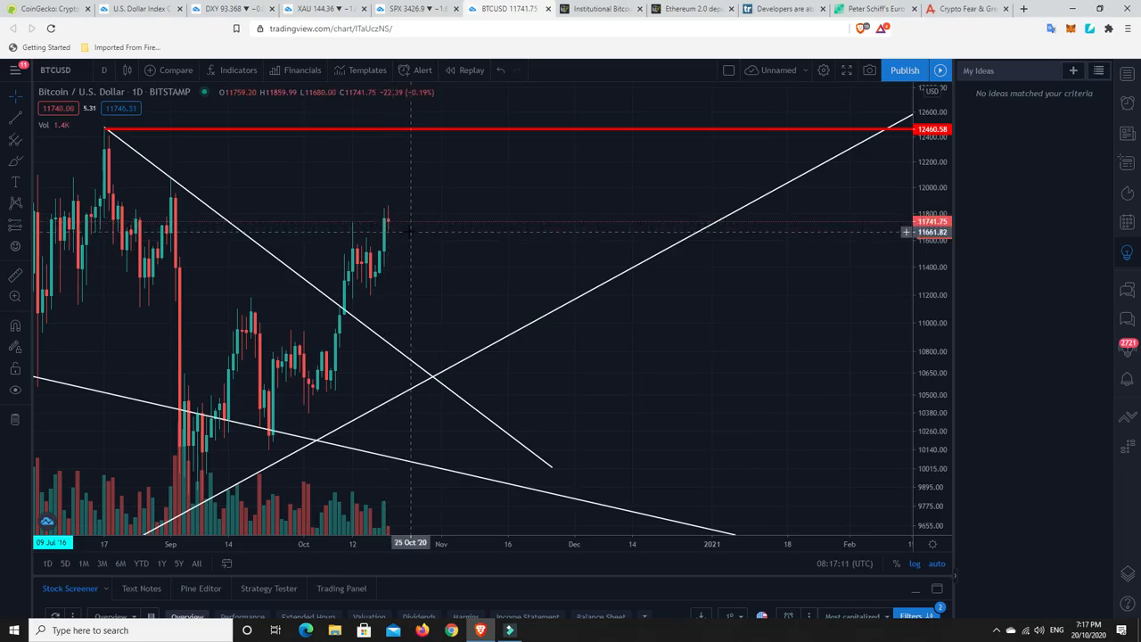